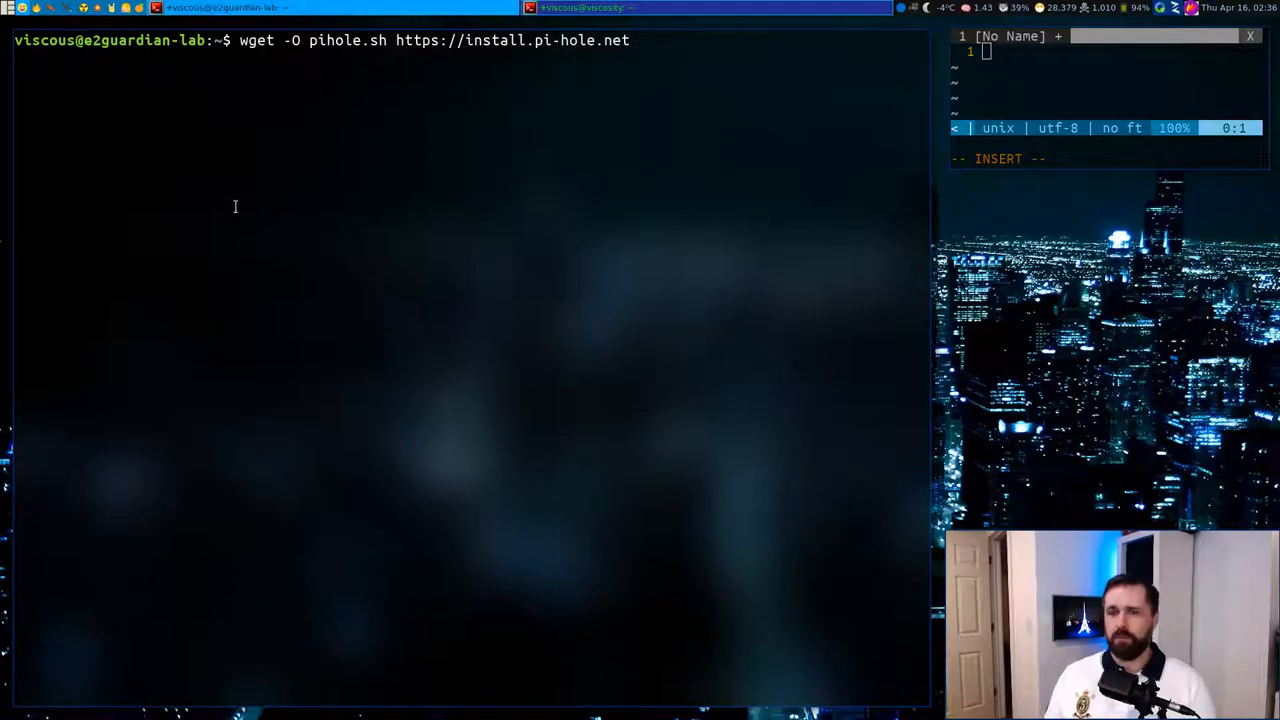
Step: Make the downloaded pihole.sh script executable with chmod a+x
{"action": "type", "text": "ch"}
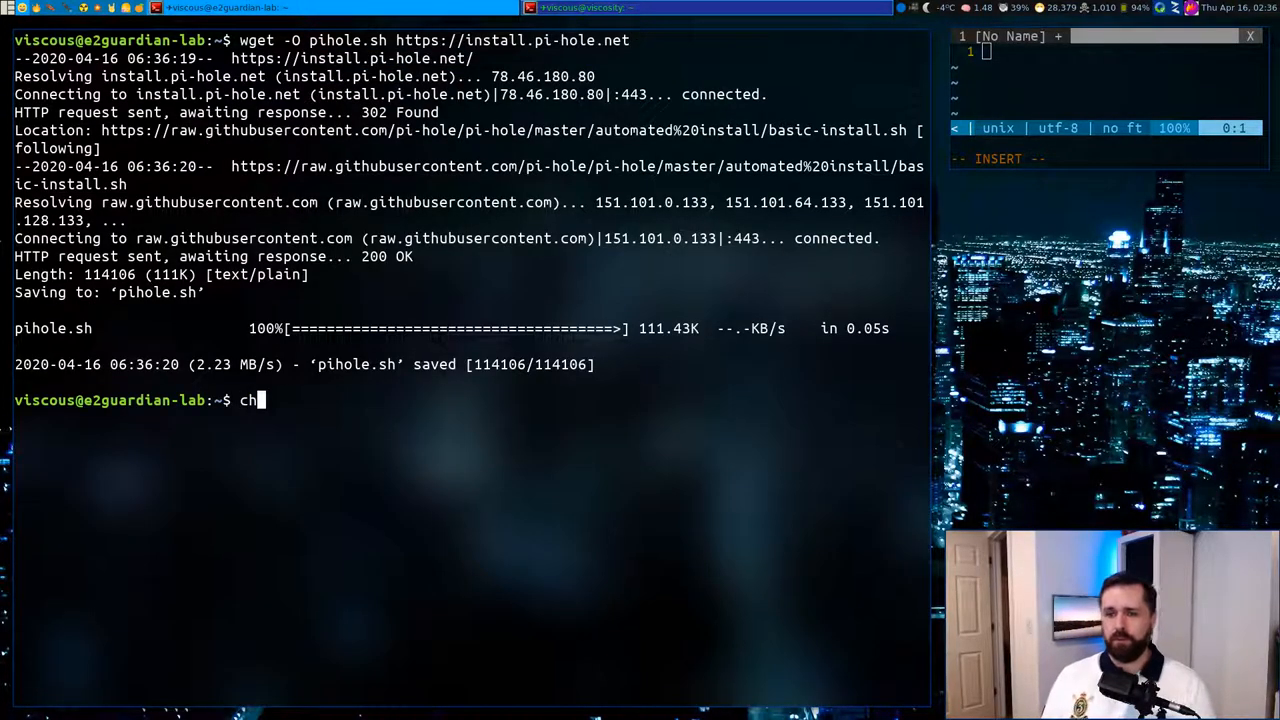
{"action": "type", "text": "mod a+x pihole.sh"}
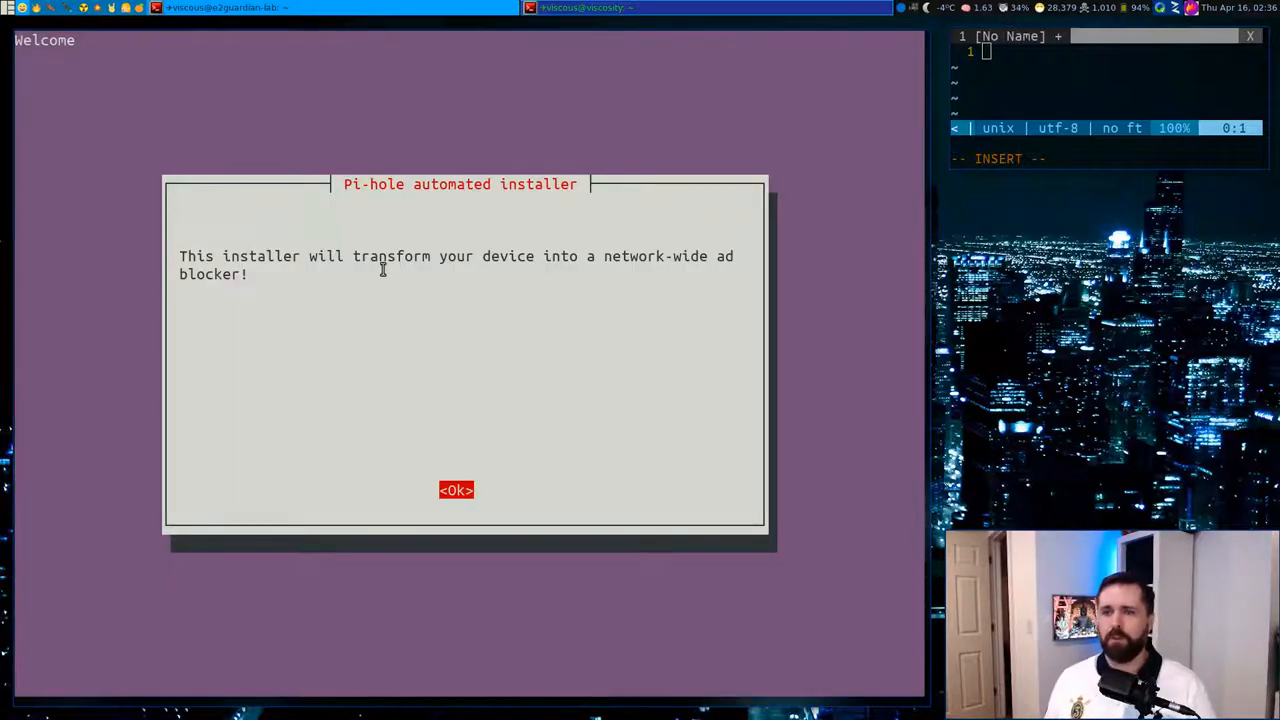
Step: Accept the welcome message and the static IP requirement notice
{"action": "left_click", "coordinate": [456, 490]}
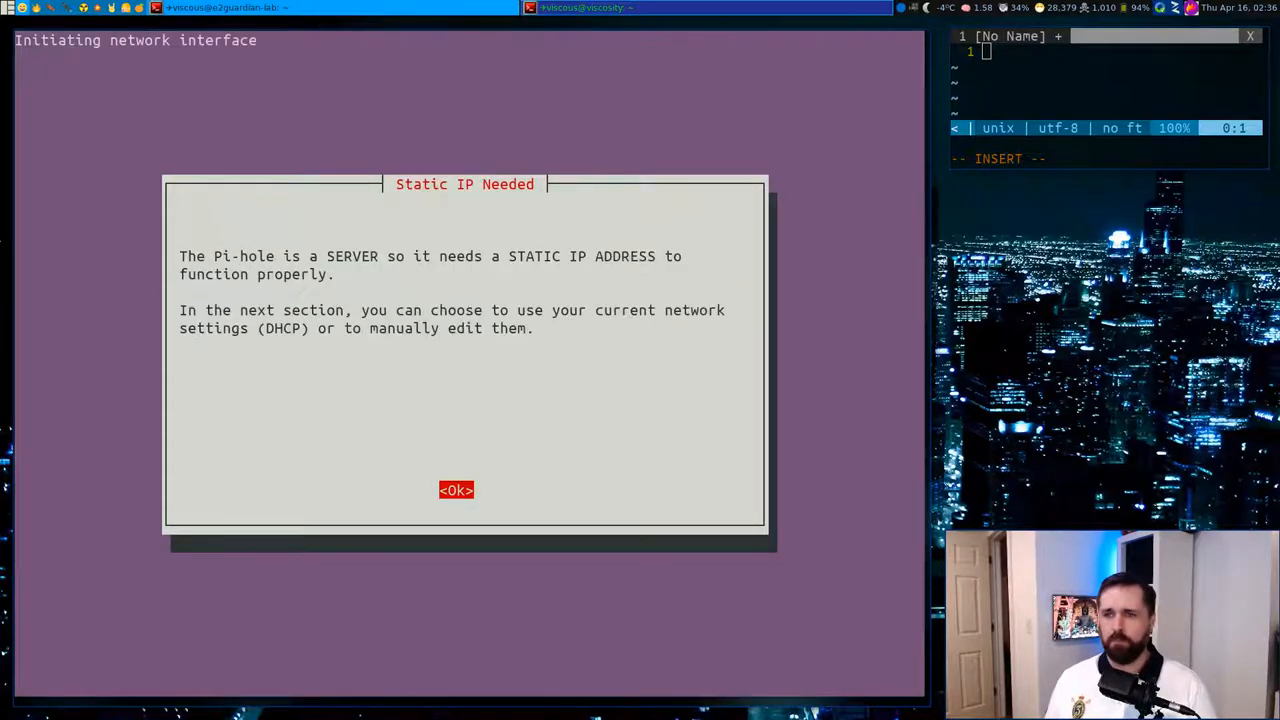
{"action": "left_click", "coordinate": [455, 490]}
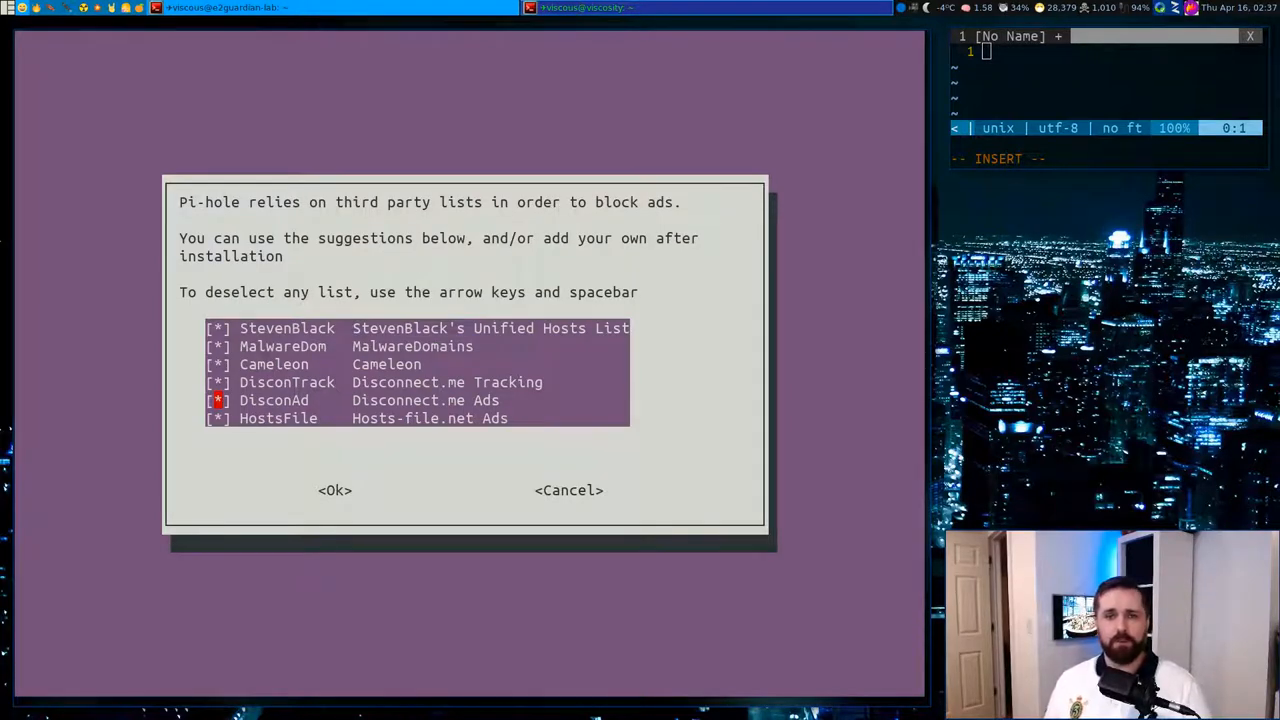
Step: Leave all six suggested blocklists checked and confirm them
{"action": "key", "text": "Down"}
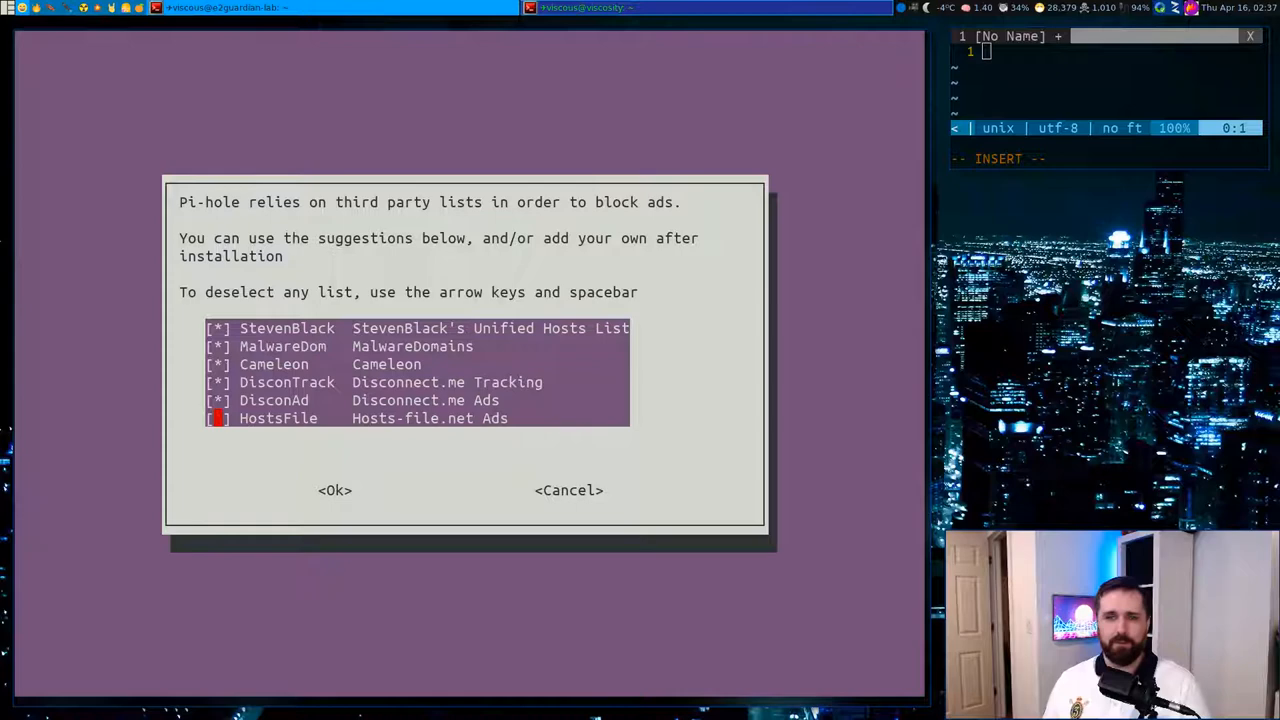
{"action": "left_click", "coordinate": [334, 490]}
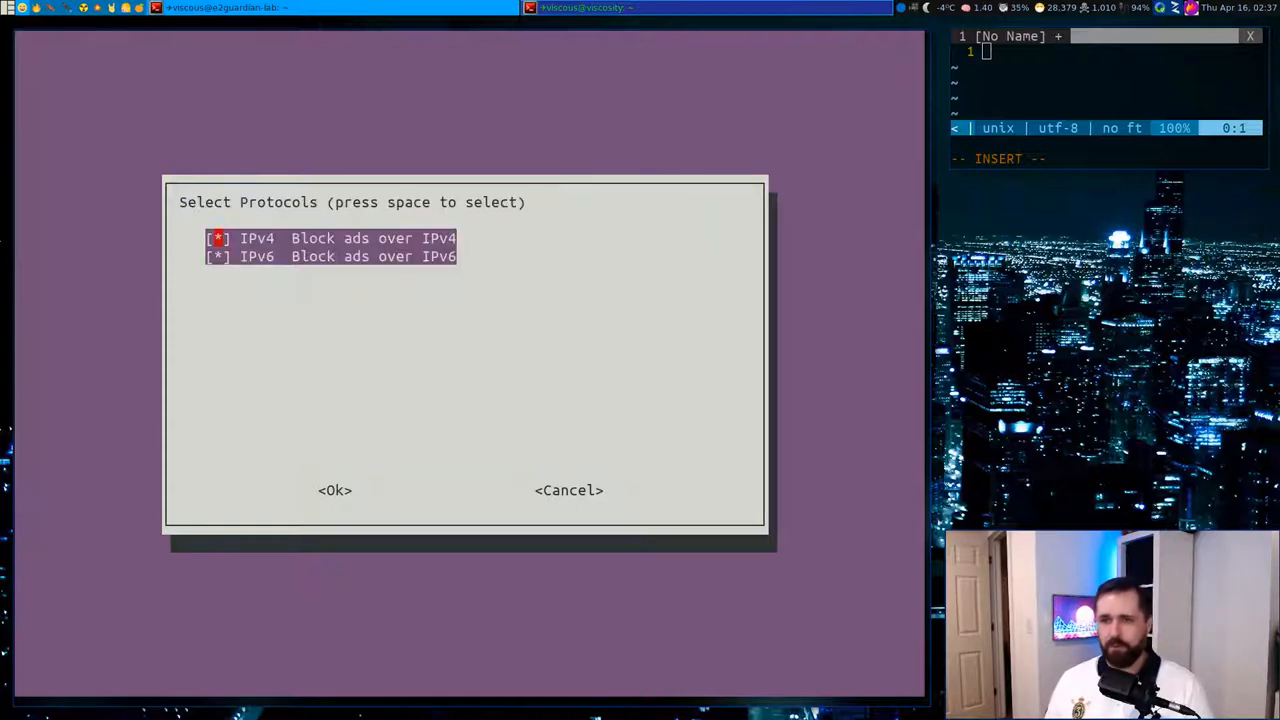
Step: Block ads over IPv4 and IPv6 and keep the current network settings as the static address
{"action": "left_click", "coordinate": [334, 490]}
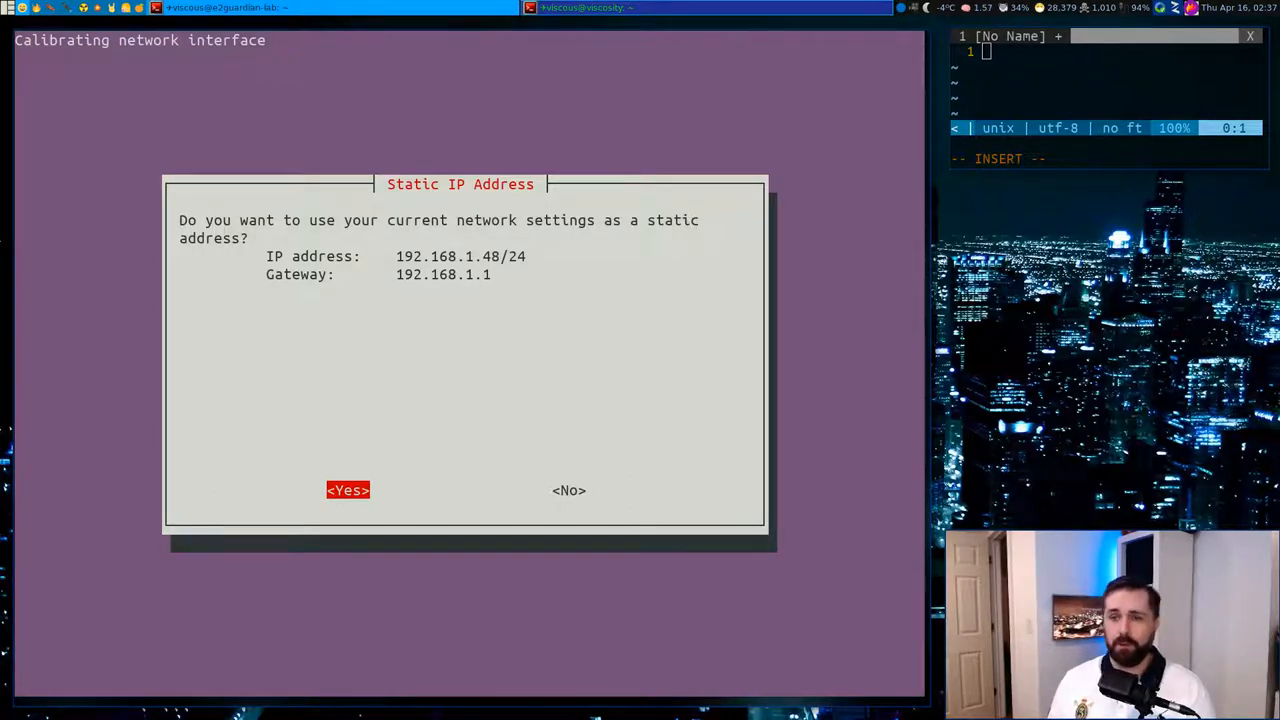
{"action": "left_click", "coordinate": [347, 490]}
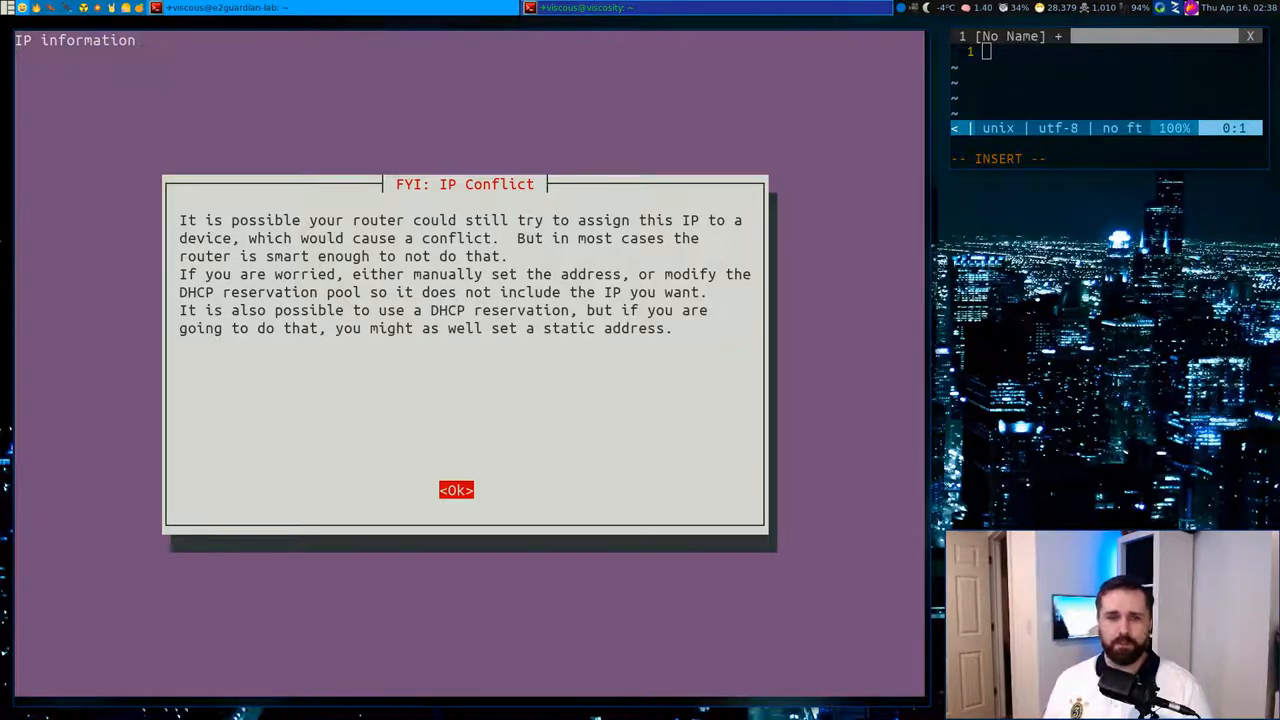
{"action": "left_click", "coordinate": [456, 490]}
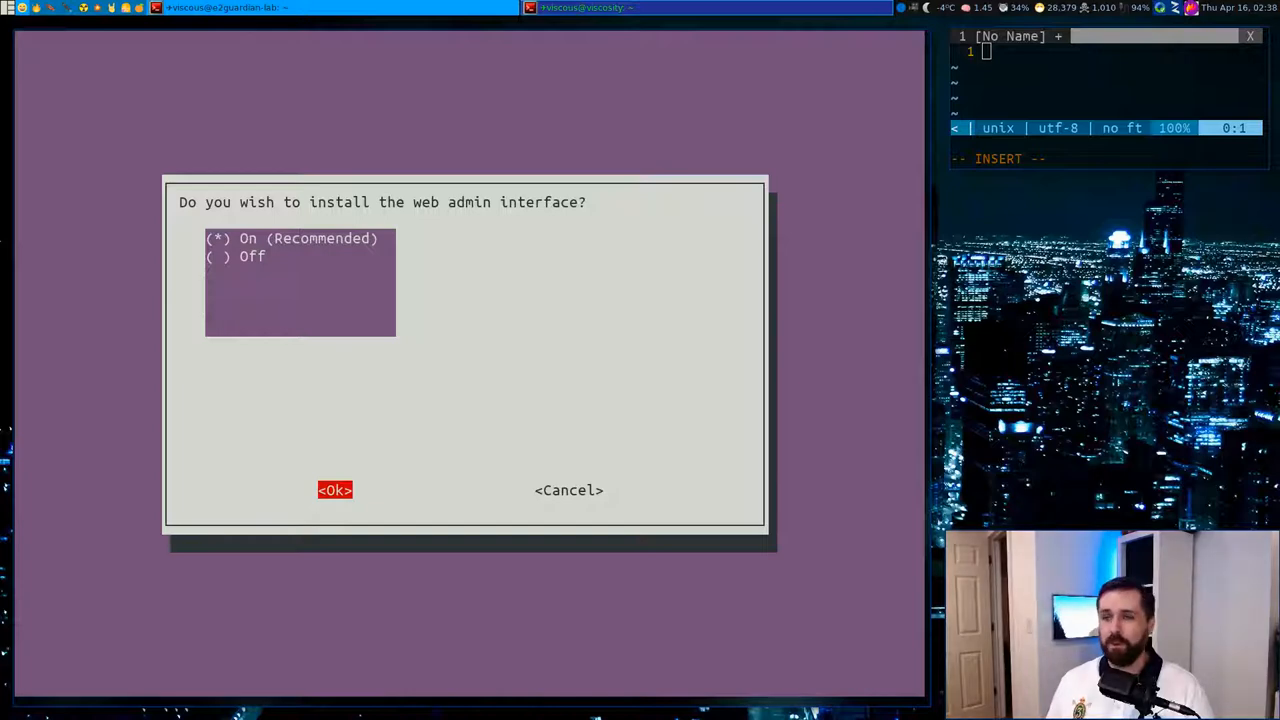
Step: Keep the web admin interface, lighttpd, query logging and Show everything privacy, starting the install
{"action": "left_click", "coordinate": [334, 490]}
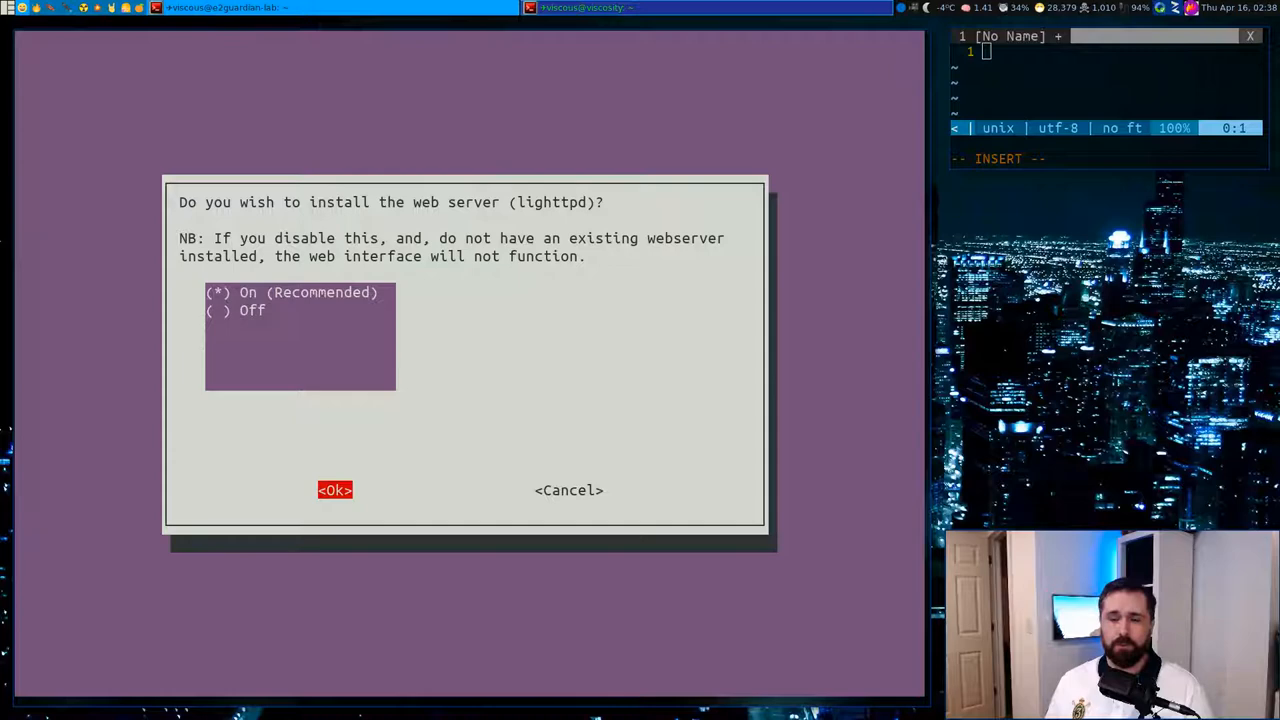
{"action": "left_click", "coordinate": [334, 490]}
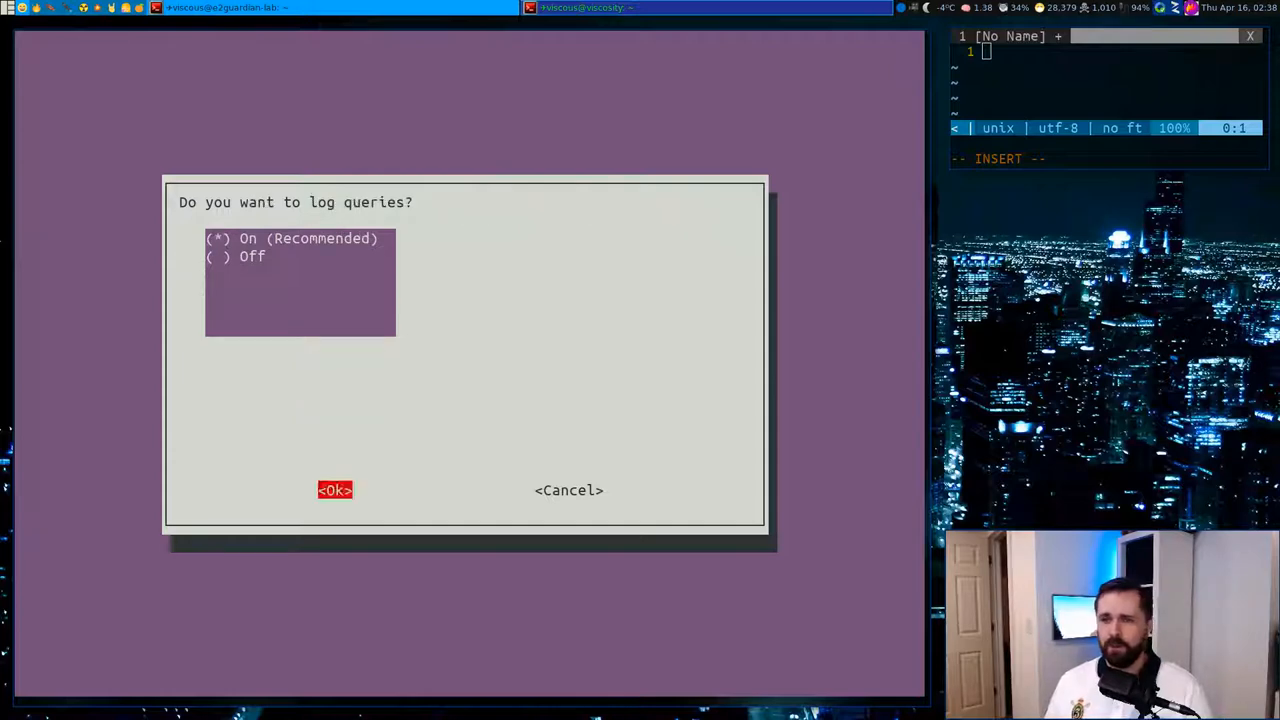
{"action": "left_click", "coordinate": [334, 490]}
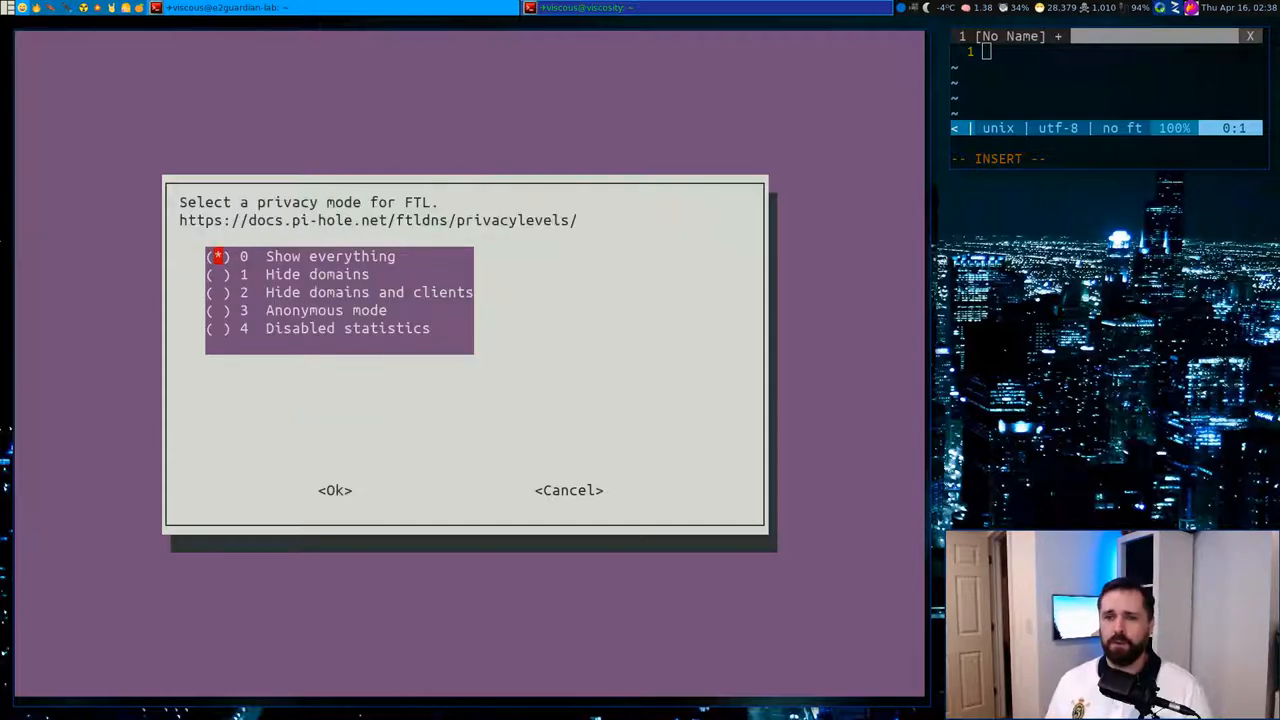
{"action": "left_click", "coordinate": [334, 490]}
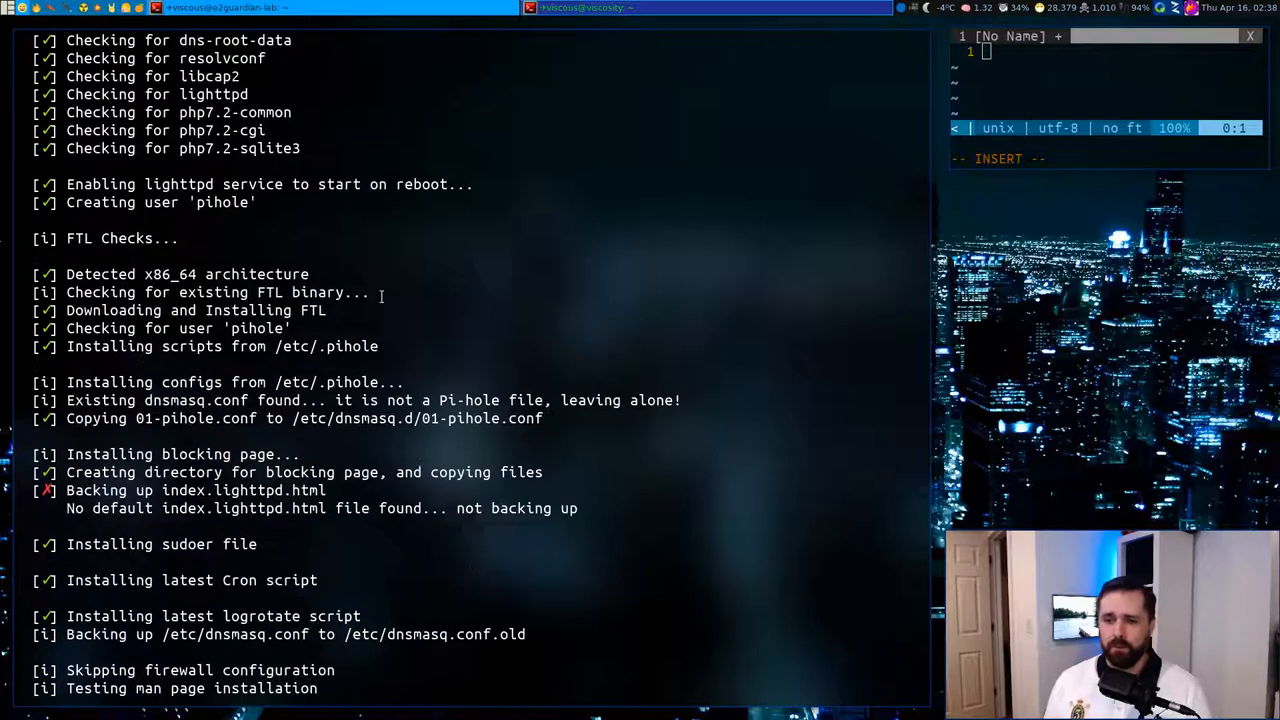
{"action": "scroll", "scroll_direction": "down", "scroll_amount": 3}
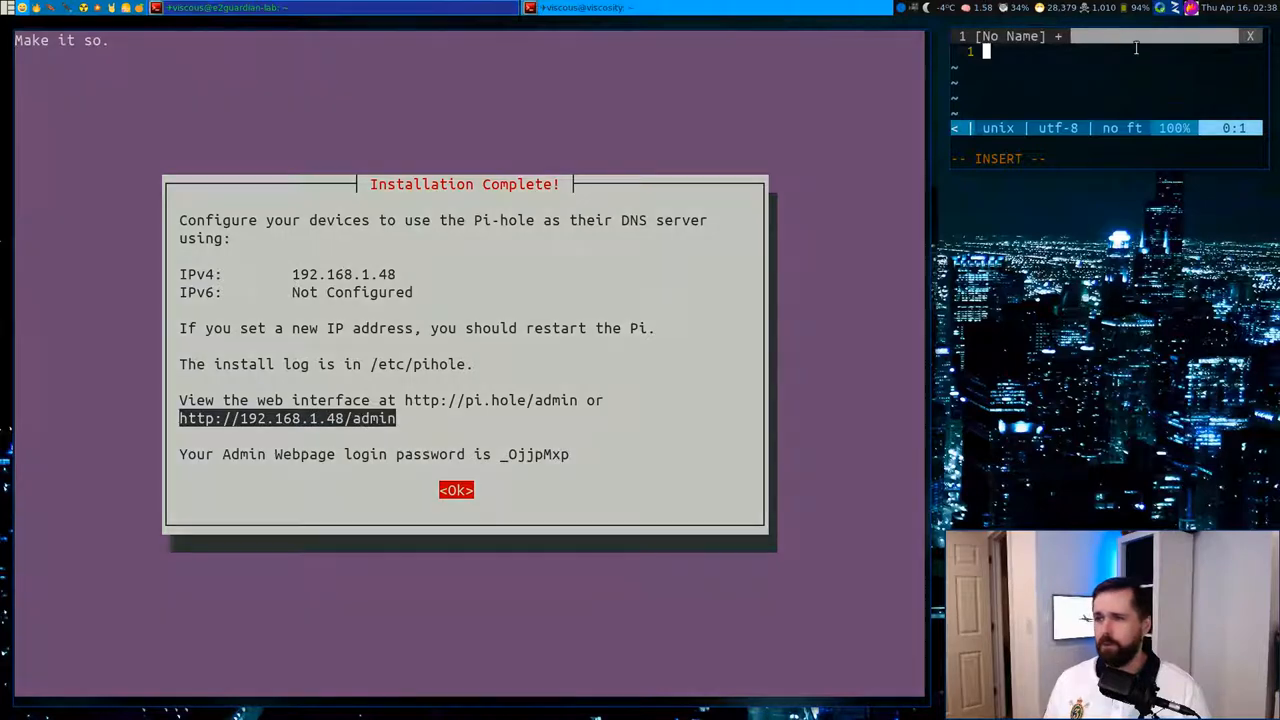
{"action": "type", "text": "http://192.168.1.48/admin"}
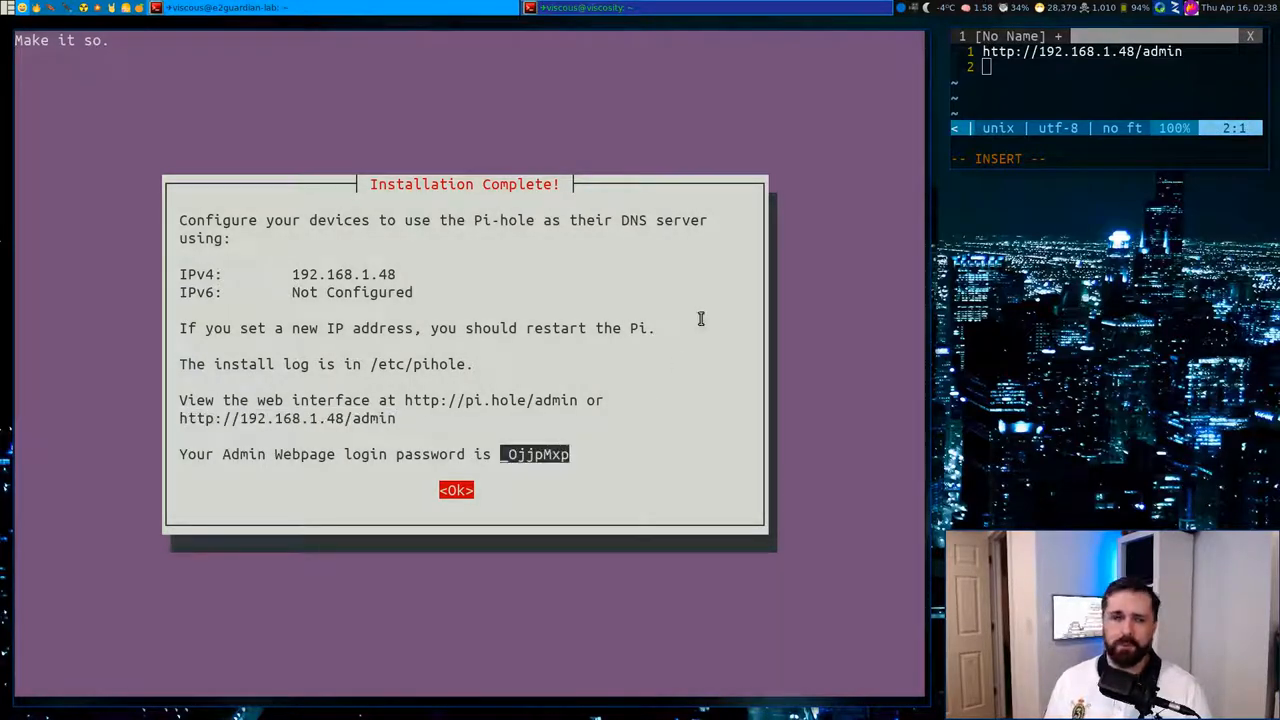
{"action": "type", "text": "OjjpMxp"}
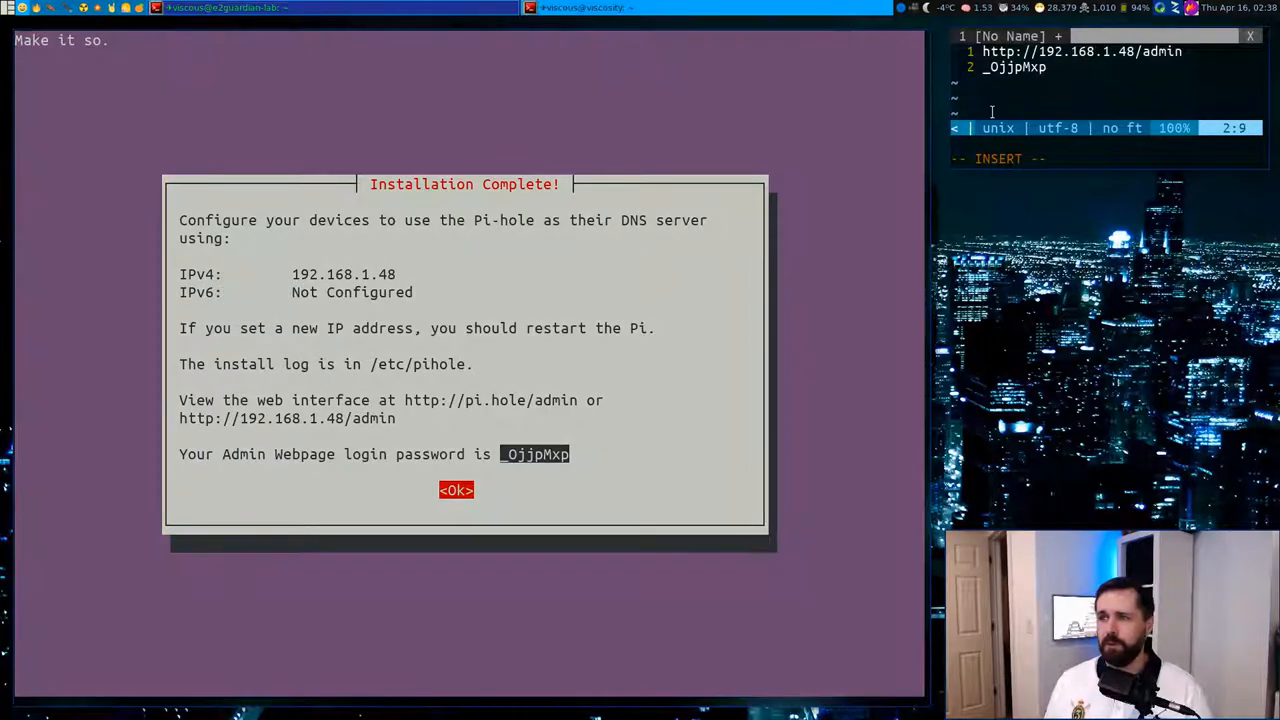
{"action": "left_click", "coordinate": [456, 490]}
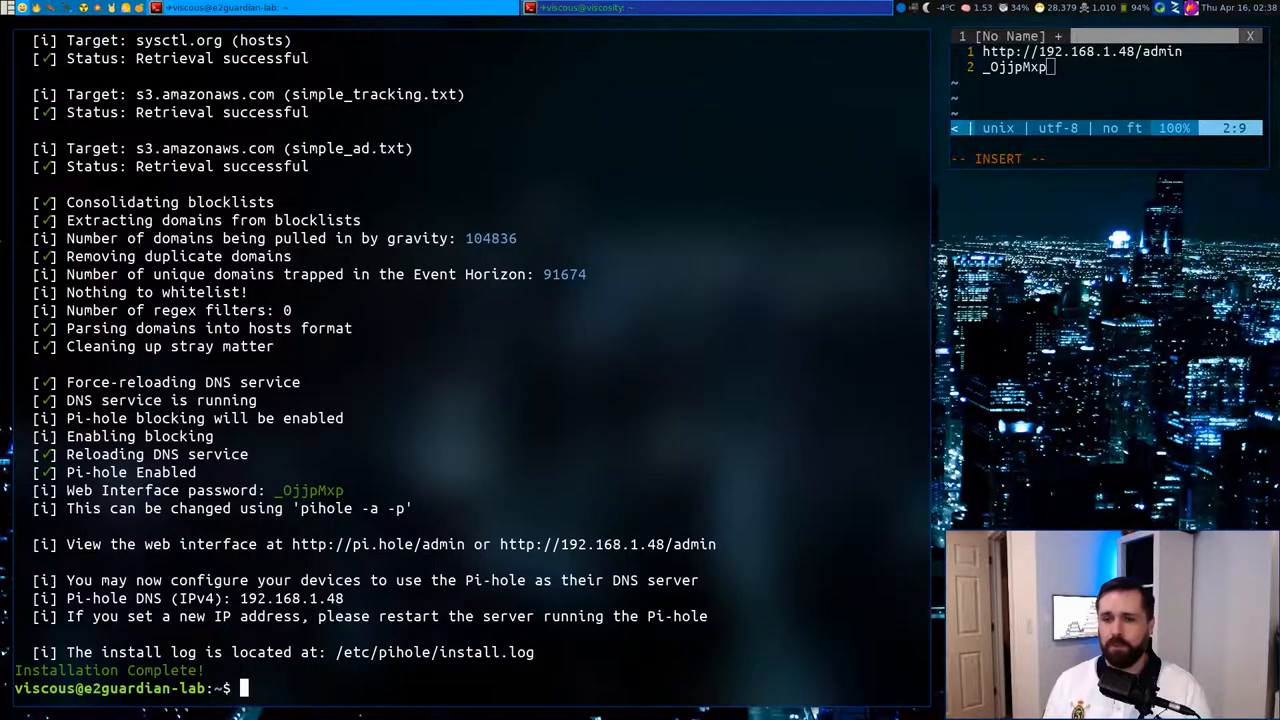
Step: Reset the admin password with pihole -a -p and nslookup analytics.google.com against 8.8.8.8
{"action": "type", "text": "pihole -a"}
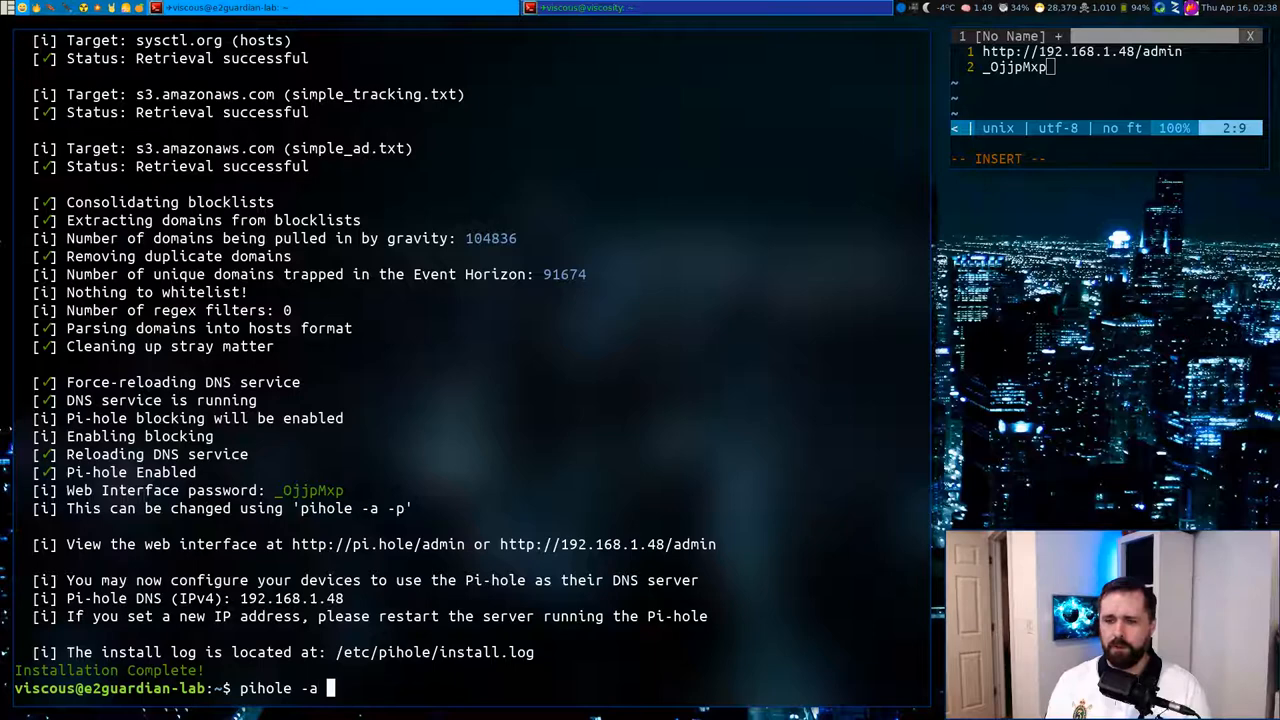
{"action": "type", "text": "-p"}
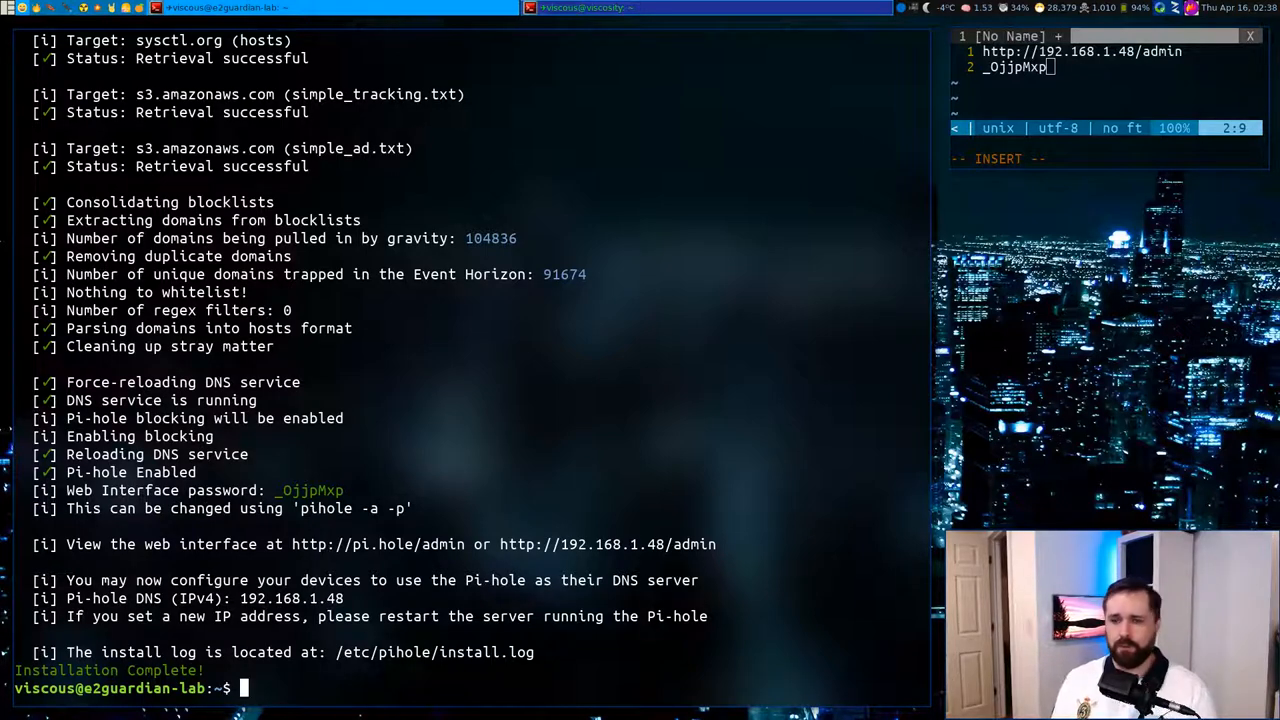
{"action": "type", "text": "nslookup analytics.google.com"}
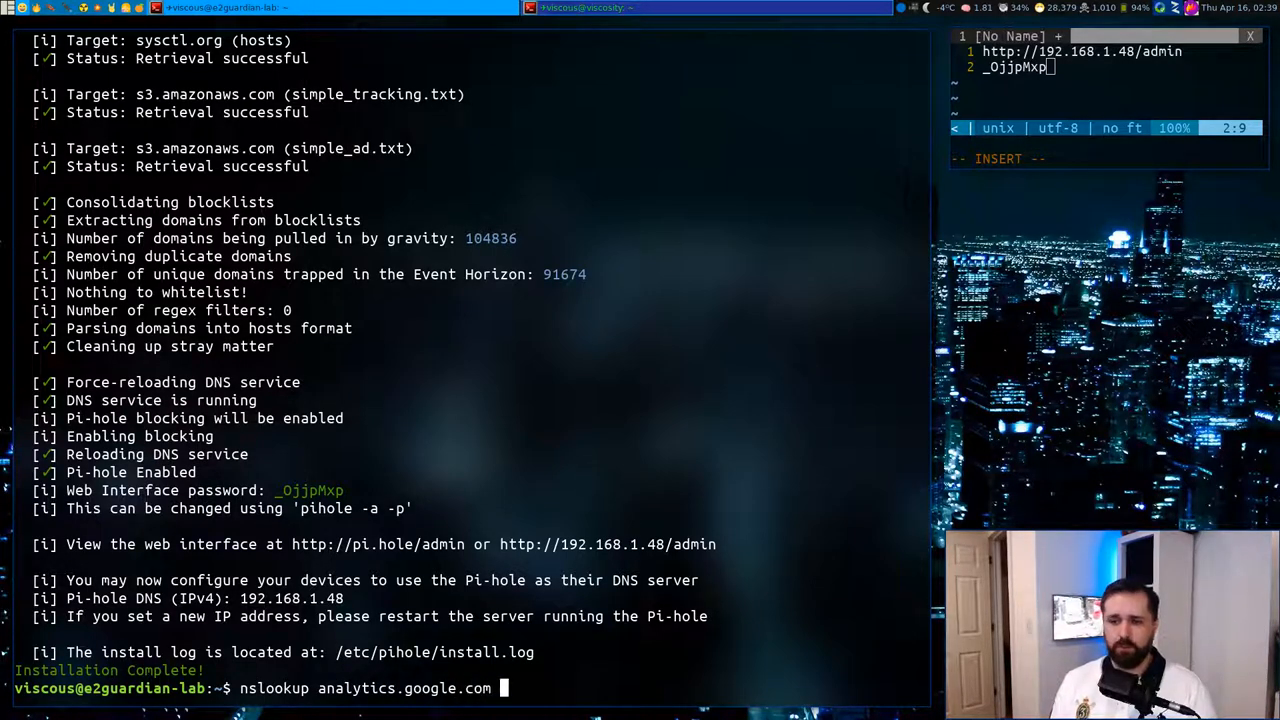
{"action": "type", "text": "8.8.8.8"}
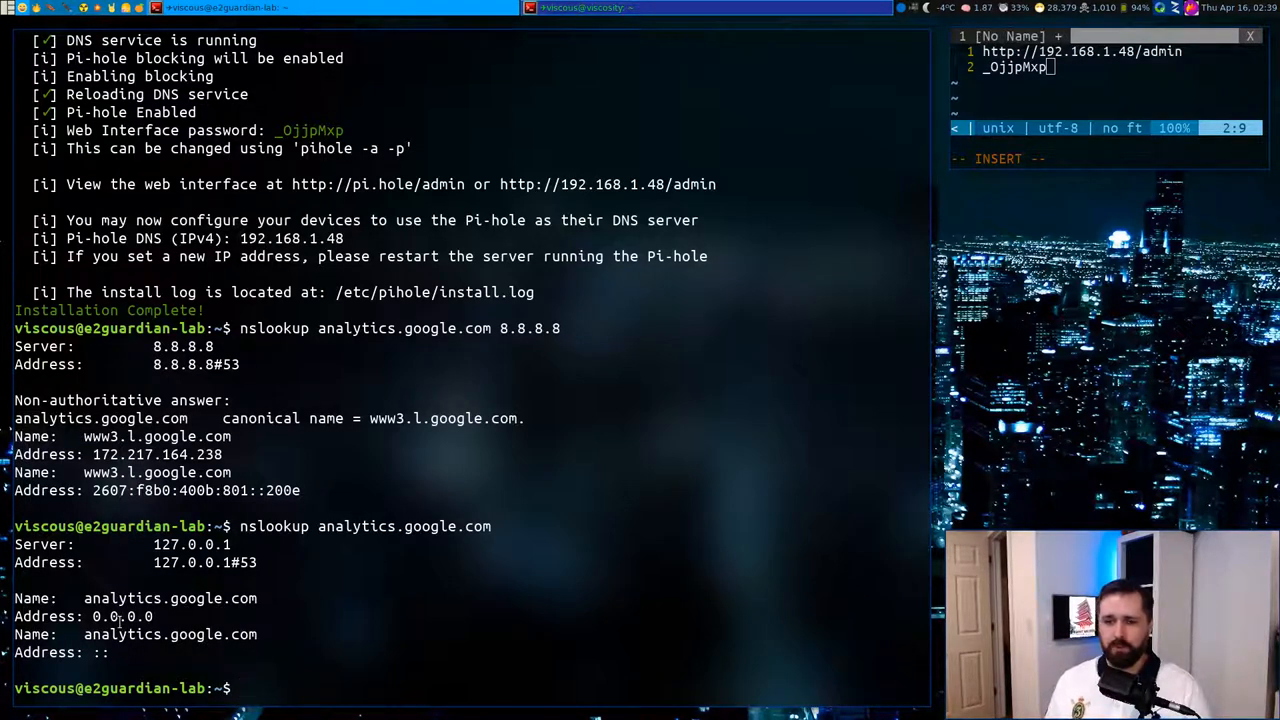
Step: Stream /var/log/pihole.log with tail -f filtered by grep '0.0.0.' for blocked queries
{"action": "type", "text": "tail -f /var/"}
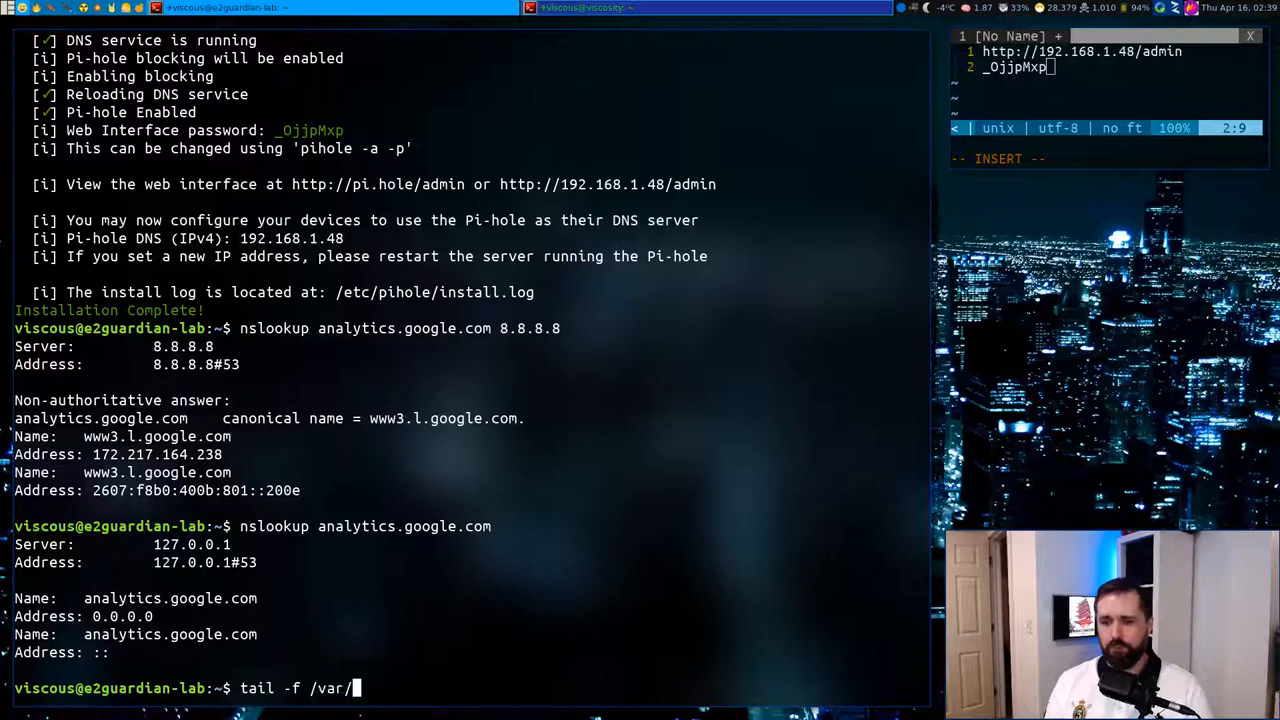
{"action": "type", "text": "log/pihole"}
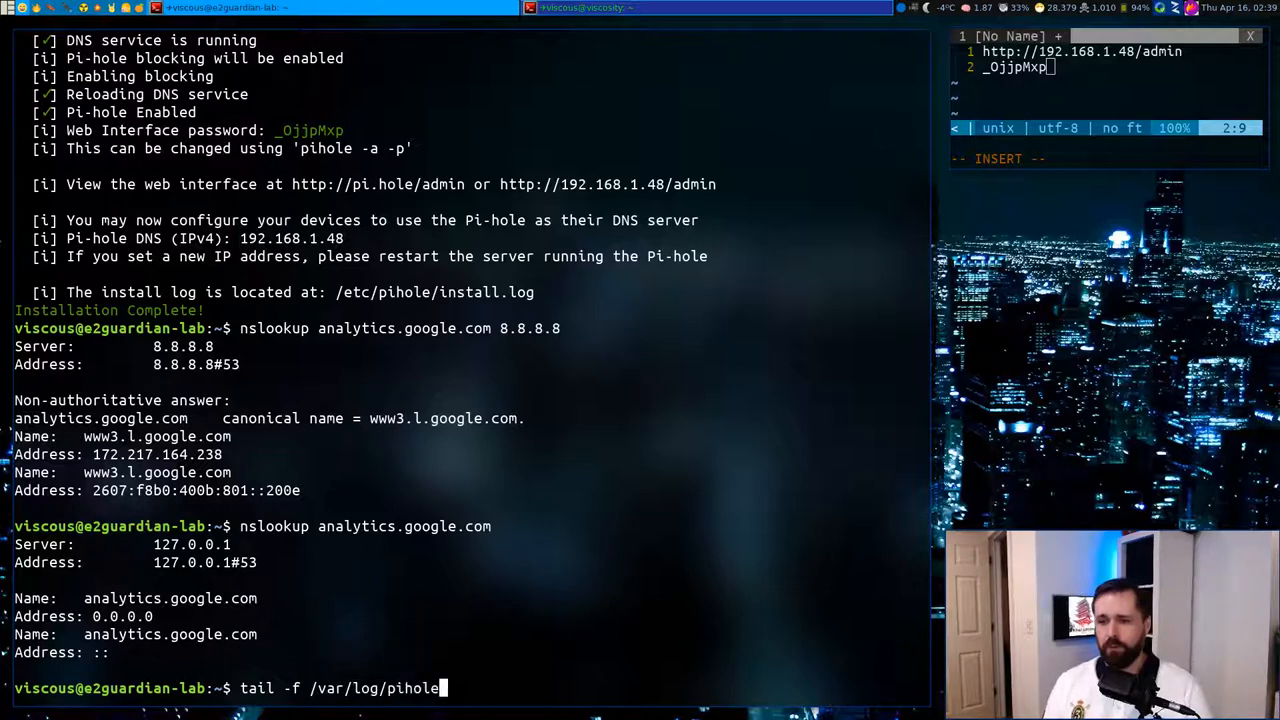
{"action": "type", "text": ".log | grep"}
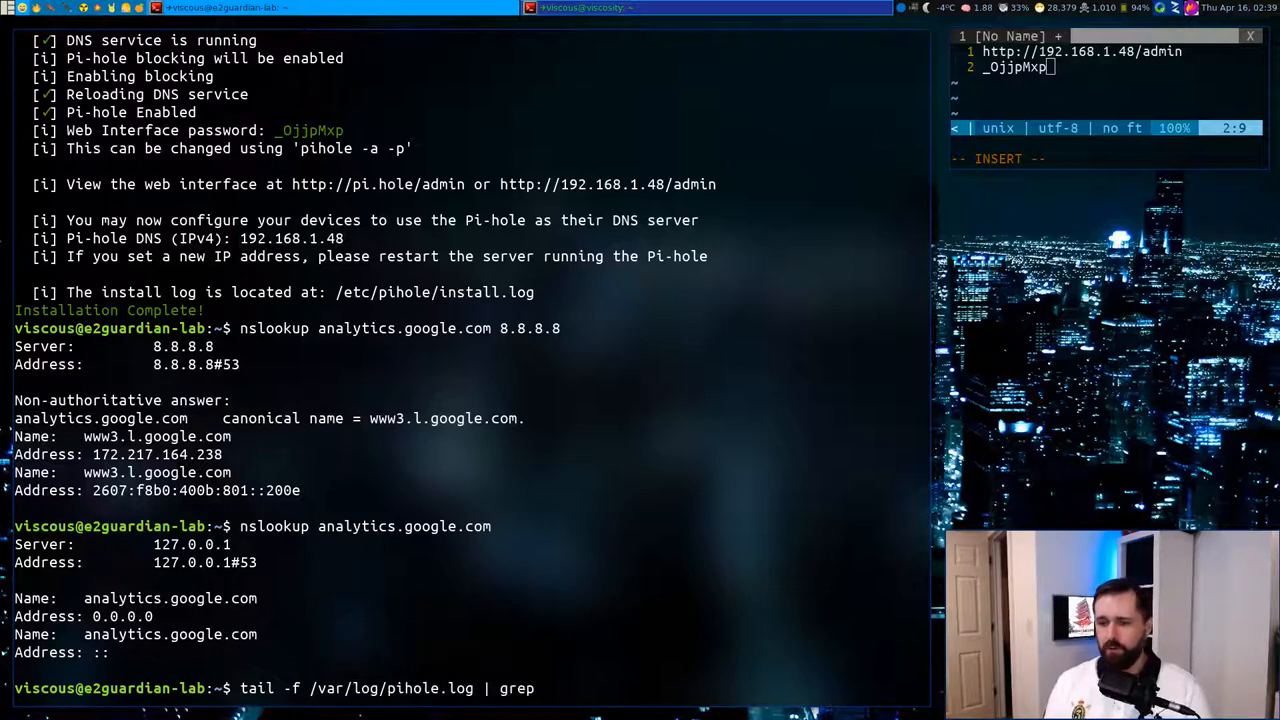
{"action": "type", "text": "'0.0.0."}
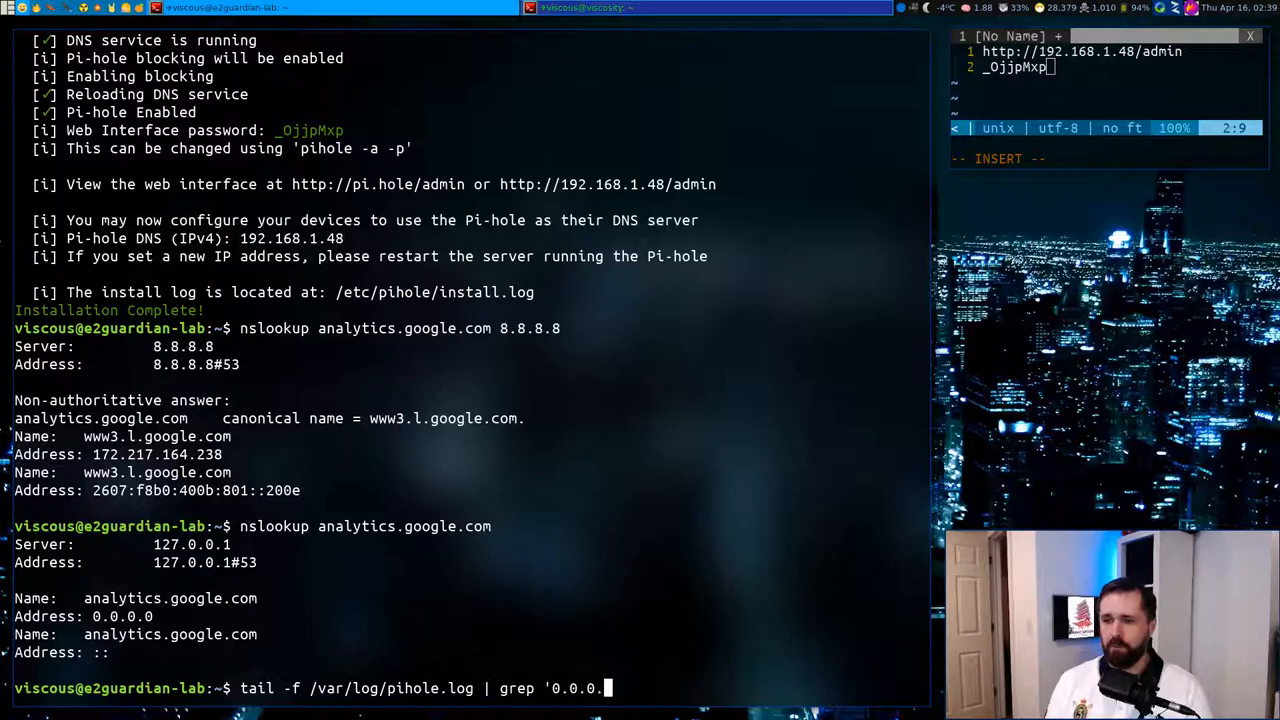
{"action": "type", "text": "'"}
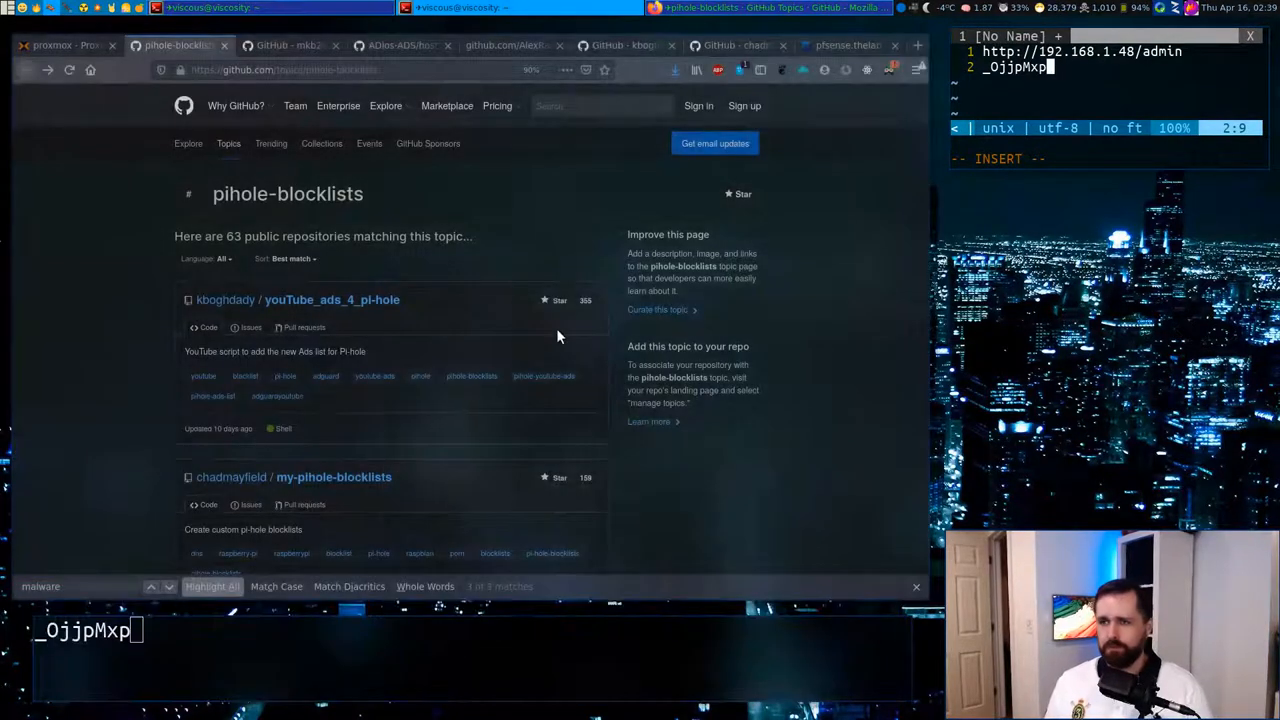
{"action": "left_click", "coordinate": [915, 45]}
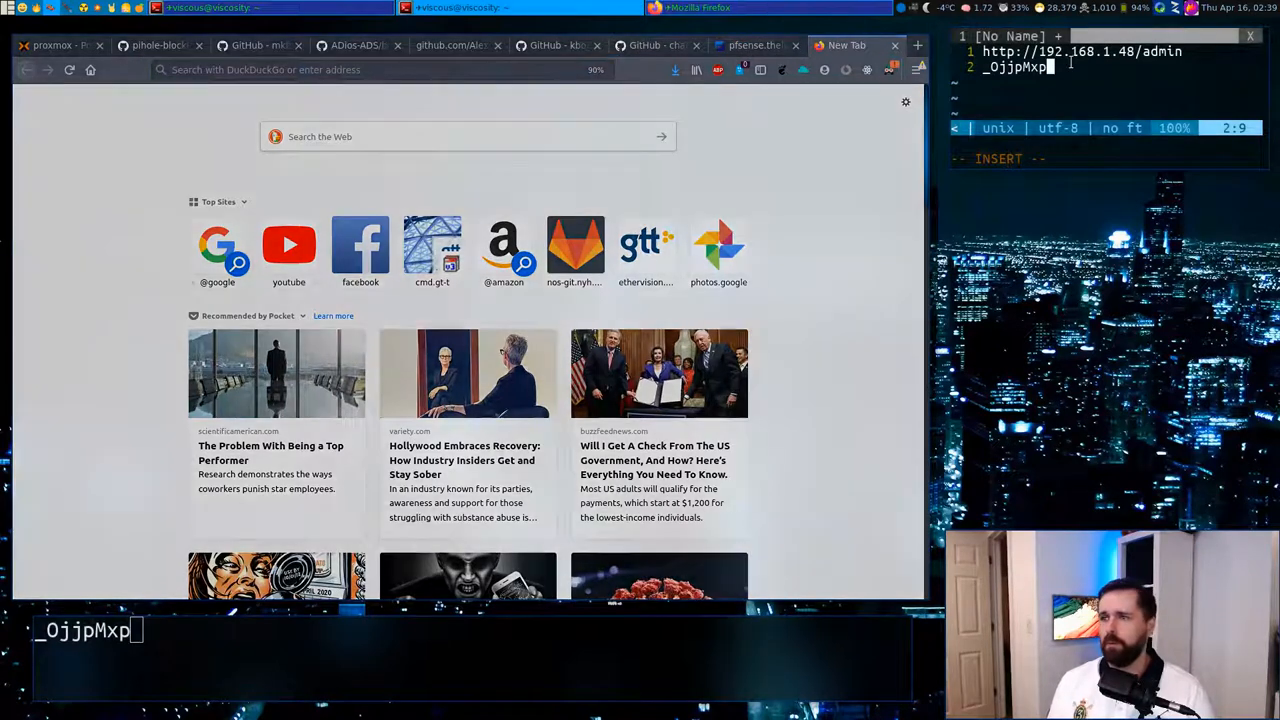
{"action": "type", "text": "http://192.168.1.48/admin"}
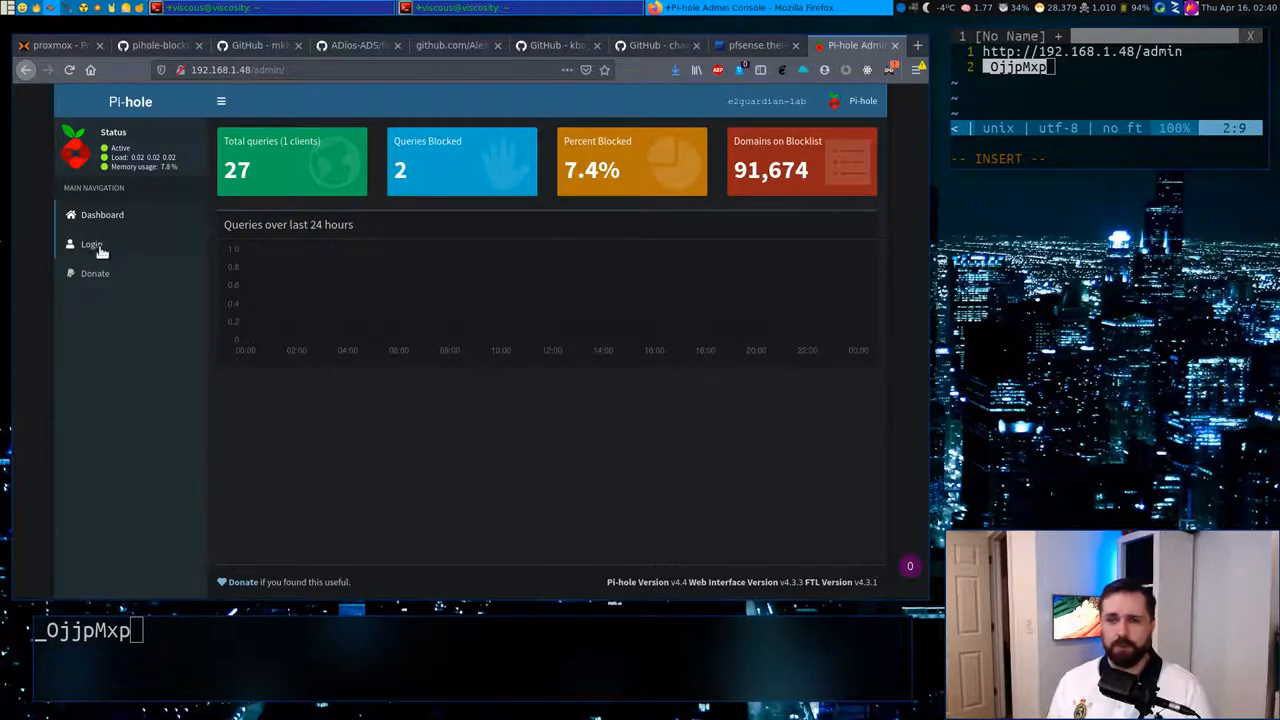
{"action": "left_click", "coordinate": [91, 244]}
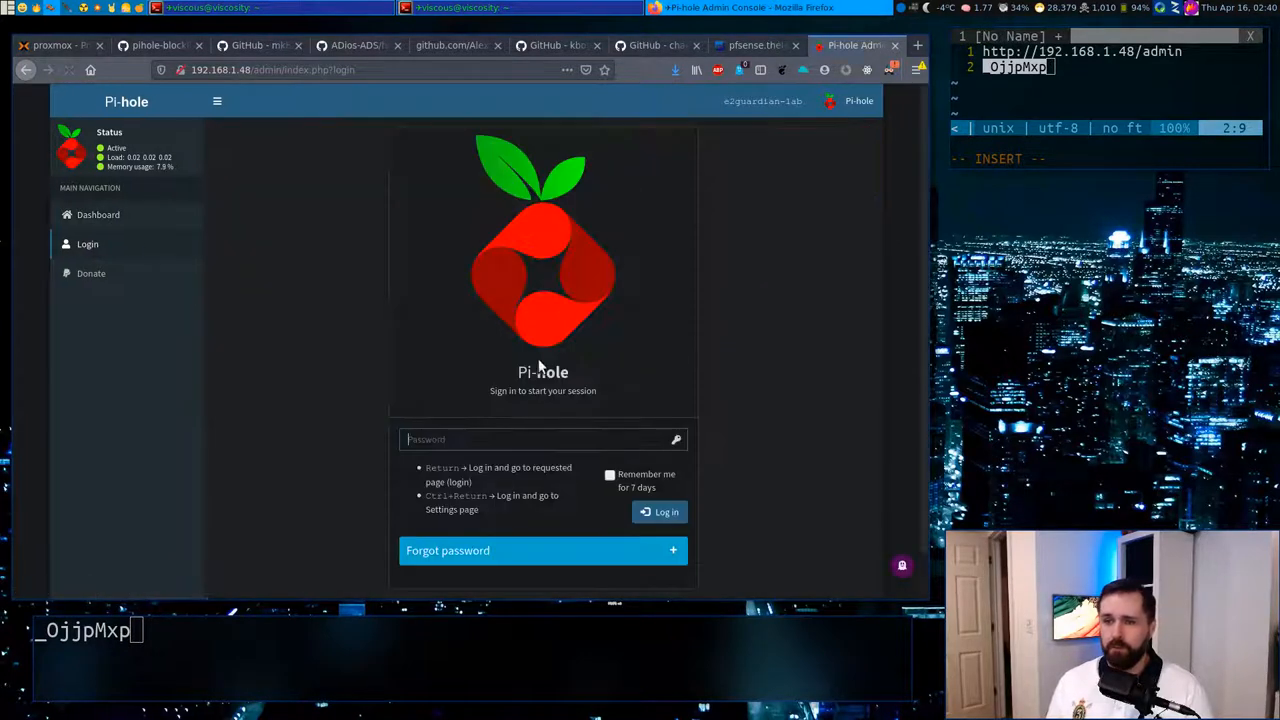
Step: Log in with the admin password and decline Firefox's offer to save it
{"action": "type", "text": "password"}
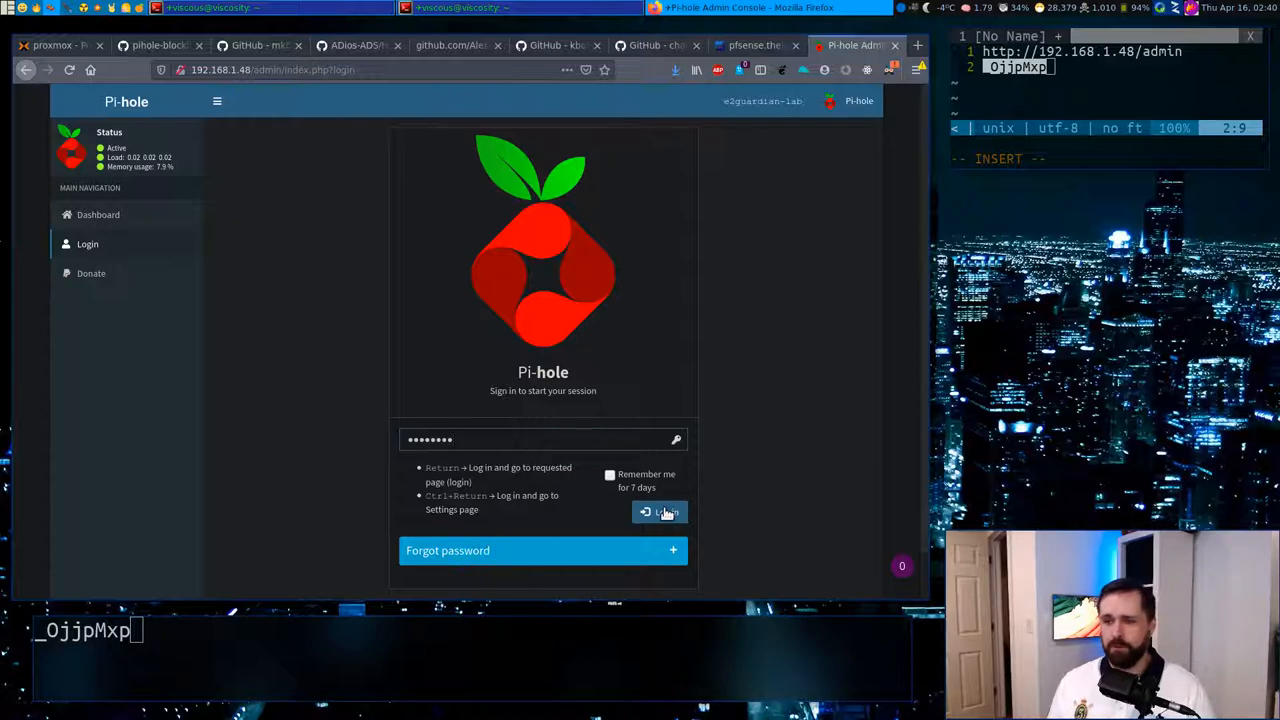
{"action": "left_click", "coordinate": [659, 511]}
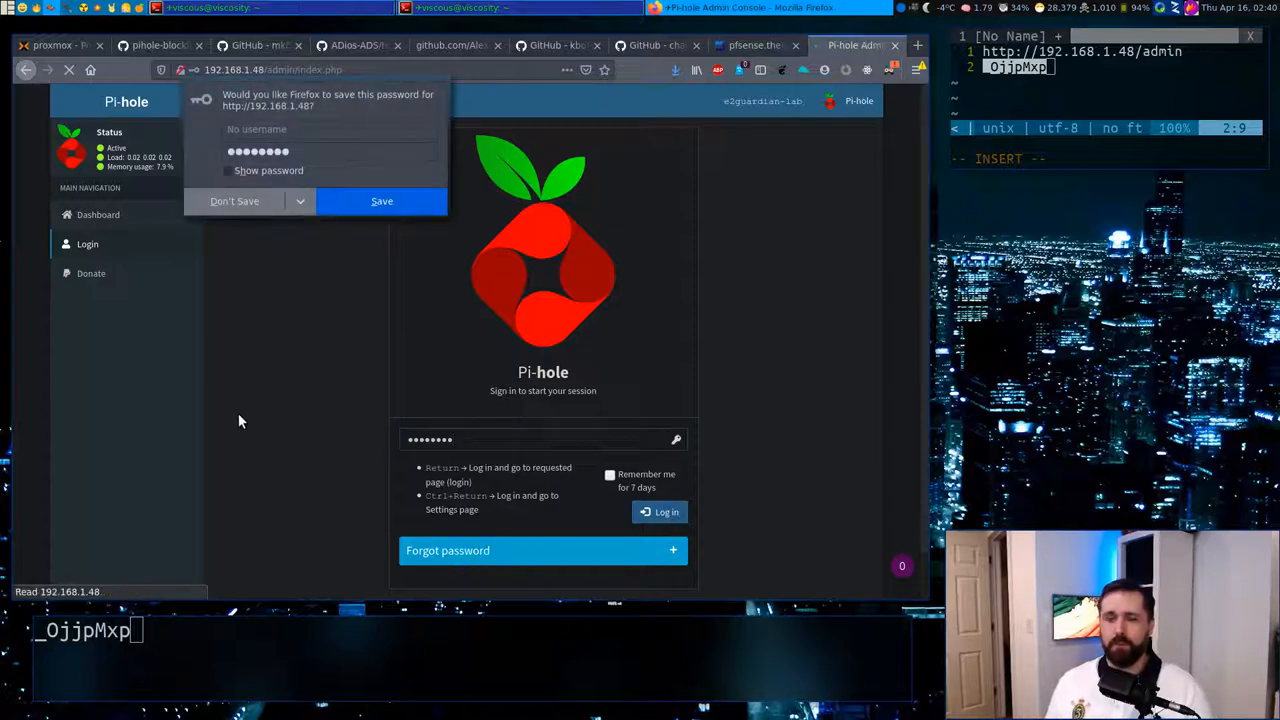
{"action": "left_click", "coordinate": [666, 511]}
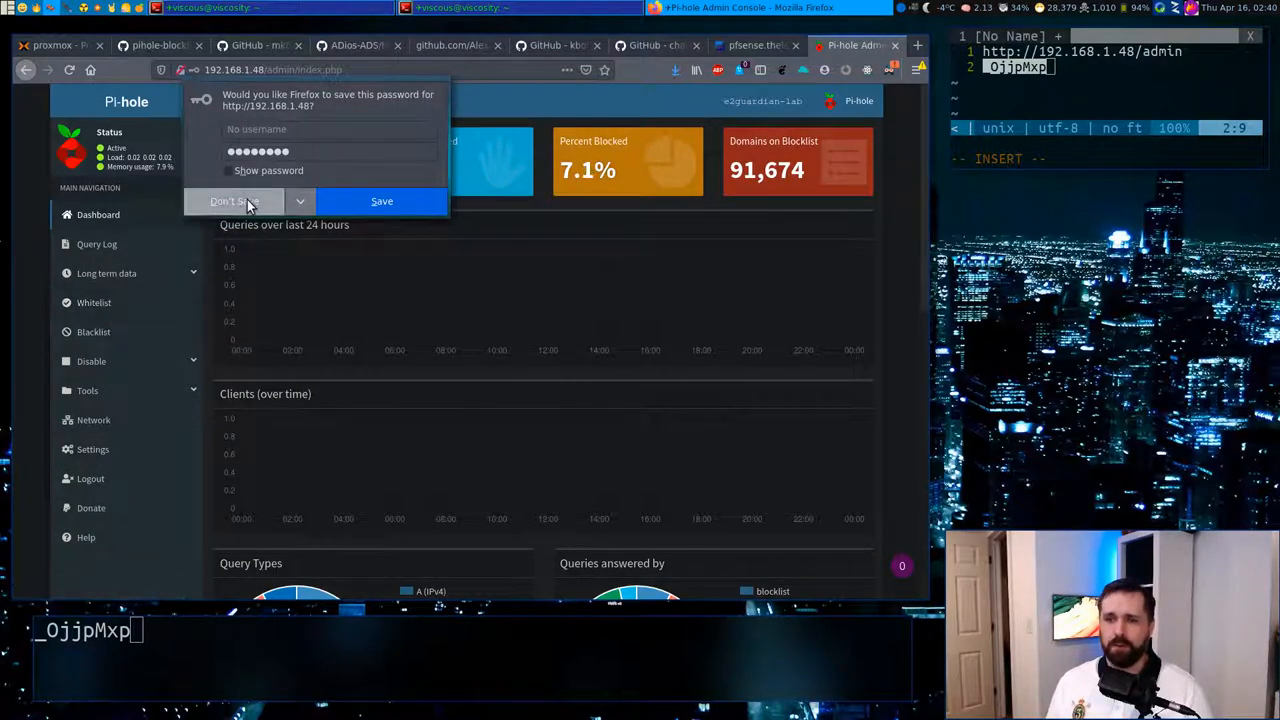
{"action": "left_click", "coordinate": [230, 201]}
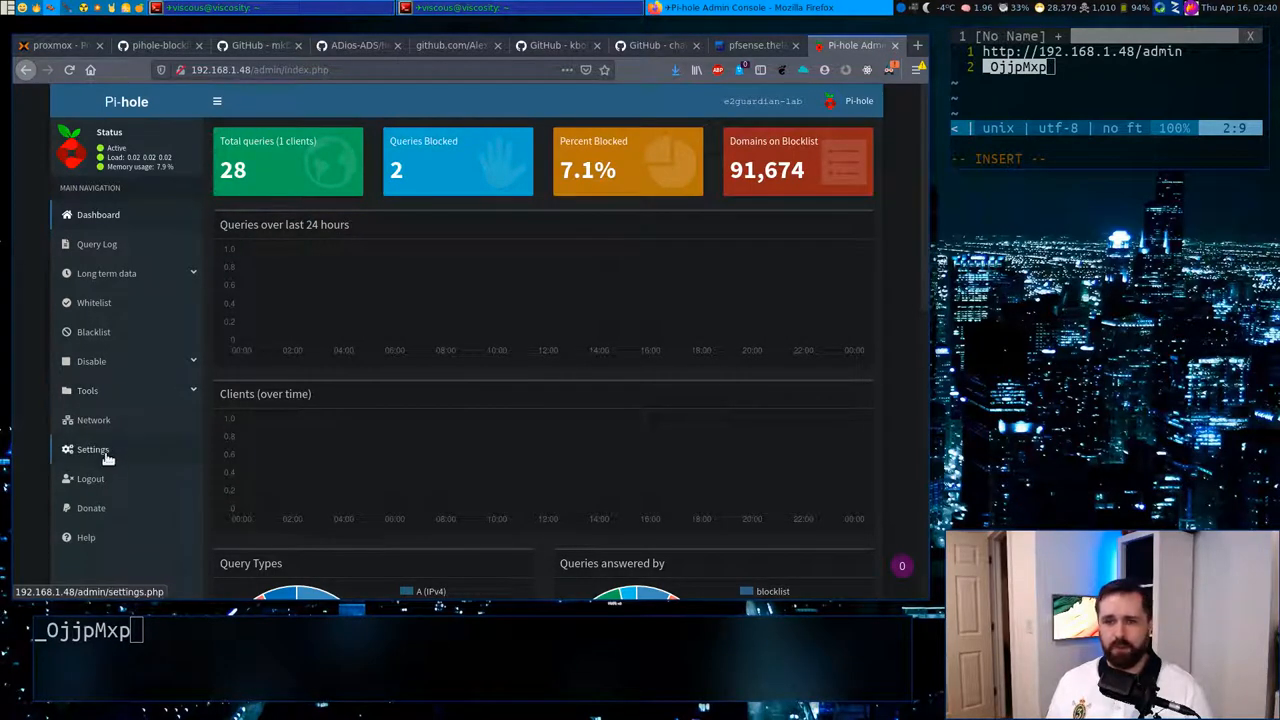
Step: View the Blocklists settings listing the five Gravity lists, then return to the GitHub pihole-blocklists page
{"action": "left_click", "coordinate": [92, 449]}
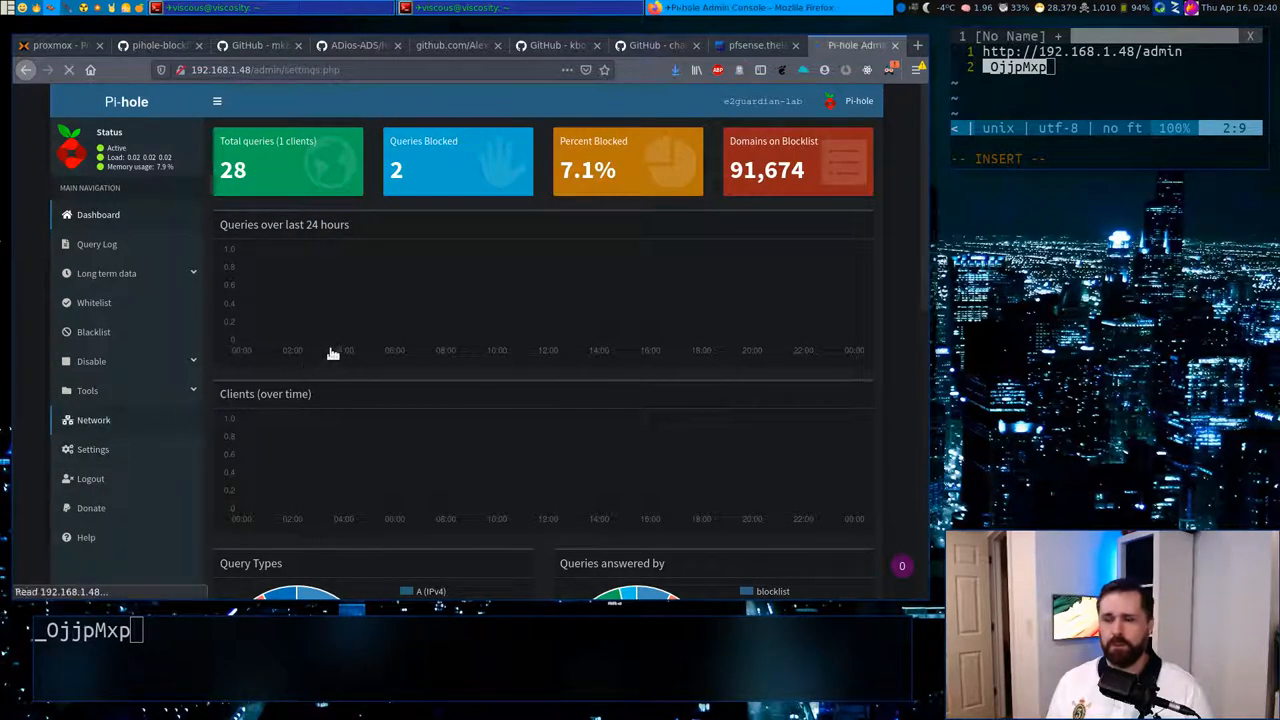
{"action": "left_click", "coordinate": [92, 449]}
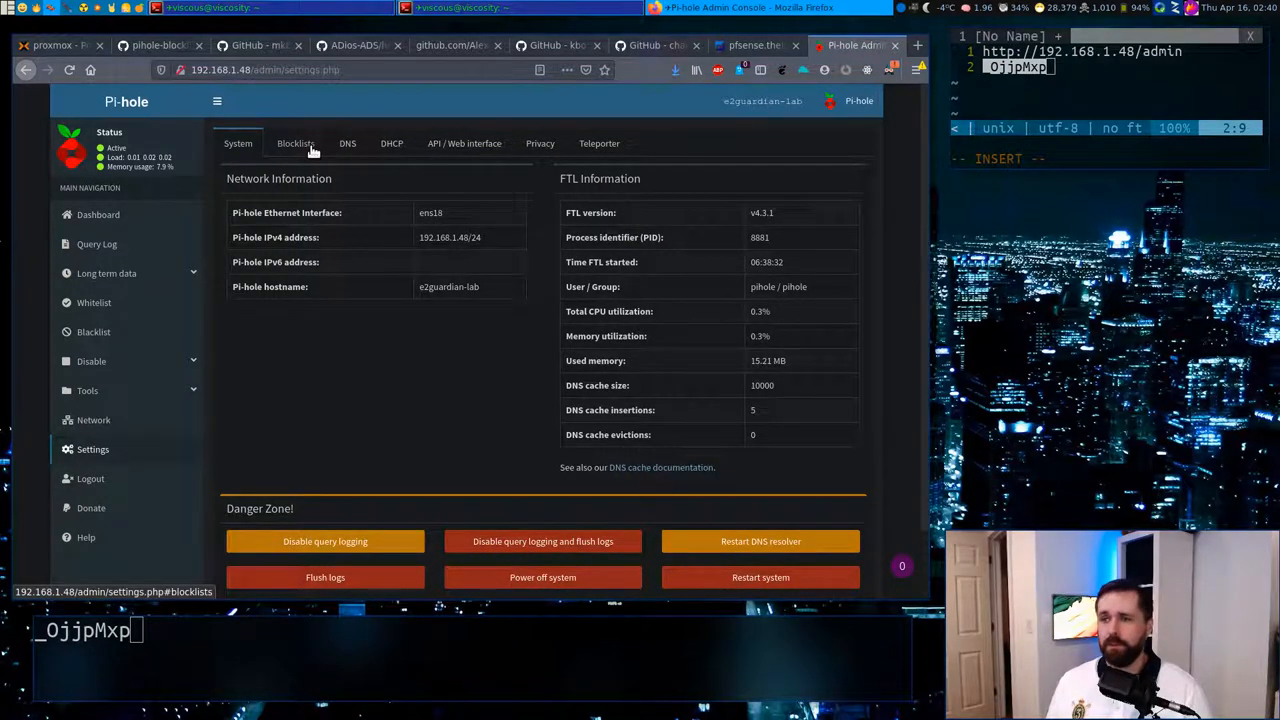
{"action": "left_click", "coordinate": [295, 143]}
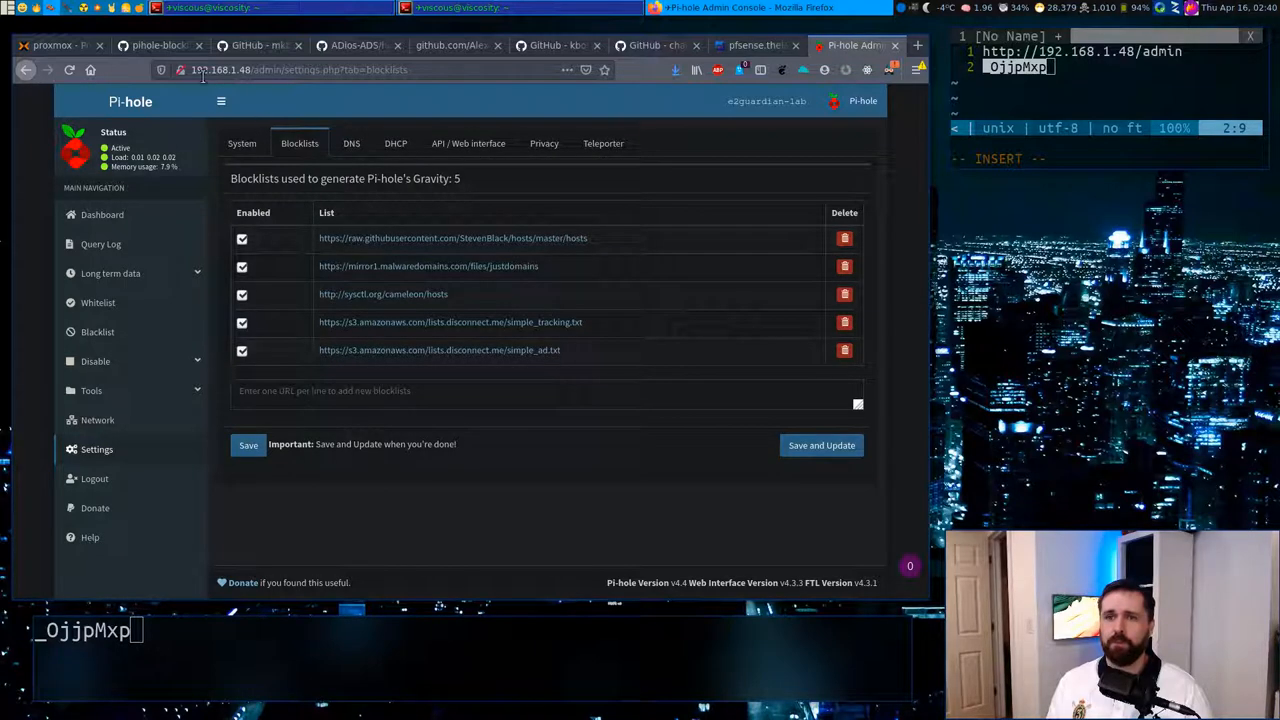
{"action": "left_click", "coordinate": [160, 45]}
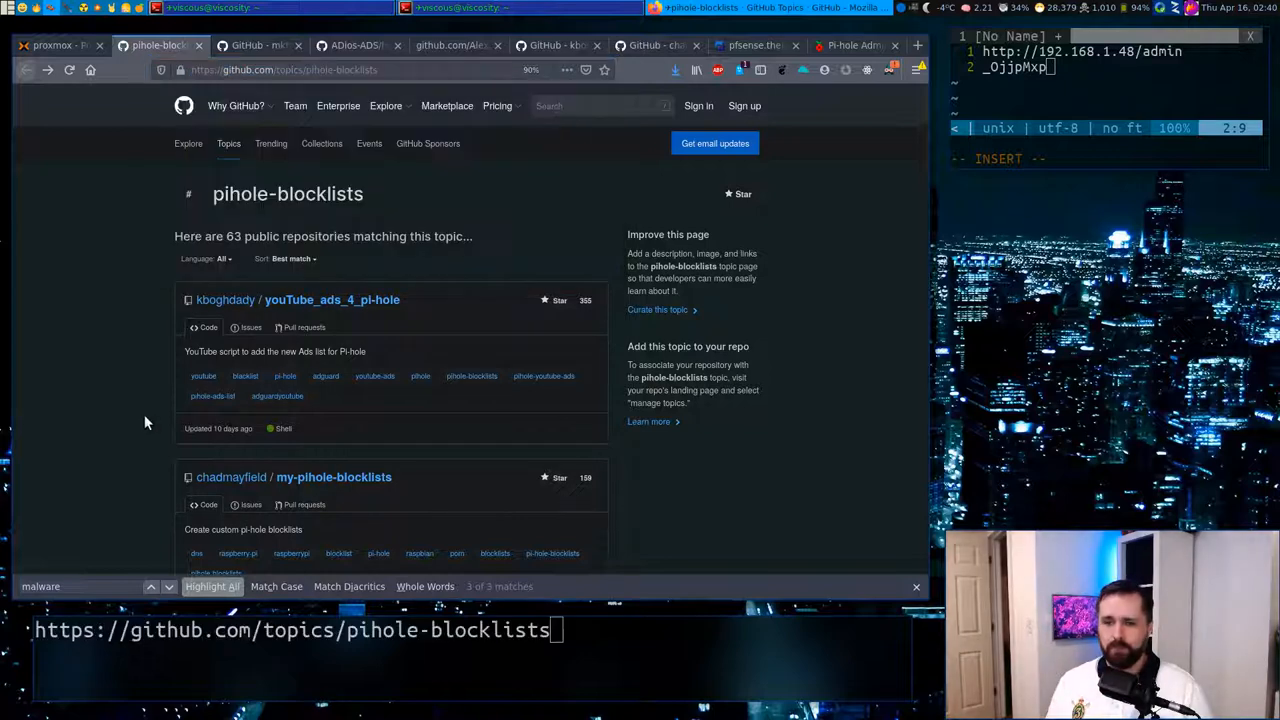
{"action": "mouse_move", "coordinate": [135, 285]}
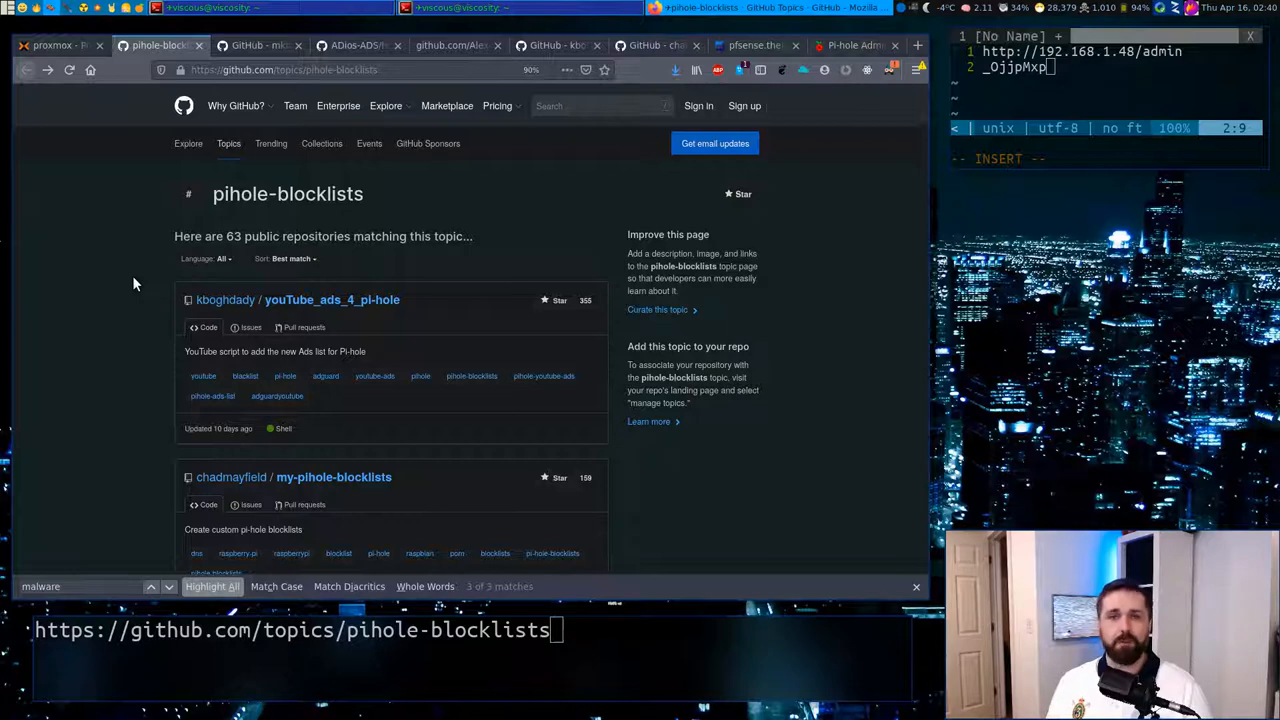
{"action": "mouse_move", "coordinate": [155, 338]}
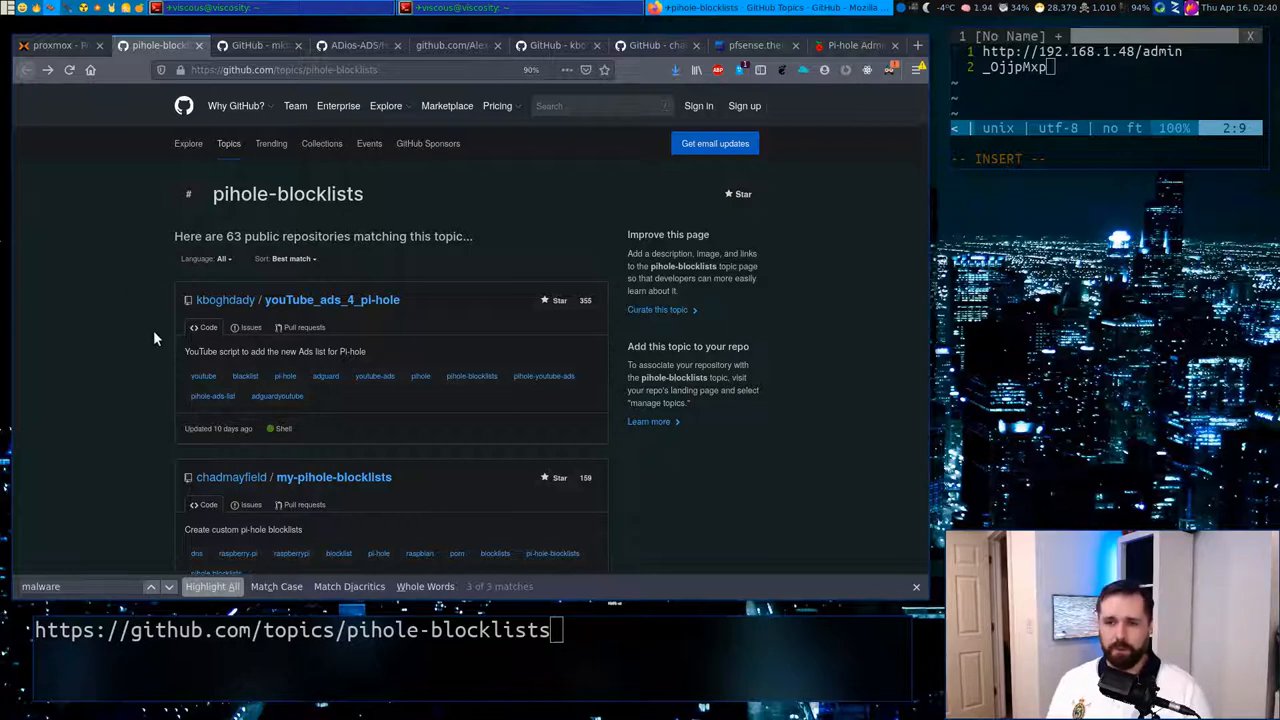
{"action": "mouse_move", "coordinate": [195, 380]}
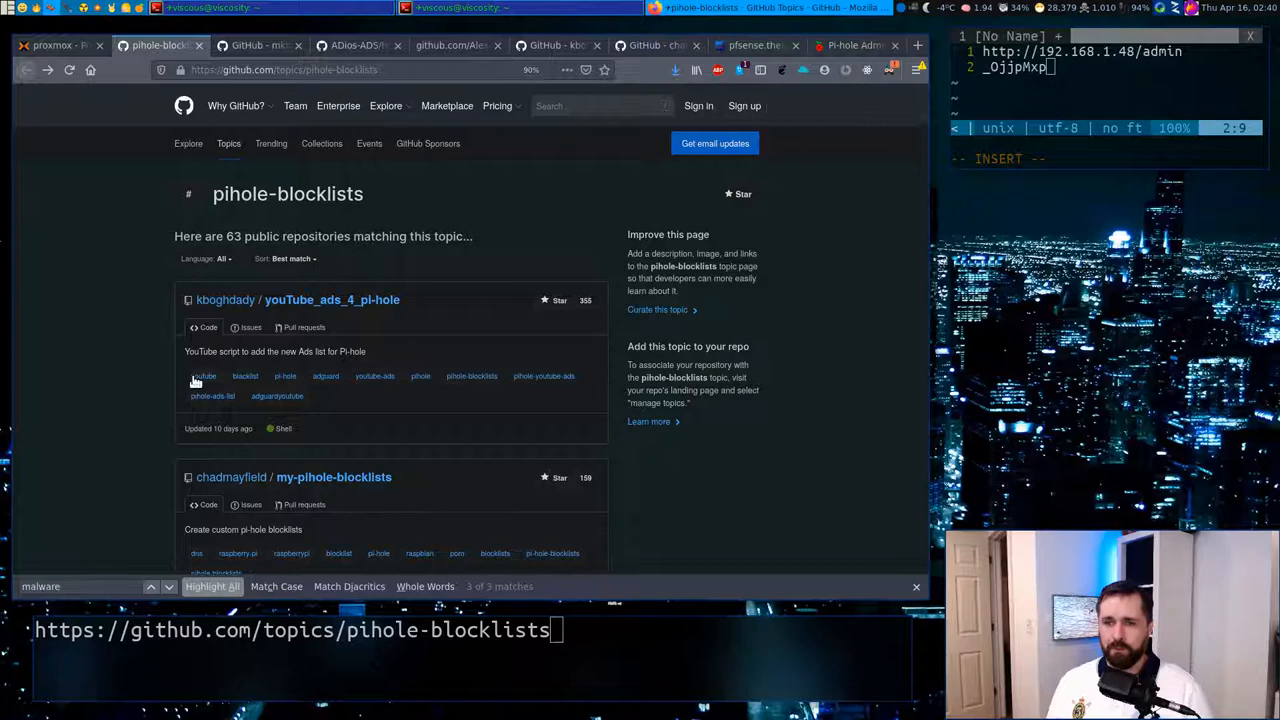
{"action": "mouse_move", "coordinate": [240, 428]}
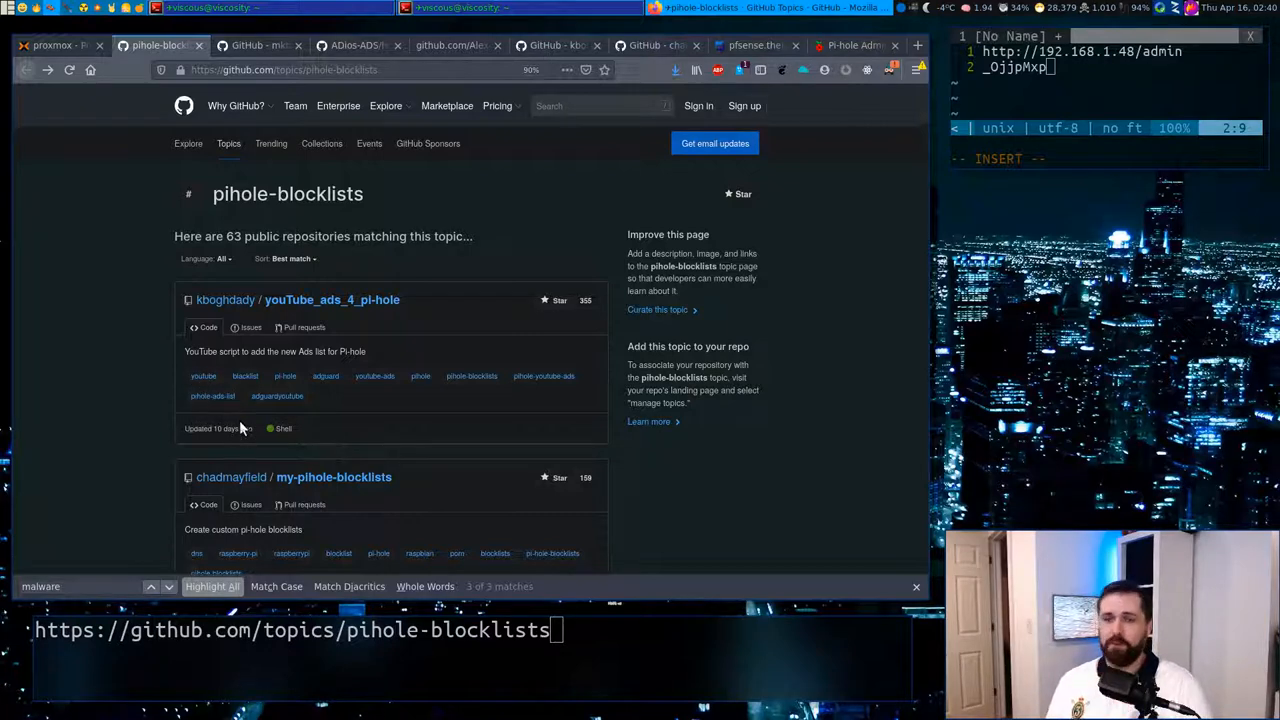
{"action": "mouse_move", "coordinate": [175, 356]}
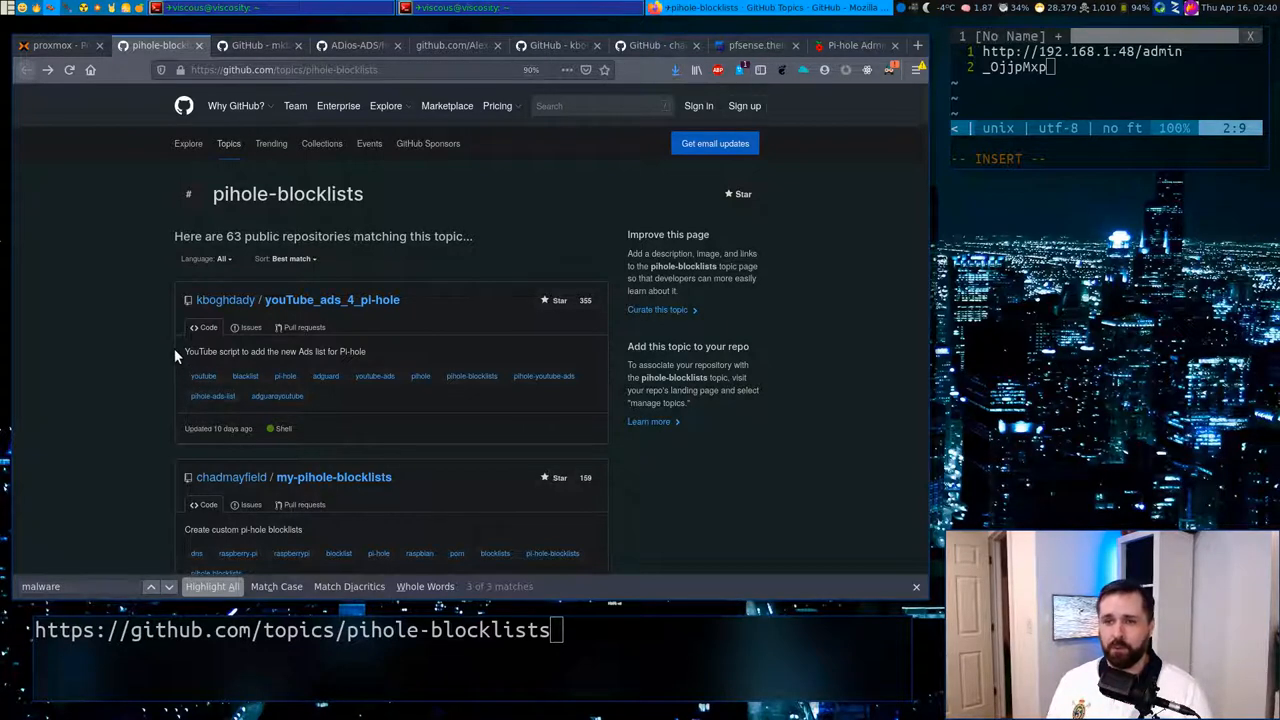
{"action": "mouse_move", "coordinate": [225, 299]}
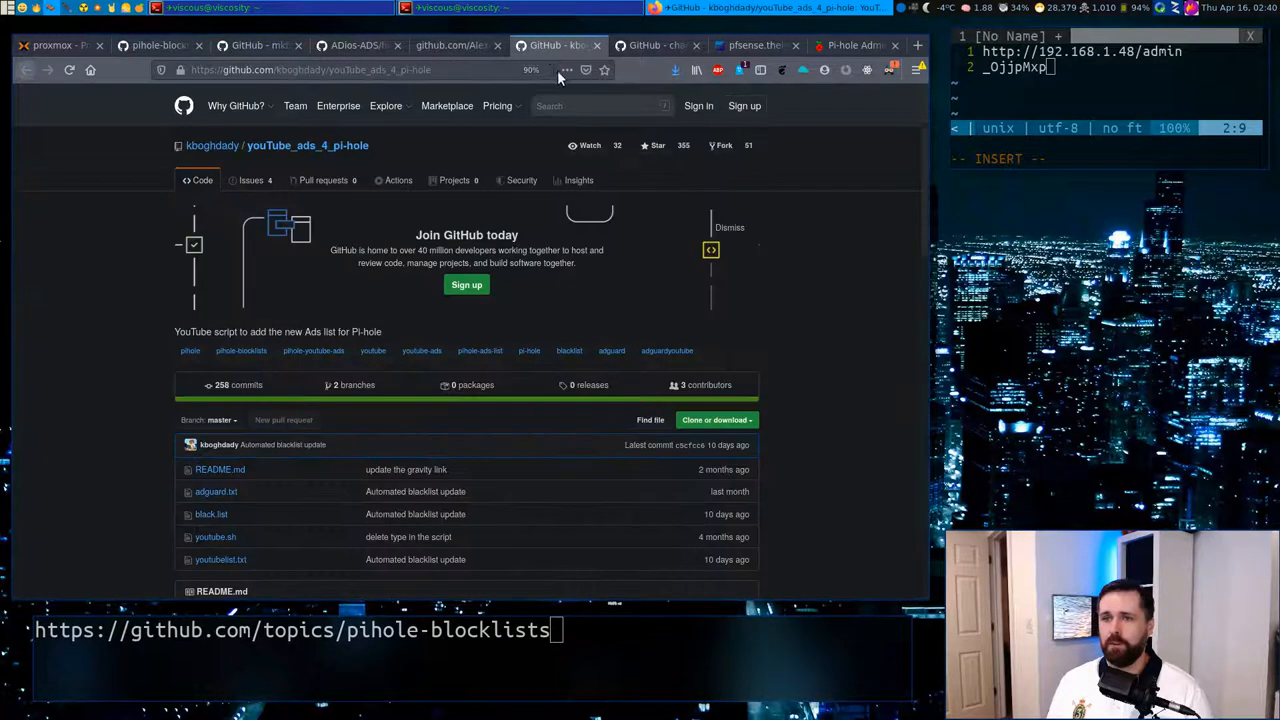
{"action": "mouse_move", "coordinate": [128, 293]}
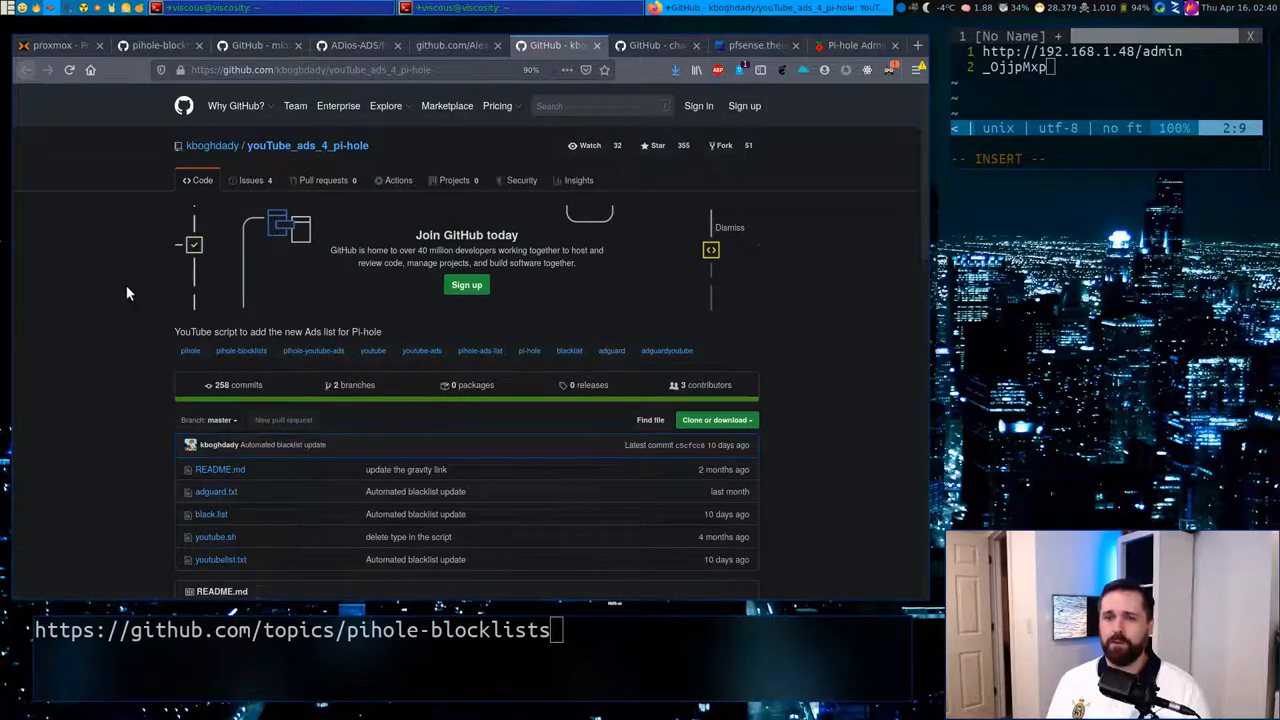
Step: Scroll the README to Option 1 and copy the raw black.list URL
{"action": "scroll", "scroll_direction": "down", "scroll_amount": 3}
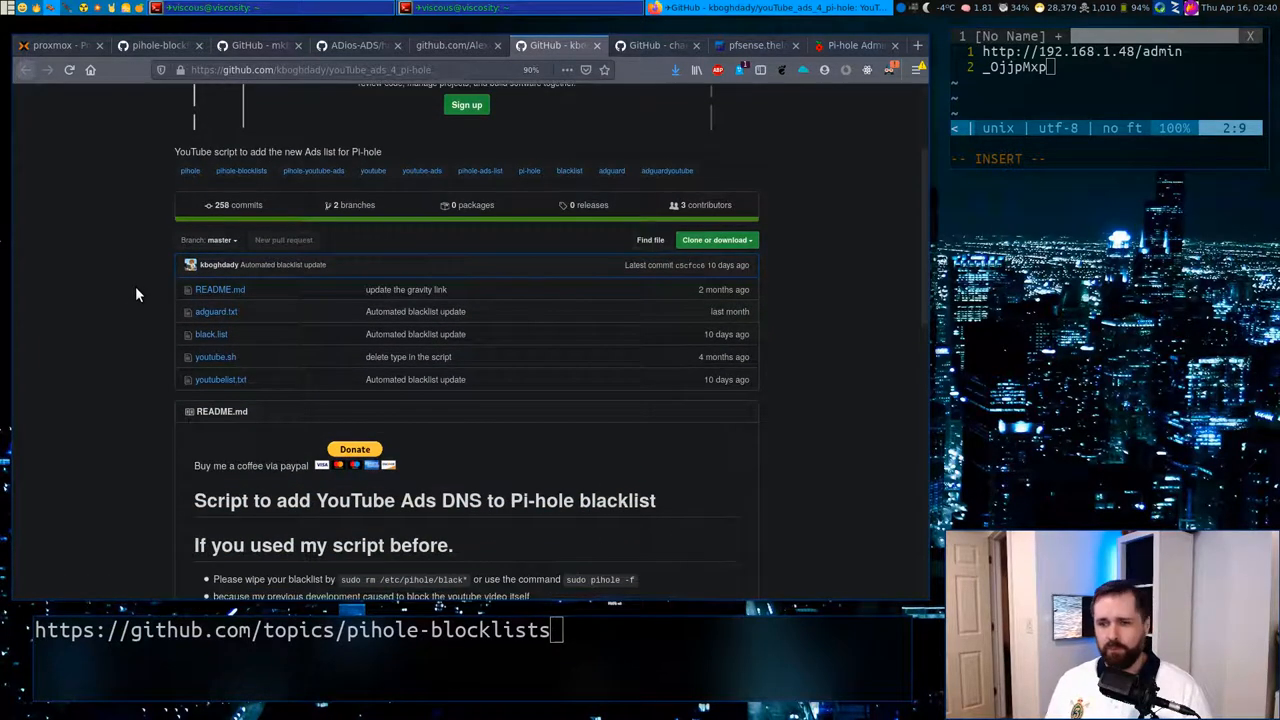
{"action": "scroll", "scroll_direction": "down", "scroll_amount": 3}
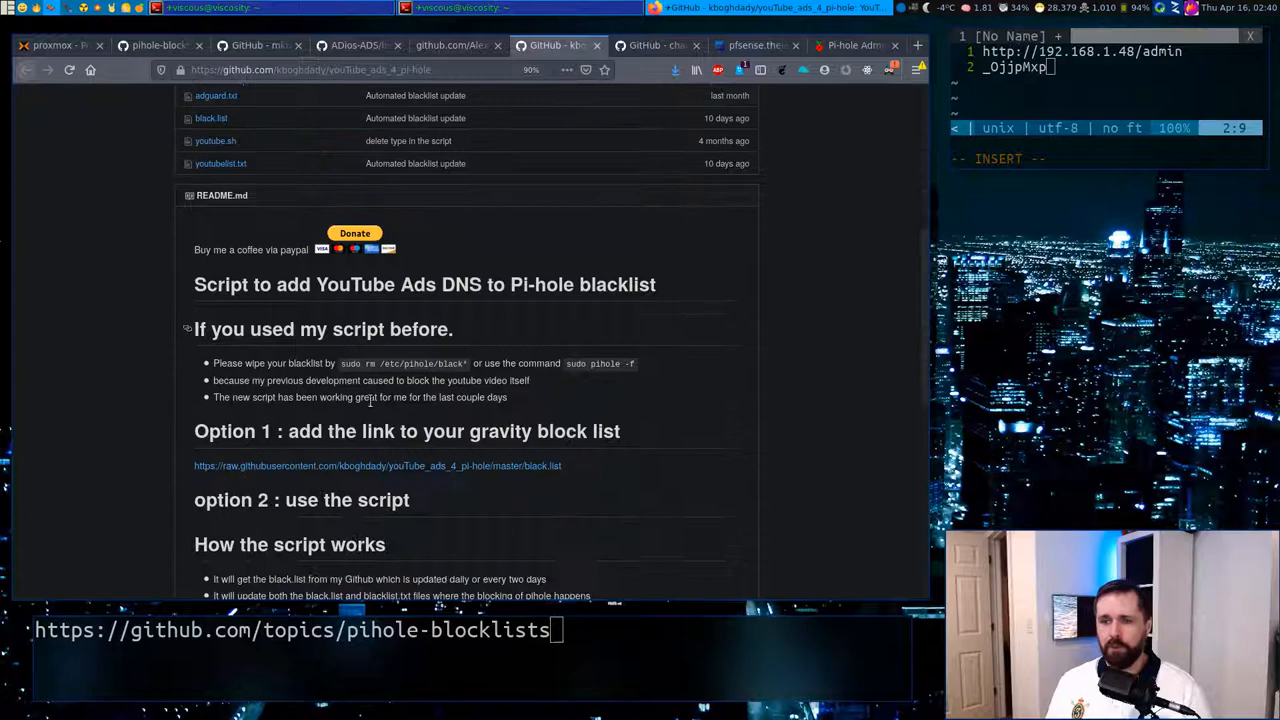
{"action": "left_click_drag", "start_coordinate": [194, 465], "coordinate": [561, 465]}
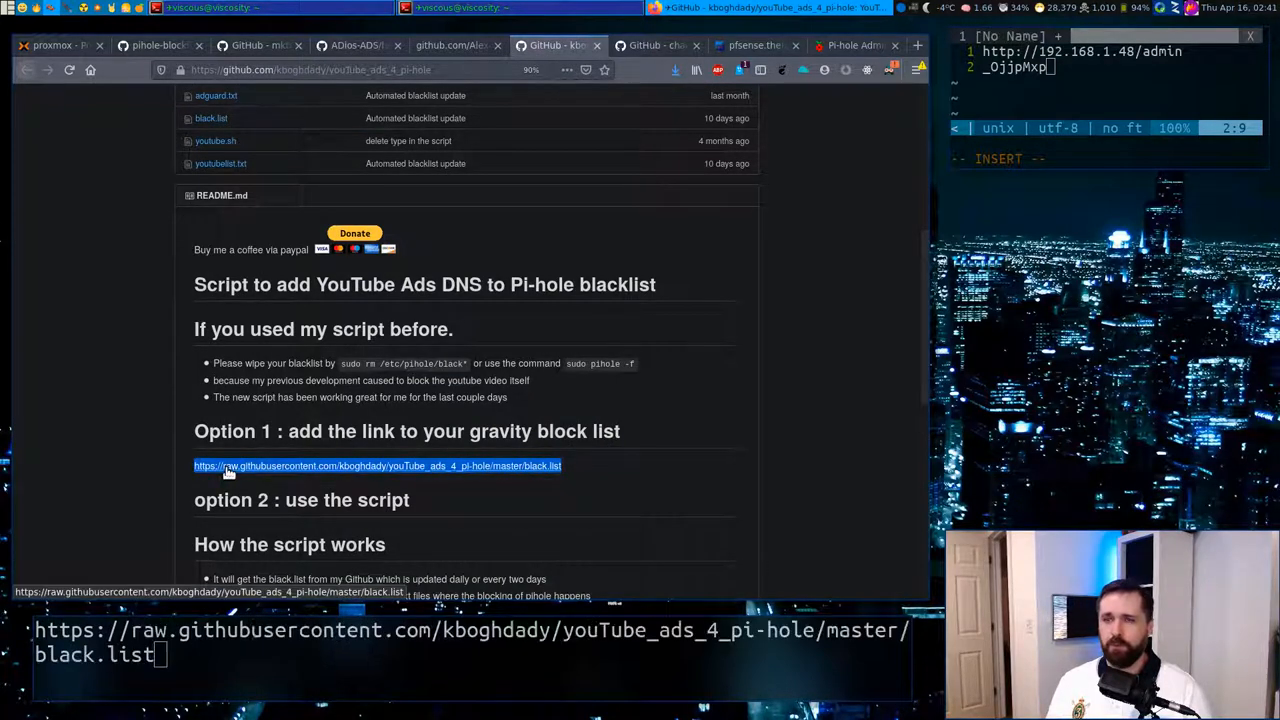
{"action": "left_click", "coordinate": [855, 45]}
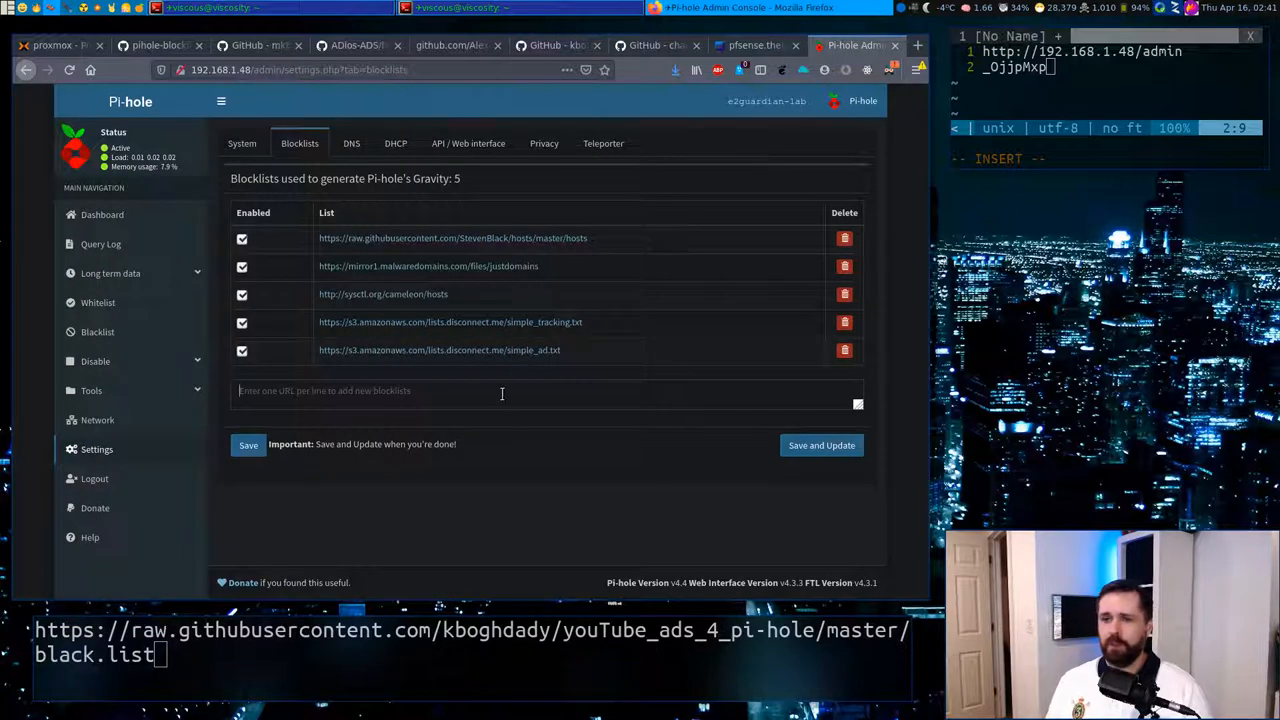
{"action": "type", "text": "https://raw.githubusercontent.com/kboghdady/youTube_ads_4_pi-hole/master/black.list"}
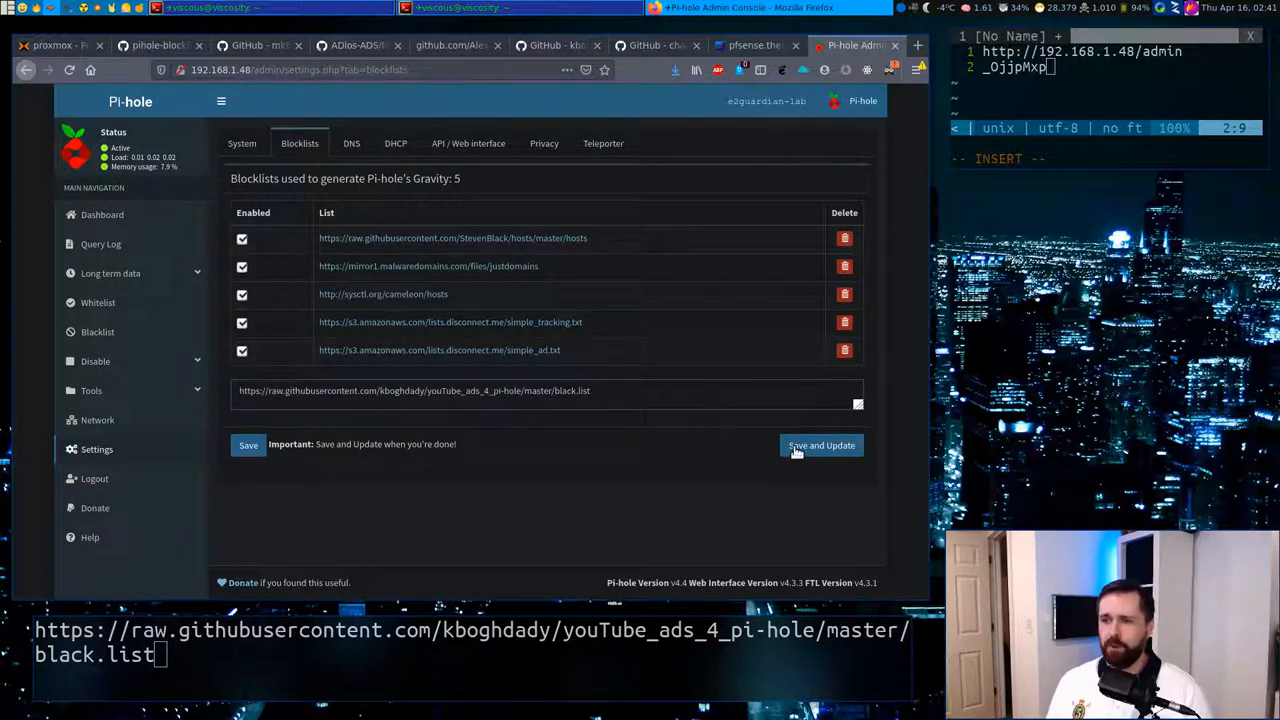
{"action": "left_click", "coordinate": [820, 445]}
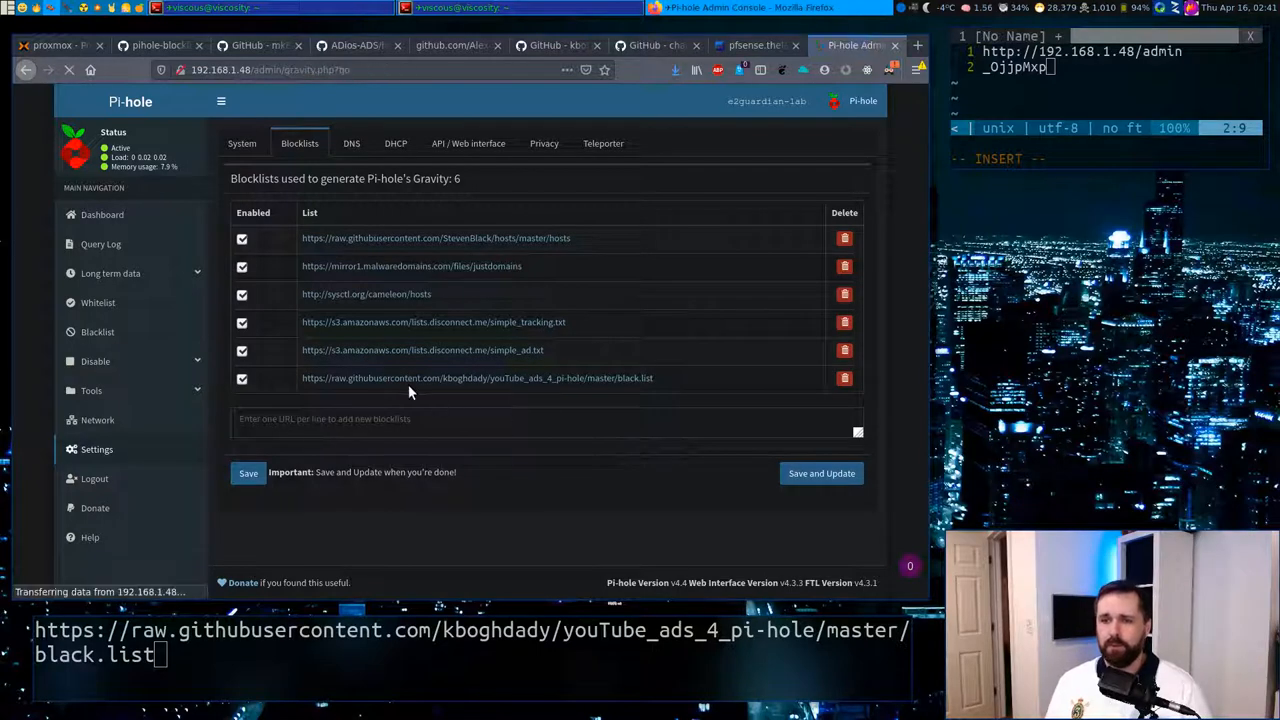
Step: Run Update Gravity and review the log until the new black.list is retrieved successfully
{"action": "left_click", "coordinate": [821, 473]}
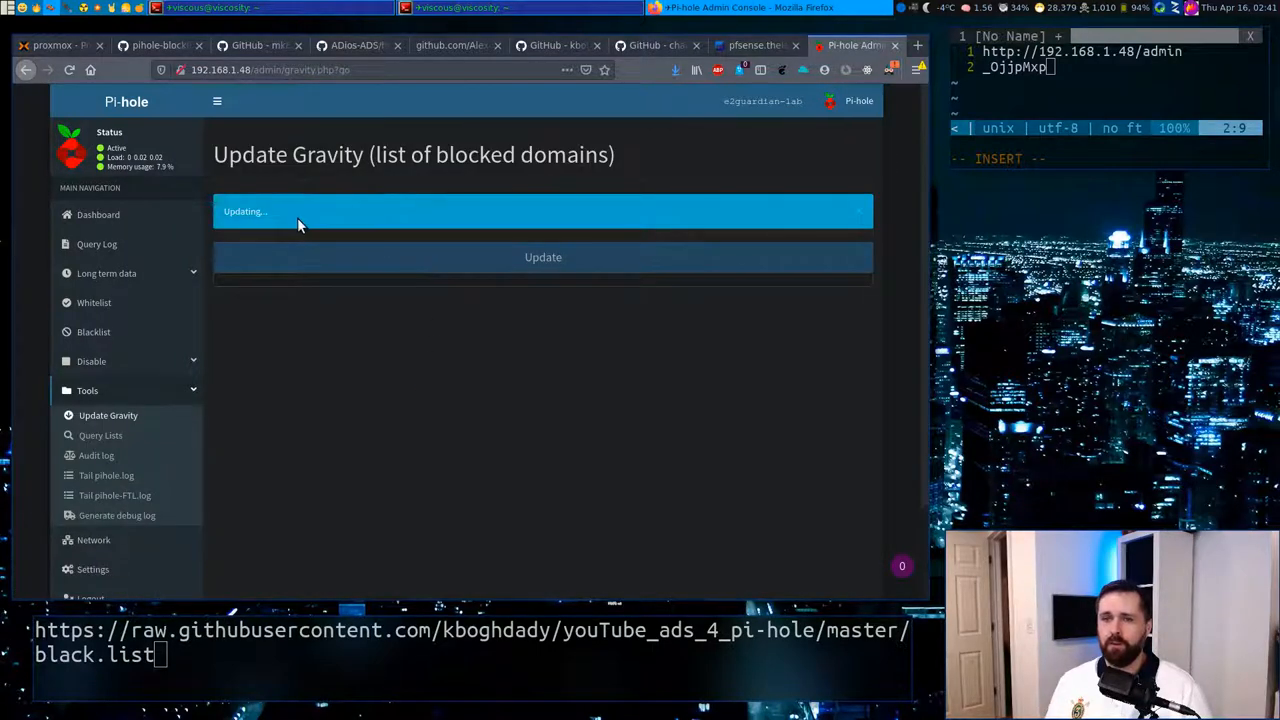
{"action": "mouse_move", "coordinate": [260, 311]}
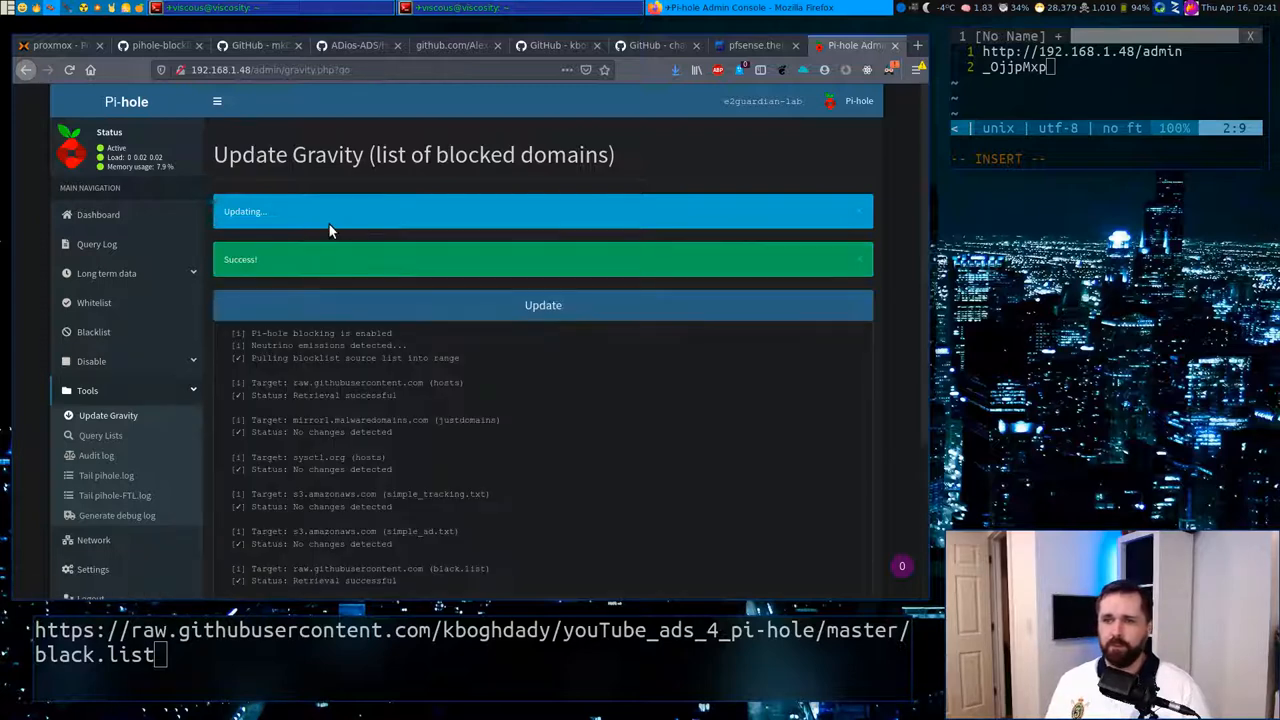
{"action": "mouse_move", "coordinate": [450, 377]}
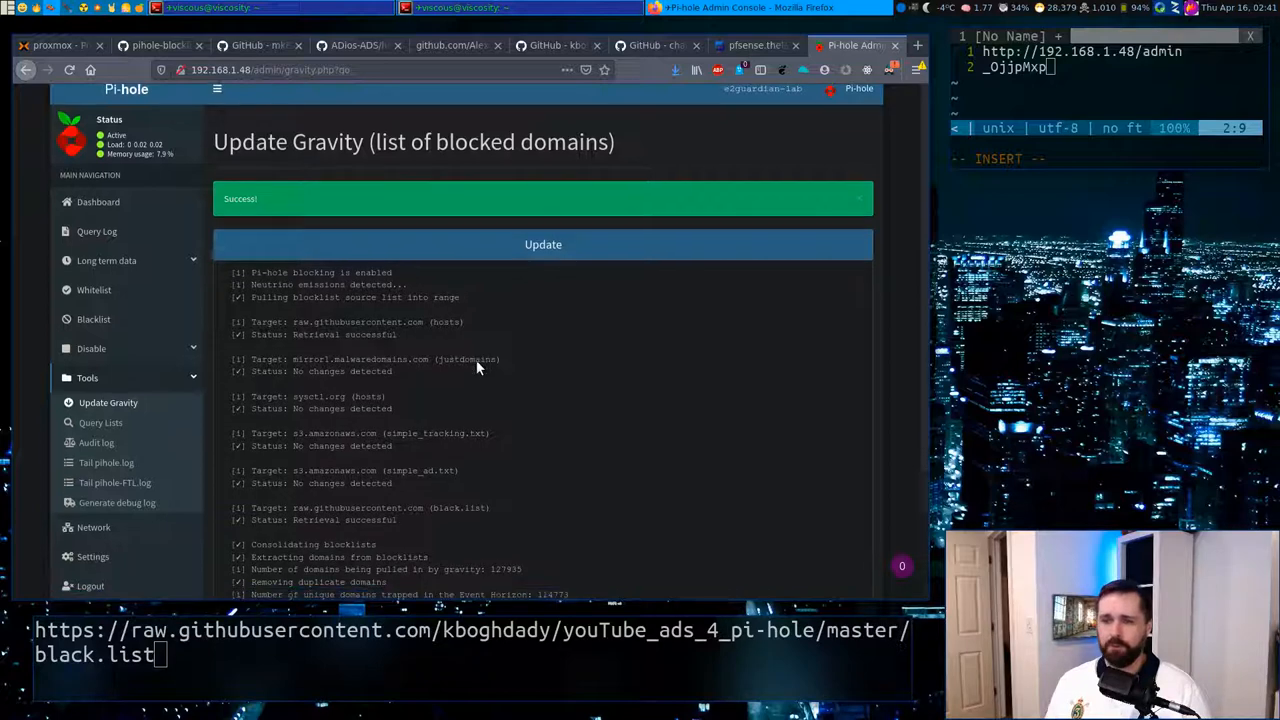
{"action": "scroll", "scroll_direction": "down", "scroll_amount": 3}
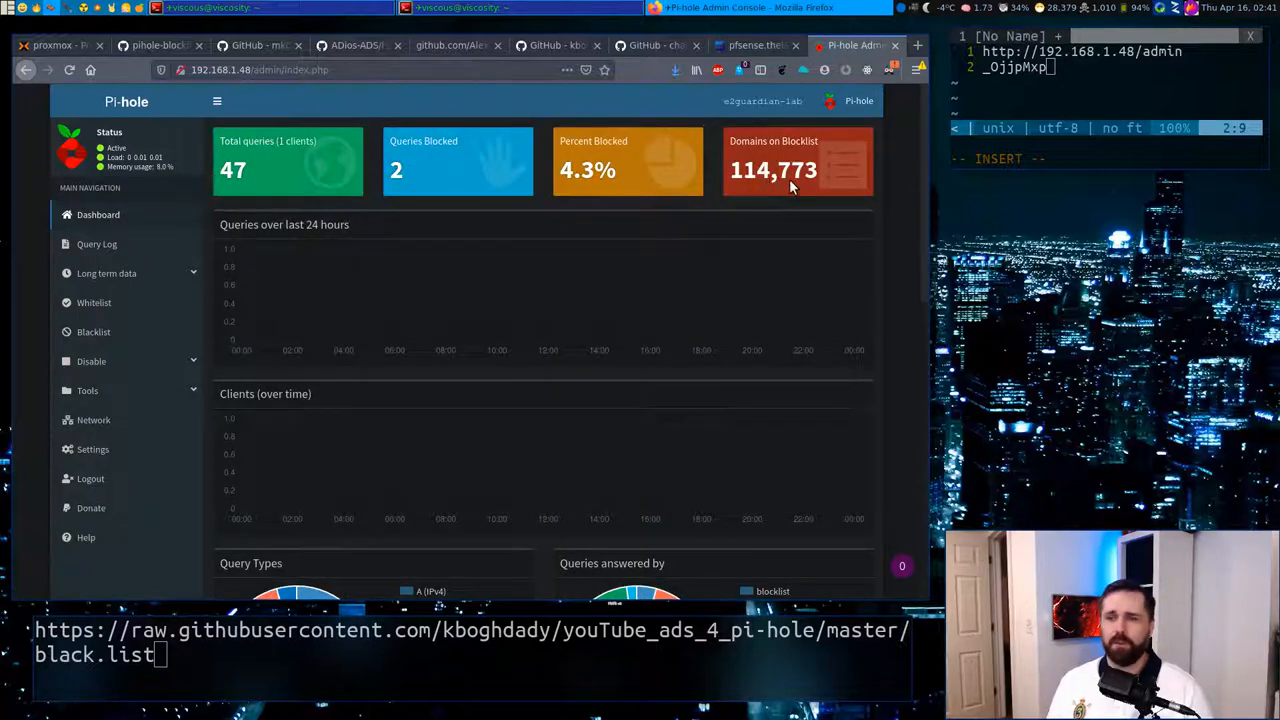
{"action": "mouse_move", "coordinate": [775, 208]}
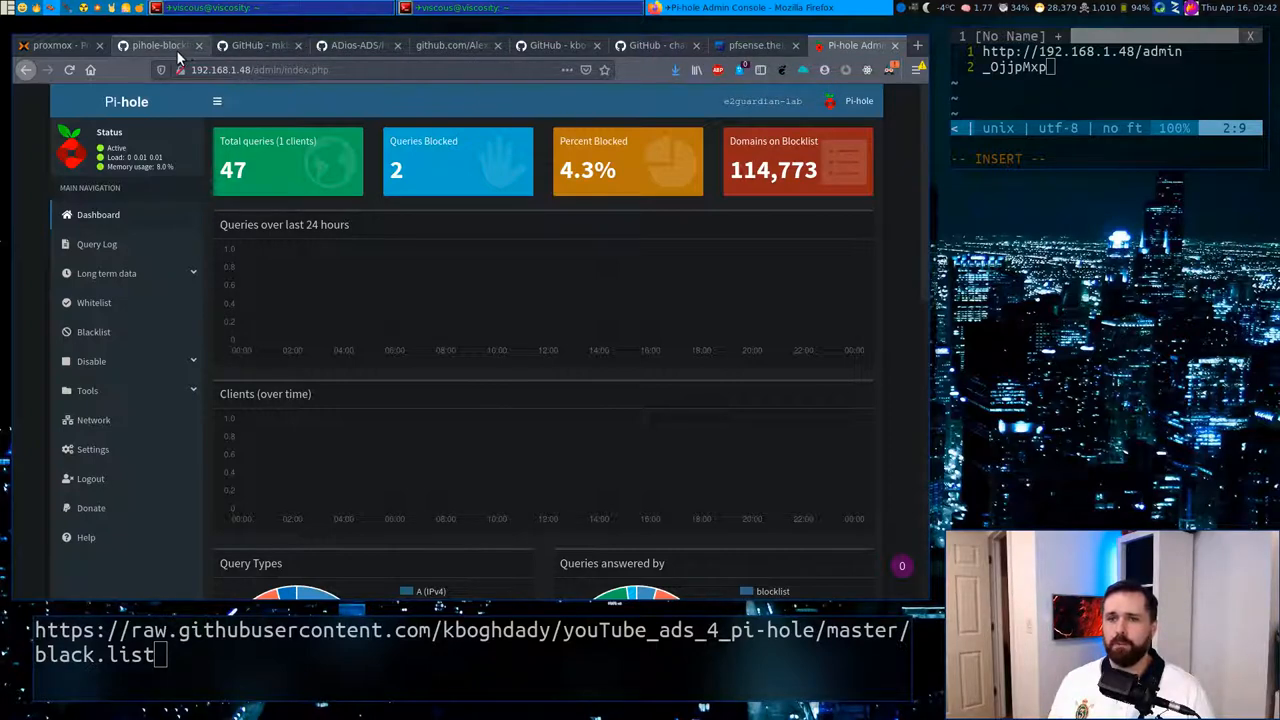
Step: Locate blacklist.txt in the mkb2091/blockconvert repository file list and open it
{"action": "left_click", "coordinate": [255, 45]}
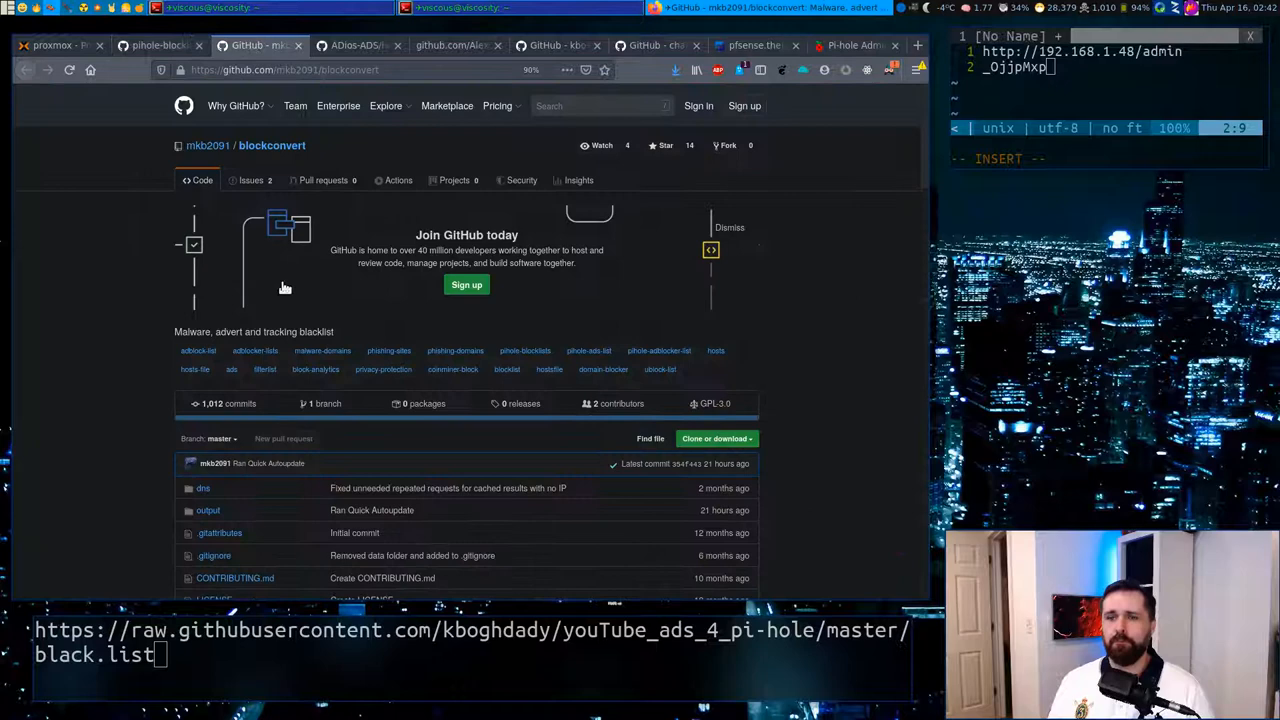
{"action": "mouse_move", "coordinate": [115, 335]}
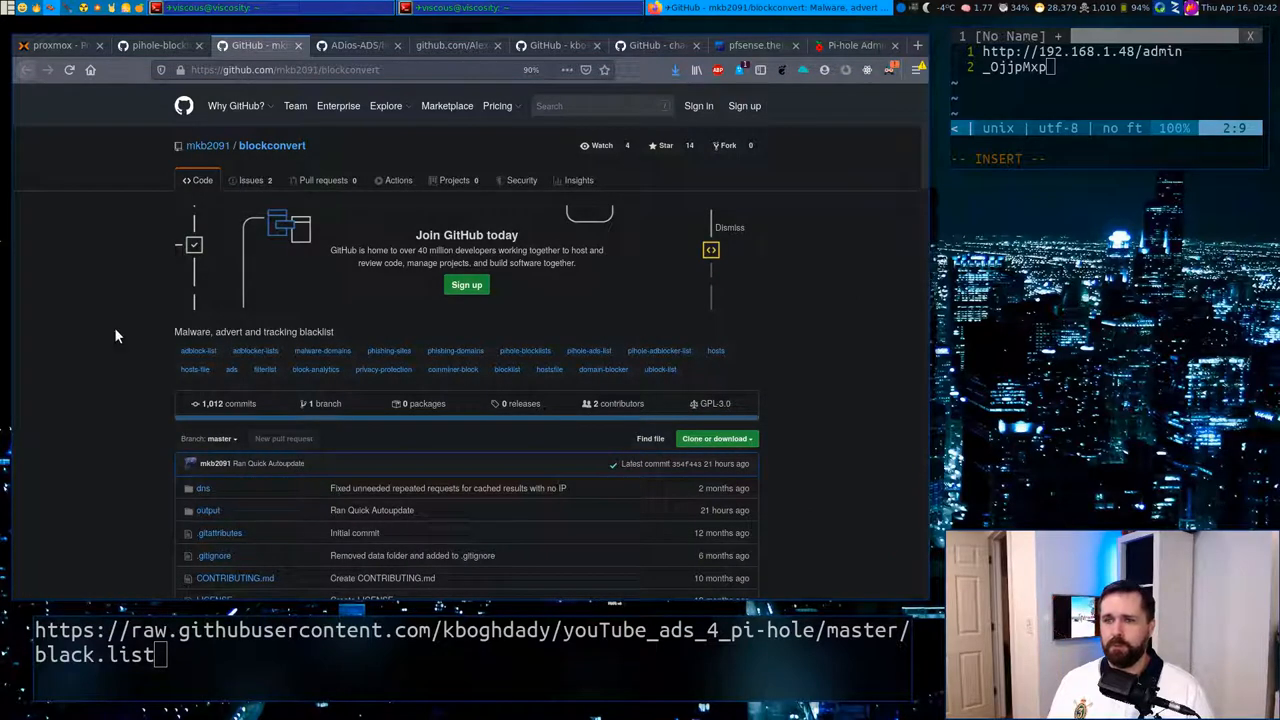
{"action": "scroll", "scroll_direction": "down", "scroll_amount": 3}
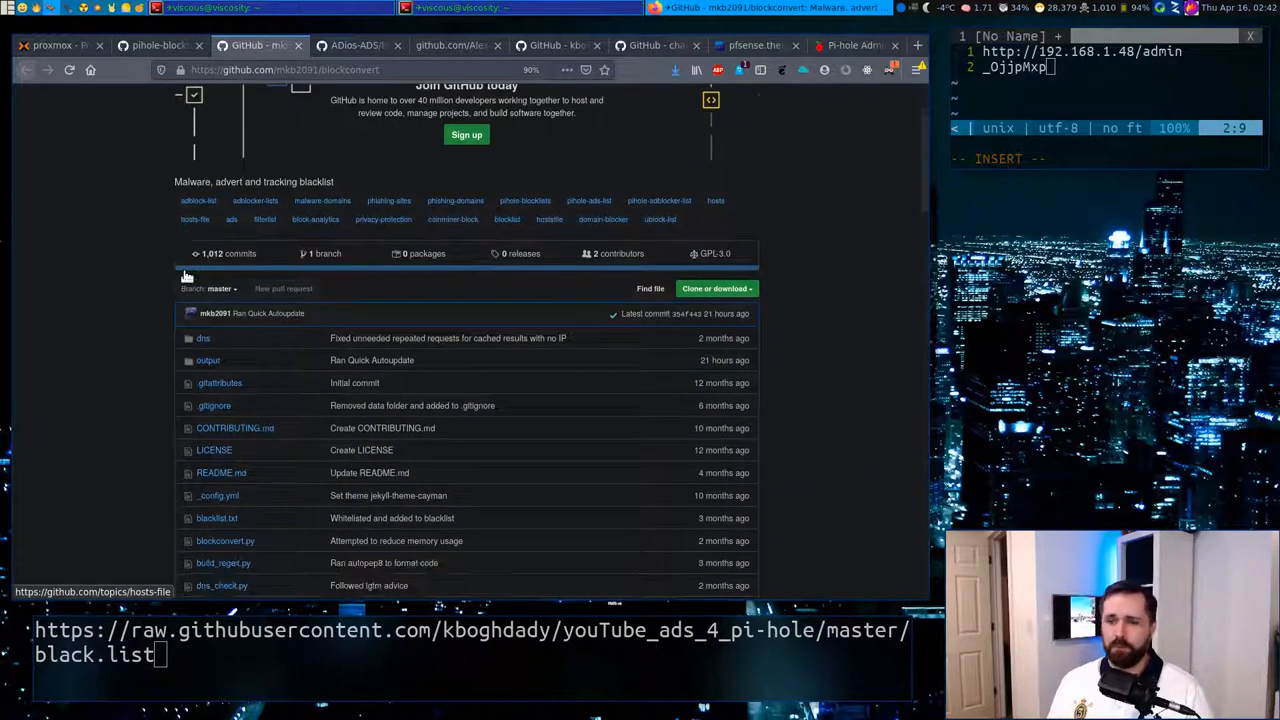
{"action": "scroll", "scroll_direction": "down", "scroll_amount": 3}
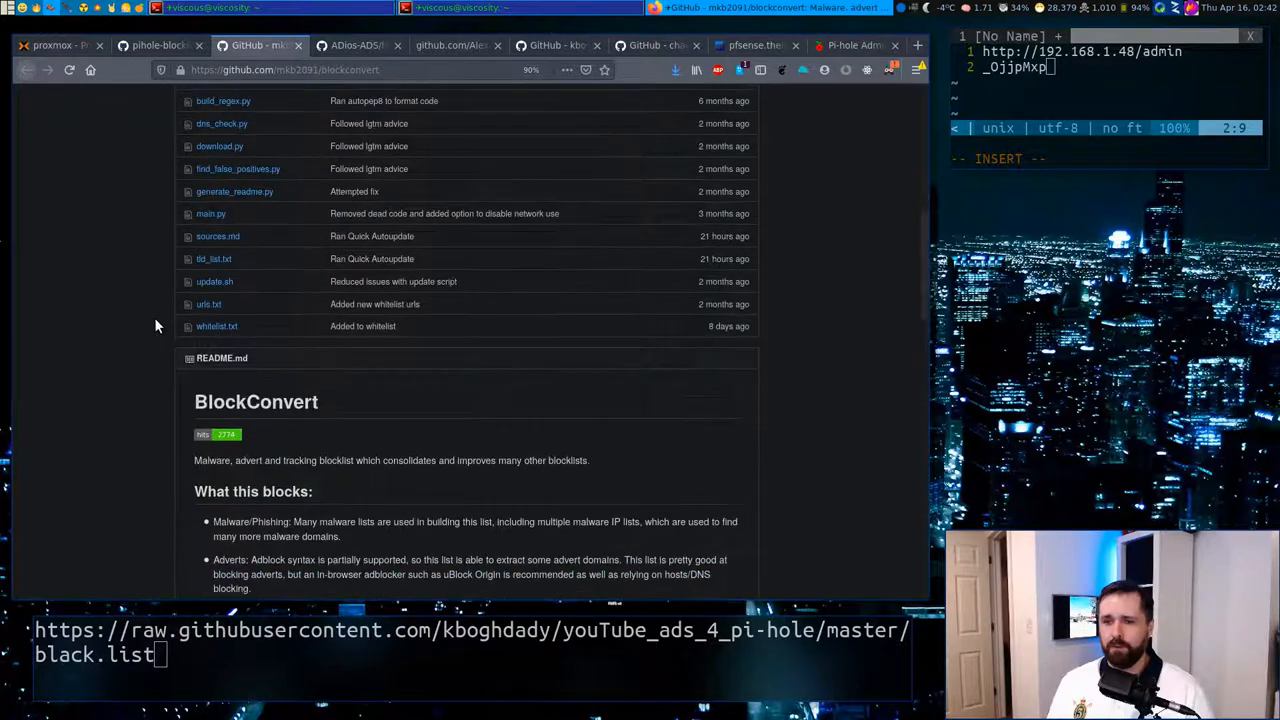
{"action": "scroll", "scroll_direction": "down", "scroll_amount": 3}
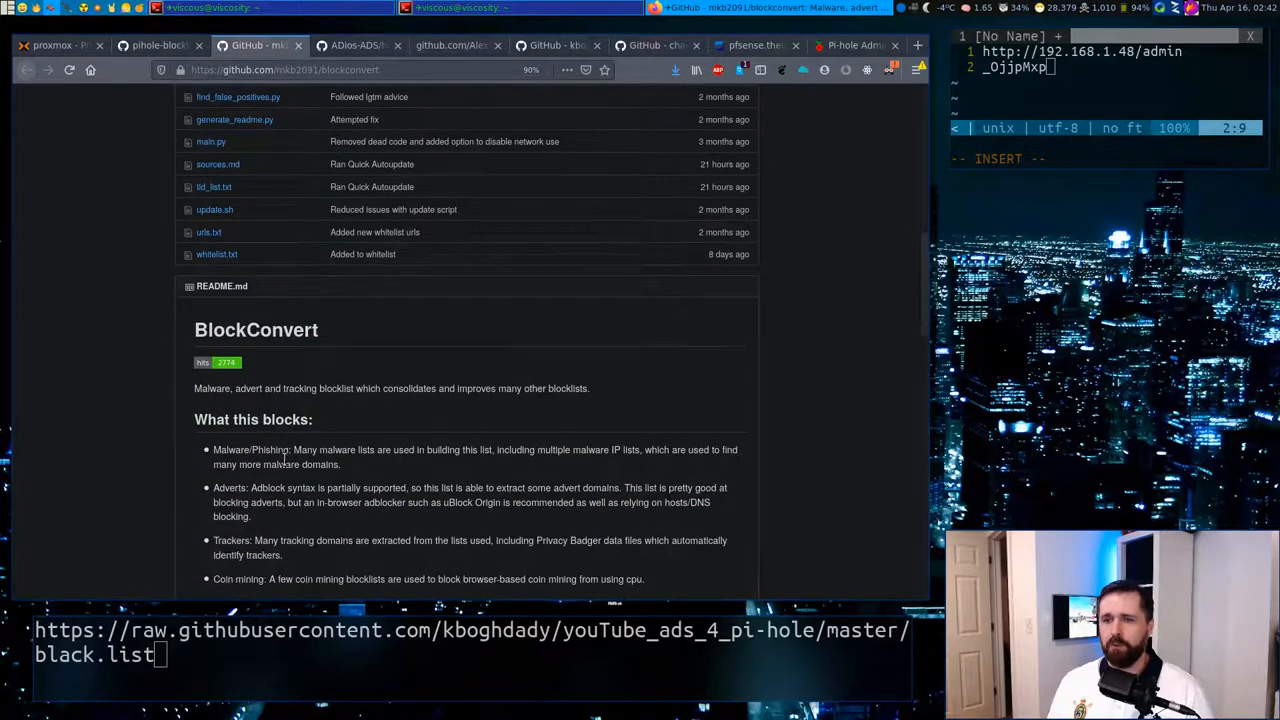
{"action": "scroll", "scroll_direction": "down", "scroll_amount": 3}
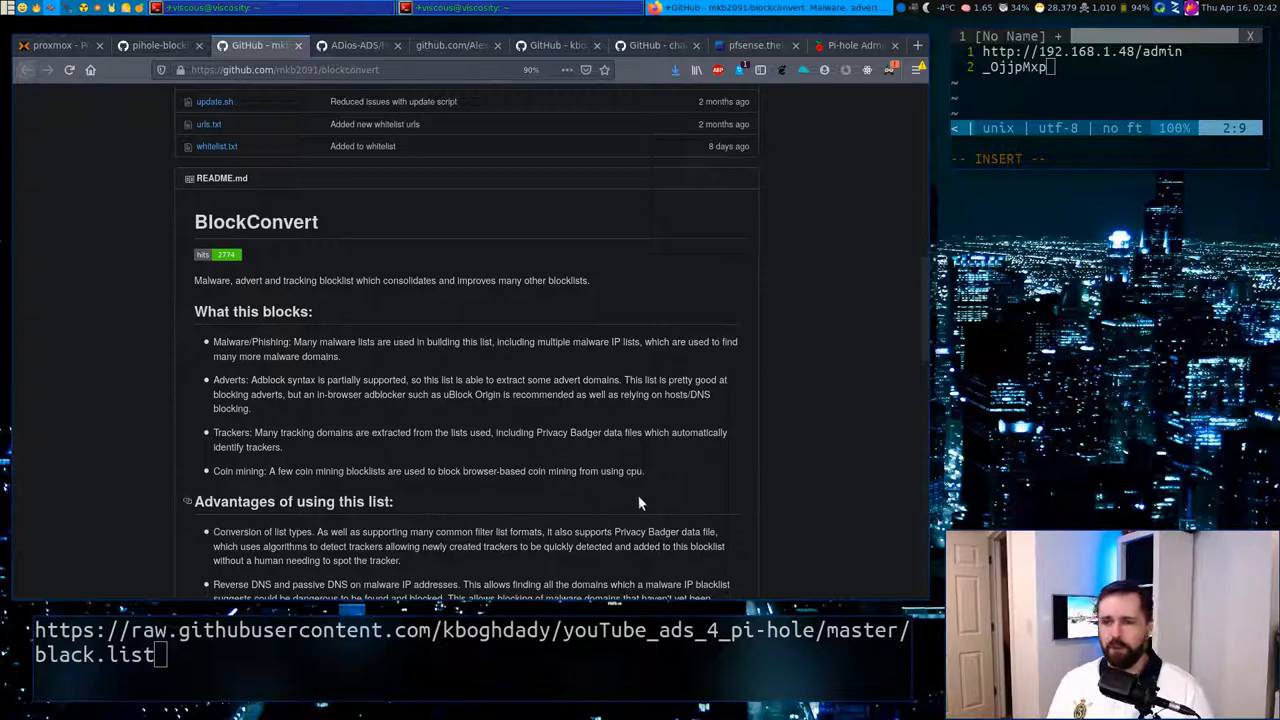
{"action": "mouse_move", "coordinate": [498, 470]}
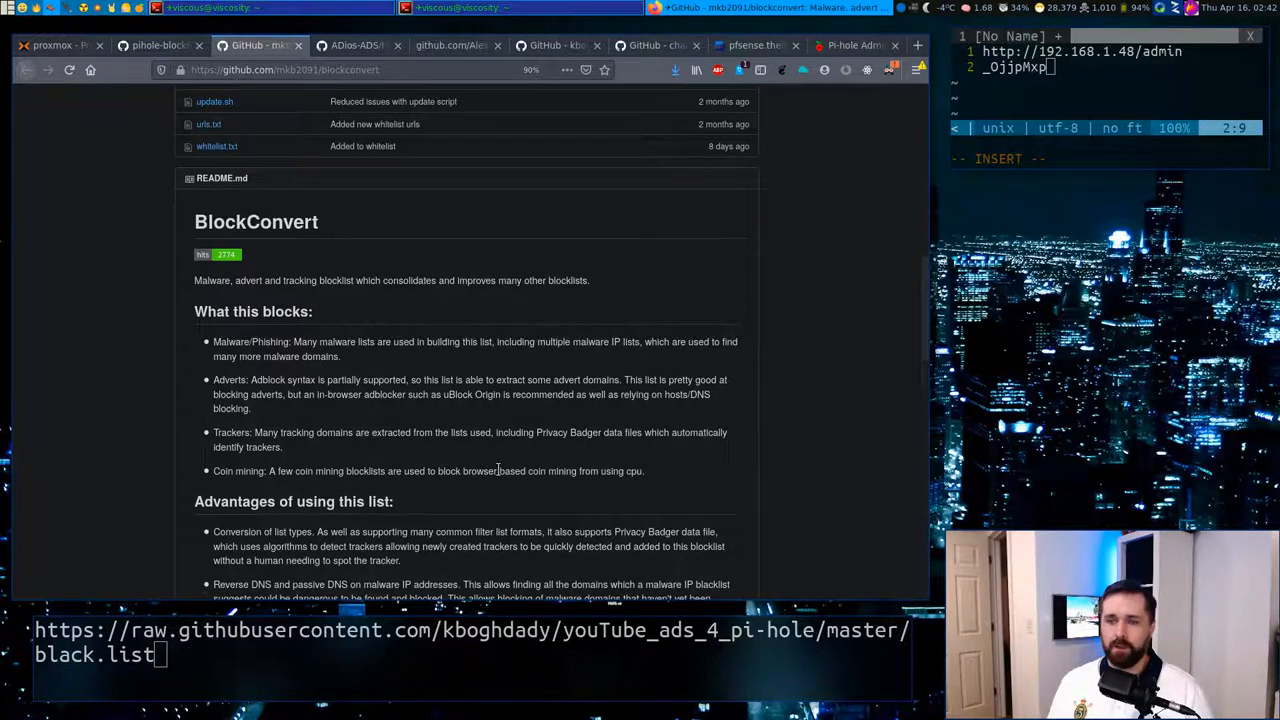
{"action": "scroll", "scroll_direction": "down", "scroll_amount": 3}
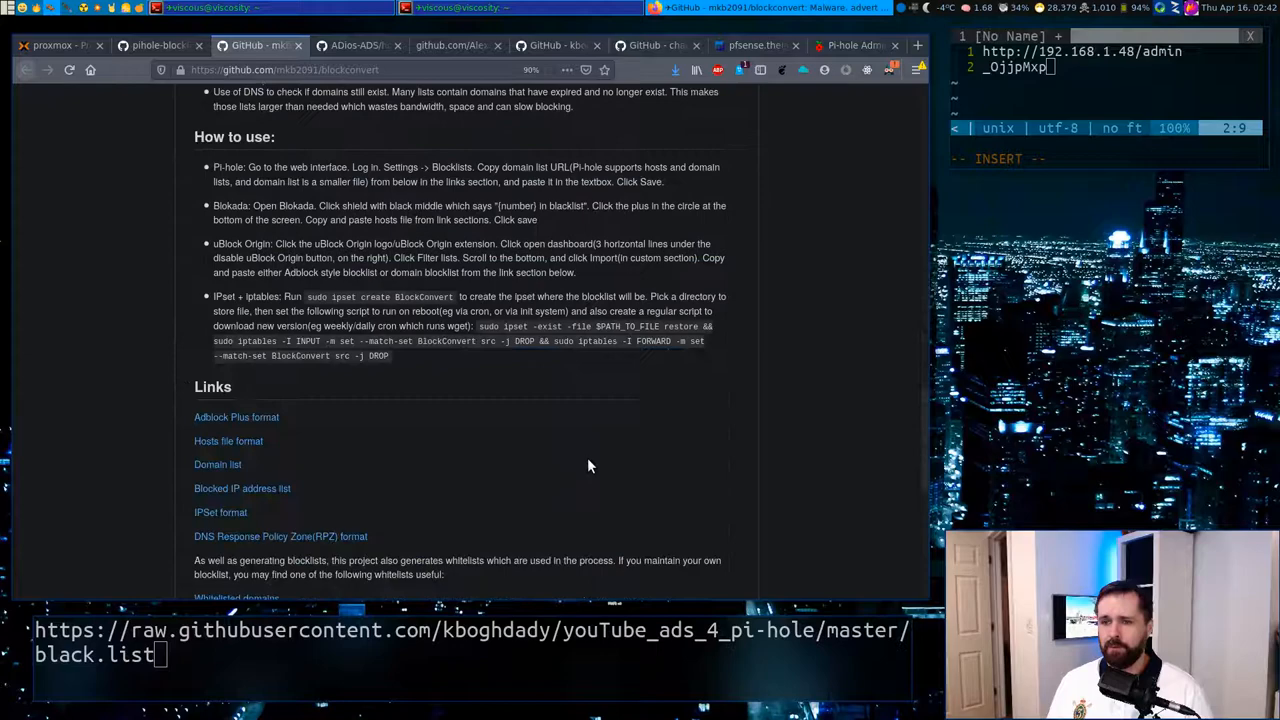
{"action": "scroll", "scroll_direction": "down", "scroll_amount": 3}
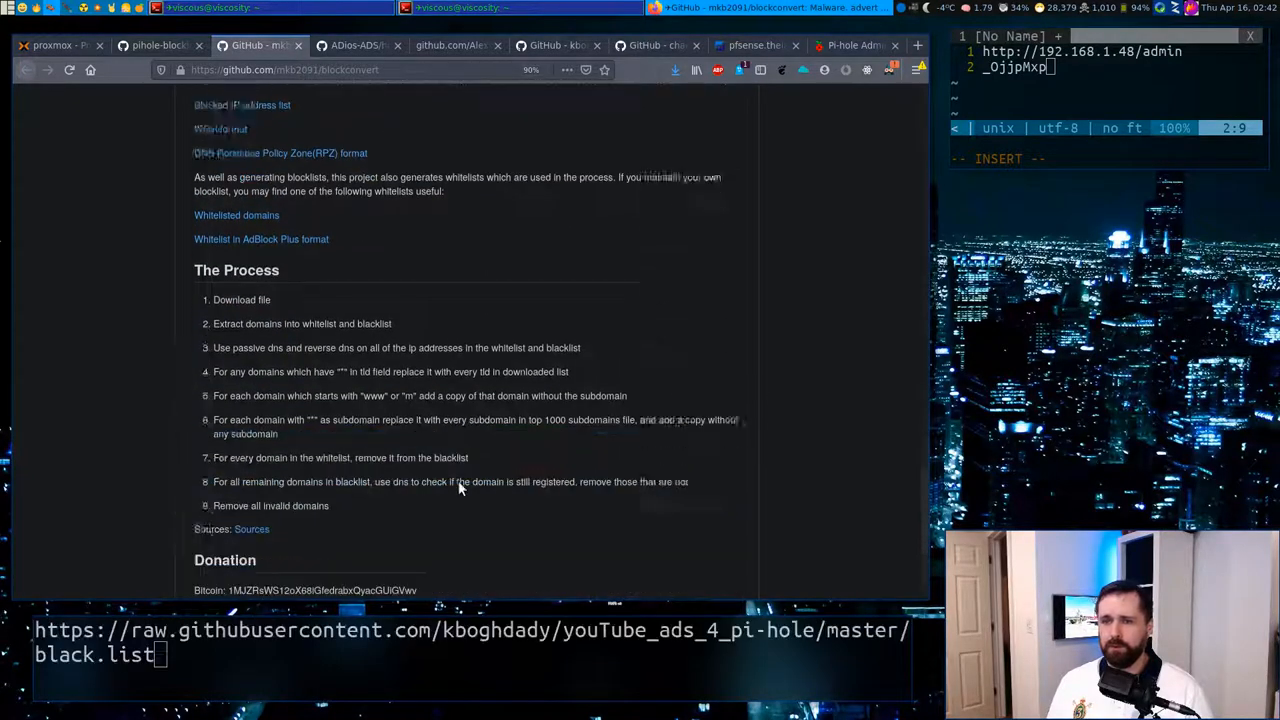
{"action": "scroll", "scroll_direction": "down", "scroll_amount": 3}
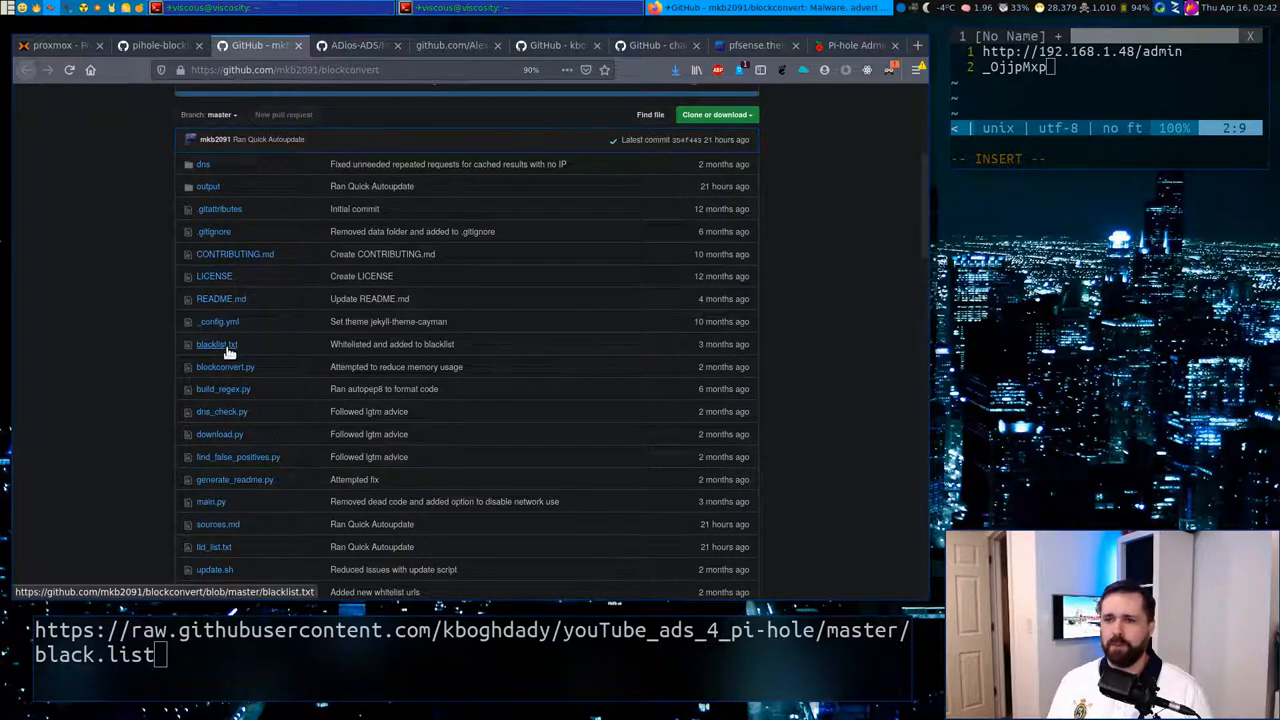
{"action": "scroll", "scroll_direction": "down", "scroll_amount": 3}
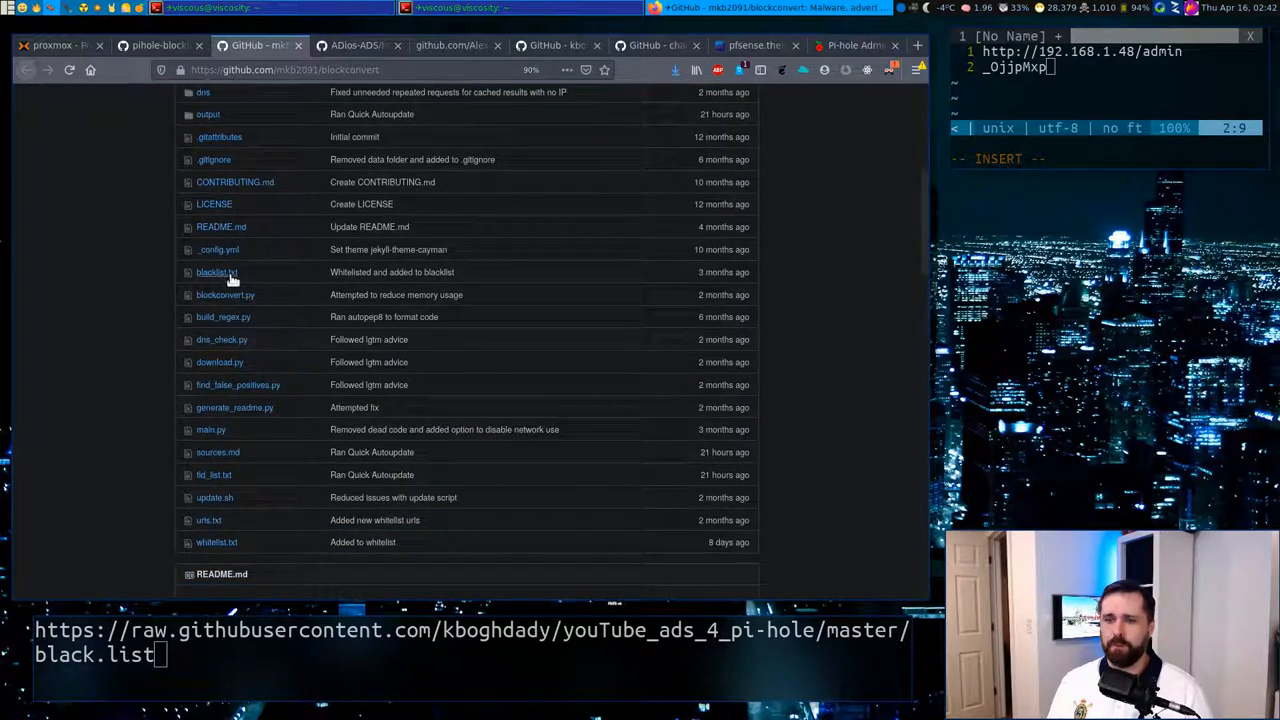
{"action": "left_click", "coordinate": [217, 271]}
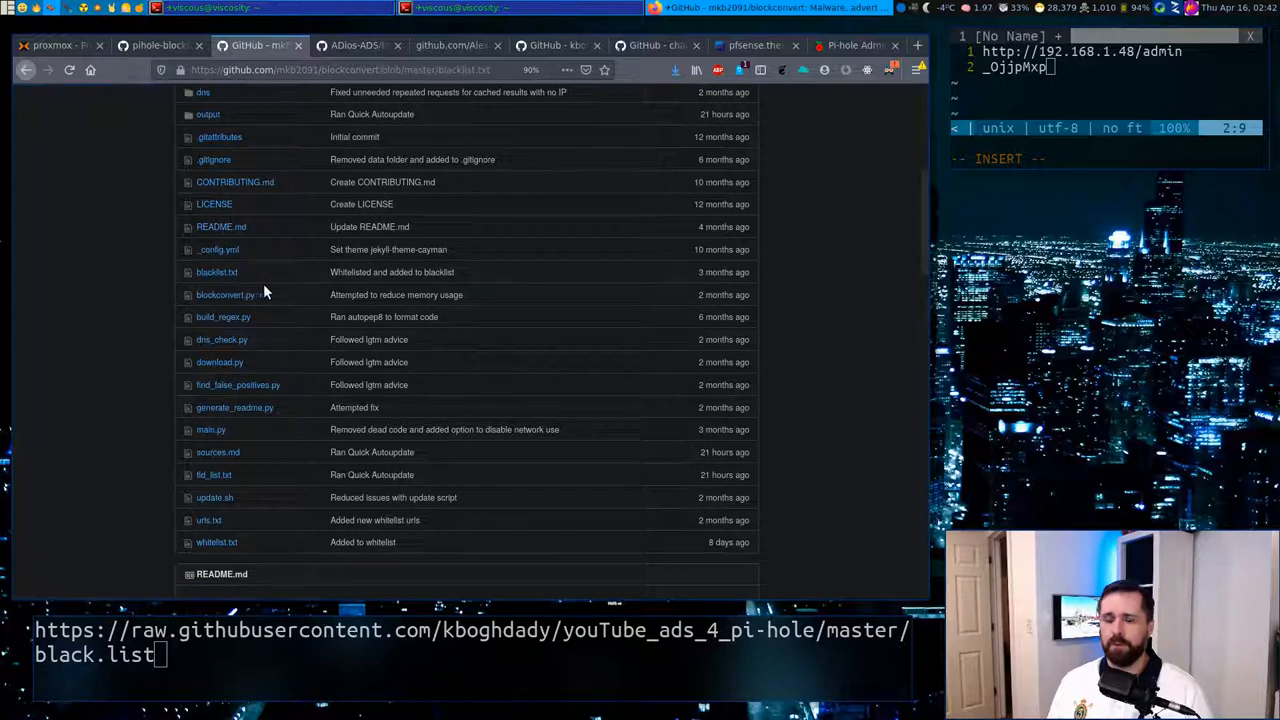
{"action": "mouse_move", "coordinate": [318, 293]}
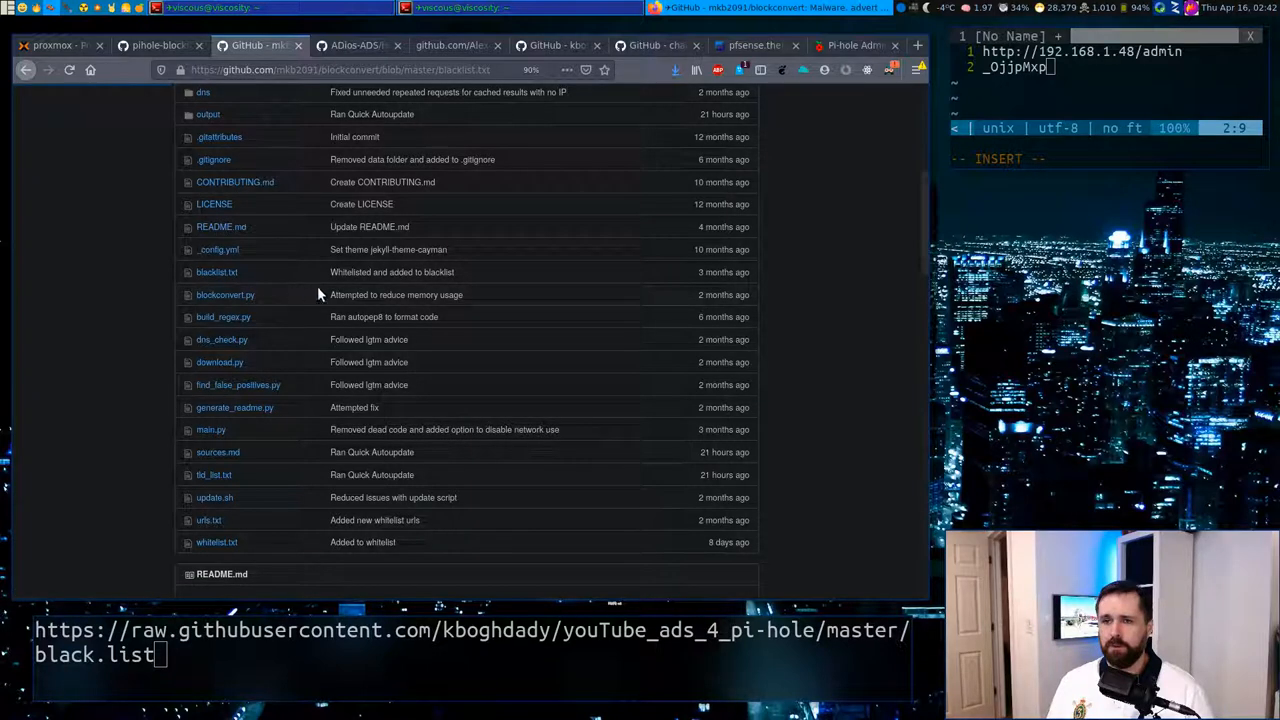
Step: View blacklist.txt in raw plain-text form to get its raw.githubusercontent.com address
{"action": "left_click", "coordinate": [217, 272]}
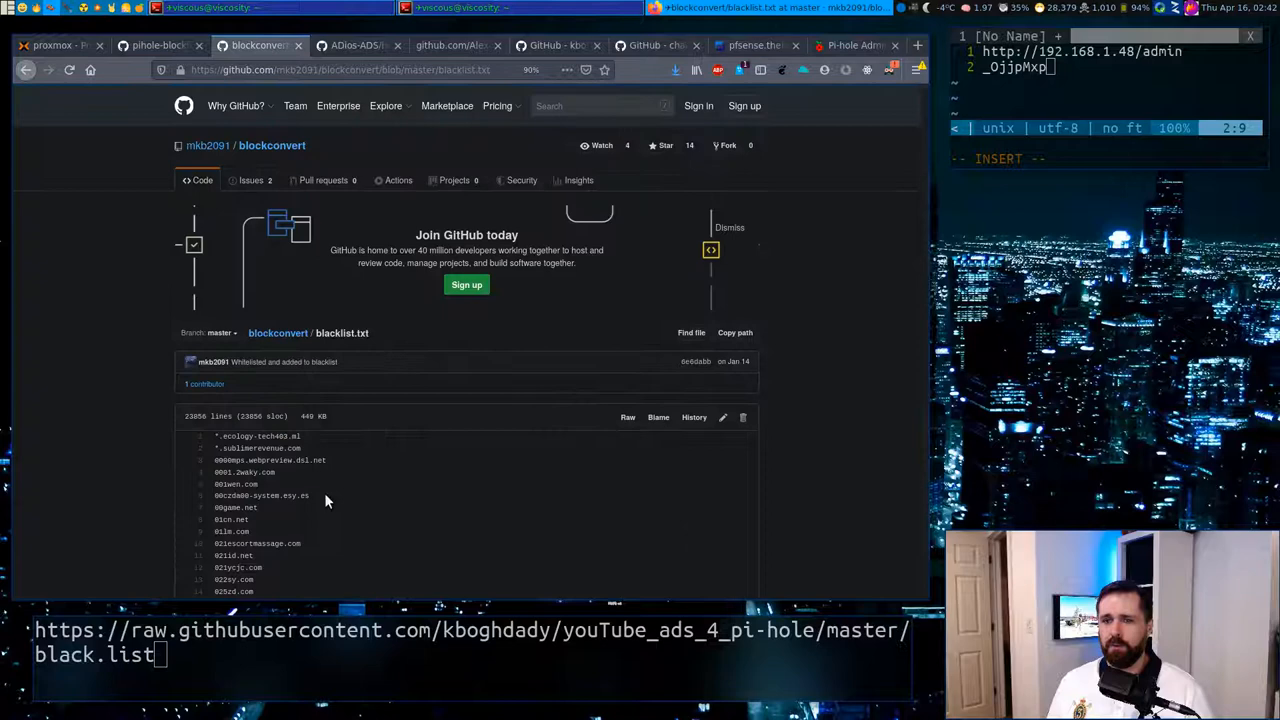
{"action": "scroll", "scroll_direction": "down", "scroll_amount": 3}
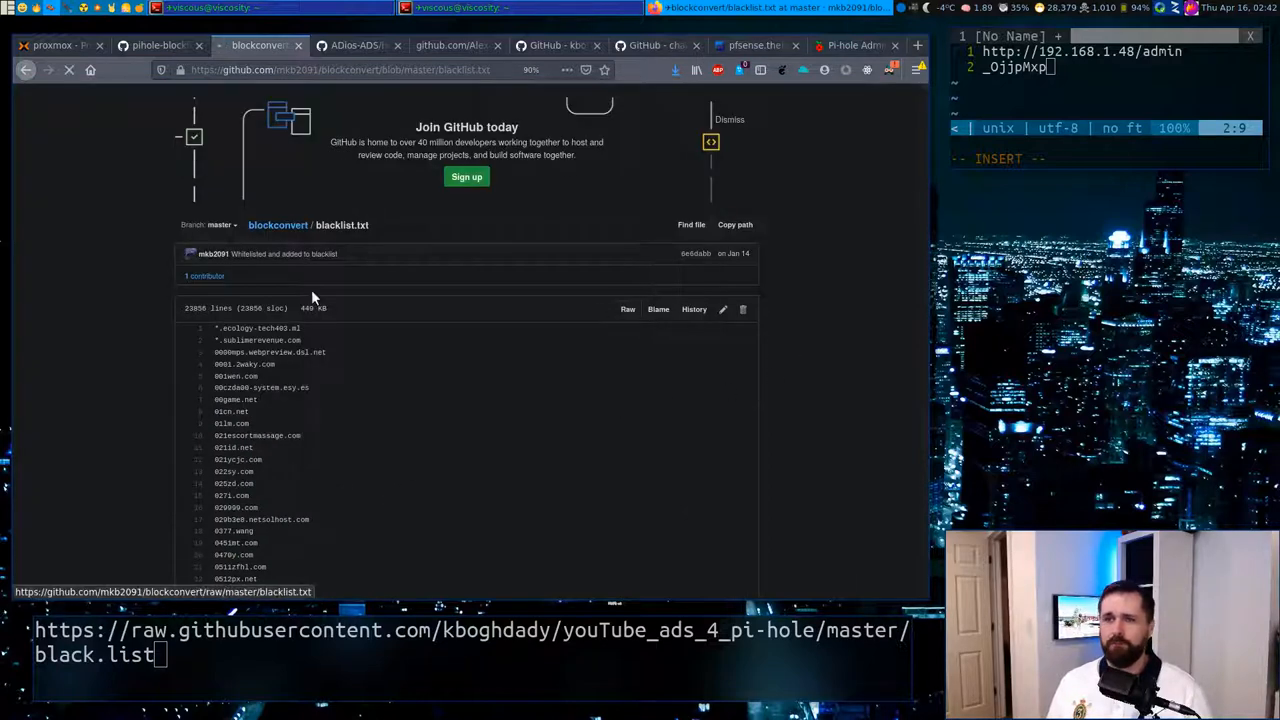
{"action": "left_click", "coordinate": [345, 69]}
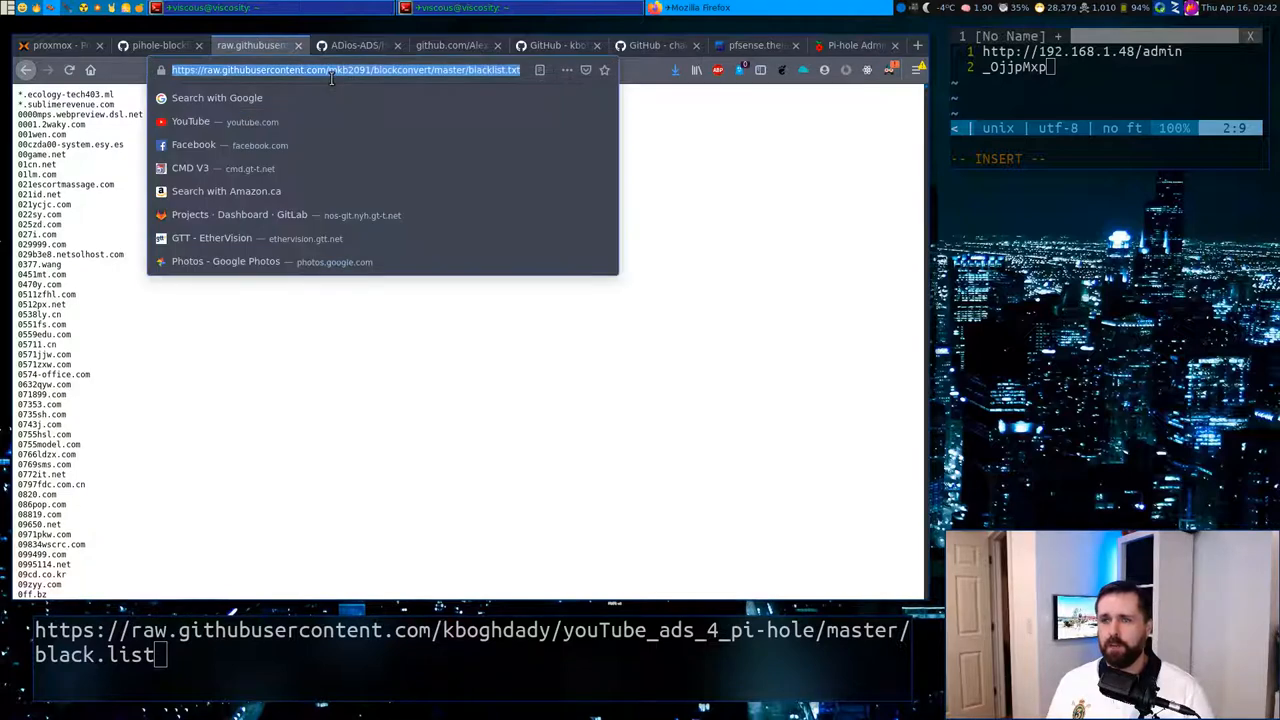
Step: Add the blockconvert blacklist.txt raw address to Pi-hole's blocklists and Save and Update
{"action": "left_click", "coordinate": [853, 45]}
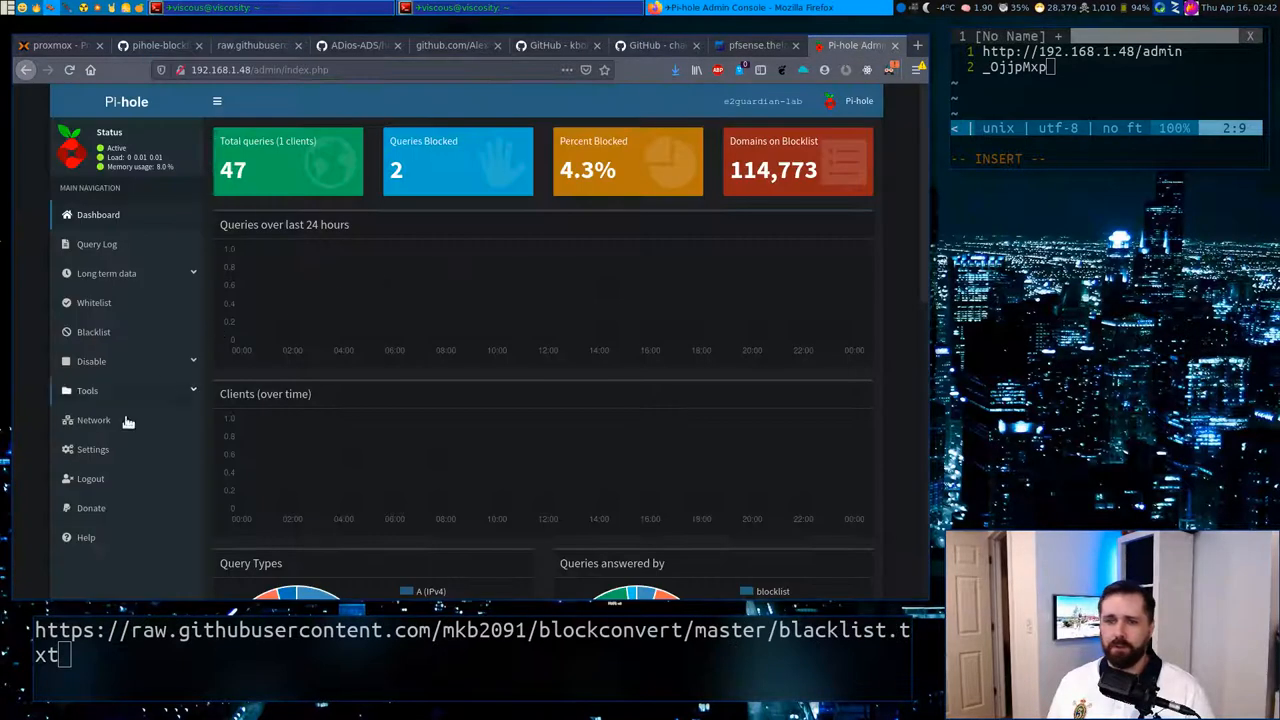
{"action": "left_click", "coordinate": [92, 449]}
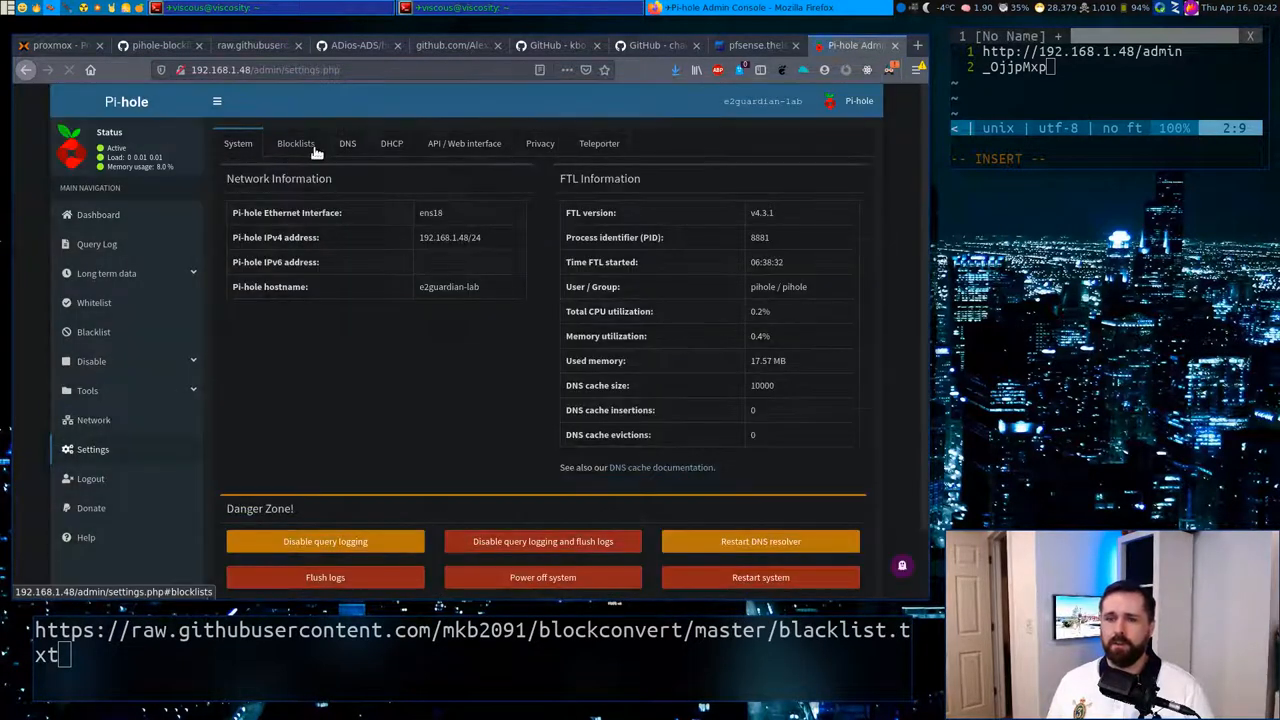
{"action": "left_click", "coordinate": [295, 143]}
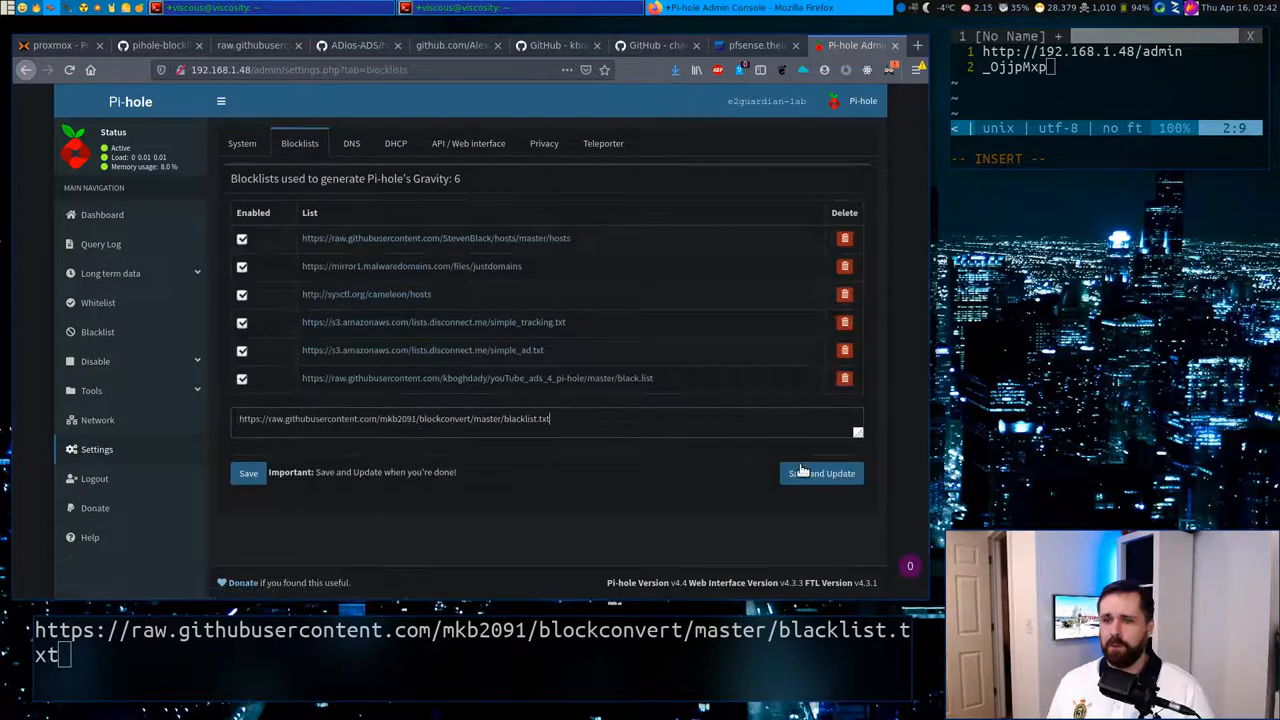
{"action": "left_click", "coordinate": [821, 473]}
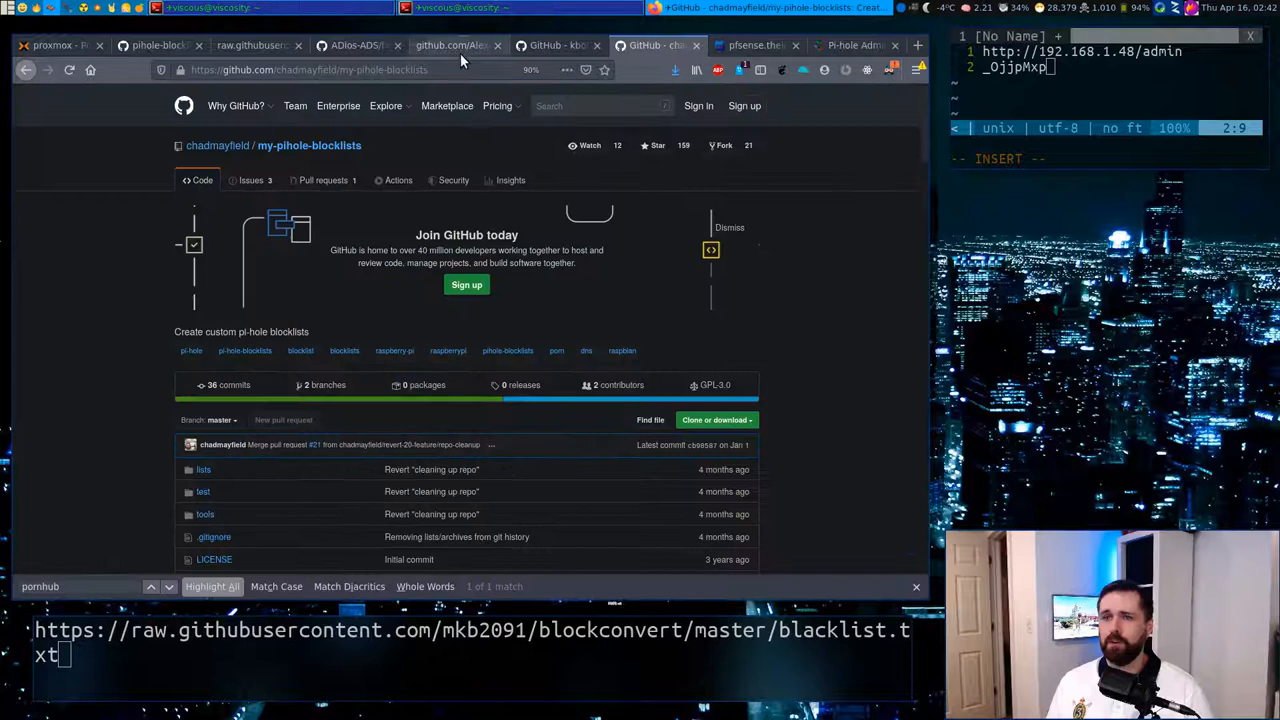
Step: Copy the Heavy porn list URL from the chadmayfield my-pihole-blocklists Installation section
{"action": "left_click", "coordinate": [308, 69]}
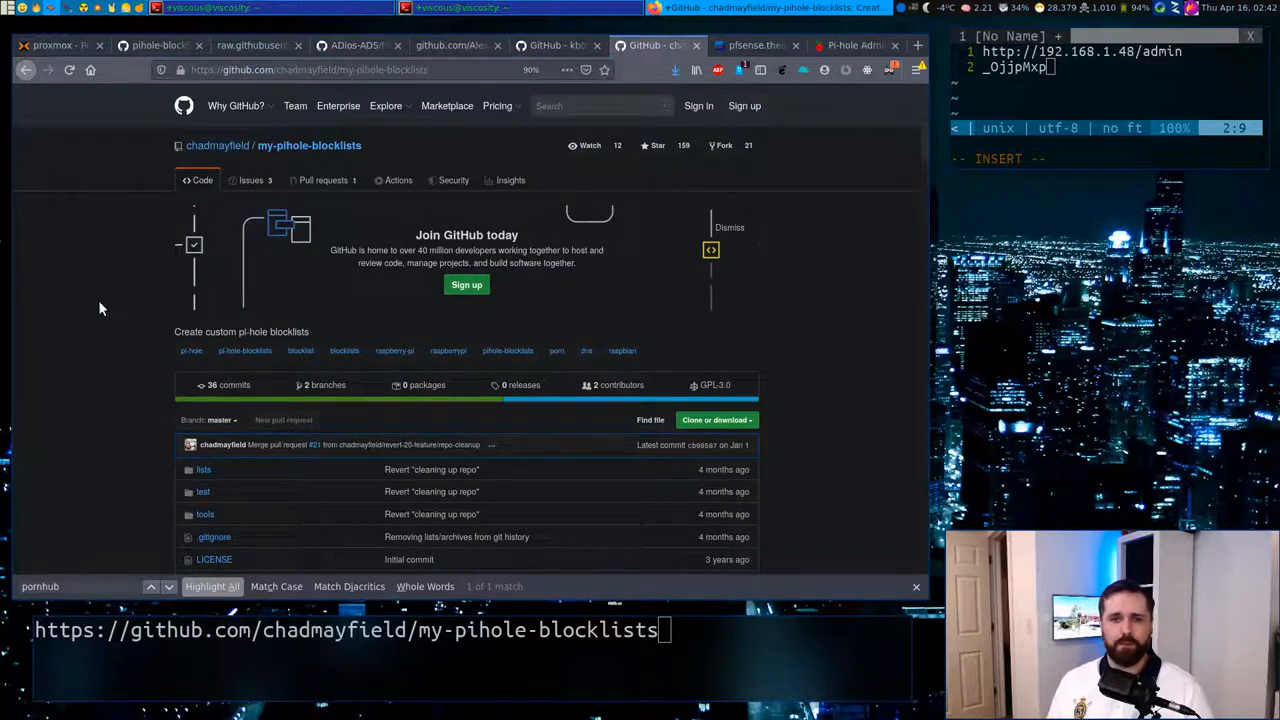
{"action": "mouse_move", "coordinate": [210, 385]}
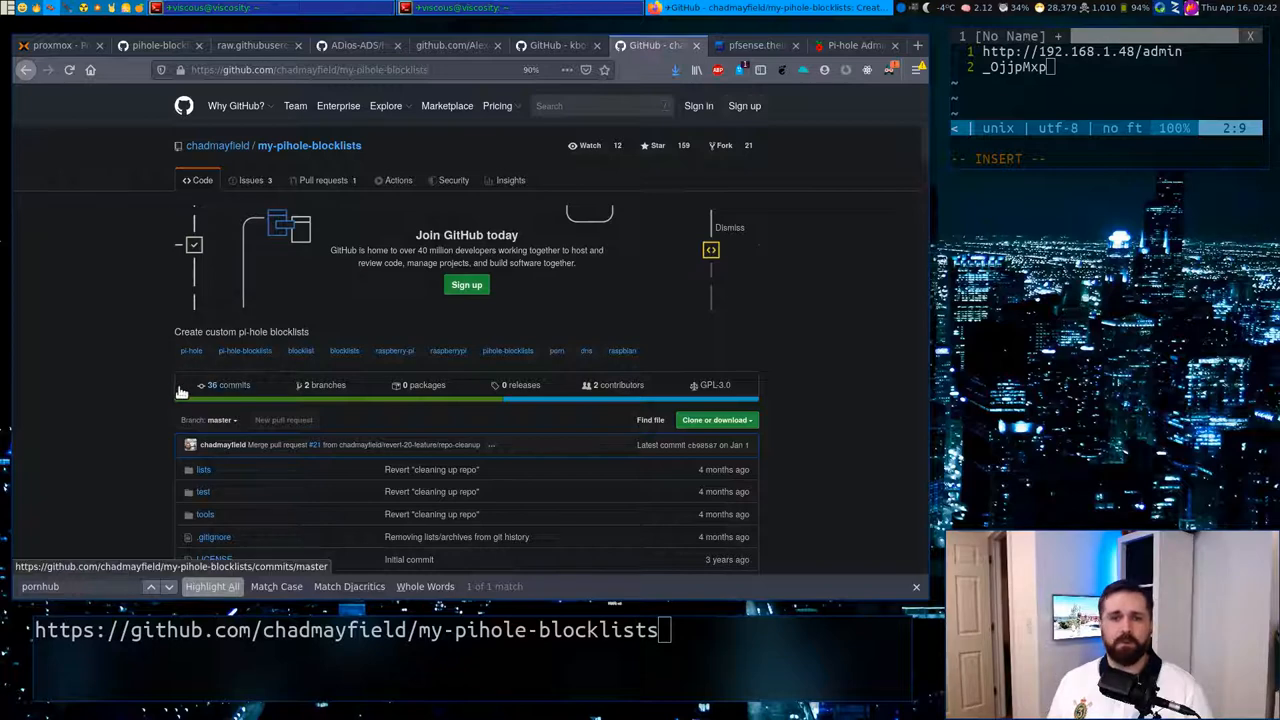
{"action": "scroll", "scroll_direction": "down", "scroll_amount": 3}
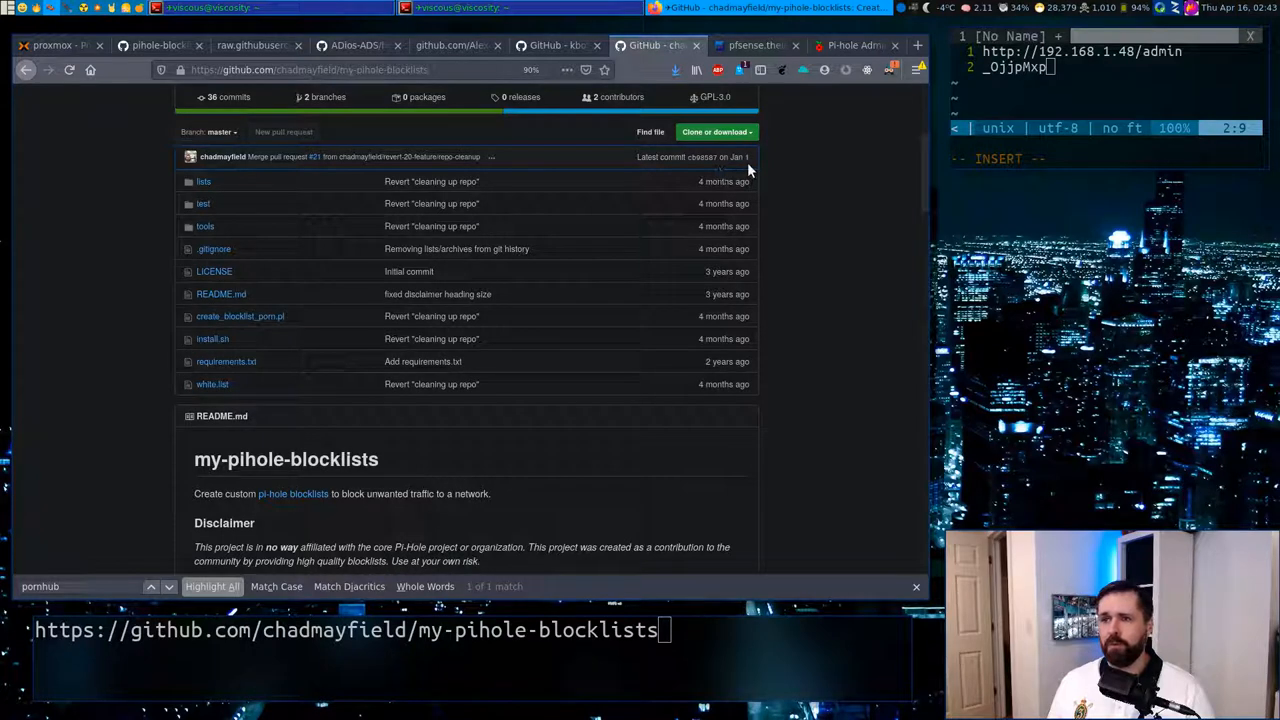
{"action": "mouse_move", "coordinate": [785, 311]}
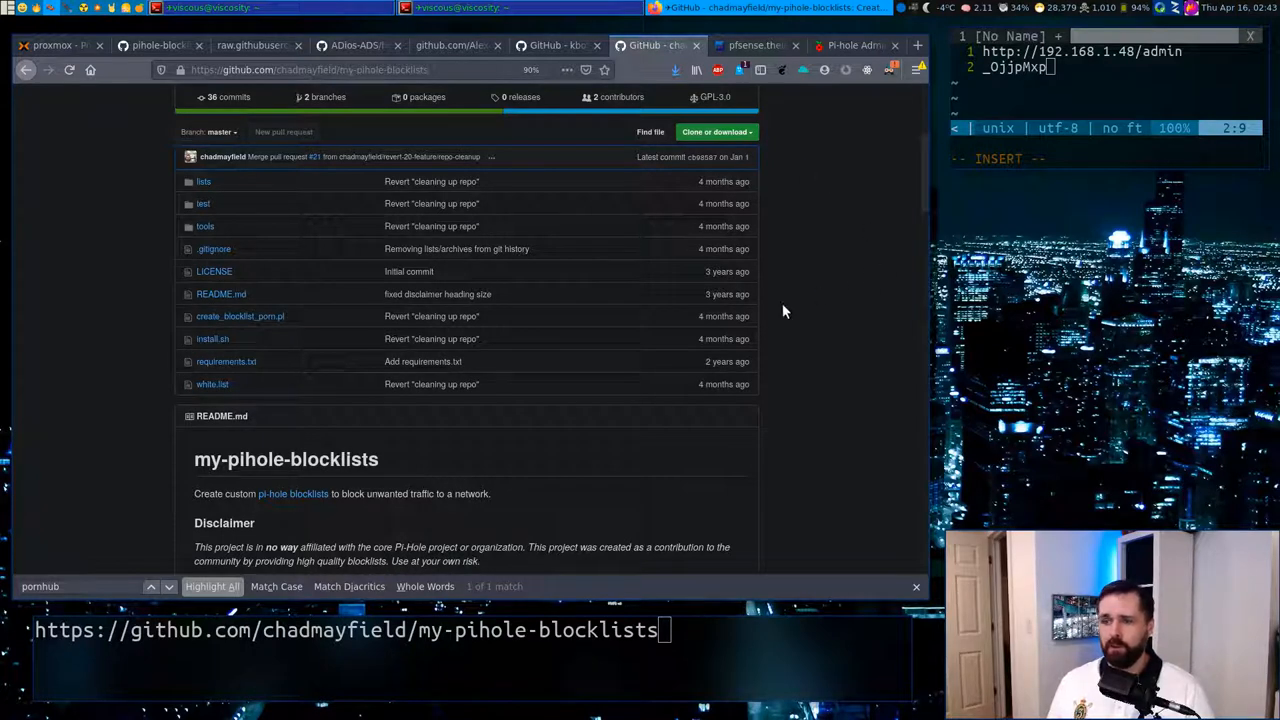
{"action": "scroll", "scroll_direction": "down", "scroll_amount": 3}
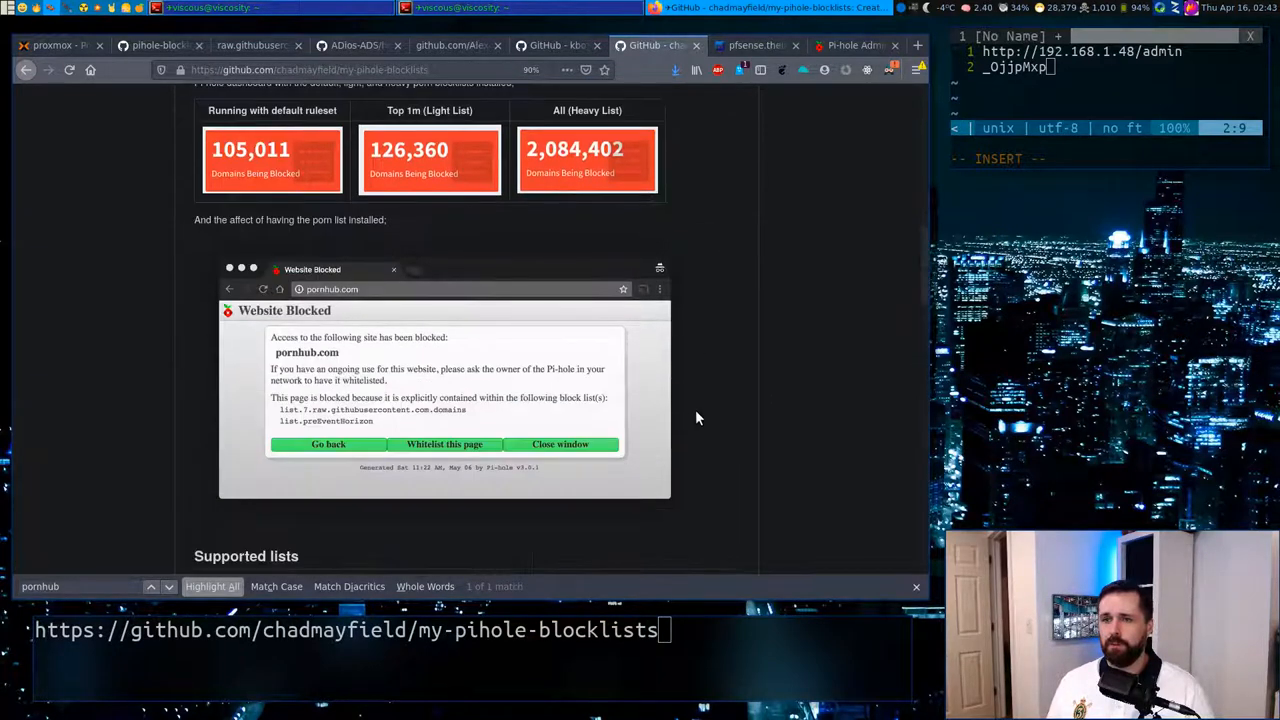
{"action": "scroll", "scroll_direction": "down", "scroll_amount": 3}
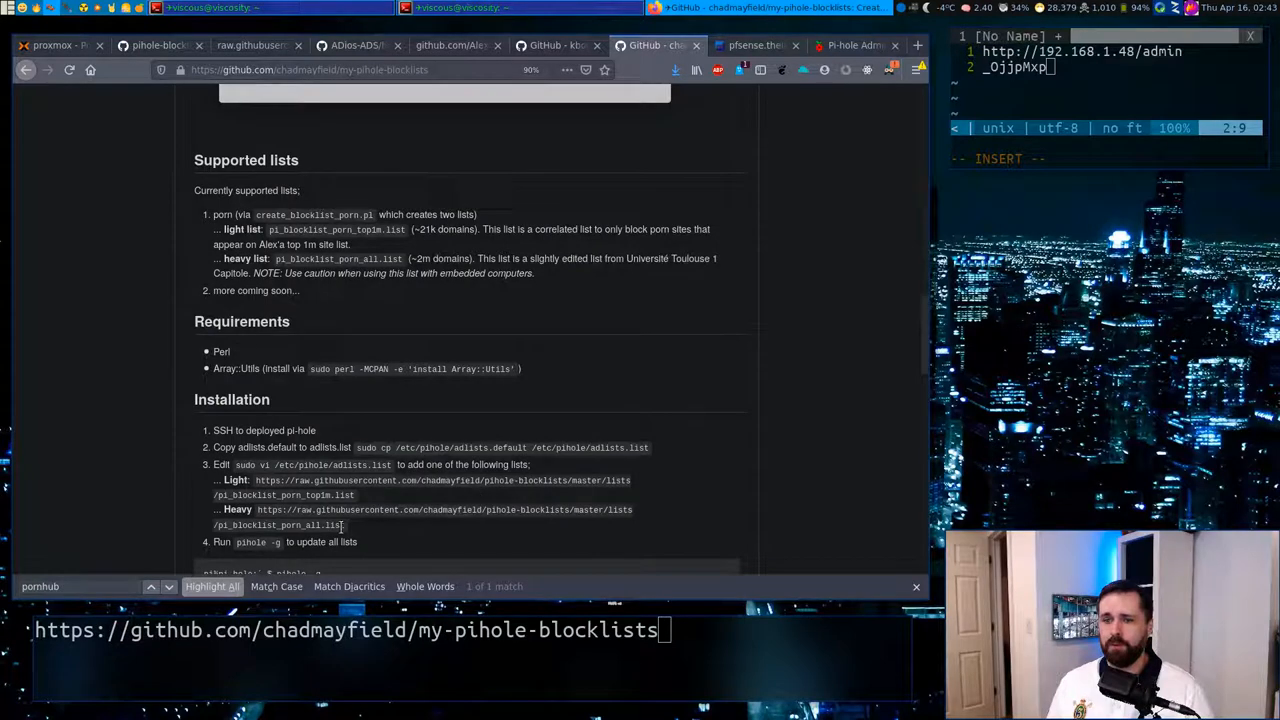
{"action": "left_click_drag", "start_coordinate": [258, 510], "coordinate": [343, 525]}
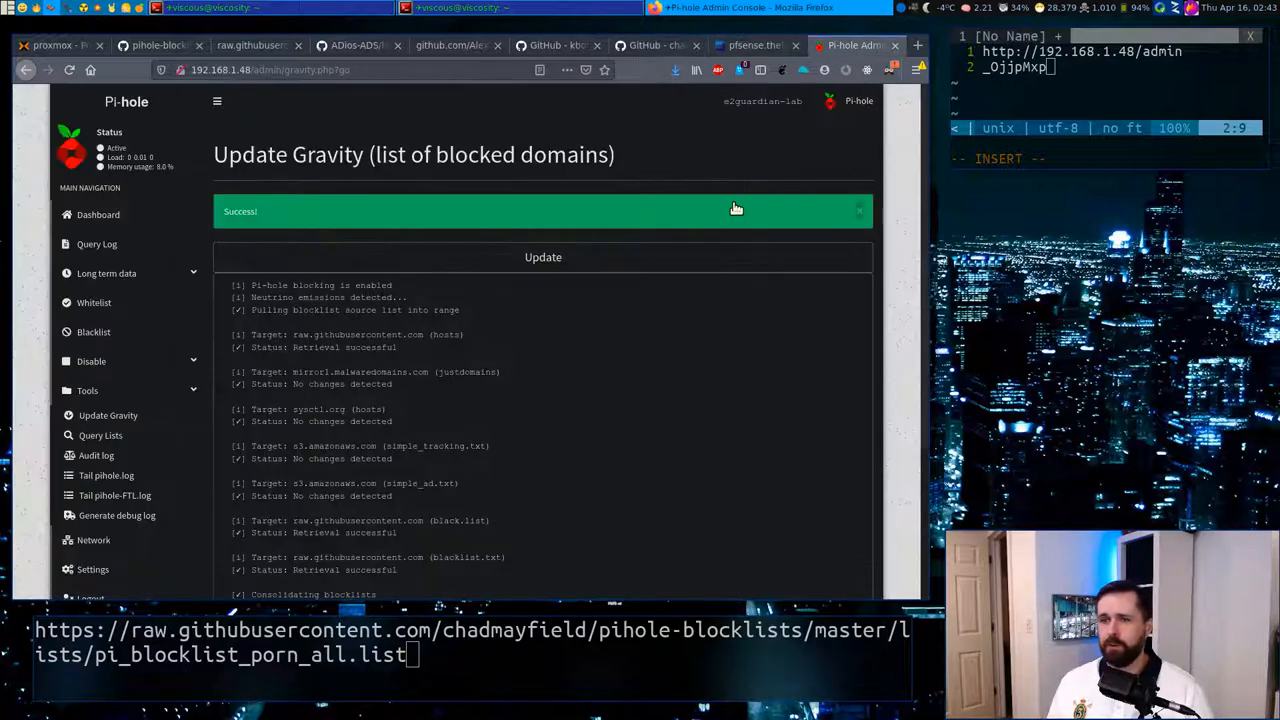
Step: Confirm the gravity update retrieved both new lists, then return to the dashboard
{"action": "scroll", "scroll_direction": "down", "scroll_amount": 3}
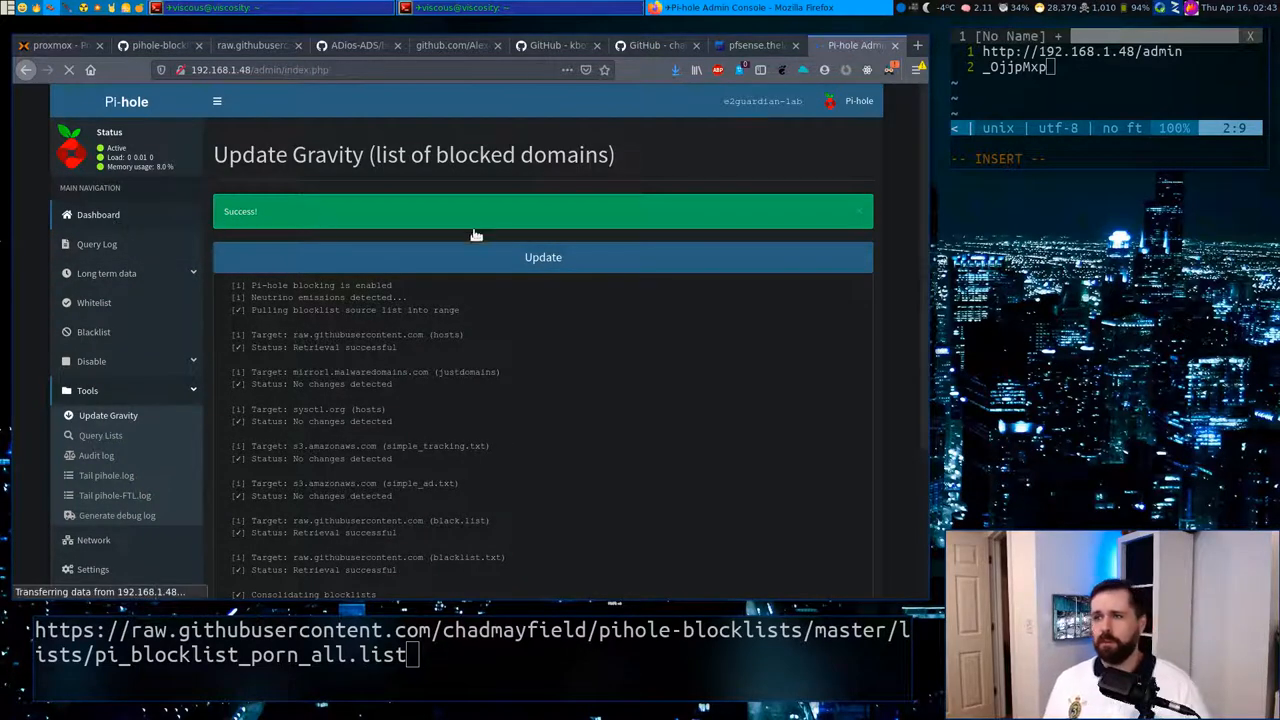
{"action": "left_click", "coordinate": [98, 214]}
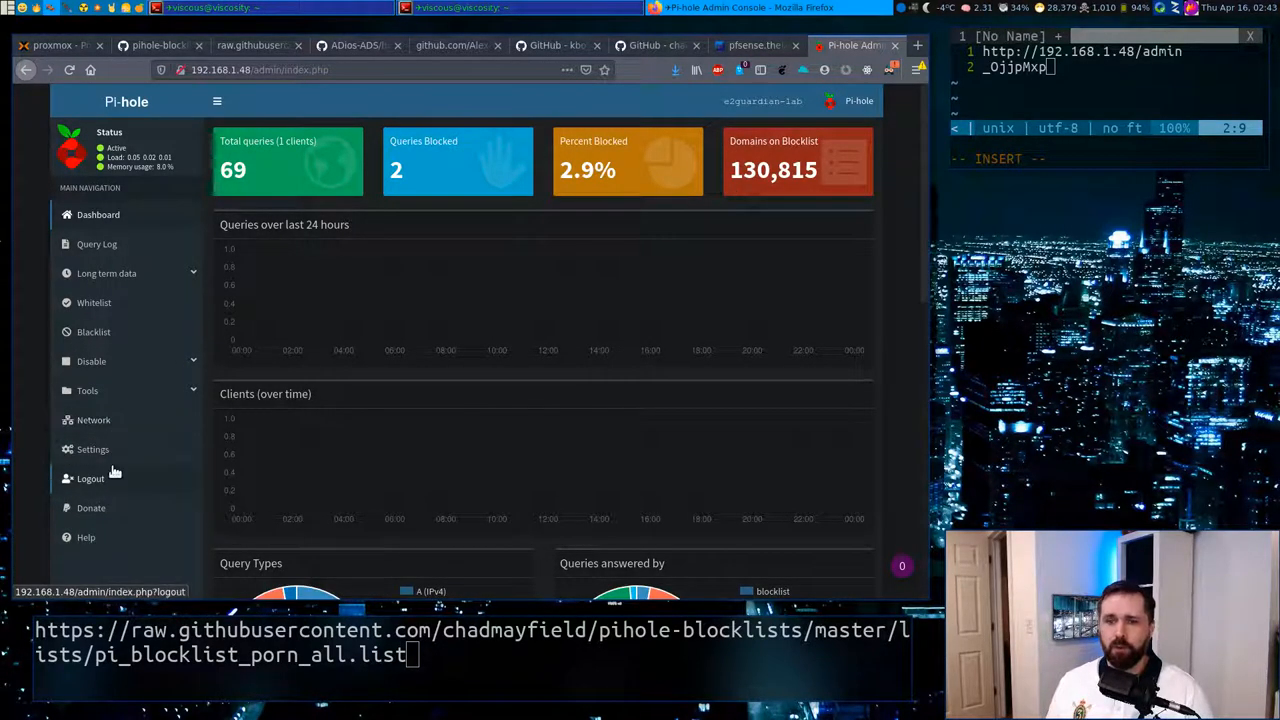
Step: Add the chadmayfield pi_blocklist_porn_all.list raw URL as a blocklist and Save and Update
{"action": "left_click", "coordinate": [92, 449]}
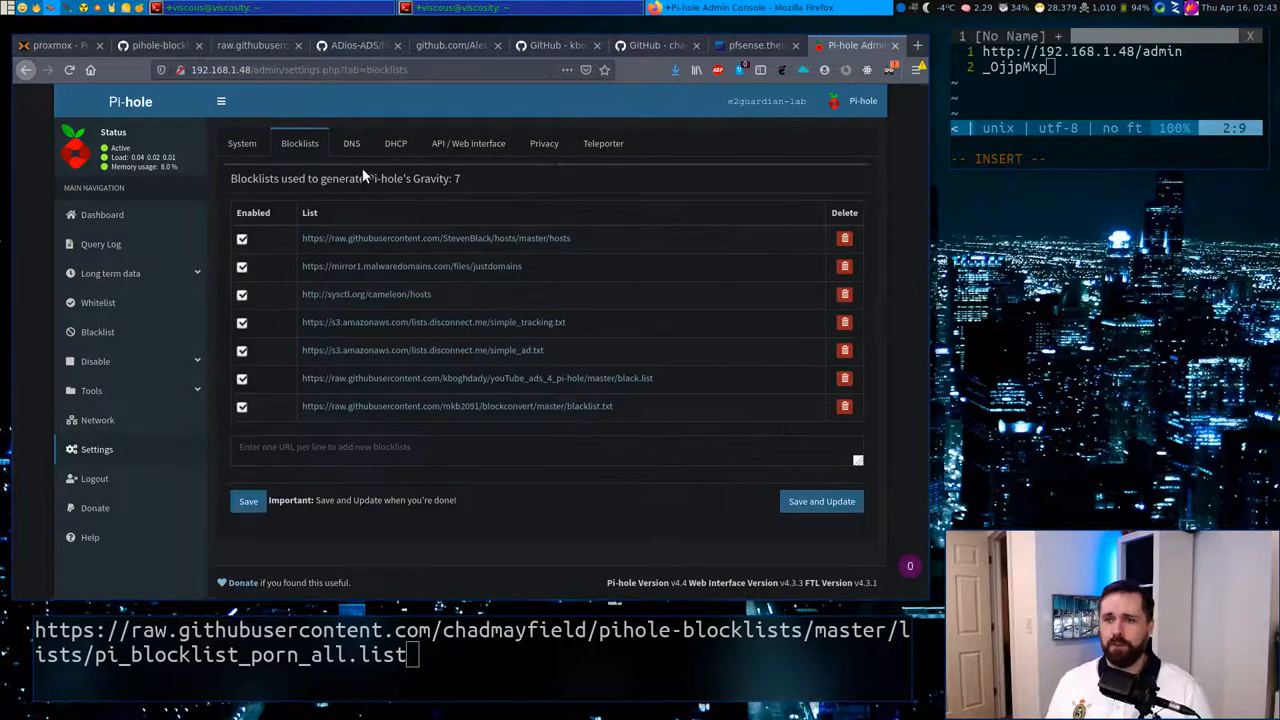
{"action": "type", "text": "https://raw.githubusercontent.com/chadmayfield/pihole-blocklists/master/lists/pi_blocklist_porn_all.list"}
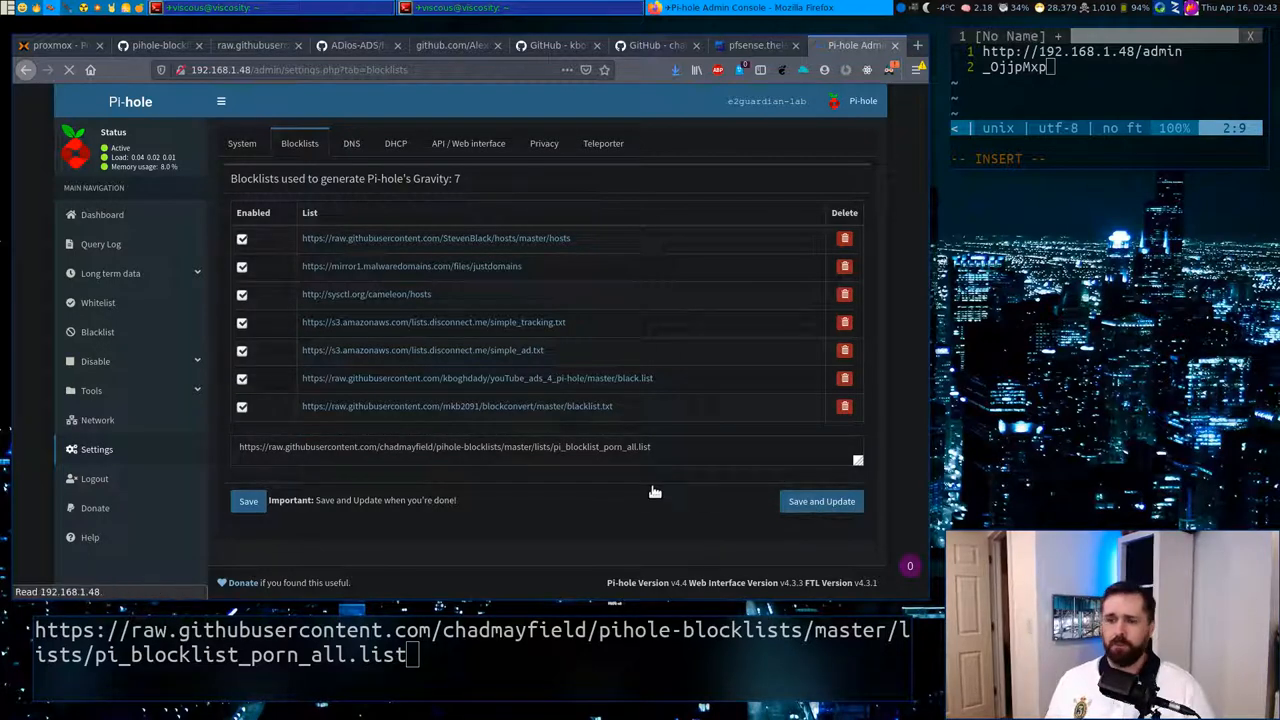
{"action": "left_click", "coordinate": [248, 500]}
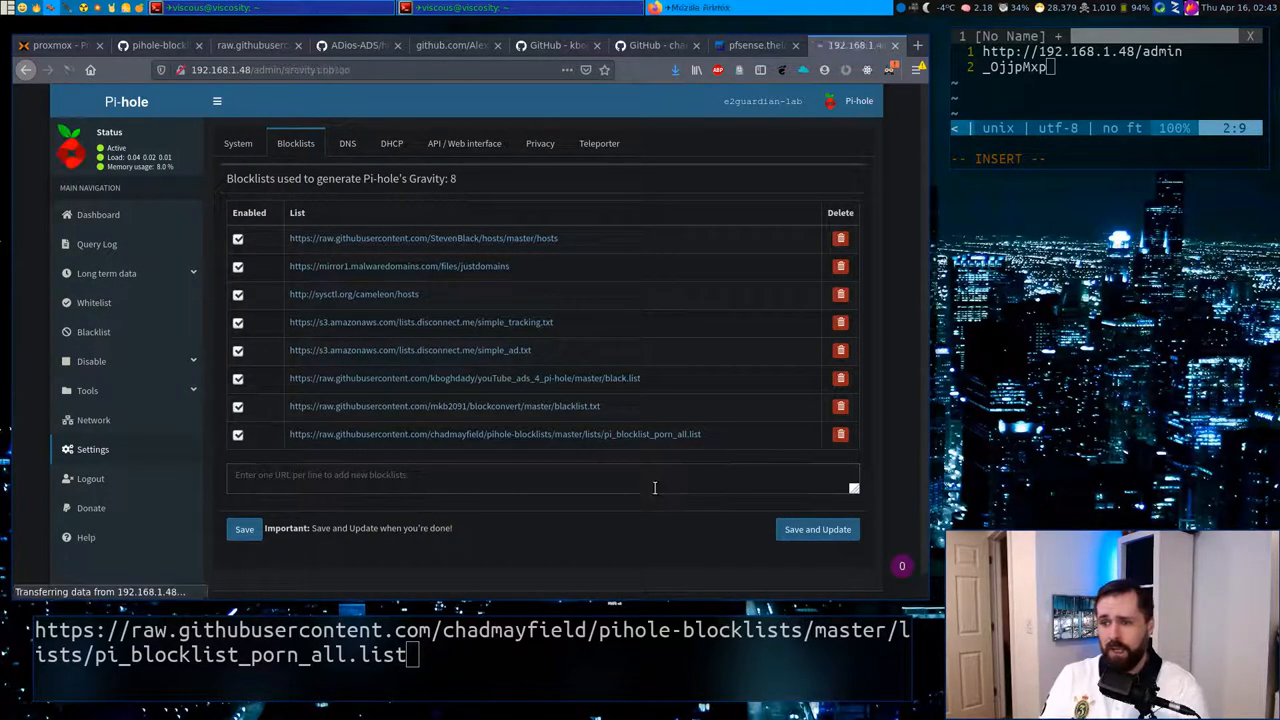
{"action": "left_click", "coordinate": [817, 529]}
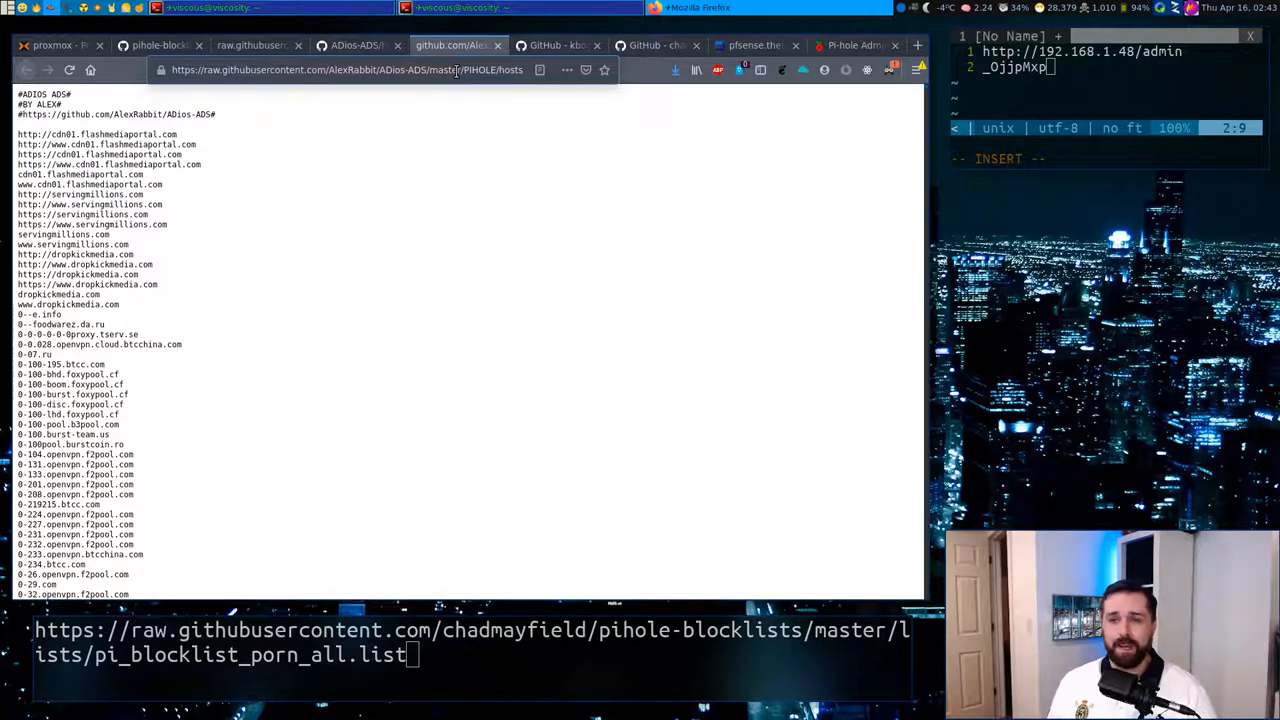
Step: Copy the raw address of AlexRabbit's ADios-ADS PIHOLE hosts file, then return to Pi-hole
{"action": "left_click", "coordinate": [346, 69]}
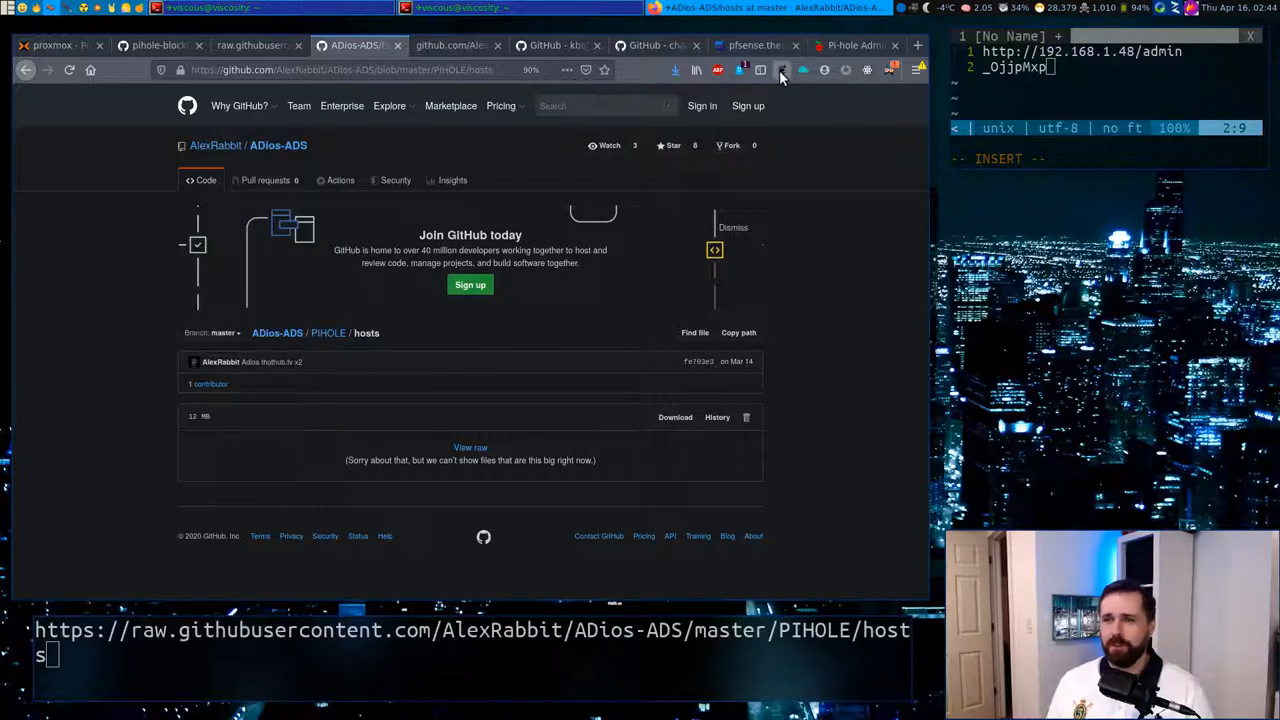
{"action": "left_click", "coordinate": [849, 45]}
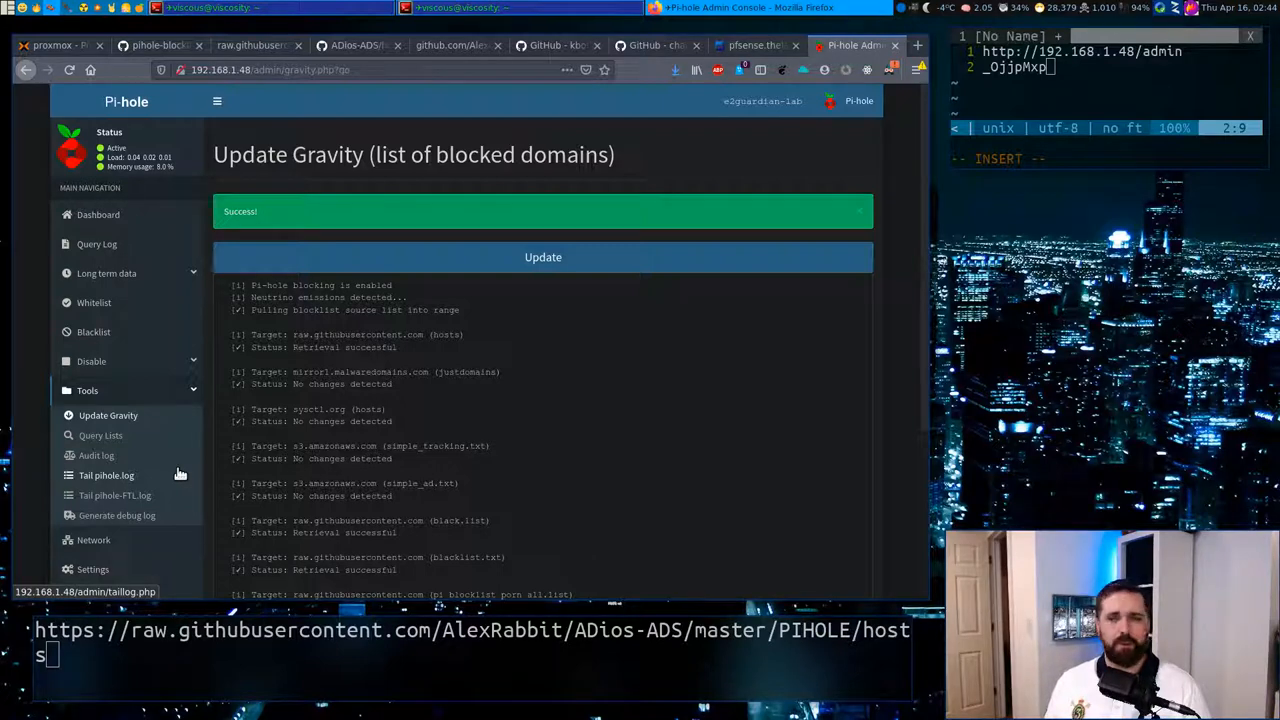
{"action": "mouse_move", "coordinate": [246, 495]}
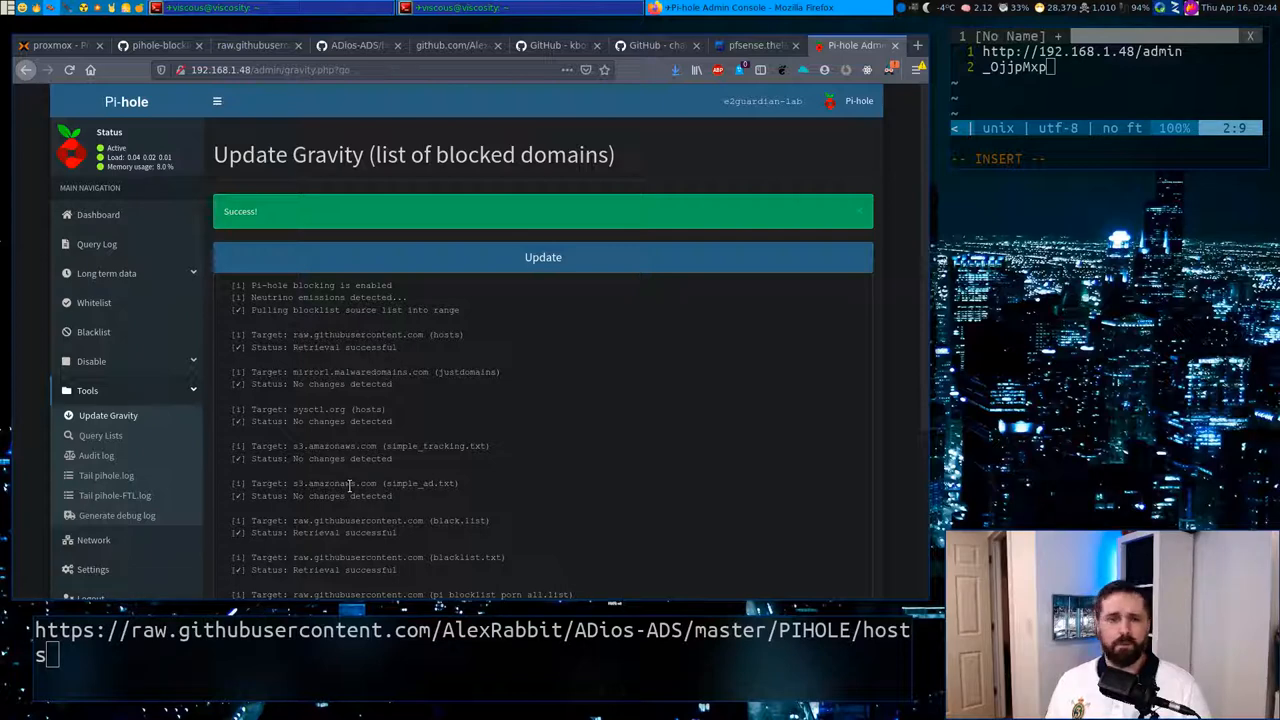
{"action": "mouse_move", "coordinate": [350, 438]}
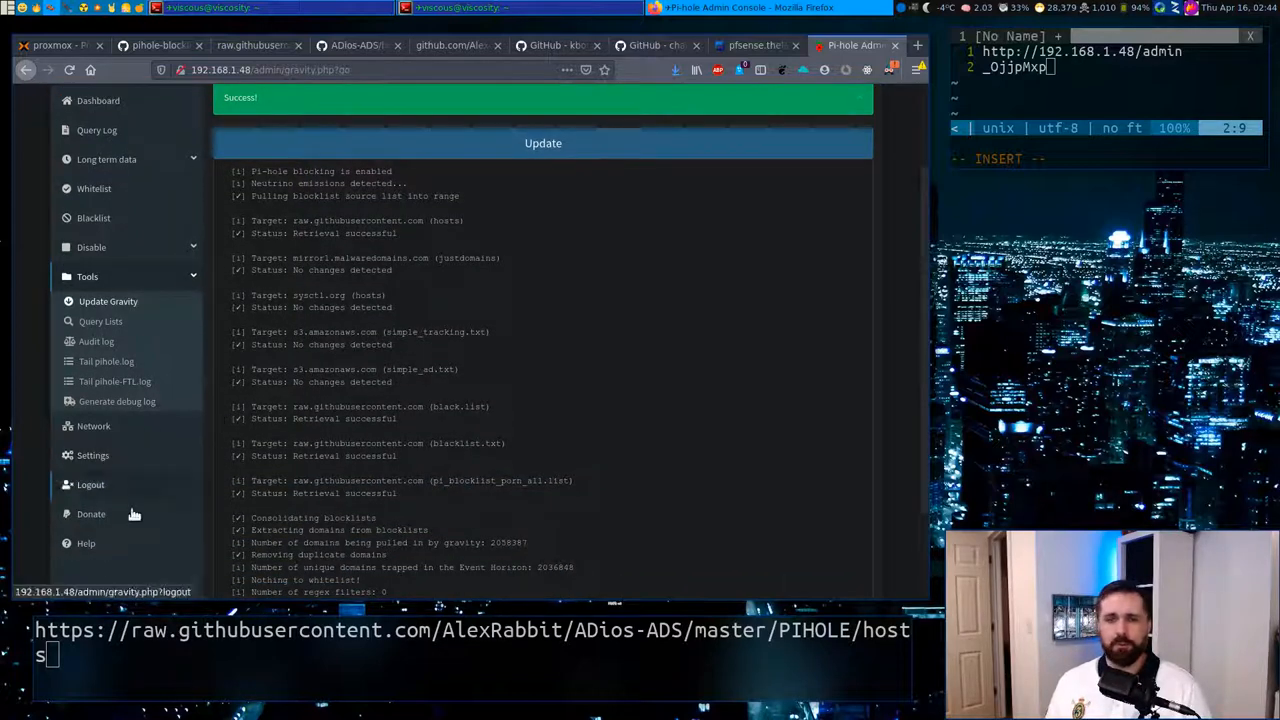
Step: Return to the Pi-hole blocklist settings with the ADios-ADS hosts address ready to add
{"action": "left_click", "coordinate": [92, 455]}
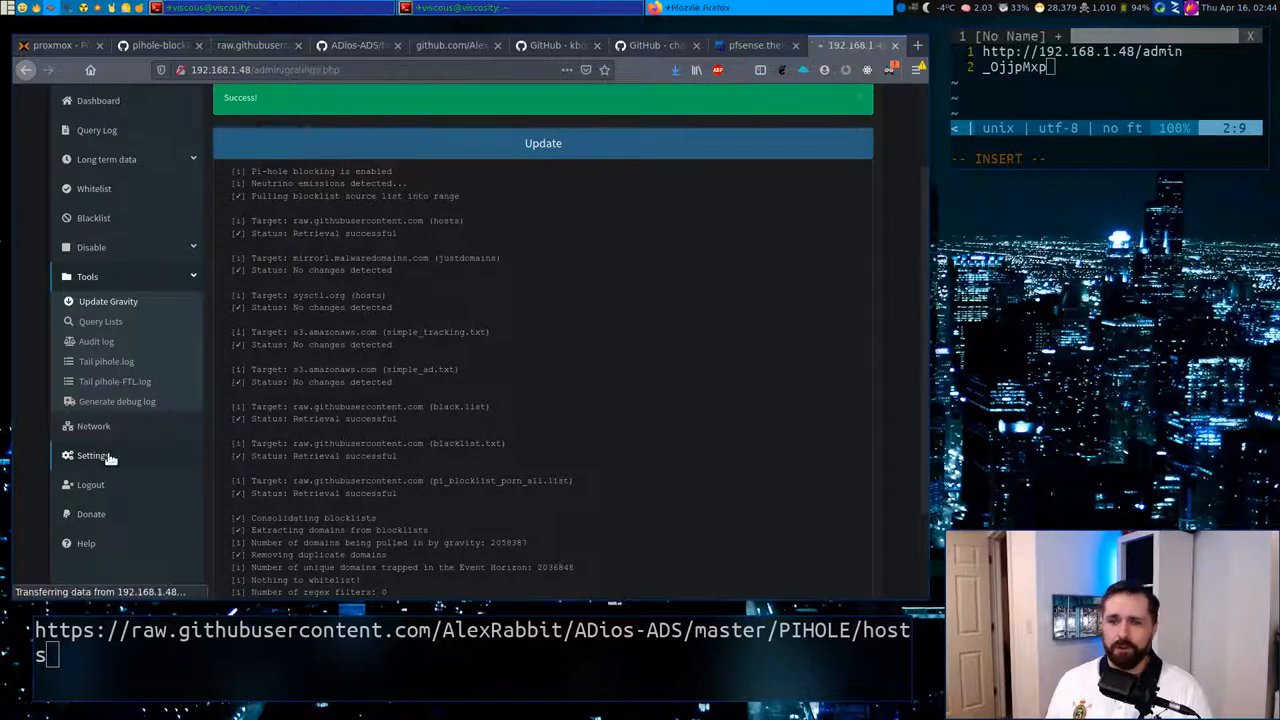
{"action": "left_click", "coordinate": [92, 455]}
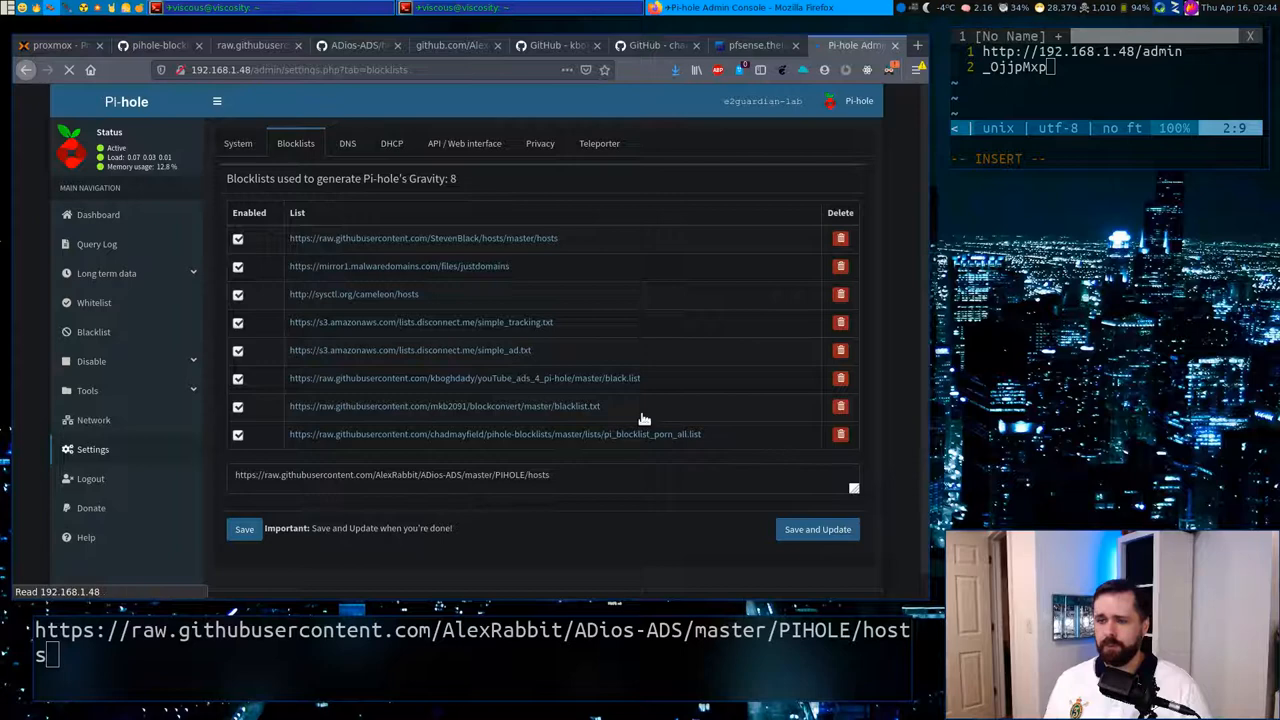
Step: Save the ADios-ADS hosts blocklist and update gravity
{"action": "left_click", "coordinate": [244, 529]}
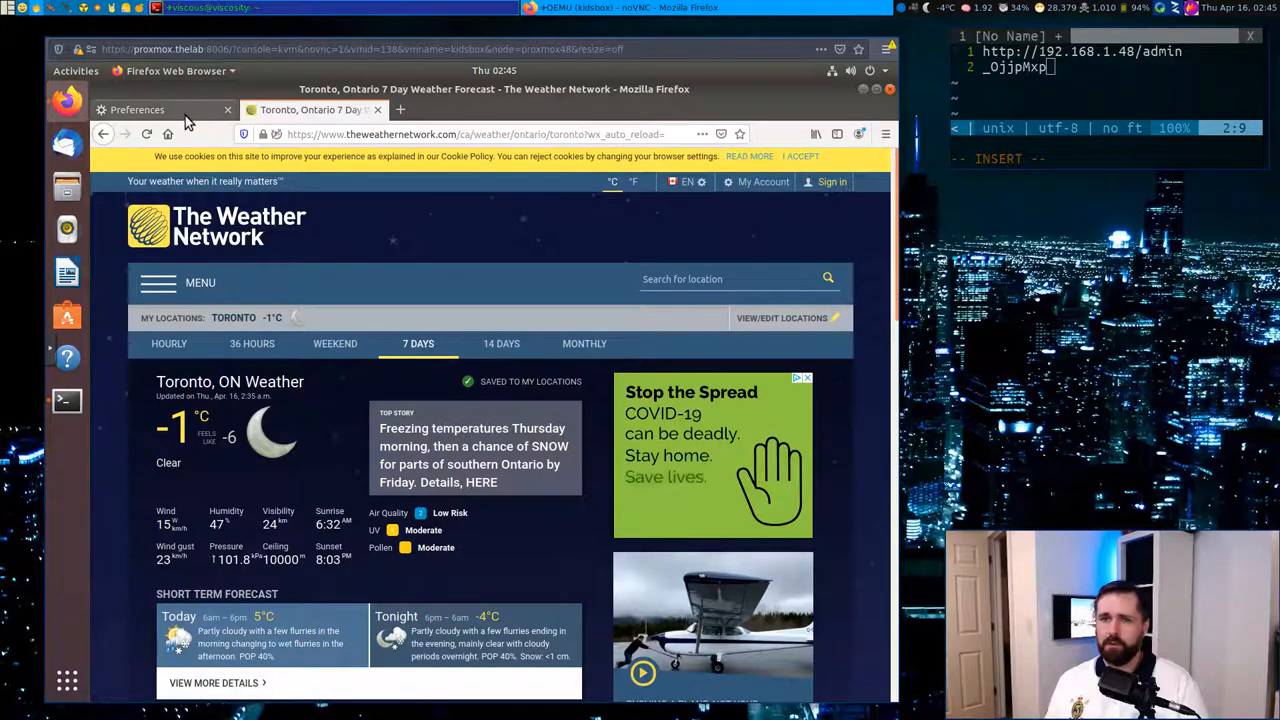
Step: Set Firefox to a manual proxy at 192.168.1.48 port 8080 for all protocols and return to the weather page
{"action": "left_click", "coordinate": [137, 109]}
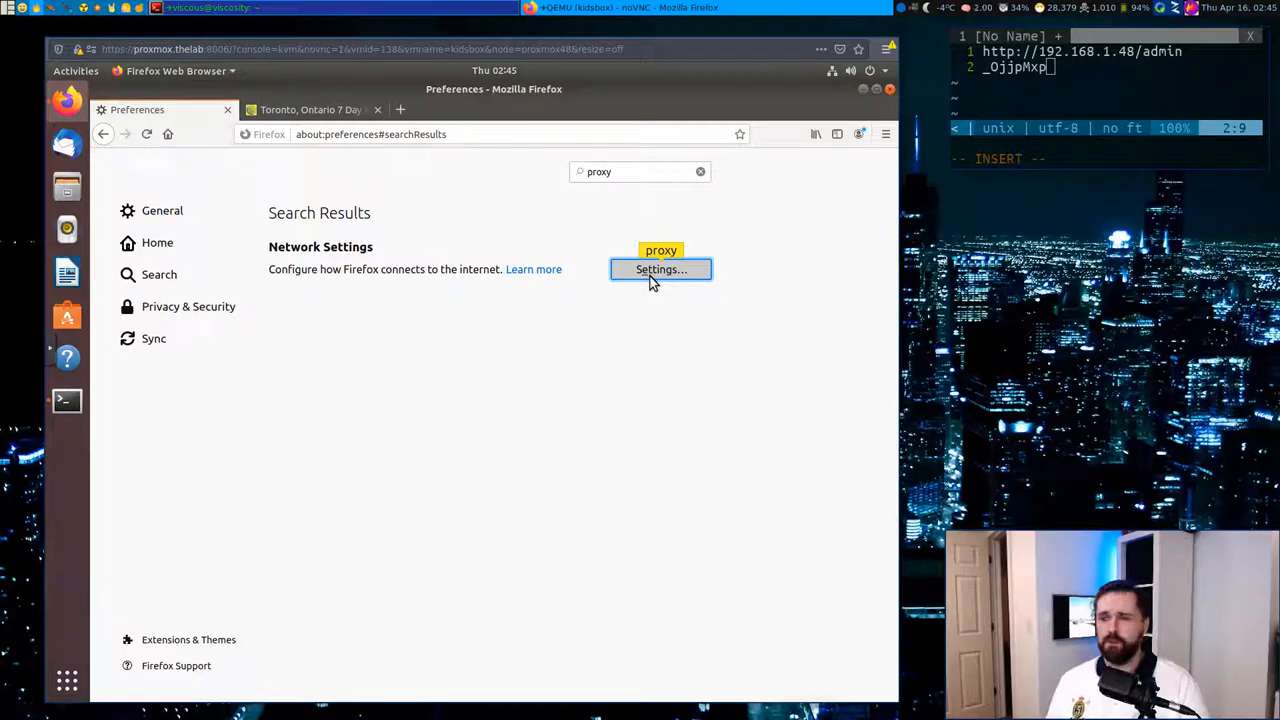
{"action": "left_click", "coordinate": [660, 269]}
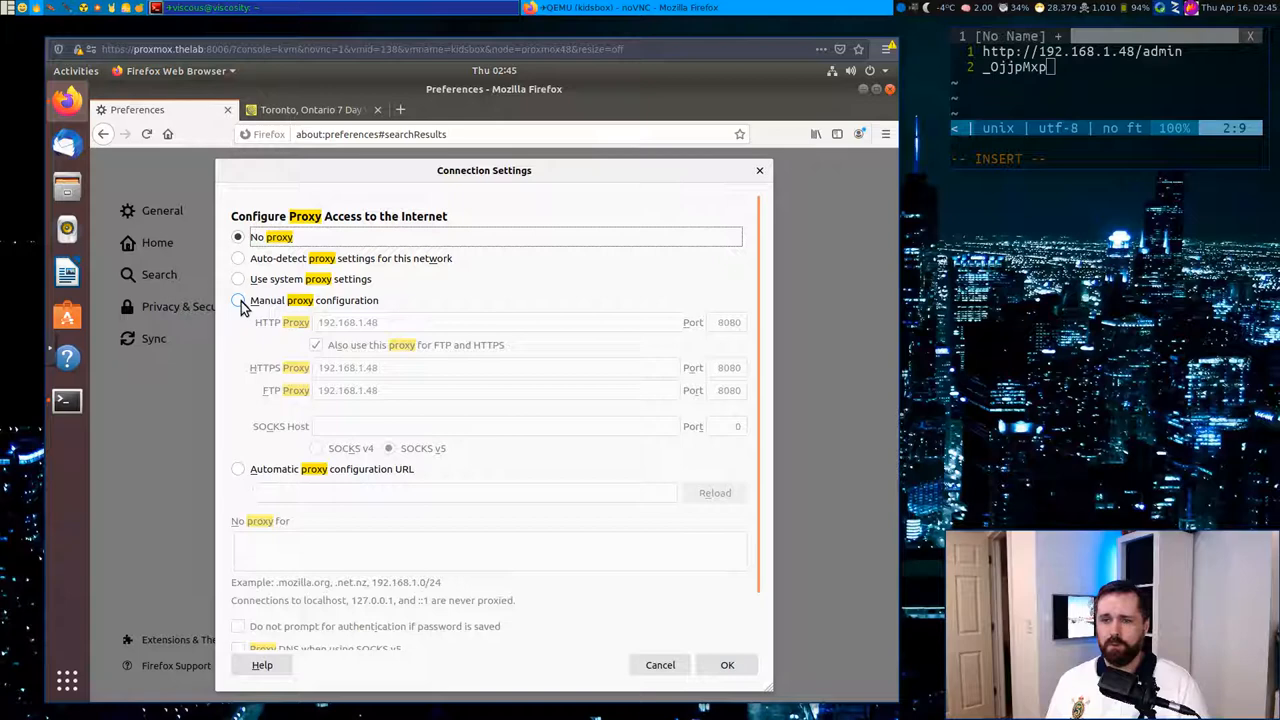
{"action": "left_click", "coordinate": [238, 300]}
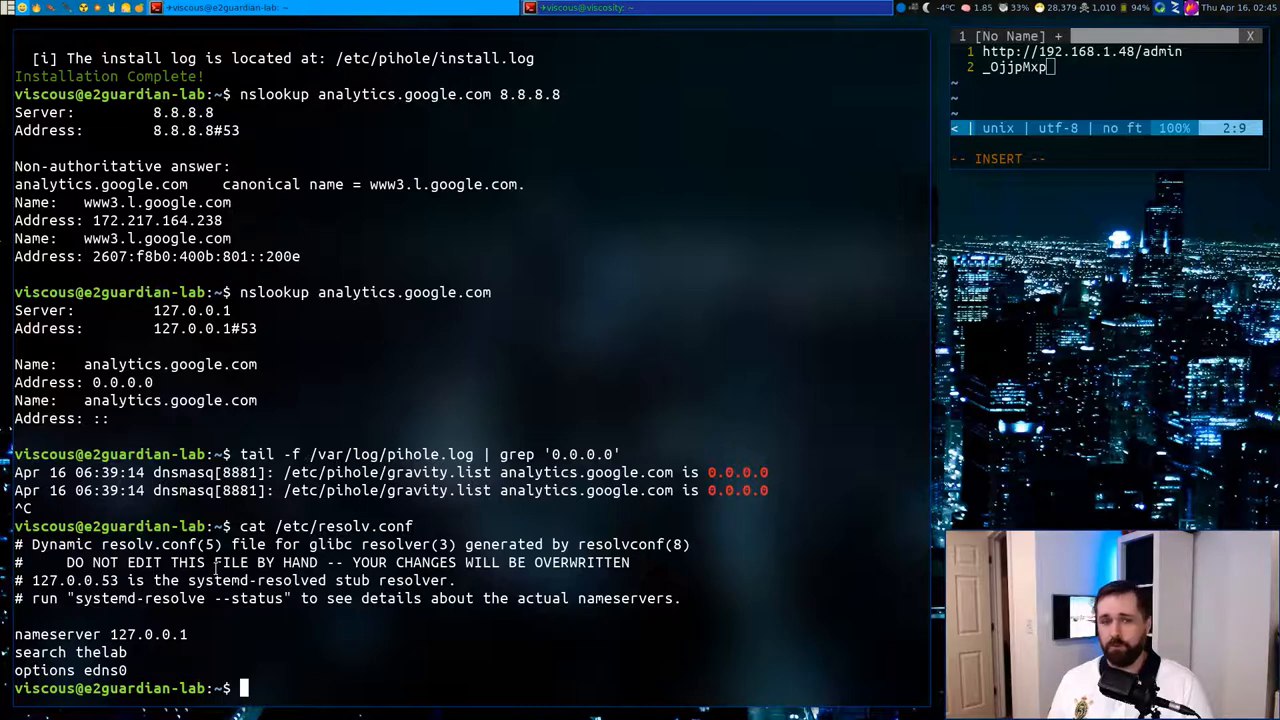
{"action": "type", "text": "cat /etc/resolv.conf"}
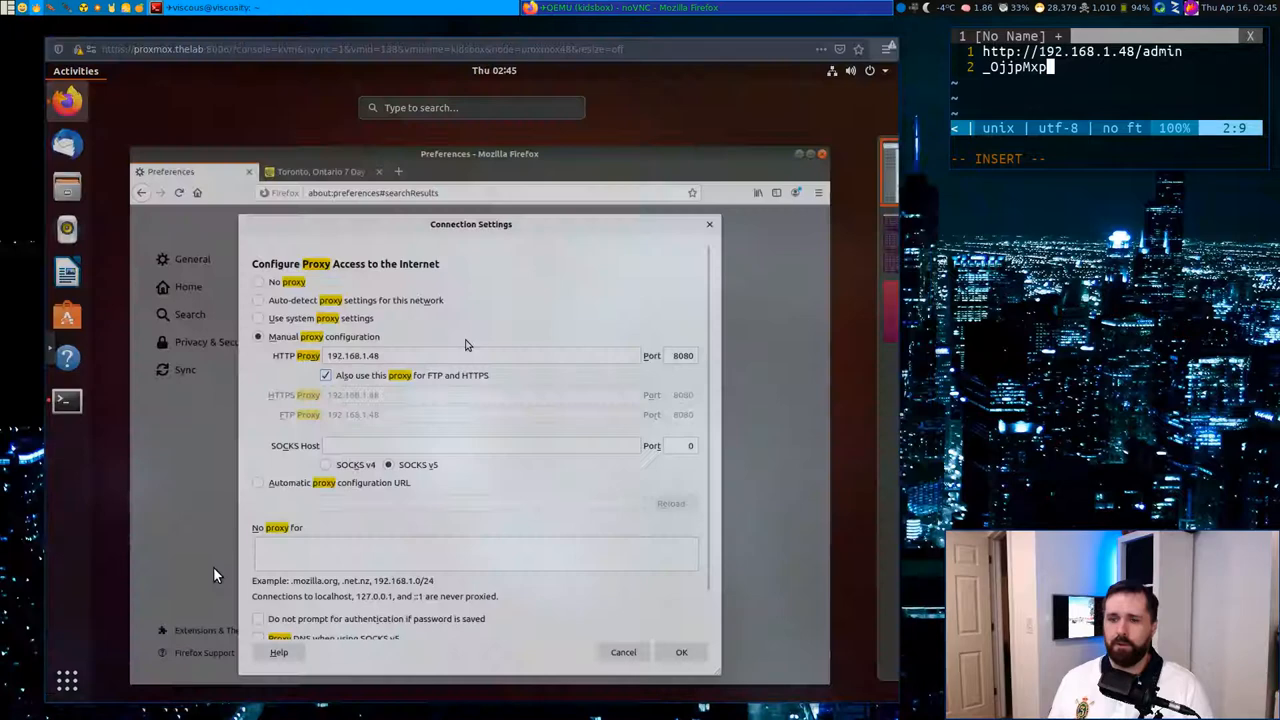
{"action": "mouse_move", "coordinate": [685, 640]}
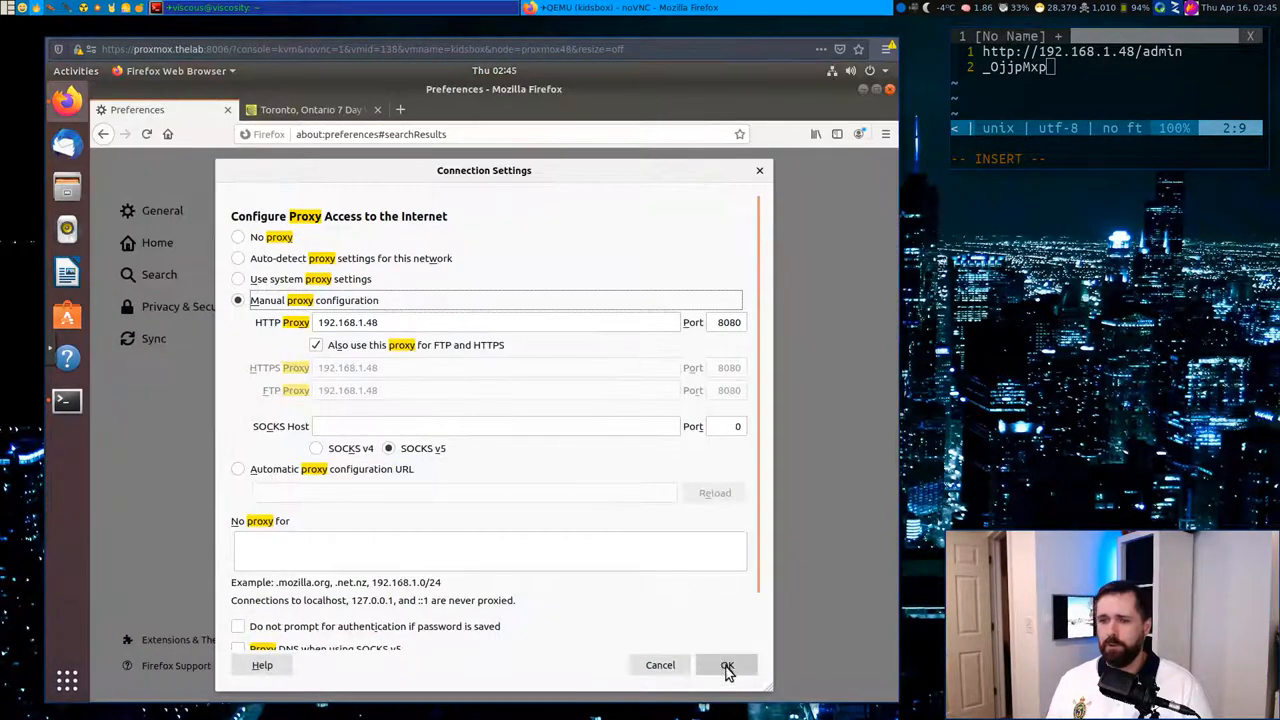
{"action": "left_click", "coordinate": [727, 665]}
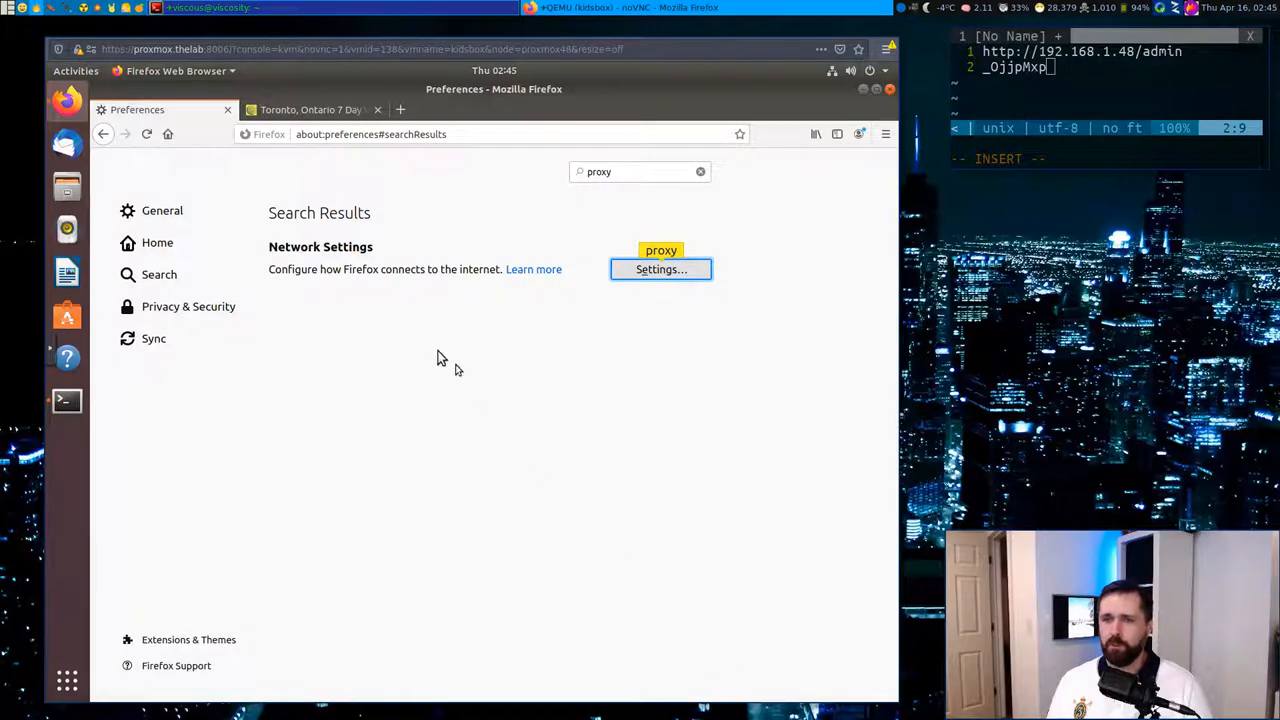
{"action": "left_click", "coordinate": [310, 109]}
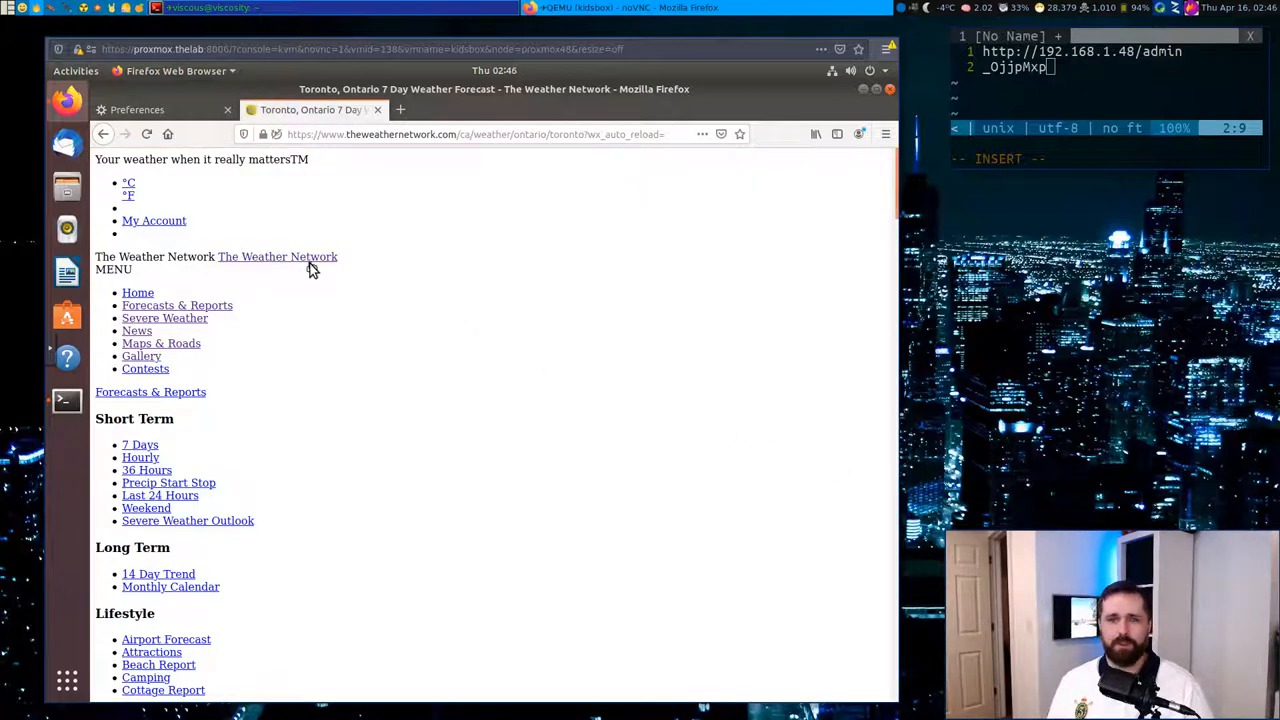
{"action": "mouse_move", "coordinate": [278, 360]}
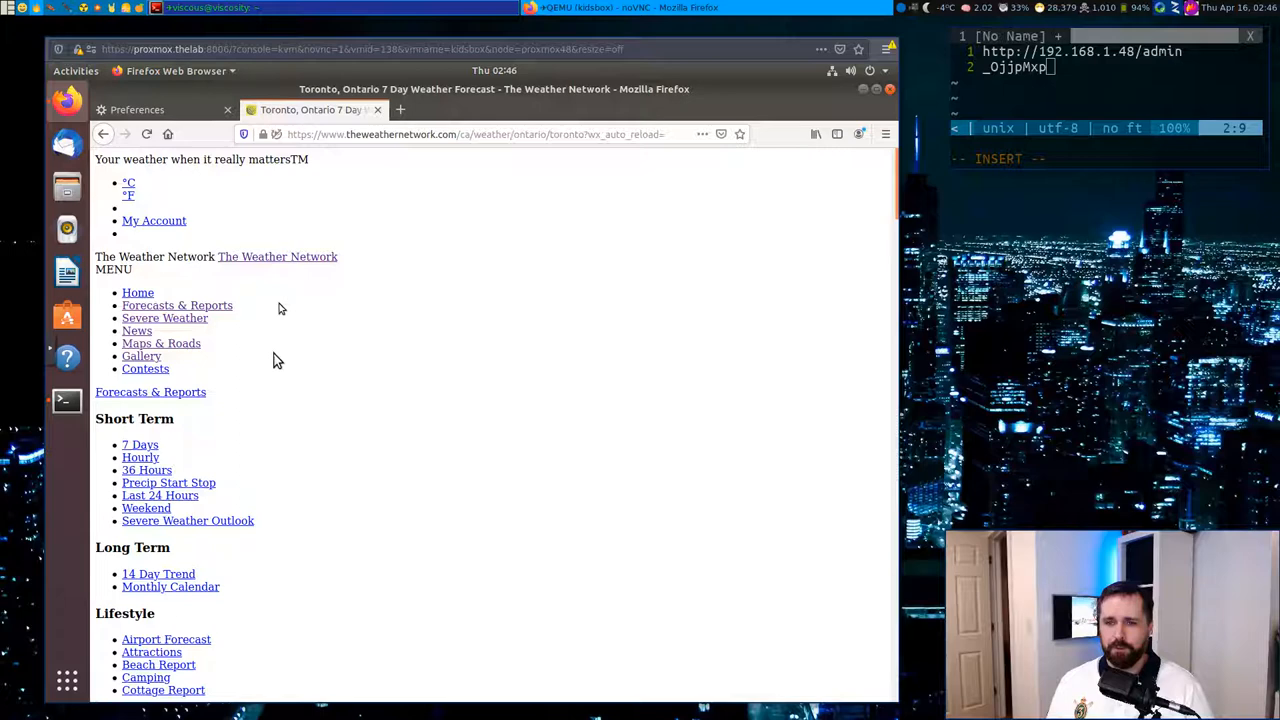
{"action": "mouse_move", "coordinate": [297, 370]}
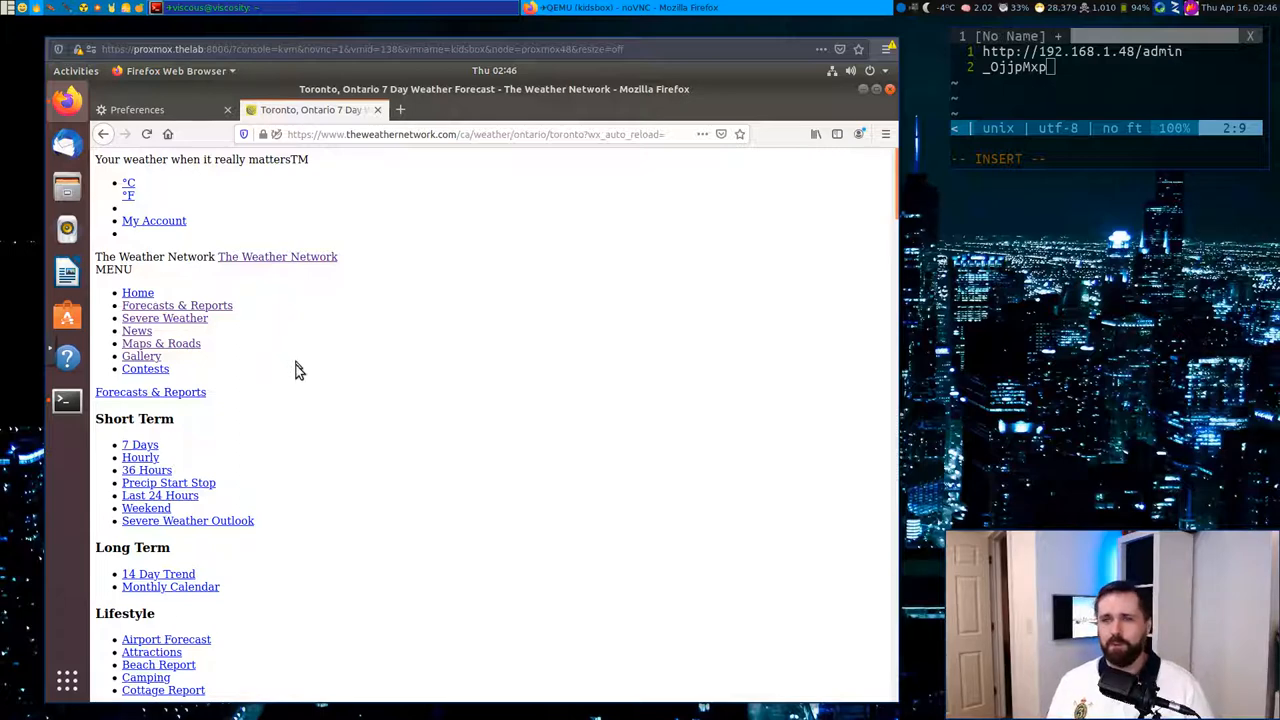
Step: Scroll through the Toronto weather page, now stripped to plain unstyled links
{"action": "scroll", "scroll_direction": "down", "scroll_amount": 3}
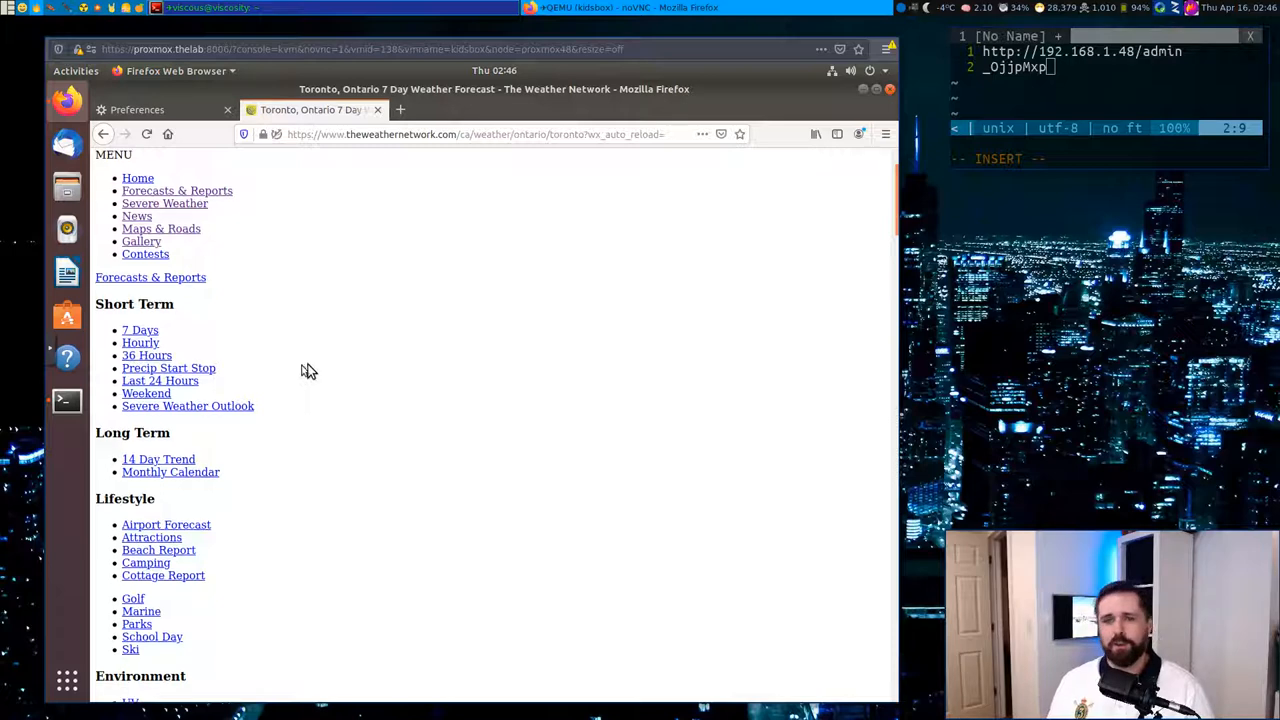
{"action": "scroll", "scroll_direction": "down", "scroll_amount": 3}
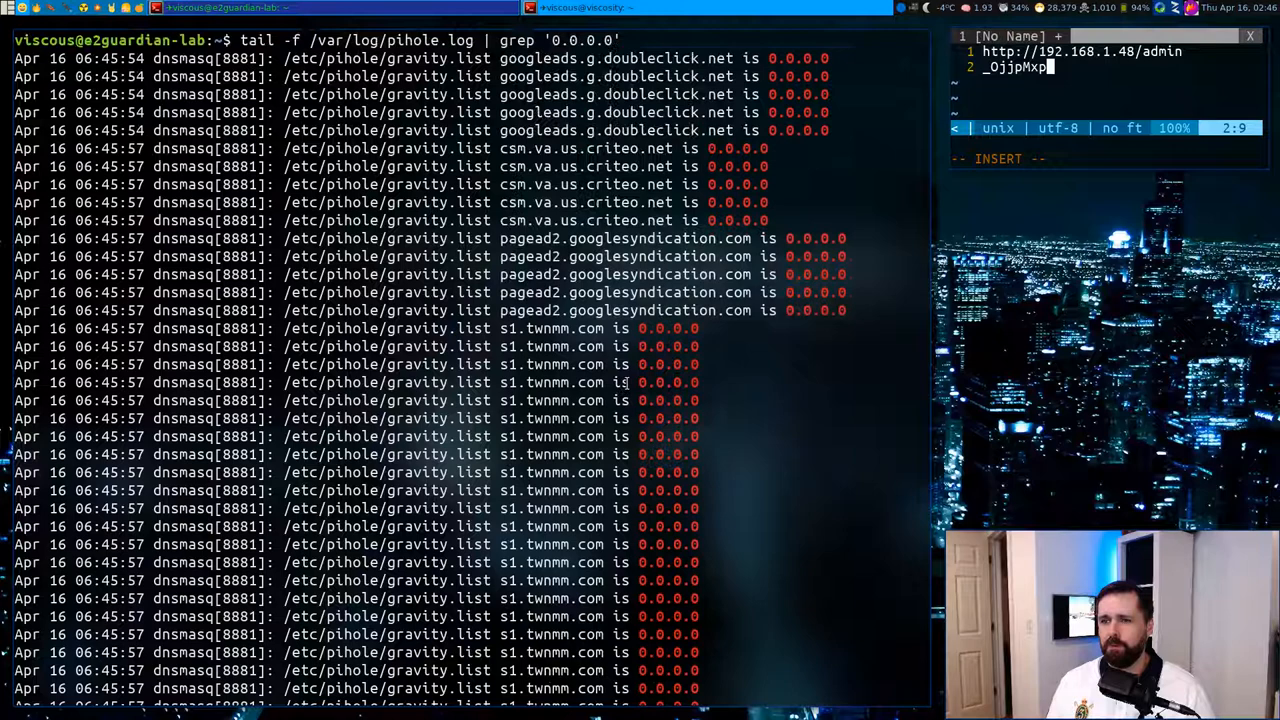
Step: Copy the repeatedly blocked s1.twnmm.com domain from the live pihole.log output
{"action": "scroll", "scroll_direction": "down", "scroll_amount": 3}
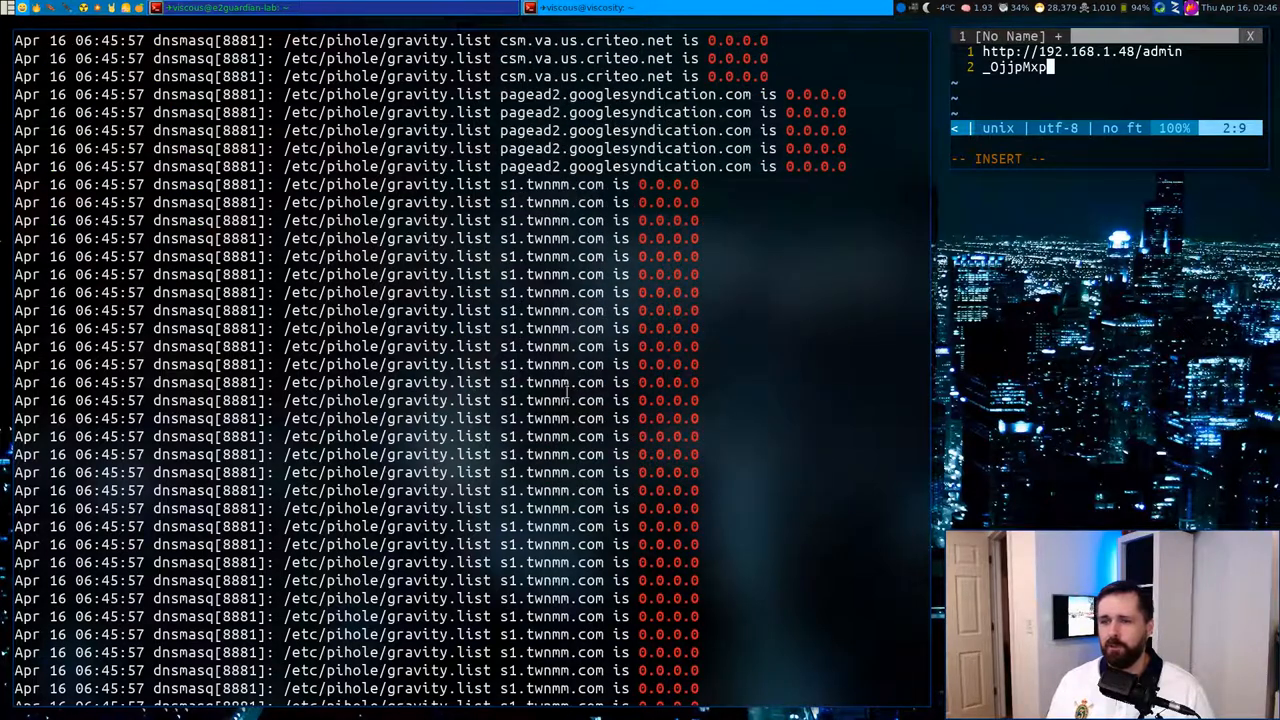
{"action": "scroll", "scroll_direction": "down", "scroll_amount": 3}
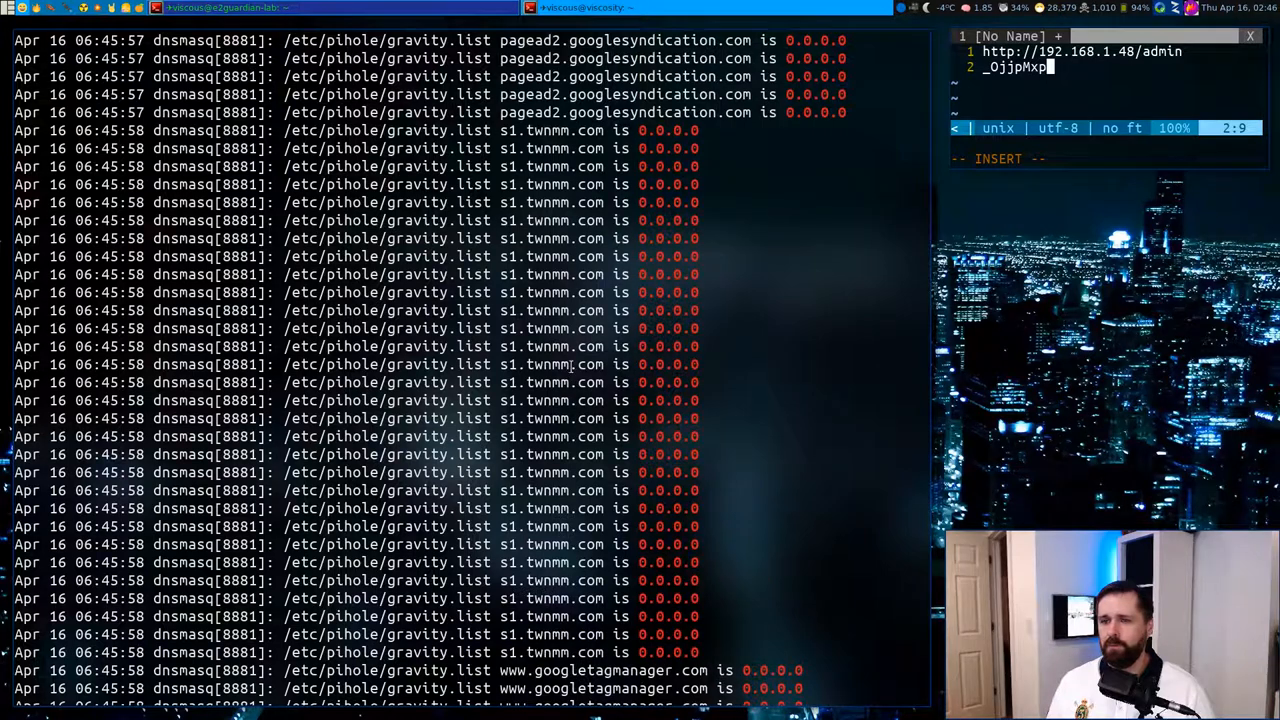
{"action": "double_click", "coordinate": [550, 364]}
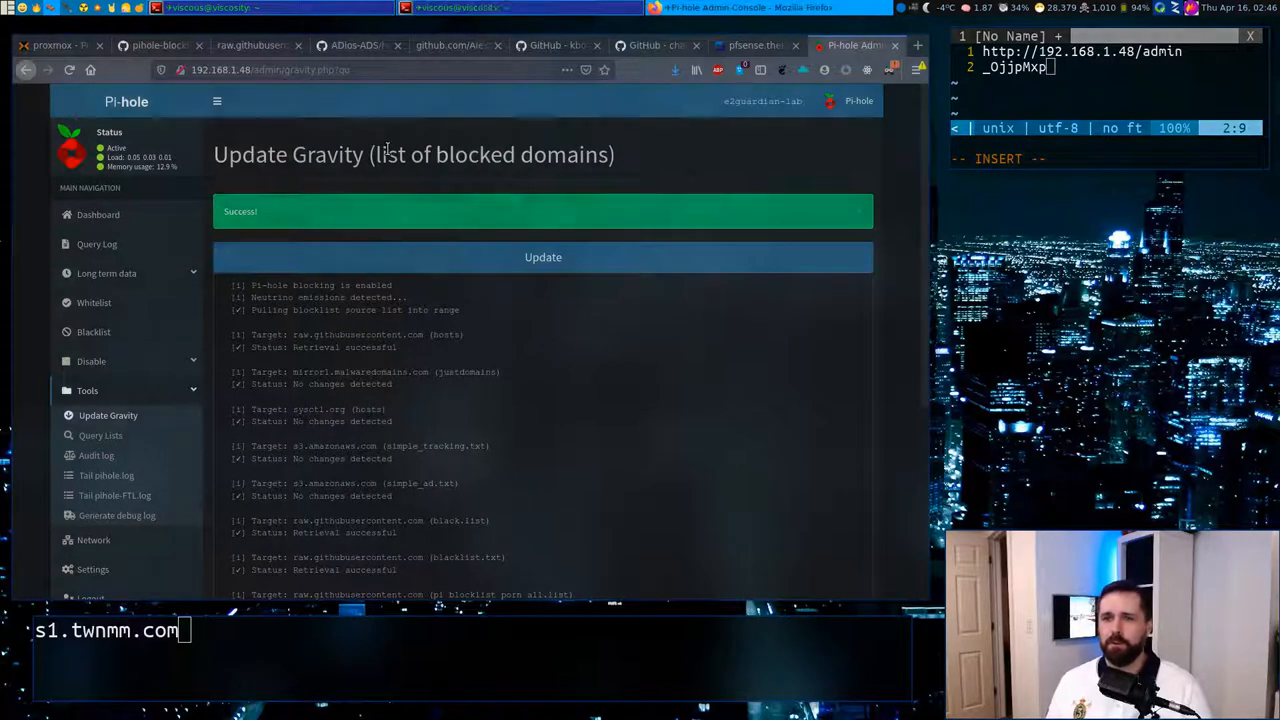
{"action": "mouse_move", "coordinate": [94, 302]}
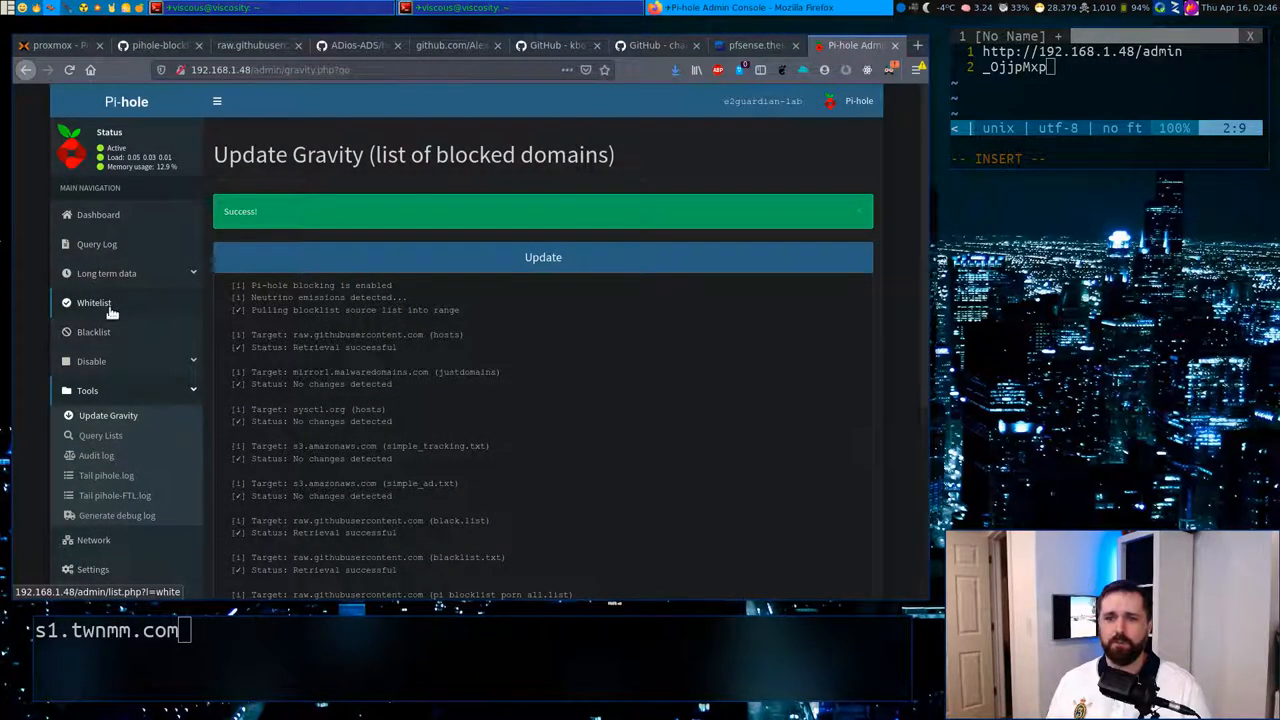
Step: Add s1.twnmm.com to Pi-hole's whitelist
{"action": "left_click", "coordinate": [94, 302]}
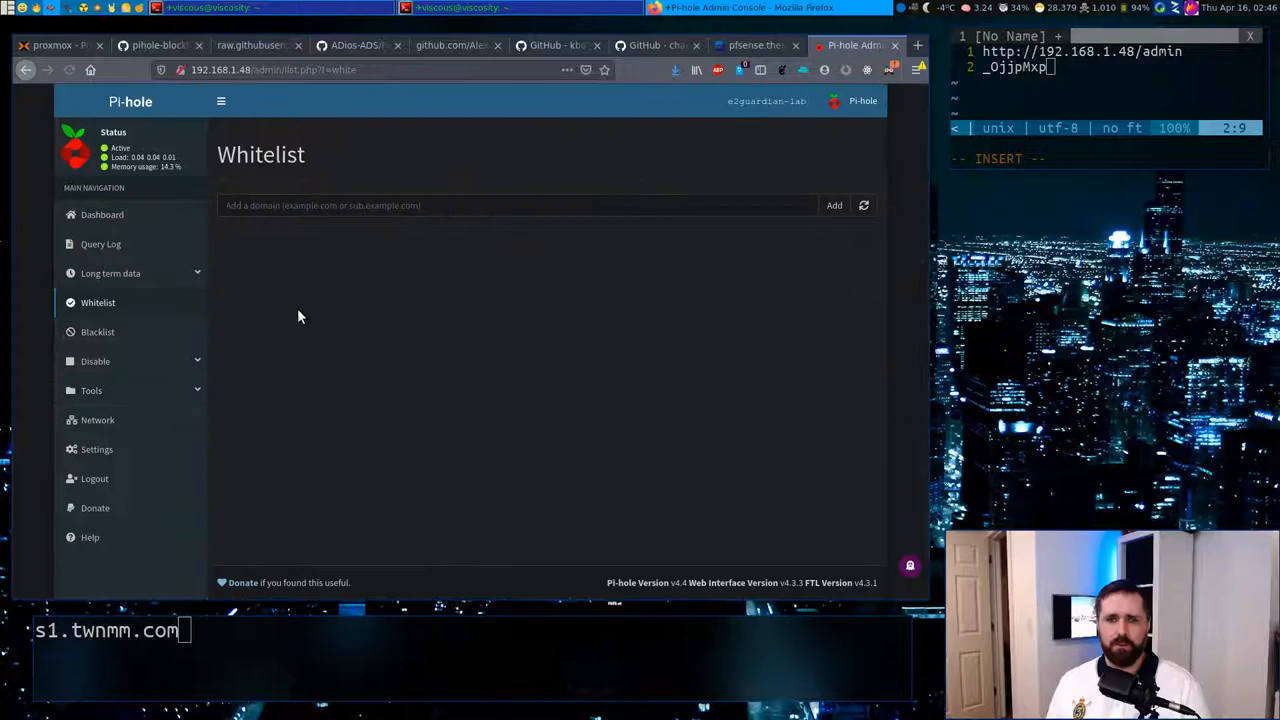
{"action": "type", "text": "s1.twnmm.com"}
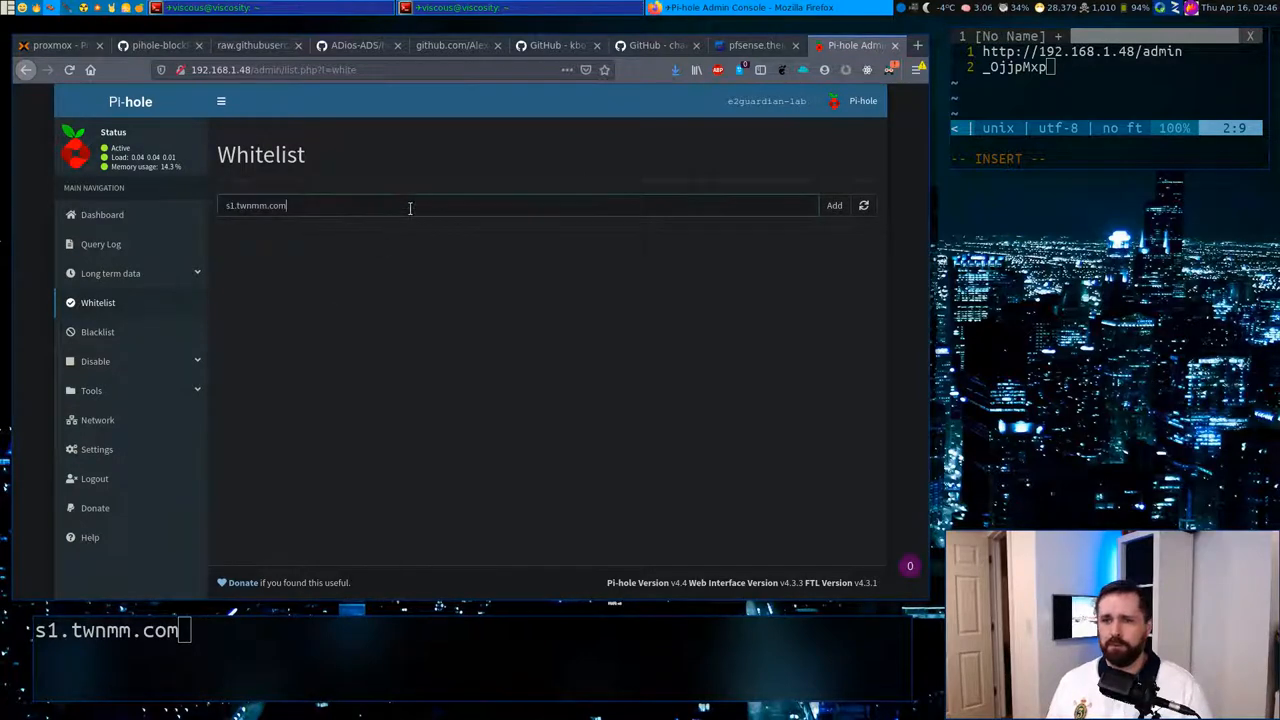
{"action": "left_click", "coordinate": [834, 205]}
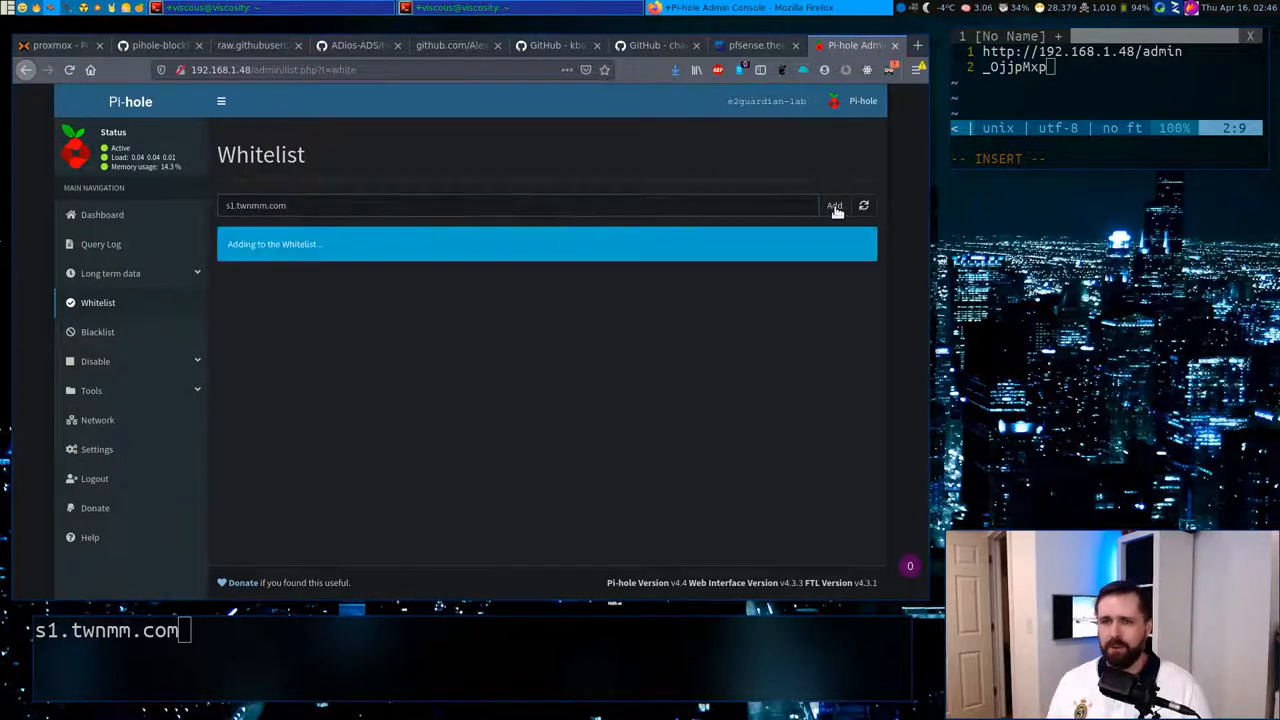
{"action": "left_click", "coordinate": [834, 205]}
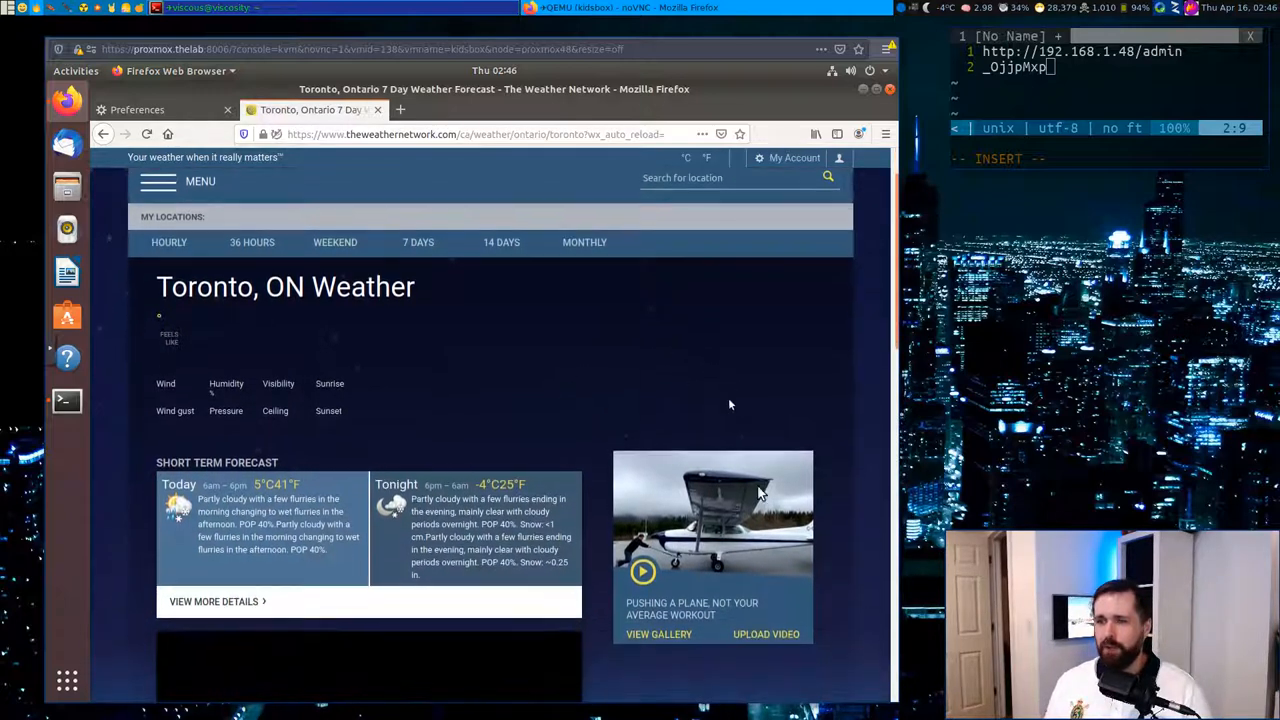
Step: View the Storm-Hunters ad image alone, revealing images.twnmm.com as its source domain
{"action": "scroll", "scroll_direction": "down", "scroll_amount": 3}
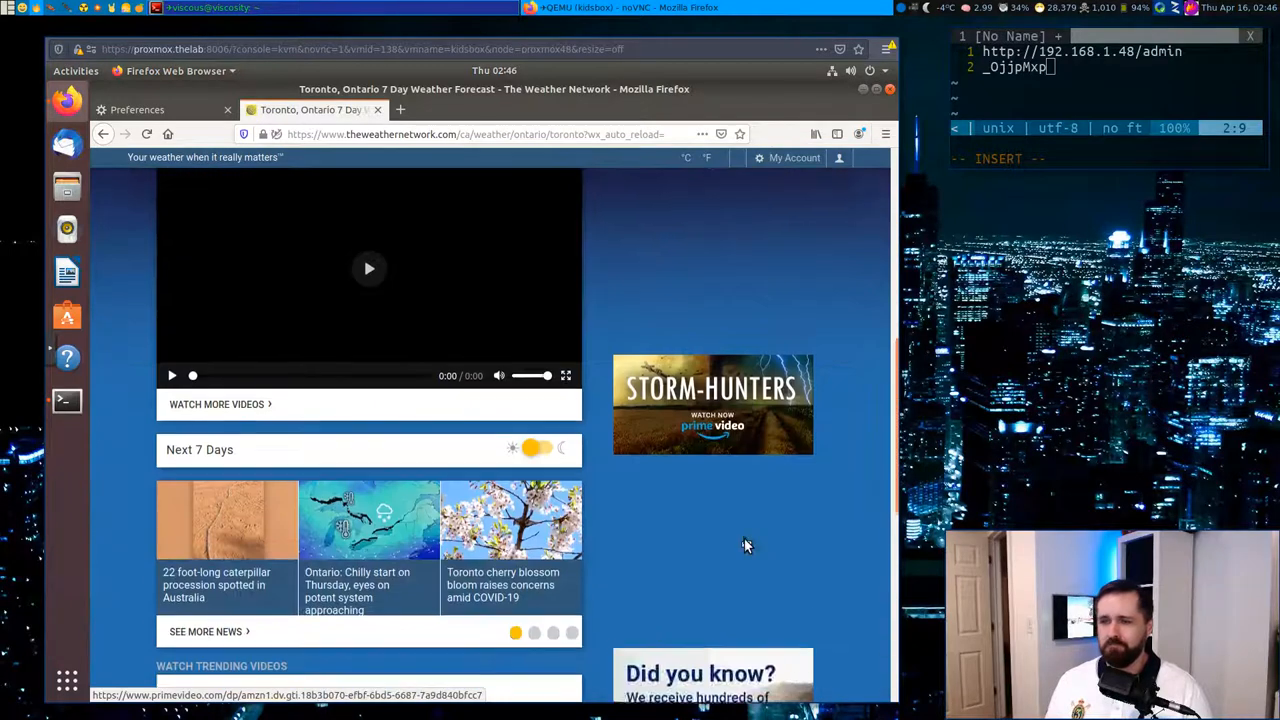
{"action": "scroll", "scroll_direction": "down", "scroll_amount": 3}
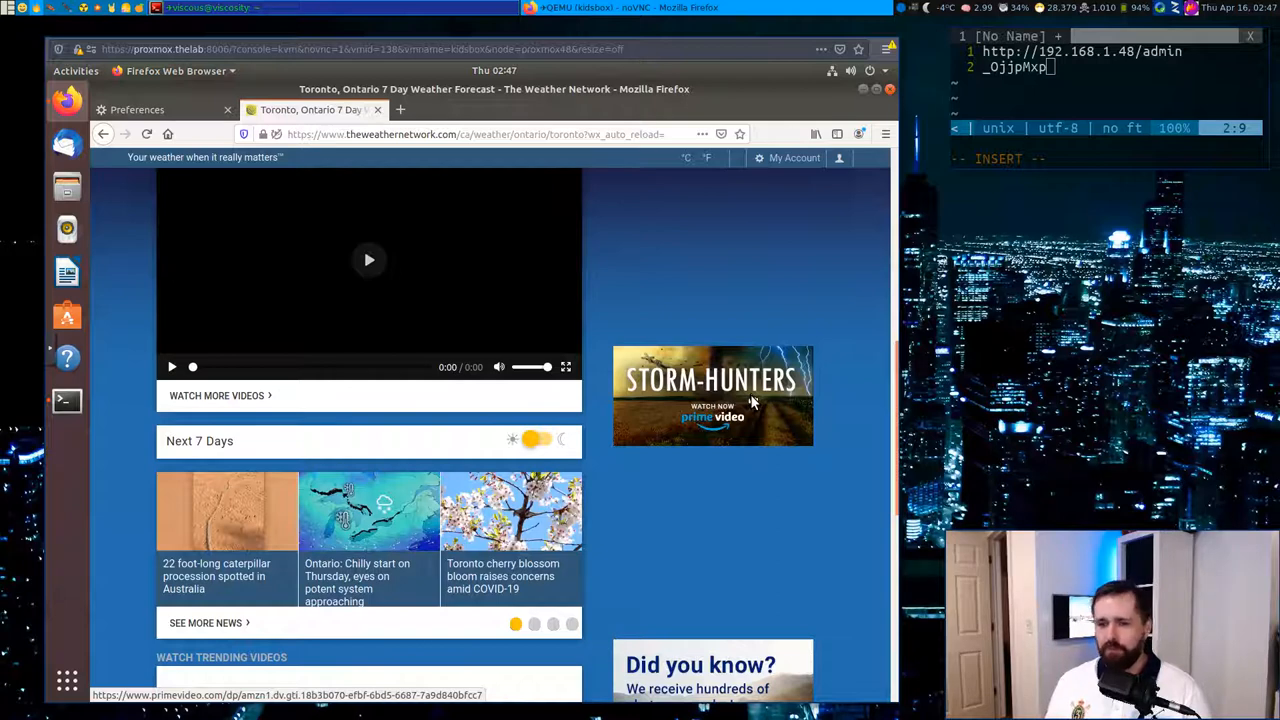
{"action": "right_click", "coordinate": [713, 395]}
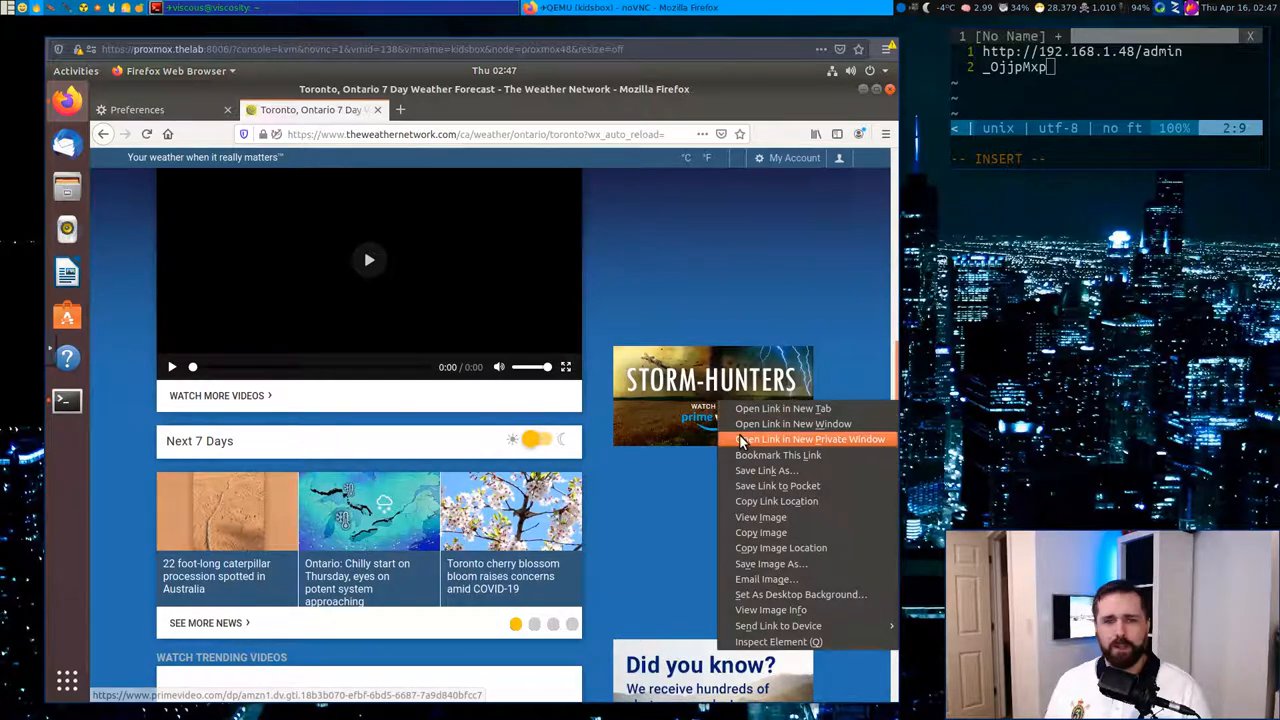
{"action": "mouse_move", "coordinate": [765, 579]}
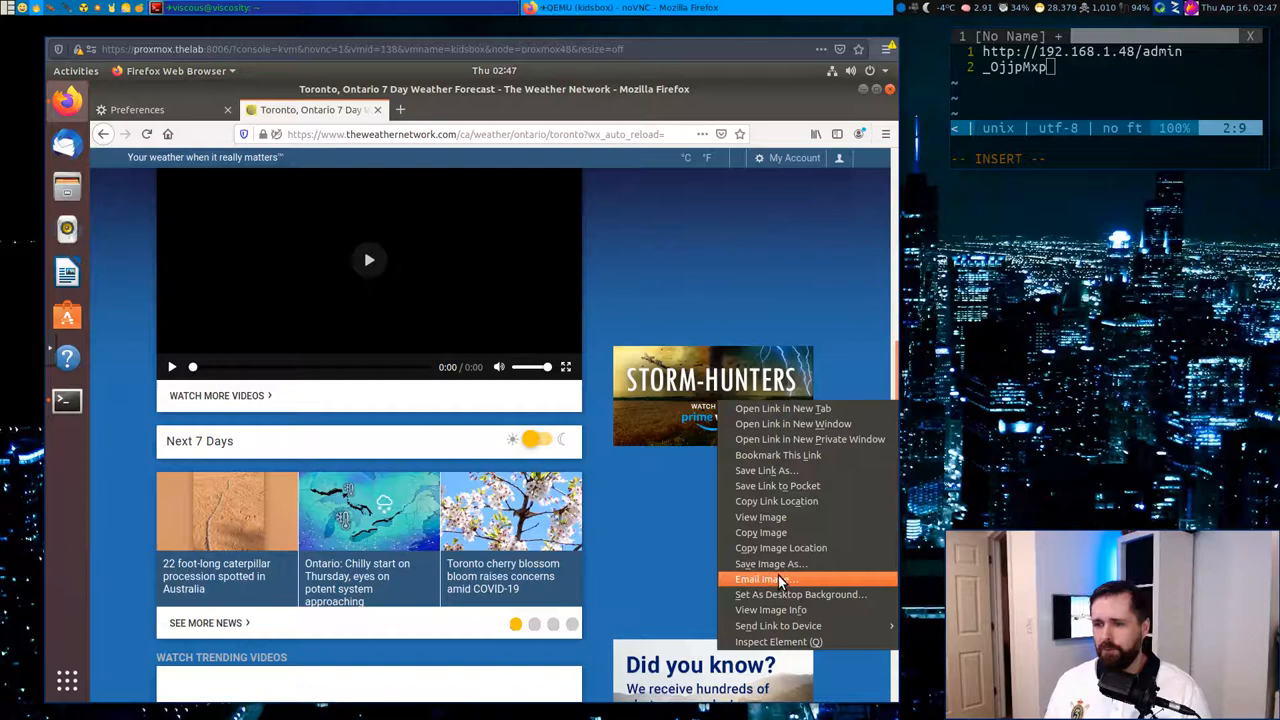
{"action": "mouse_move", "coordinate": [760, 517]}
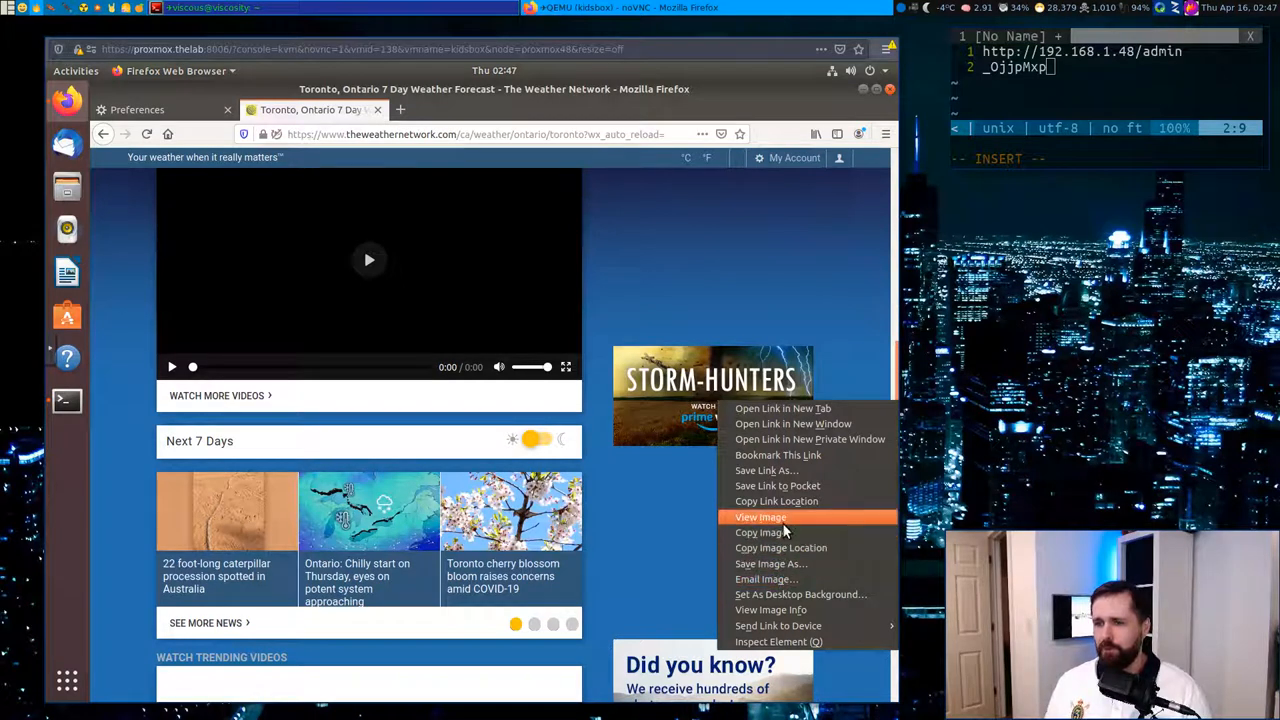
{"action": "left_click", "coordinate": [760, 517]}
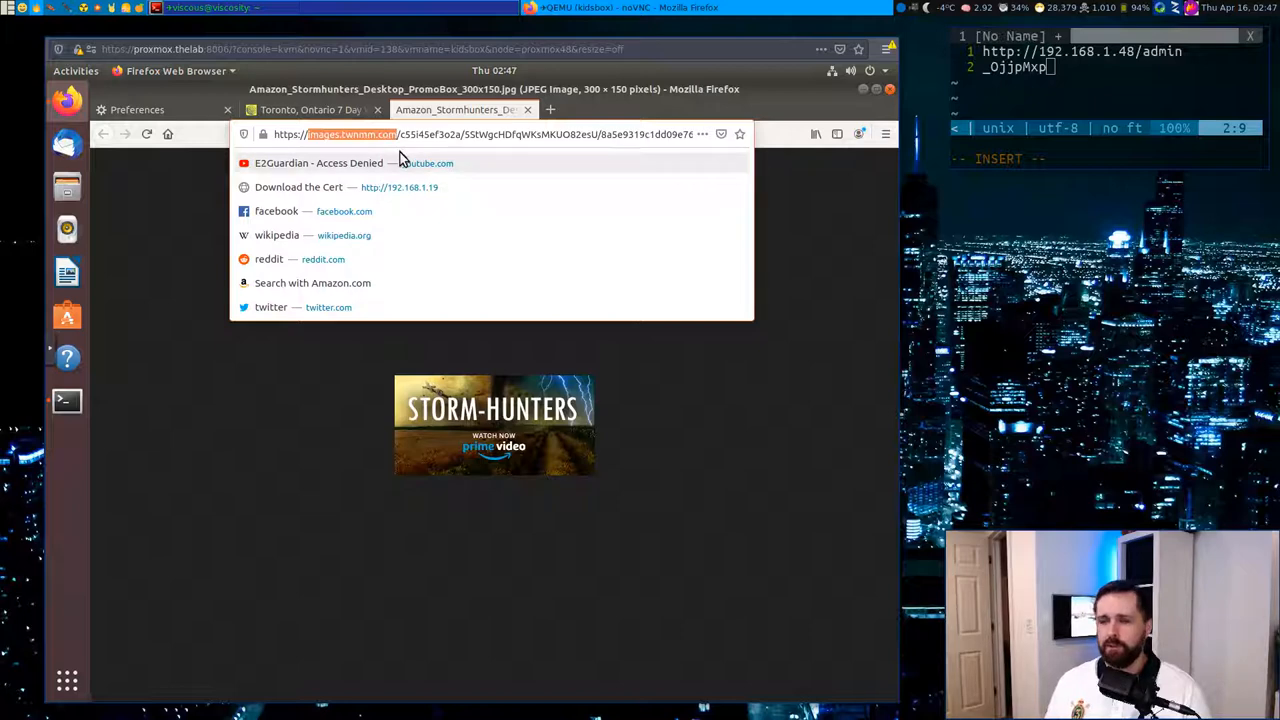
{"action": "mouse_move", "coordinate": [395, 160]}
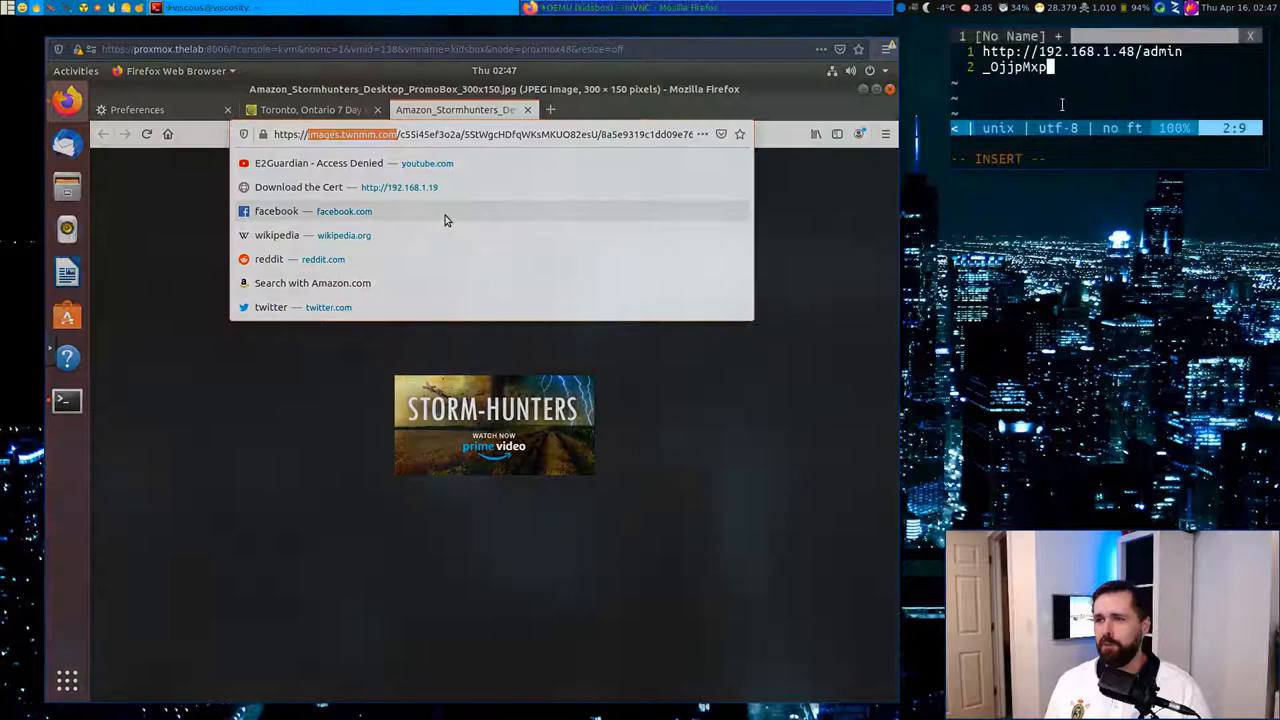
{"action": "type", "text": "images.twnmm.com"}
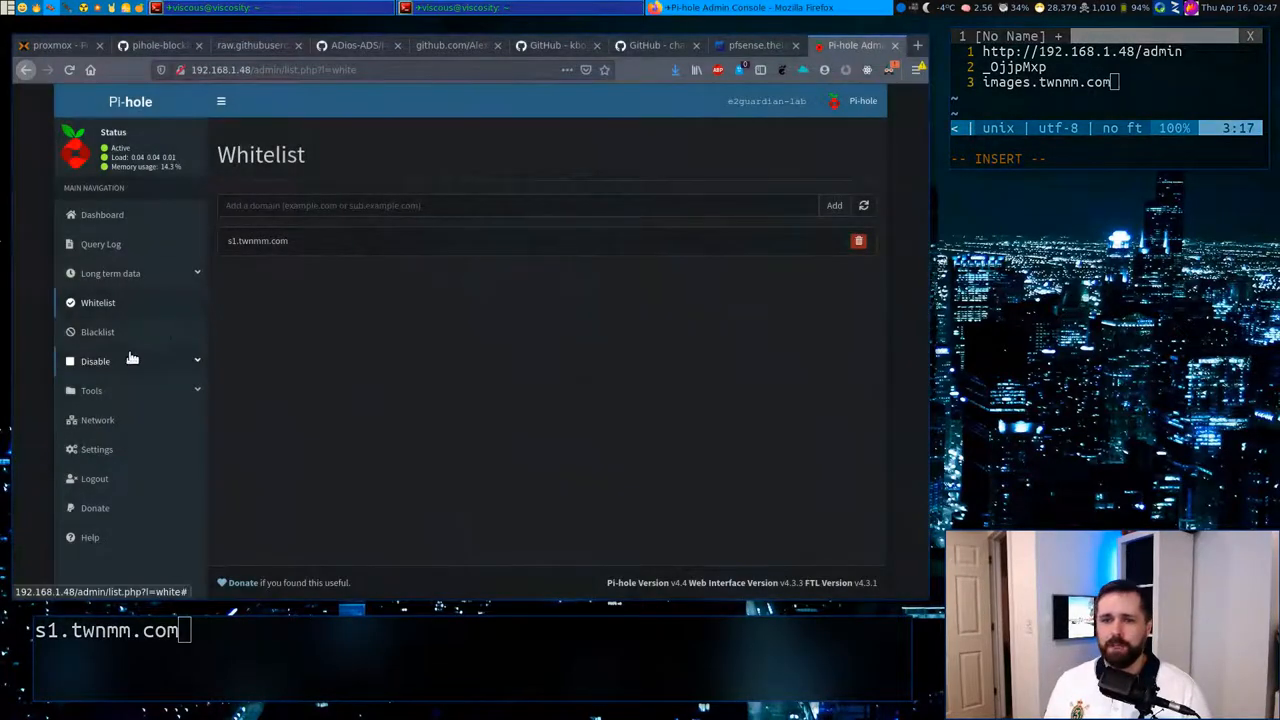
Step: Add images.twnmm.com to Pi-hole's blacklist as an exact-match entry
{"action": "left_click", "coordinate": [97, 331]}
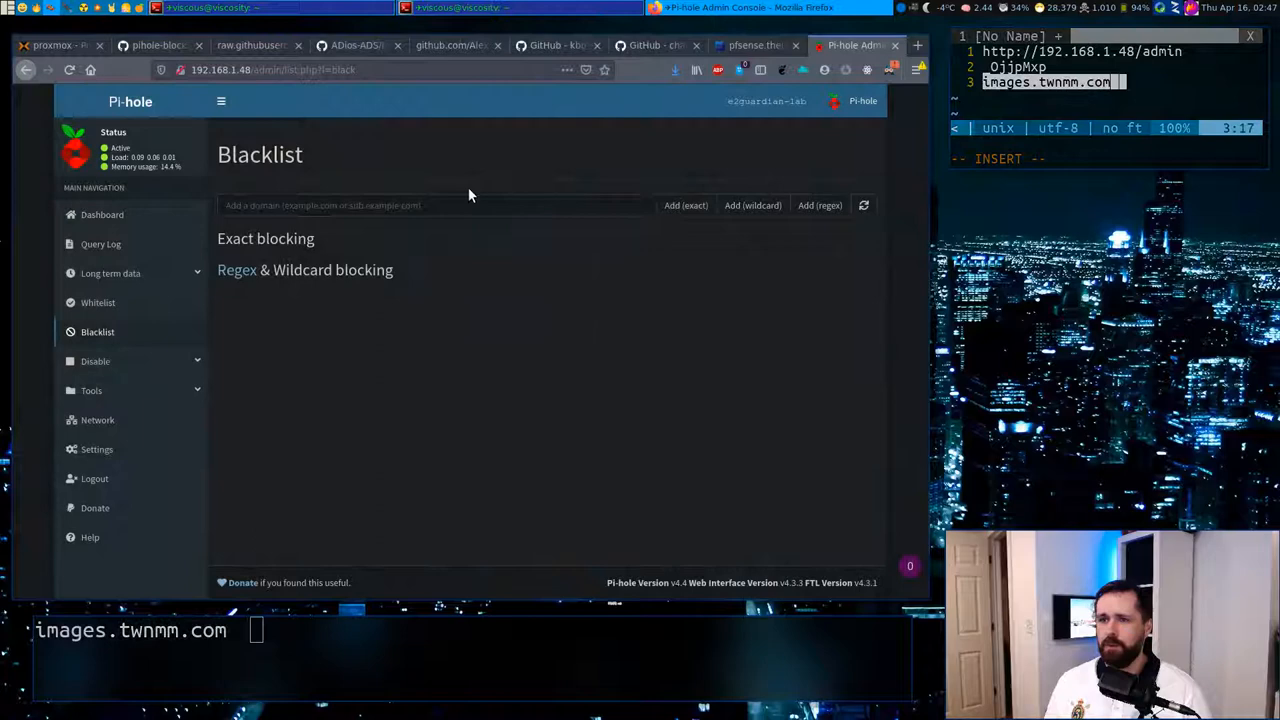
{"action": "type", "text": "images.twnmm.com"}
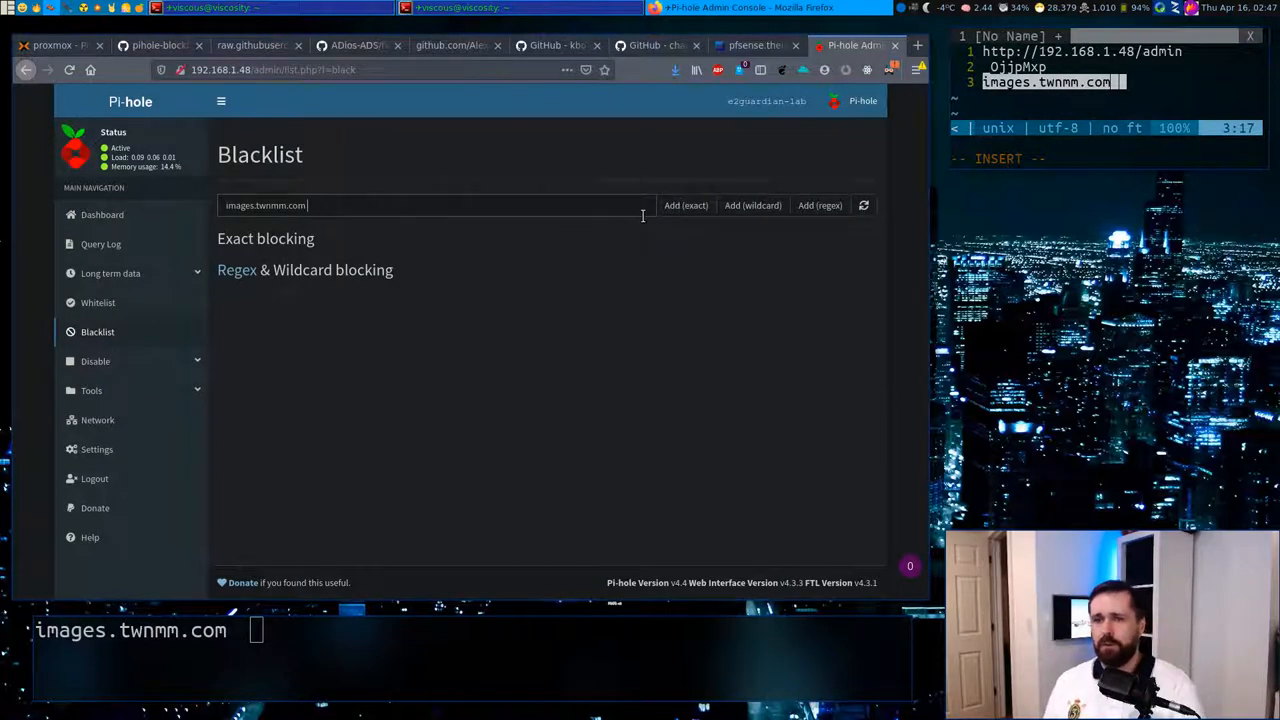
{"action": "mouse_move", "coordinate": [686, 205]}
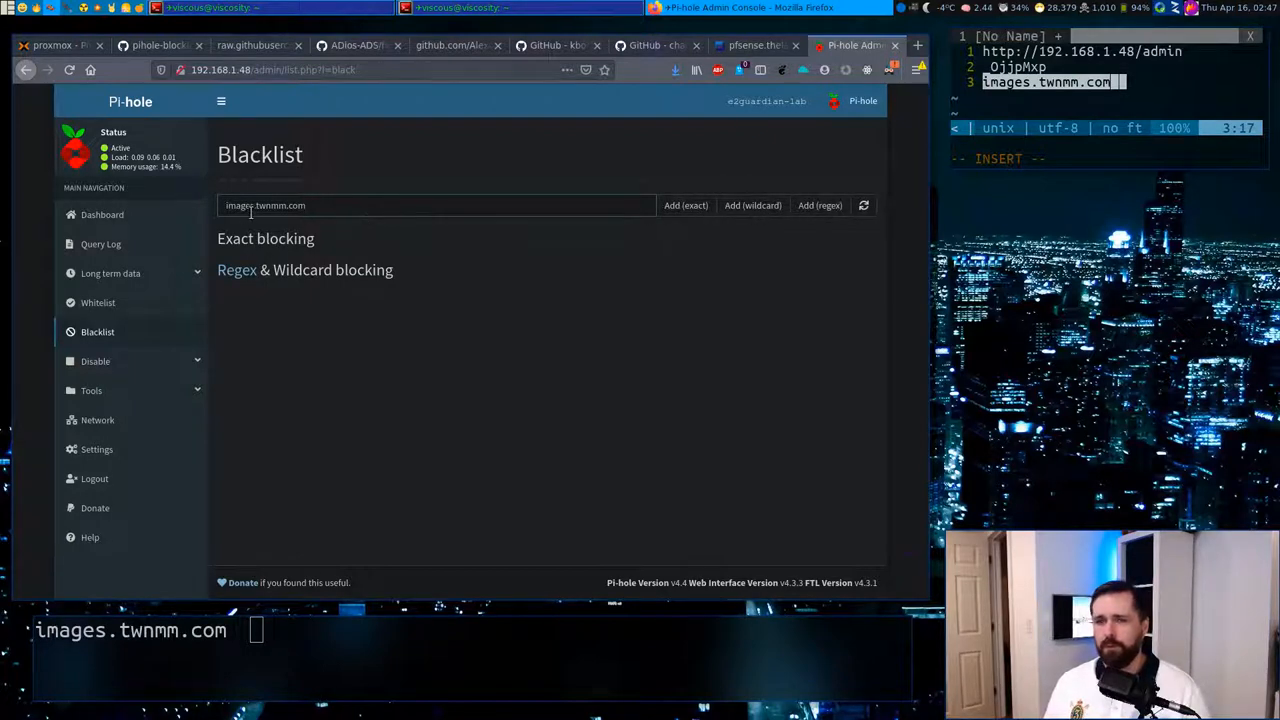
{"action": "left_click", "coordinate": [265, 205]}
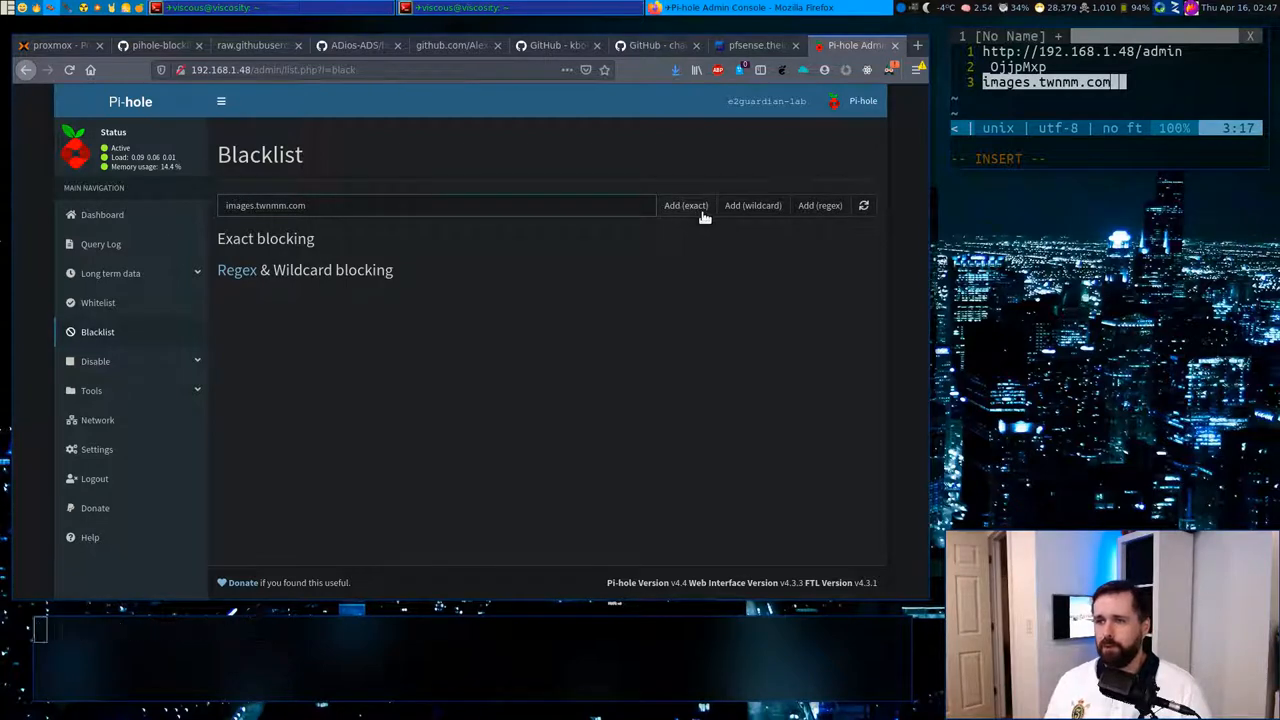
{"action": "left_click", "coordinate": [686, 205]}
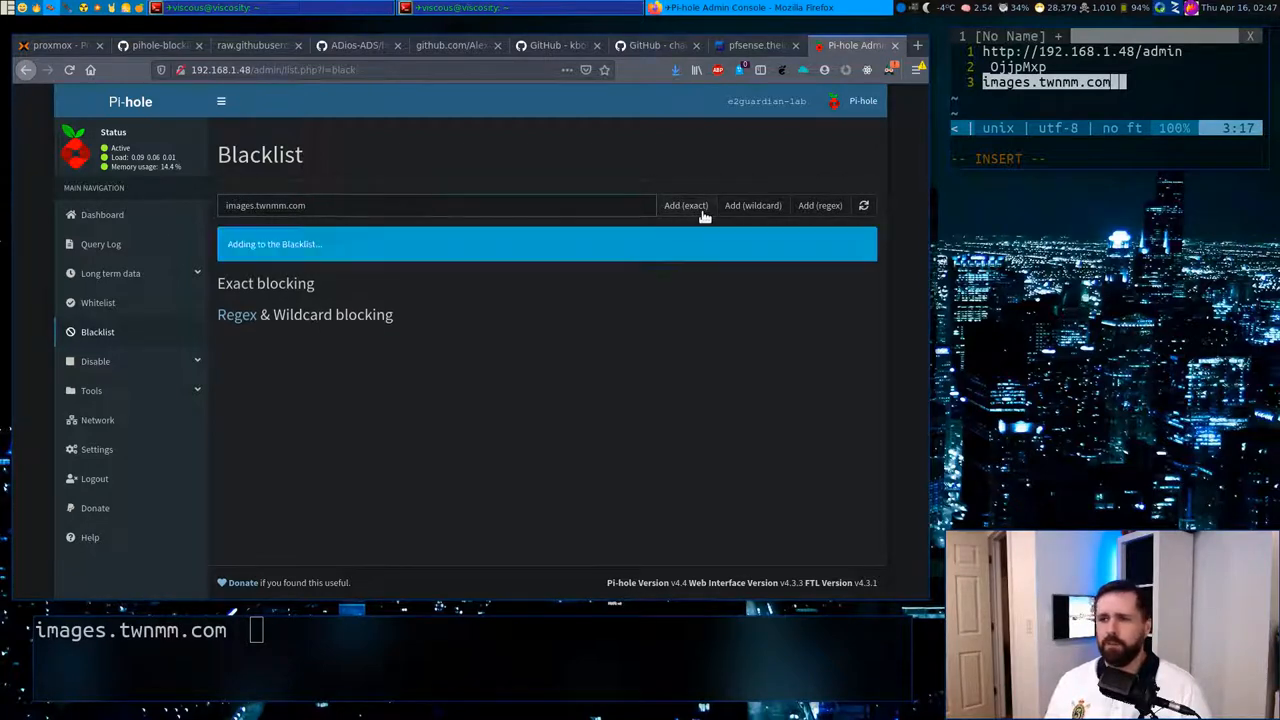
{"action": "left_click", "coordinate": [685, 205]}
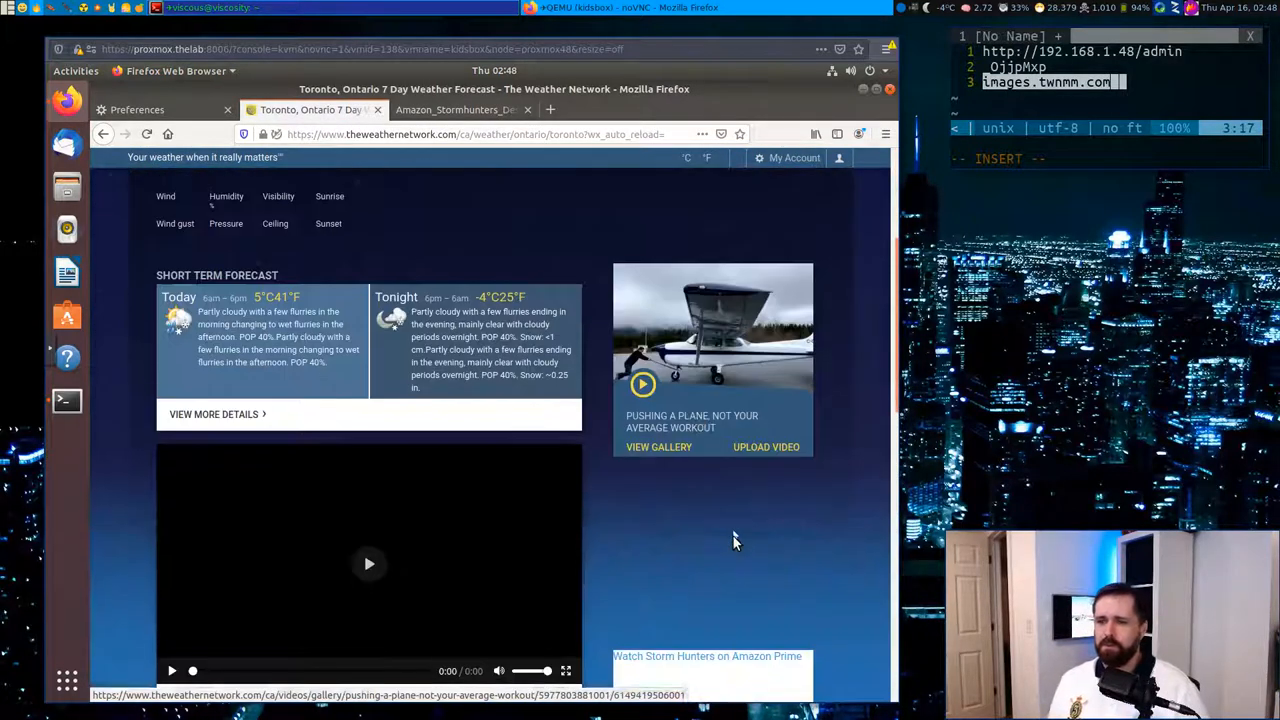
Step: Check the weather page's ad slots and reload it to confirm the Storm Hunters ad is gone
{"action": "scroll", "scroll_direction": "down", "scroll_amount": 3}
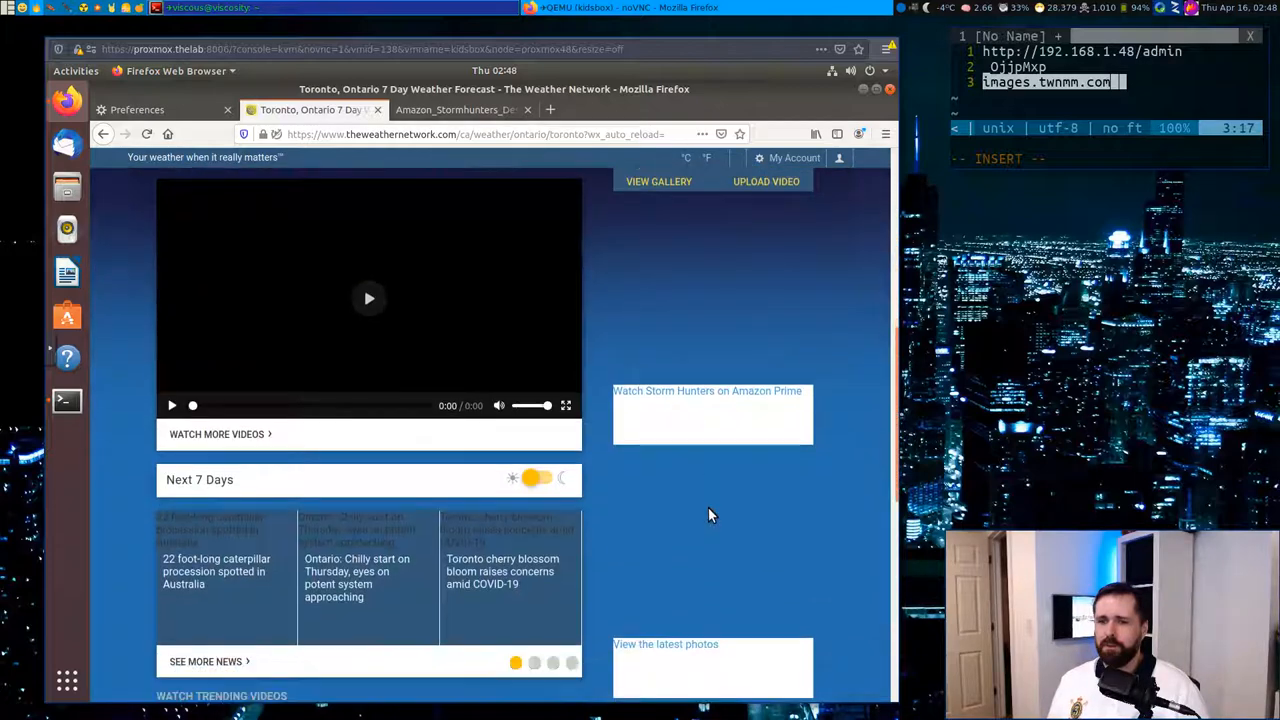
{"action": "scroll", "scroll_direction": "down", "scroll_amount": 3}
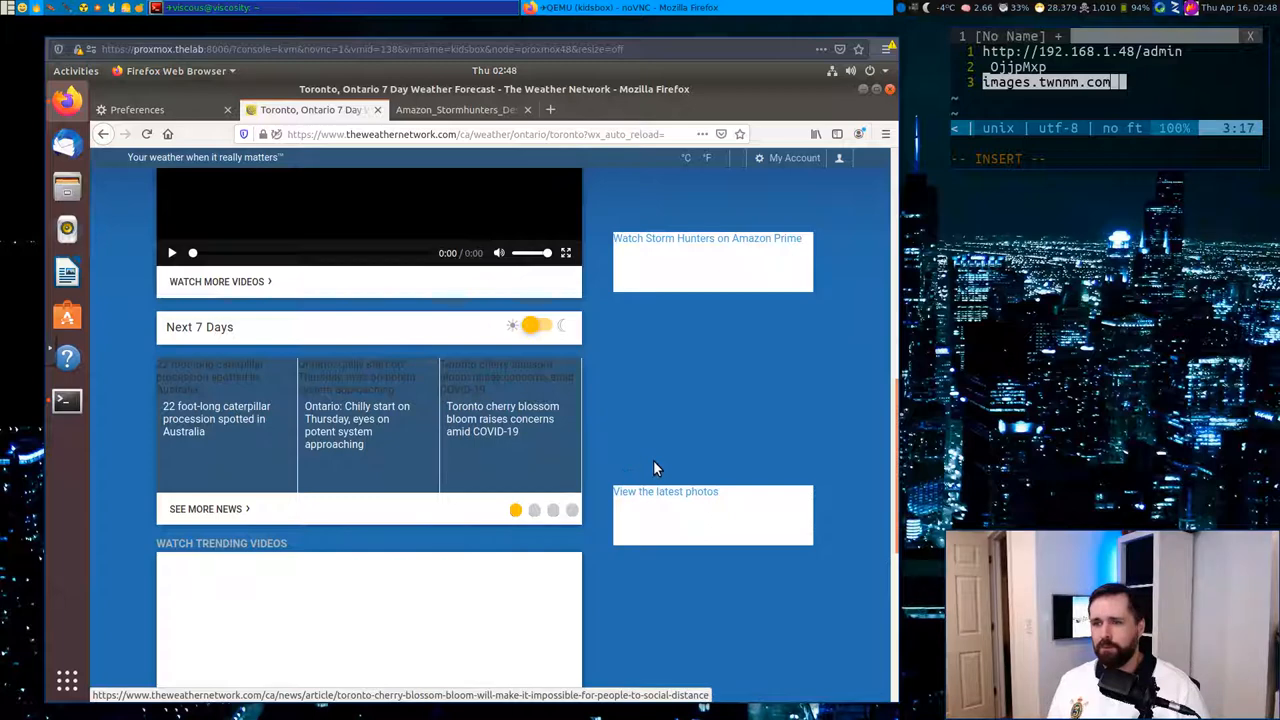
{"action": "scroll", "scroll_direction": "down", "scroll_amount": 3}
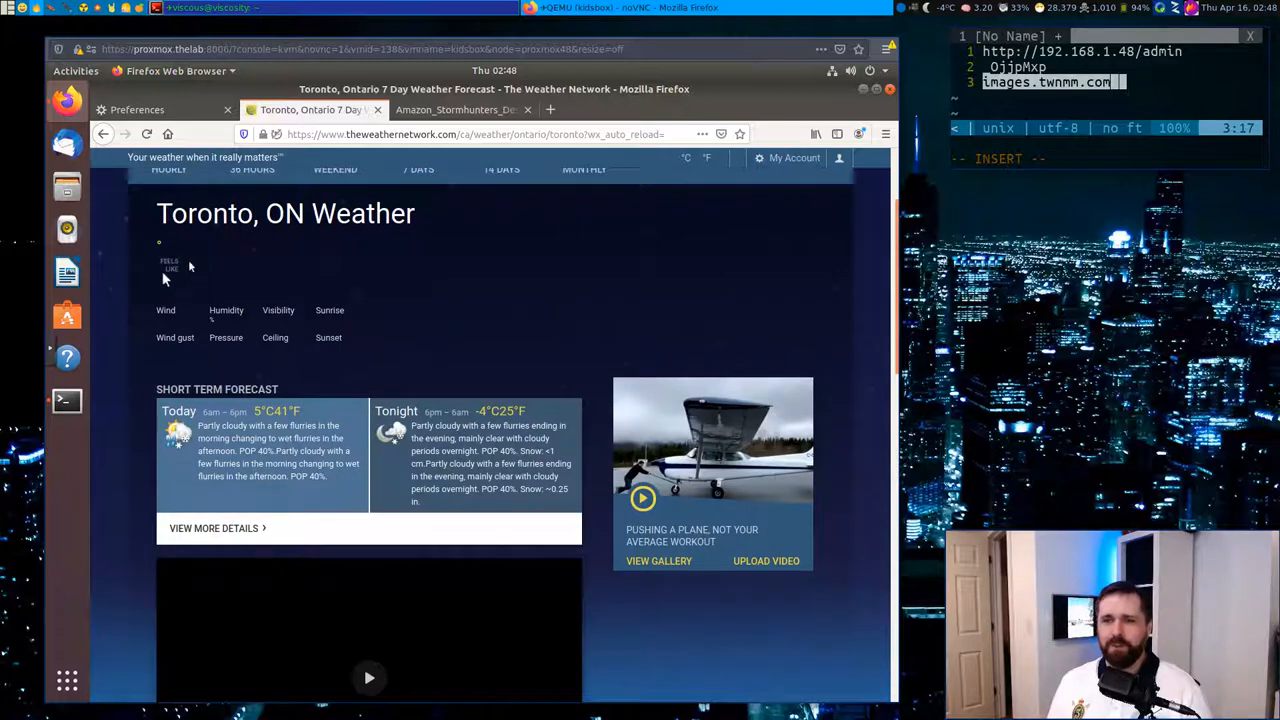
{"action": "mouse_move", "coordinate": [168, 263]}
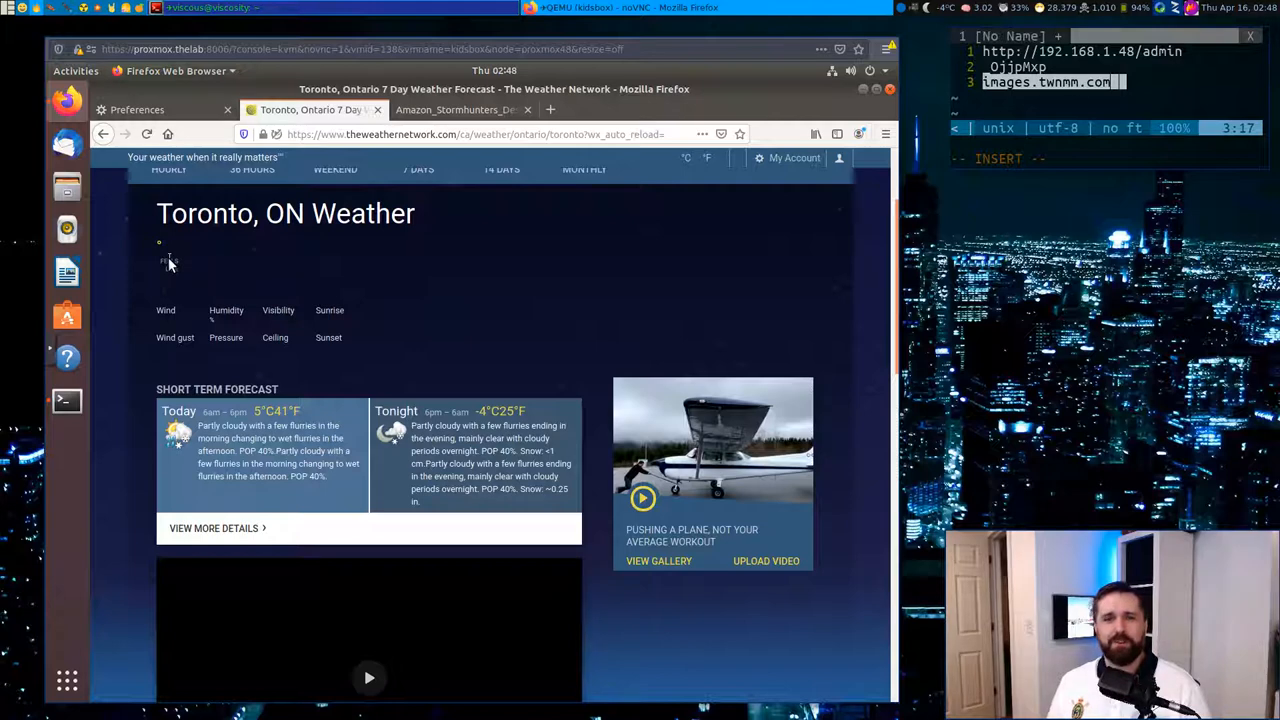
{"action": "mouse_move", "coordinate": [233, 340]}
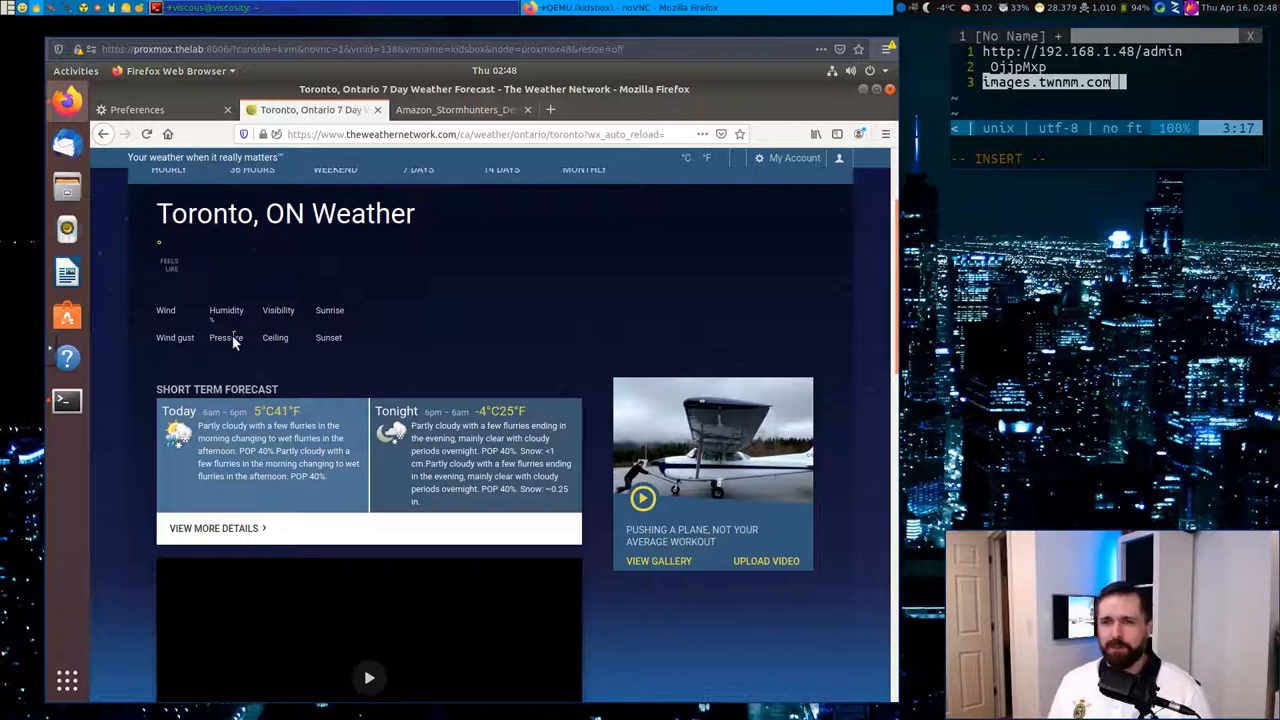
{"action": "mouse_move", "coordinate": [343, 400]}
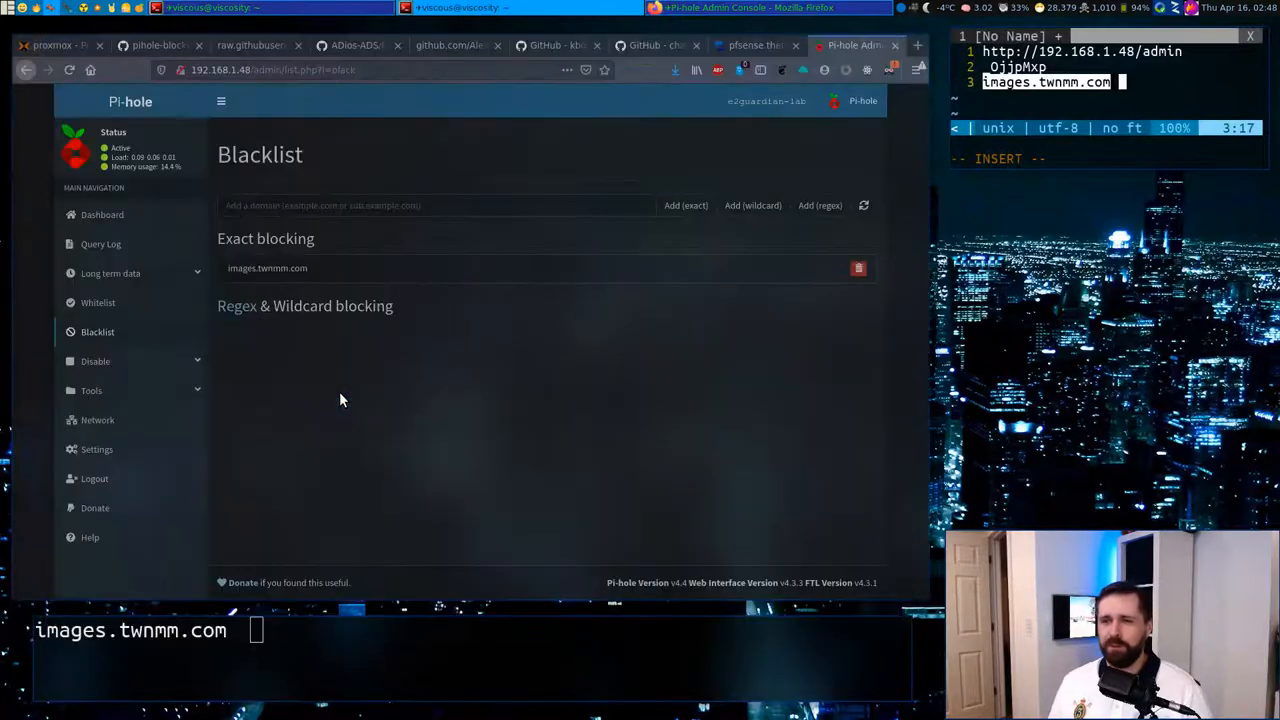
{"action": "left_click", "coordinate": [858, 268]}
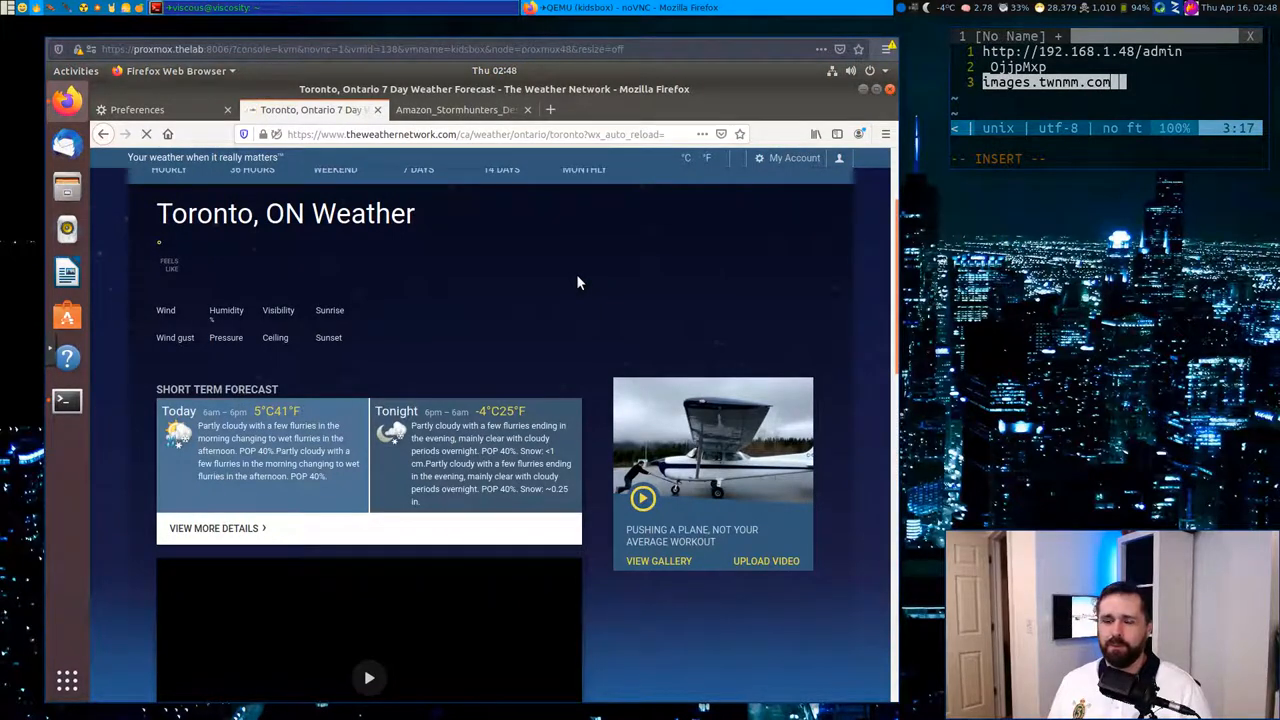
{"action": "mouse_move", "coordinate": [577, 292]}
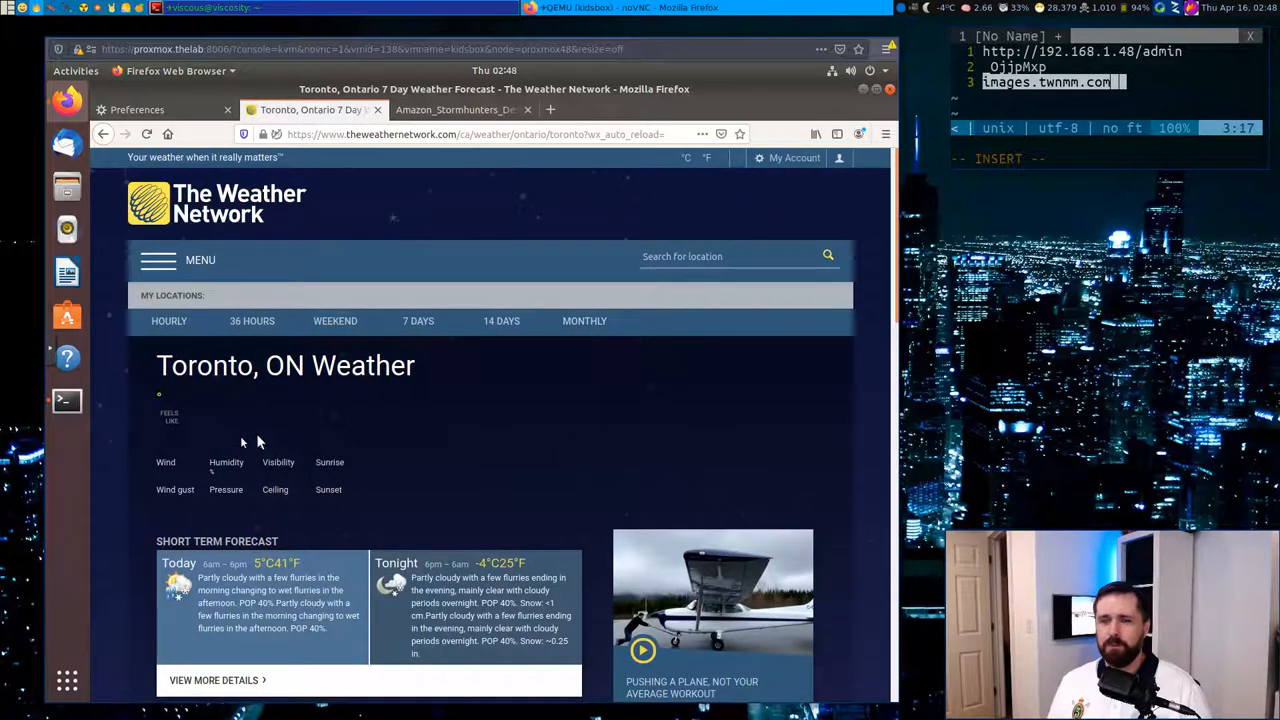
{"action": "scroll", "scroll_direction": "down", "scroll_amount": 3}
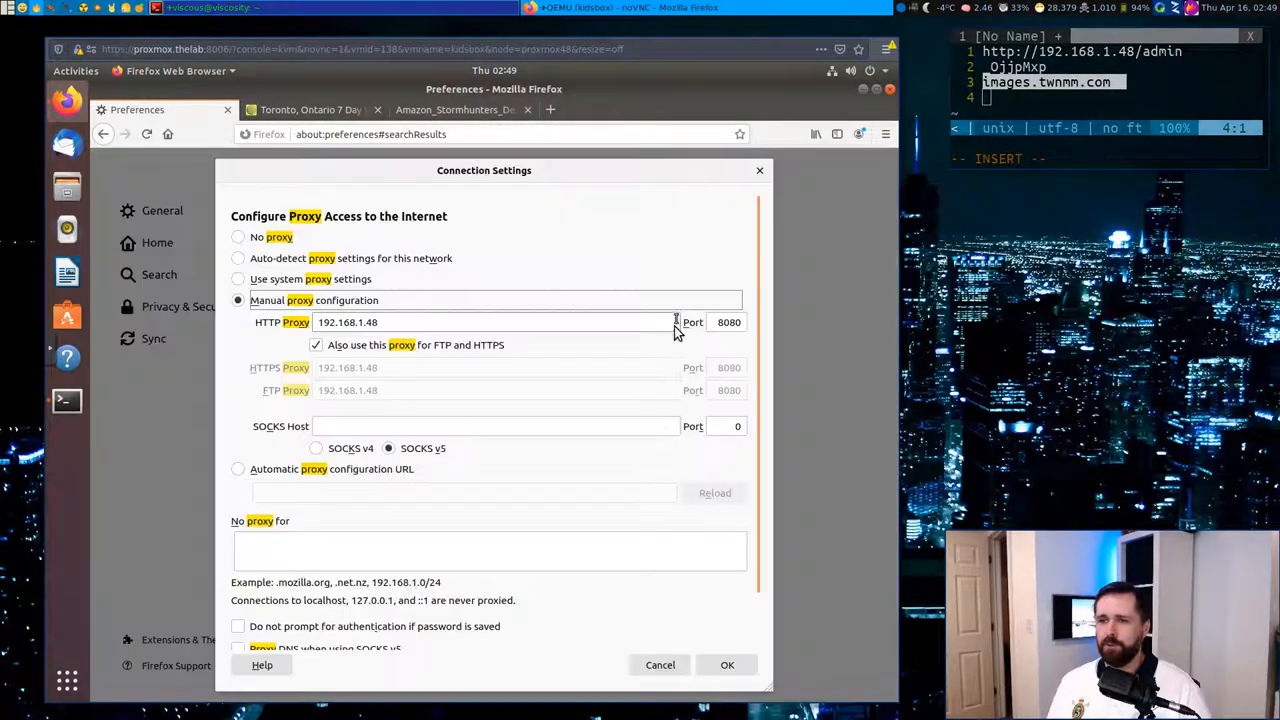
Step: Set Firefox back to No proxy so it connects directly
{"action": "left_click", "coordinate": [238, 237]}
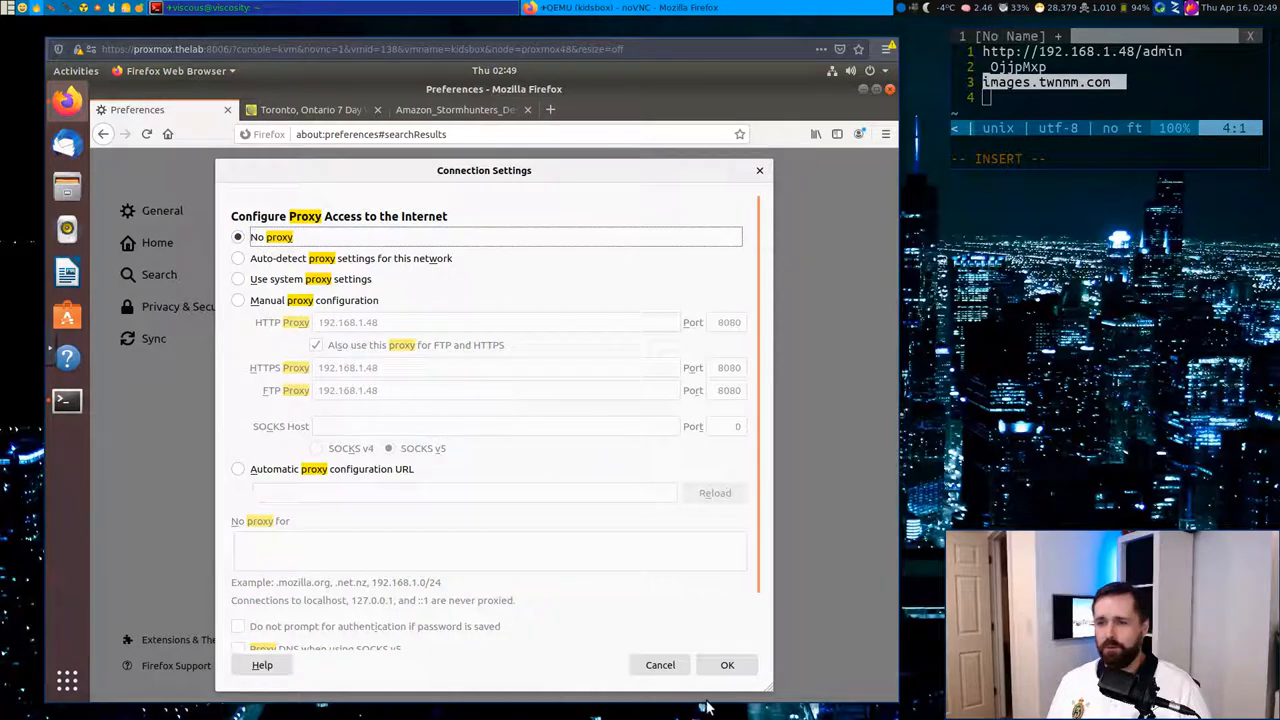
{"action": "left_click", "coordinate": [660, 665]}
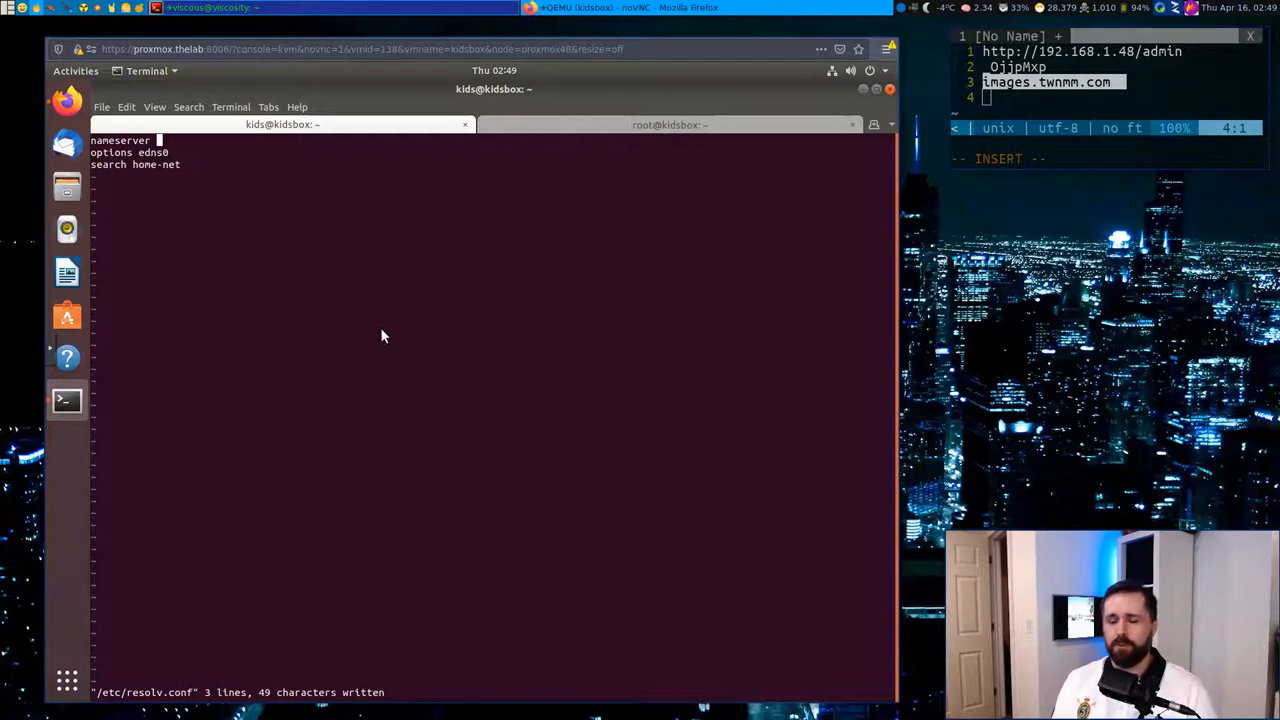
Step: Retype the resolv.conf nameserver line to 192.168.1.48
{"action": "type", "text": "192.168.10"}
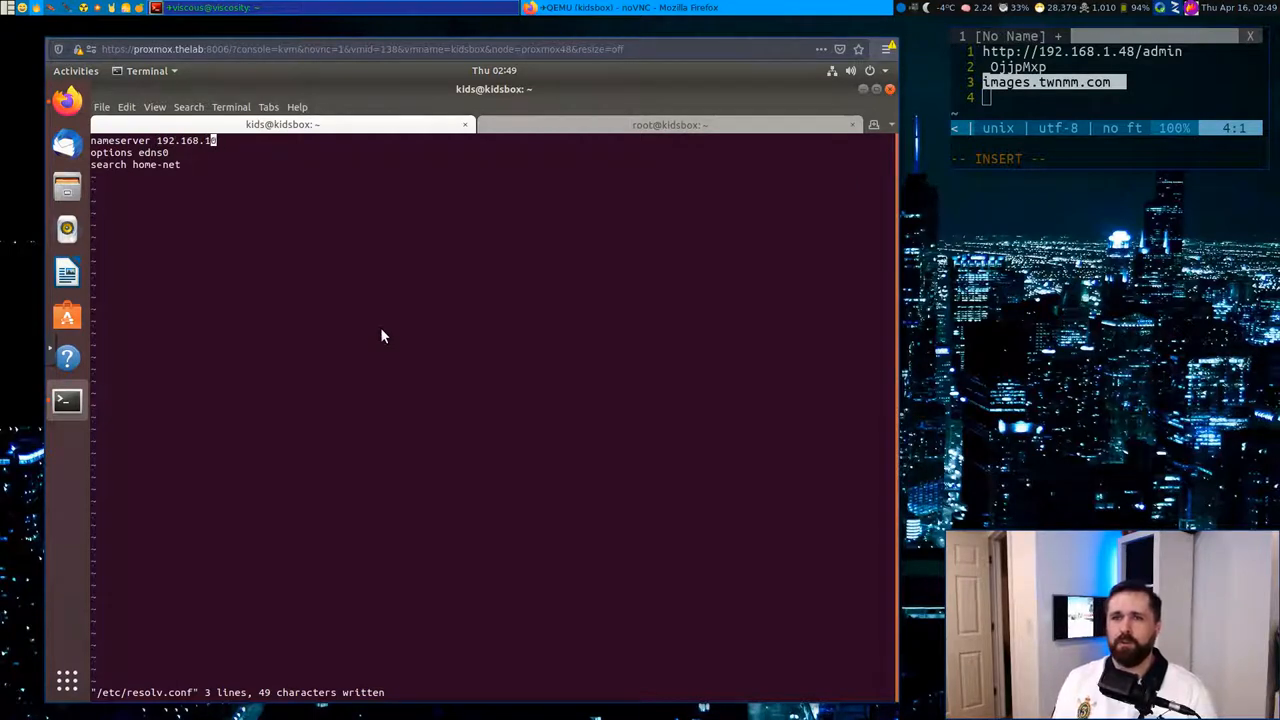
{"action": "type", "text": "48"}
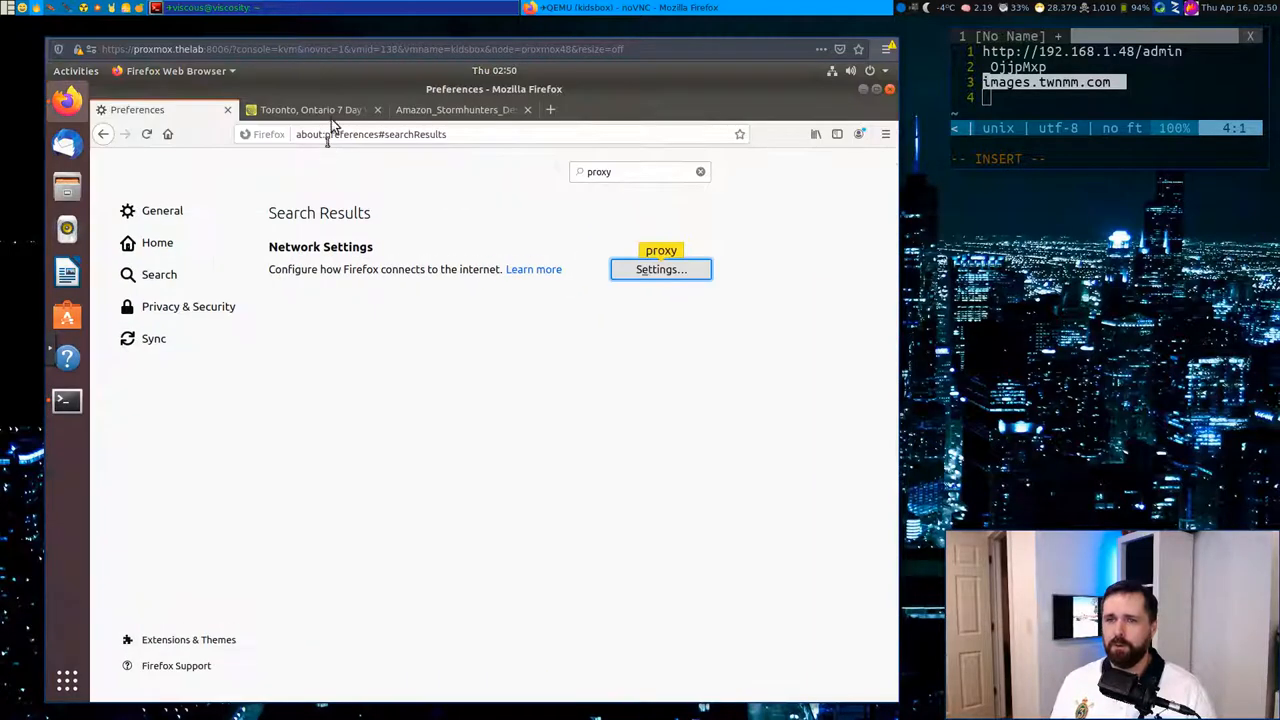
Step: Switch to the Toronto 7-day weather forecast page and let it render fully
{"action": "left_click", "coordinate": [310, 109]}
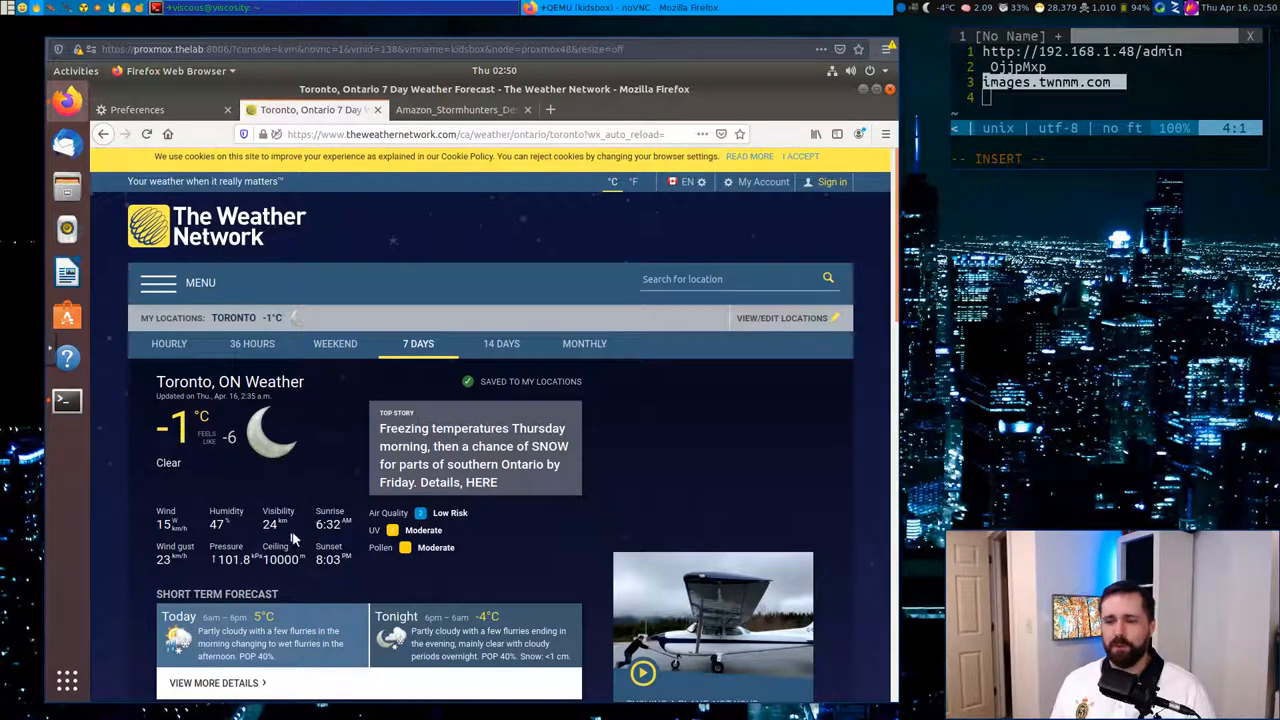
{"action": "mouse_move", "coordinate": [313, 487]}
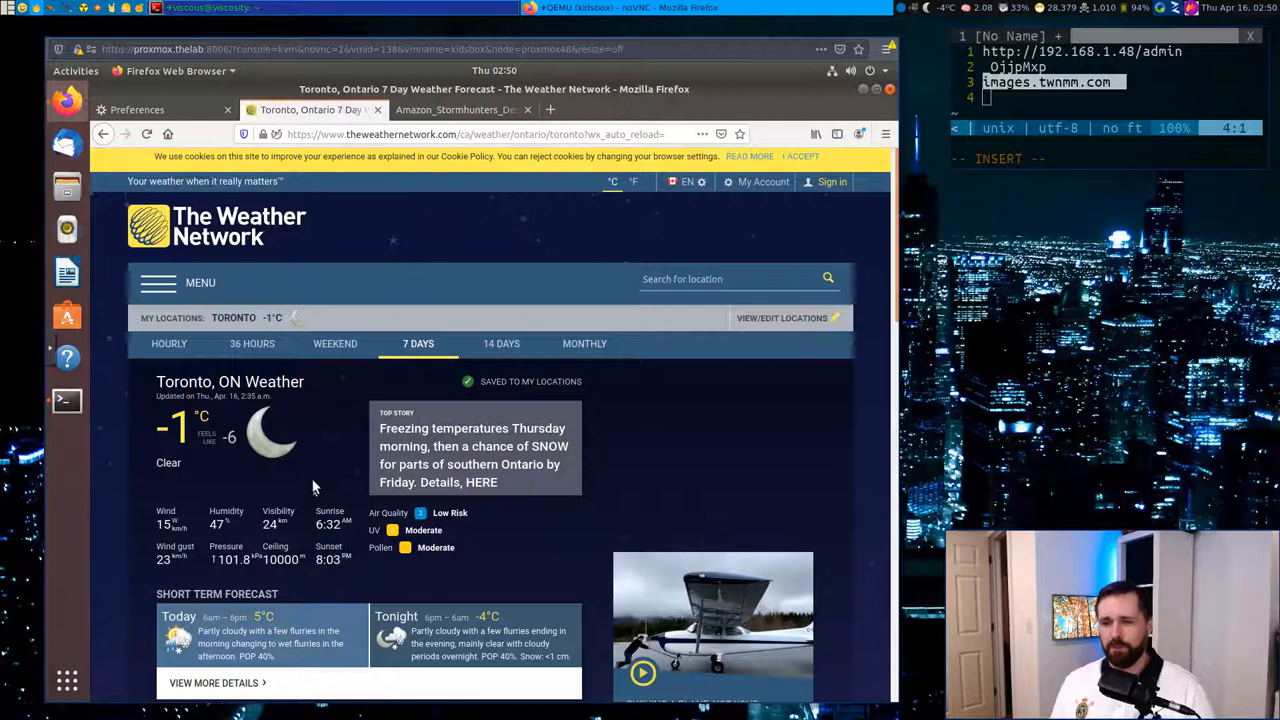
{"action": "mouse_move", "coordinate": [303, 473]}
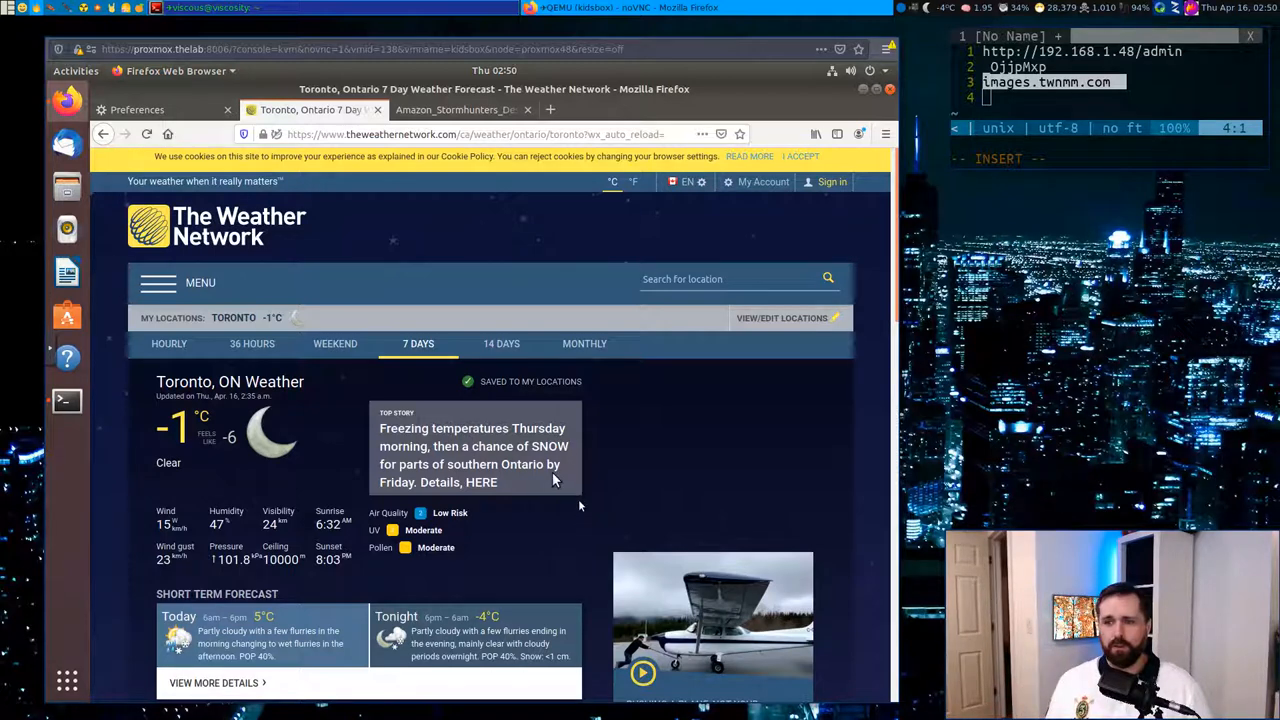
{"action": "mouse_move", "coordinate": [508, 507]}
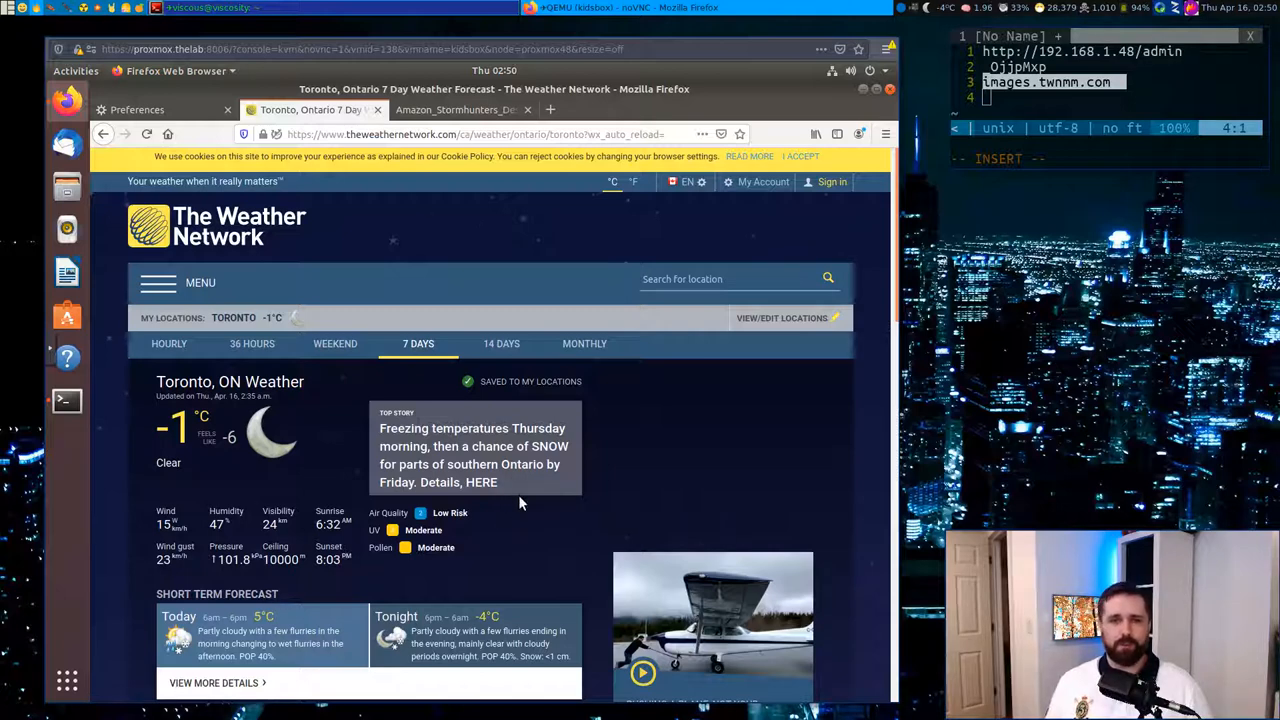
{"action": "mouse_move", "coordinate": [478, 513]}
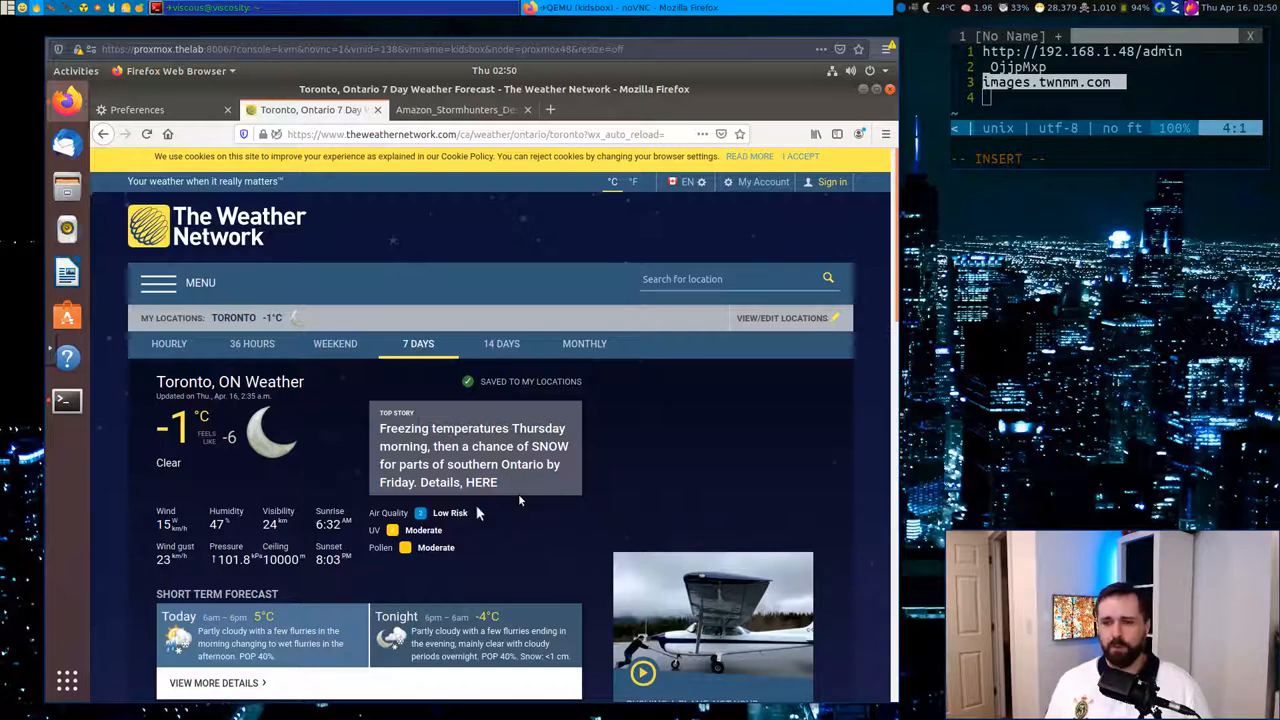
Step: View the moon icon image alone and read its s1.twnmm.com address in the URL bar
{"action": "right_click", "coordinate": [272, 432]}
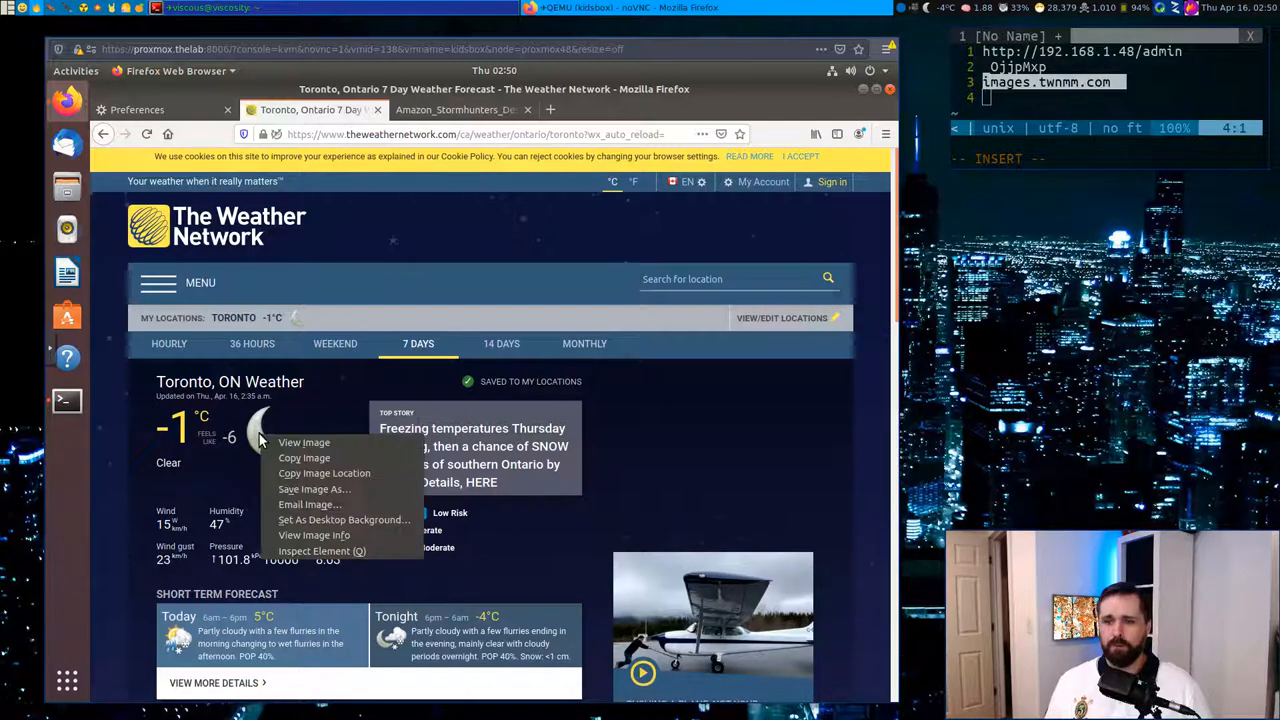
{"action": "mouse_move", "coordinate": [304, 442]}
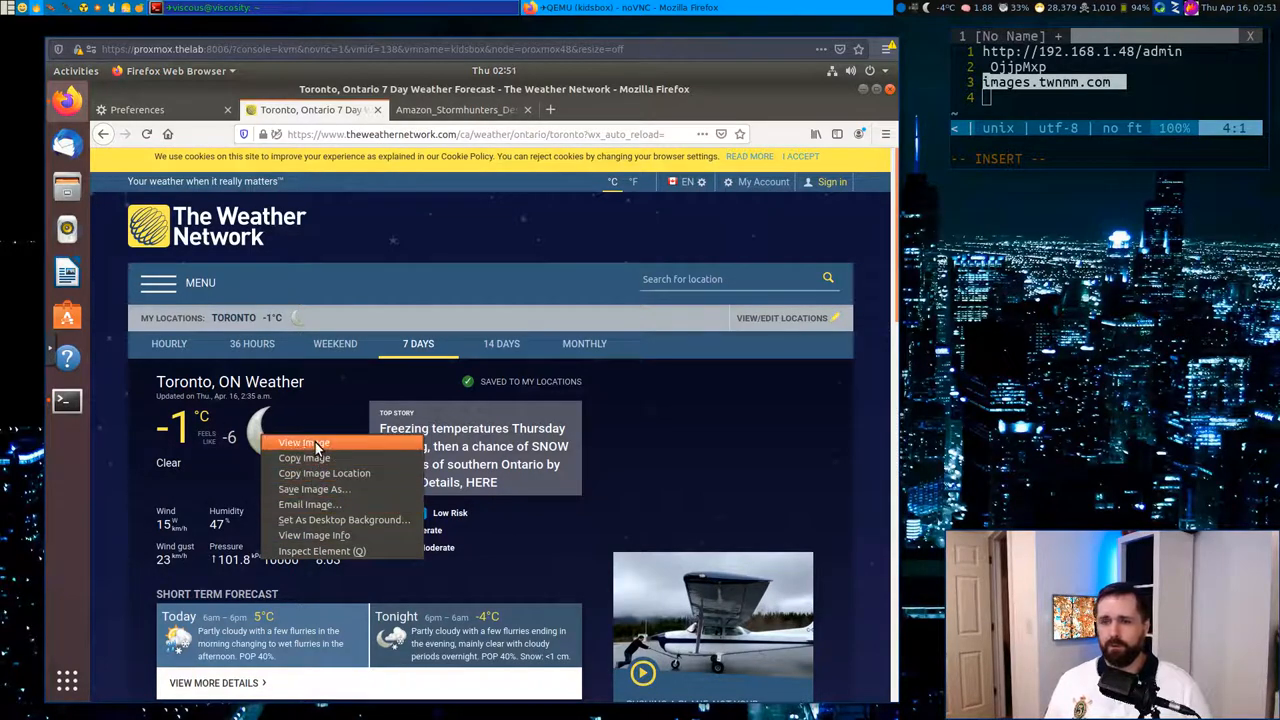
{"action": "left_click", "coordinate": [303, 443]}
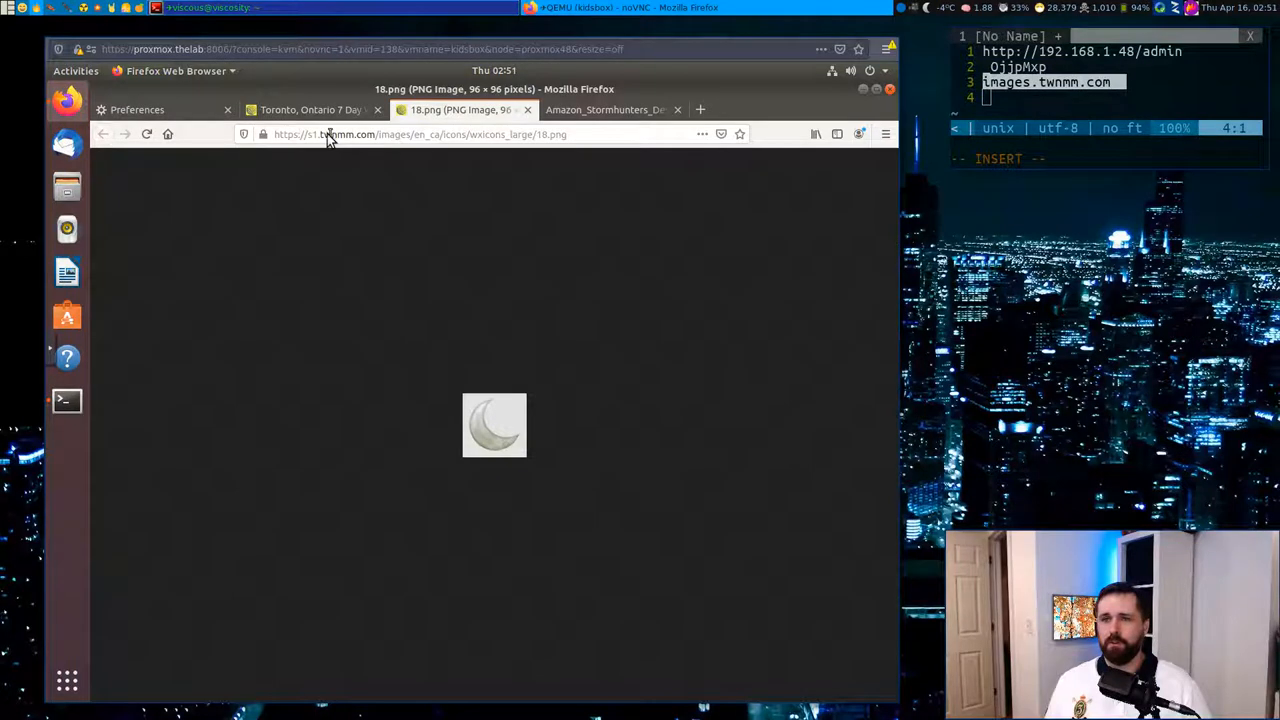
{"action": "left_click", "coordinate": [450, 134]}
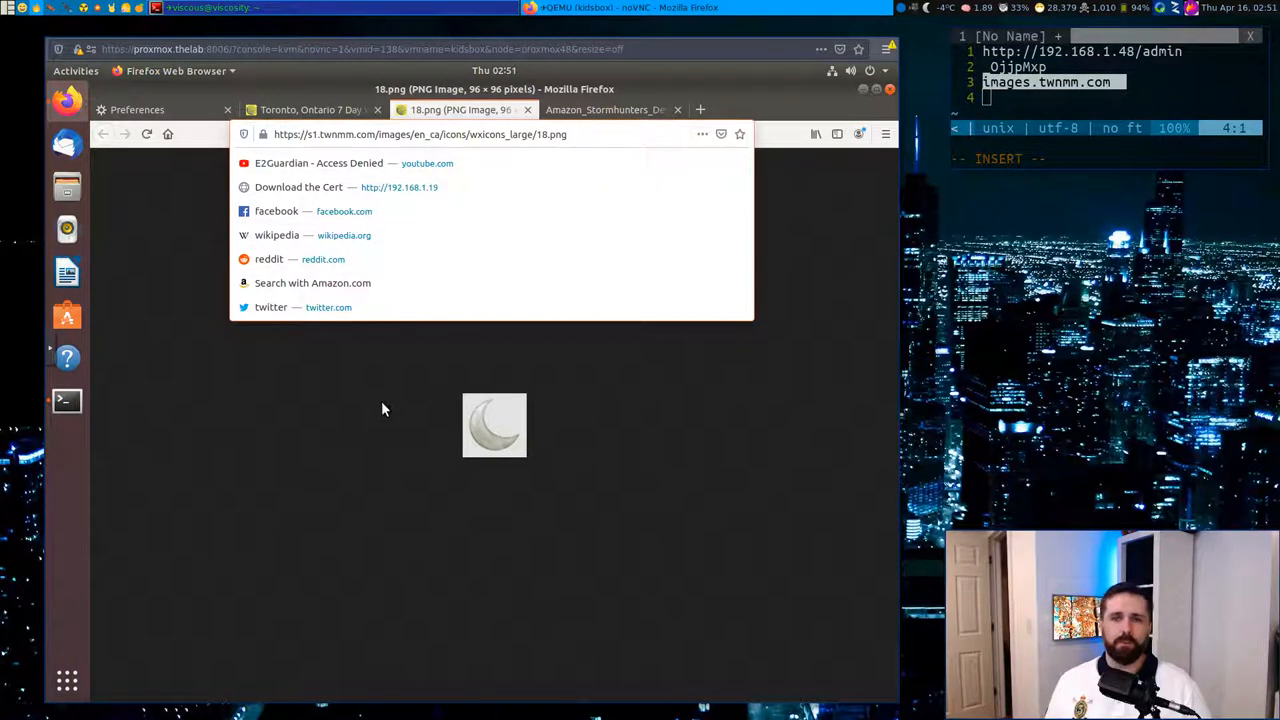
{"action": "left_click", "coordinate": [325, 443]}
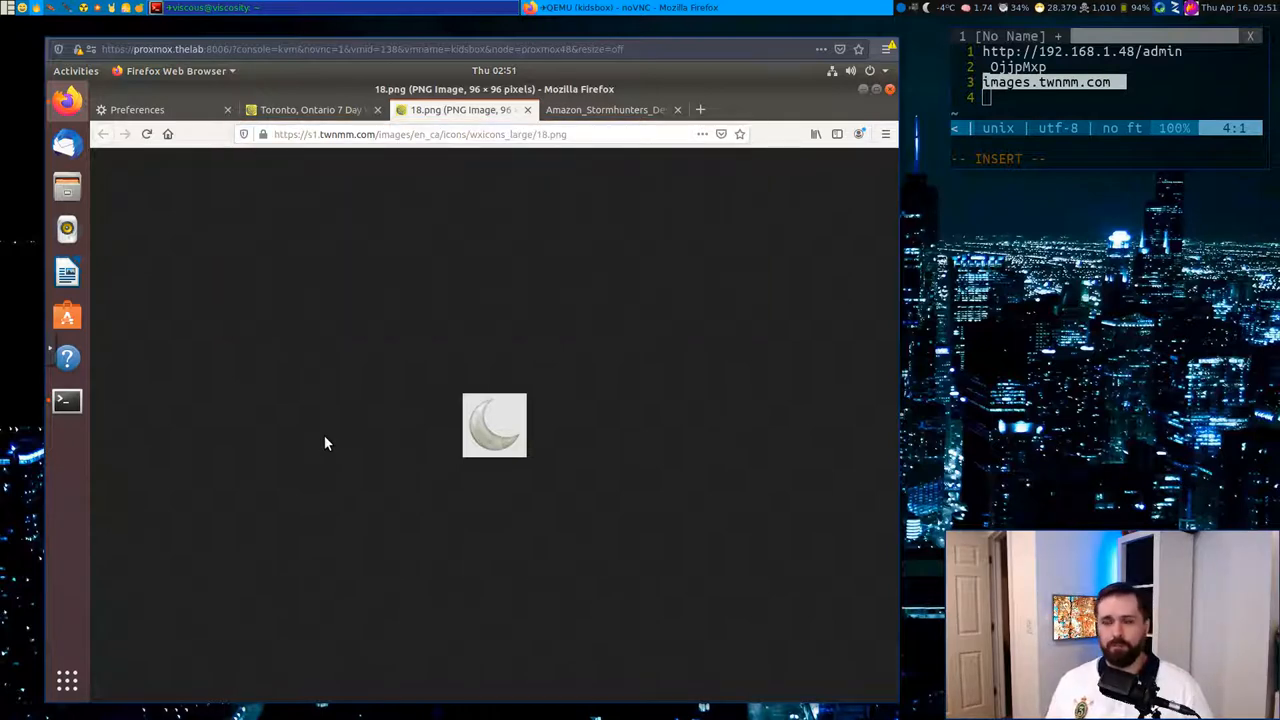
{"action": "mouse_move", "coordinate": [370, 345]}
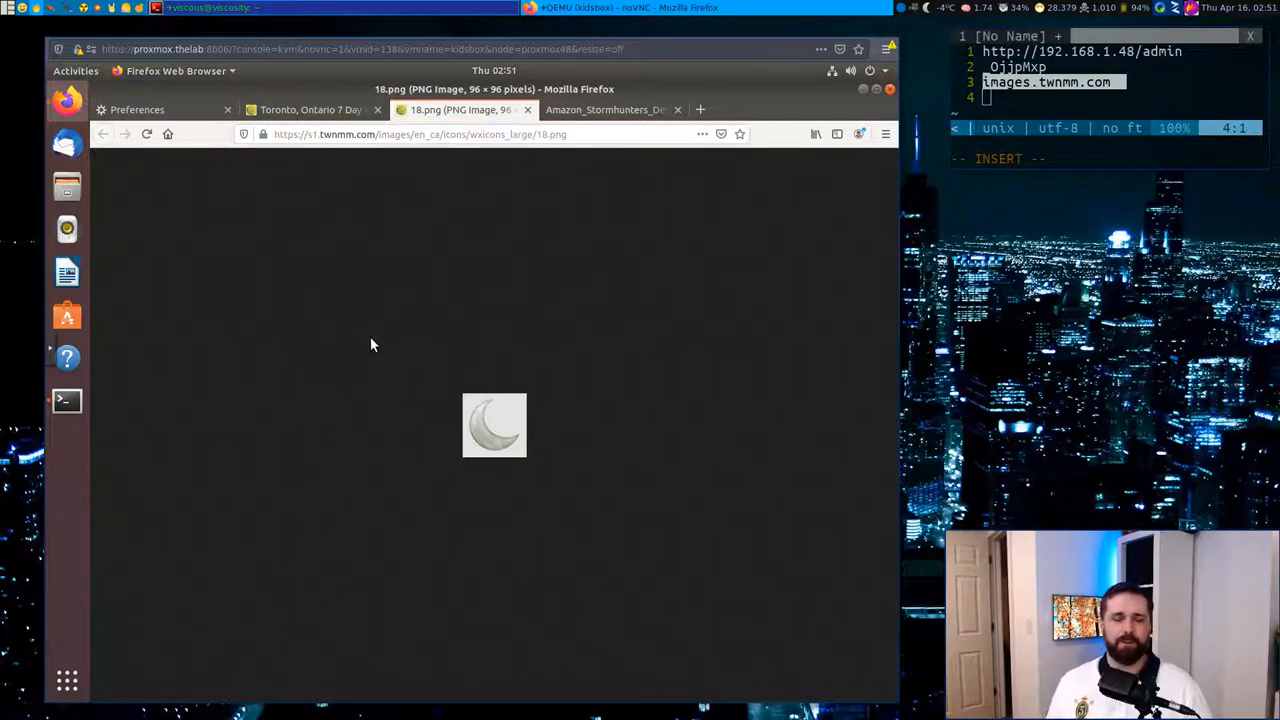
{"action": "mouse_move", "coordinate": [520, 347]}
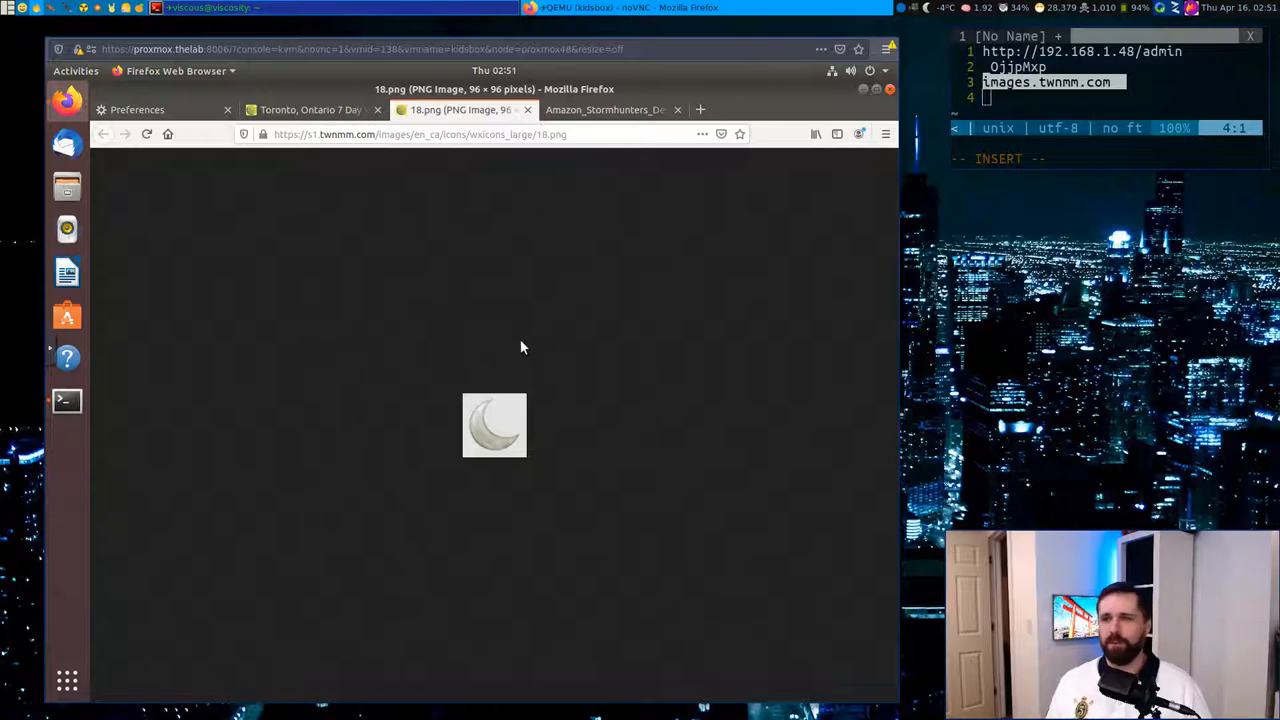
{"action": "mouse_move", "coordinate": [845, 400]}
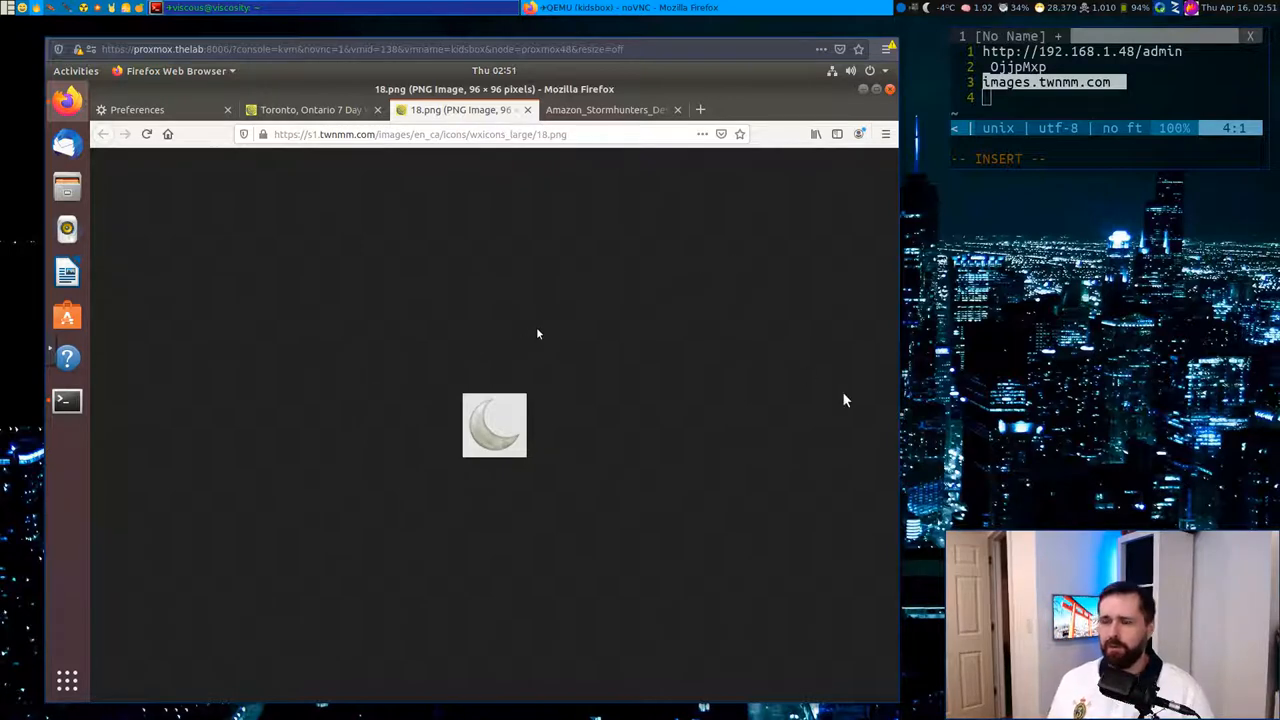
{"action": "mouse_move", "coordinate": [683, 403]}
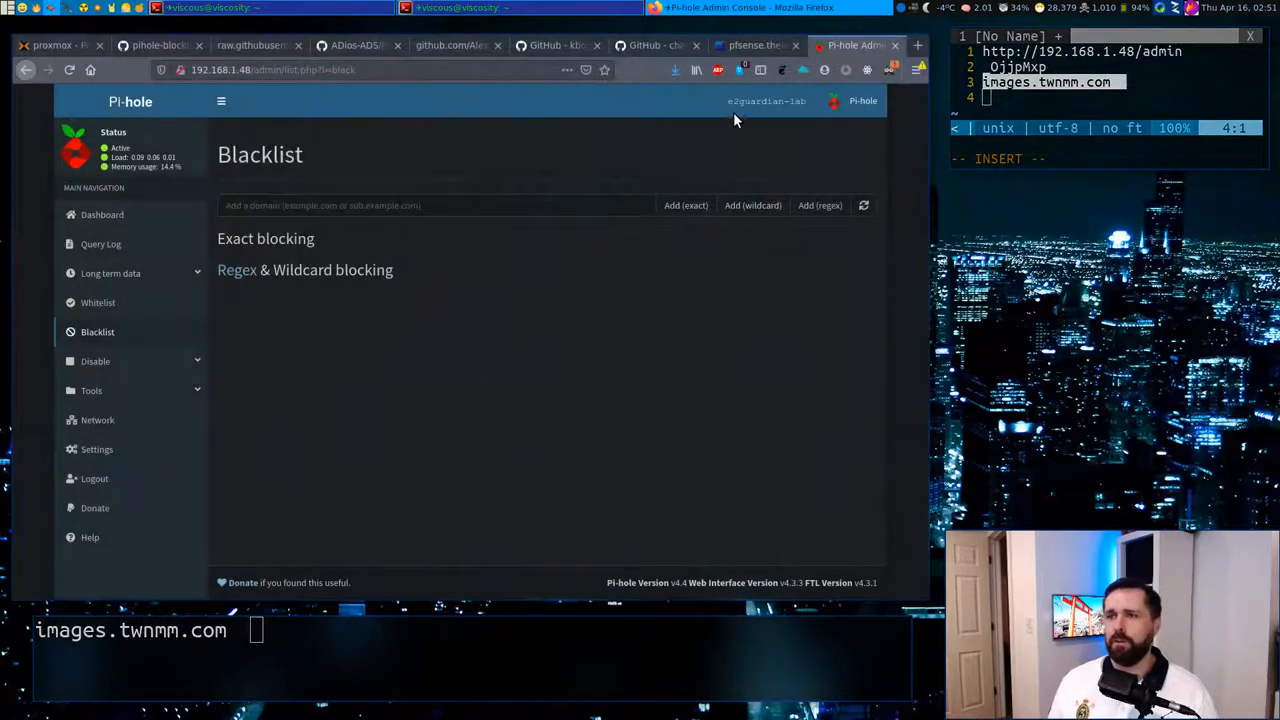
Step: Show the KIDSNET DHCP server settings in pfSense down to the Servers section (DNS 192.168.1.12)
{"action": "left_click", "coordinate": [755, 45]}
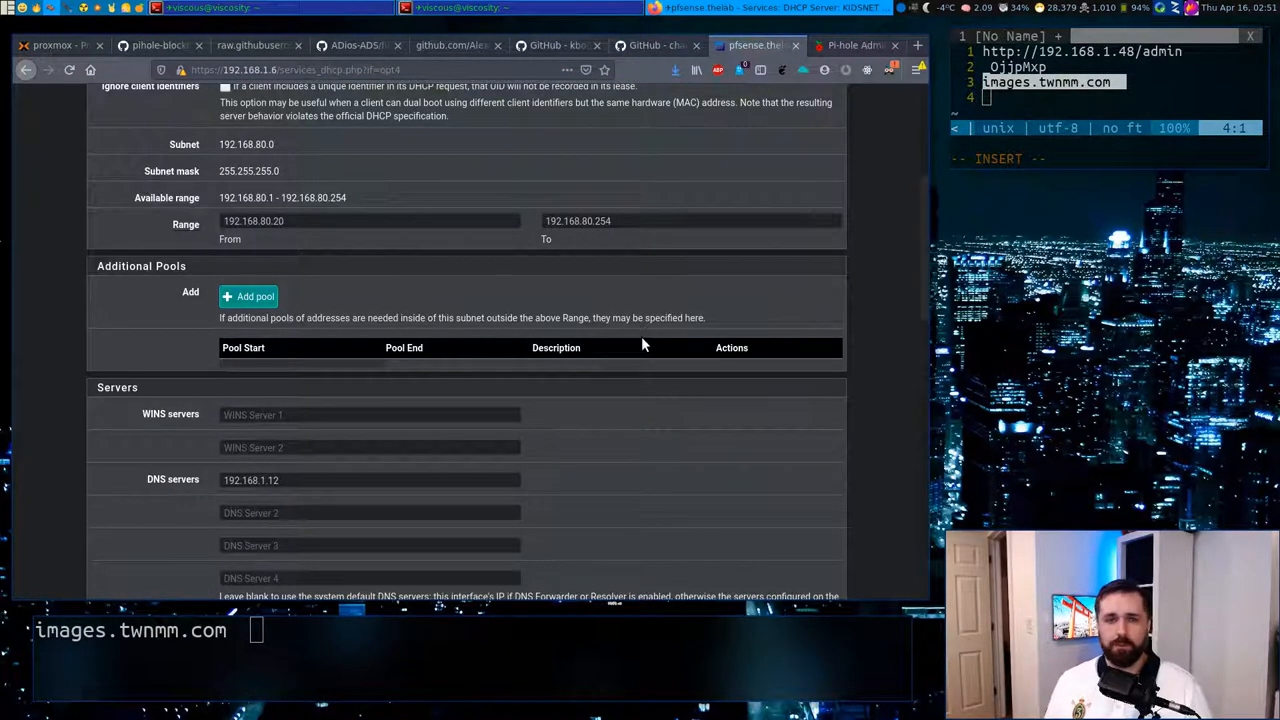
{"action": "mouse_move", "coordinate": [655, 310]}
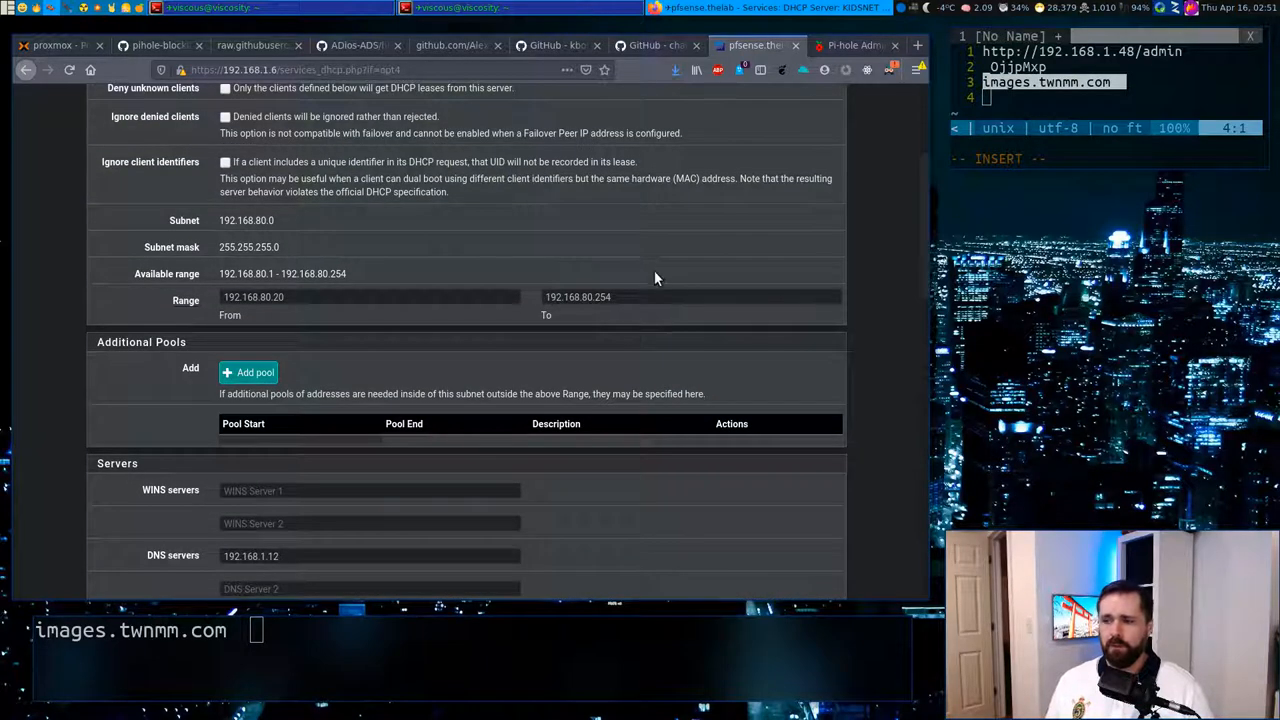
{"action": "mouse_move", "coordinate": [598, 294]}
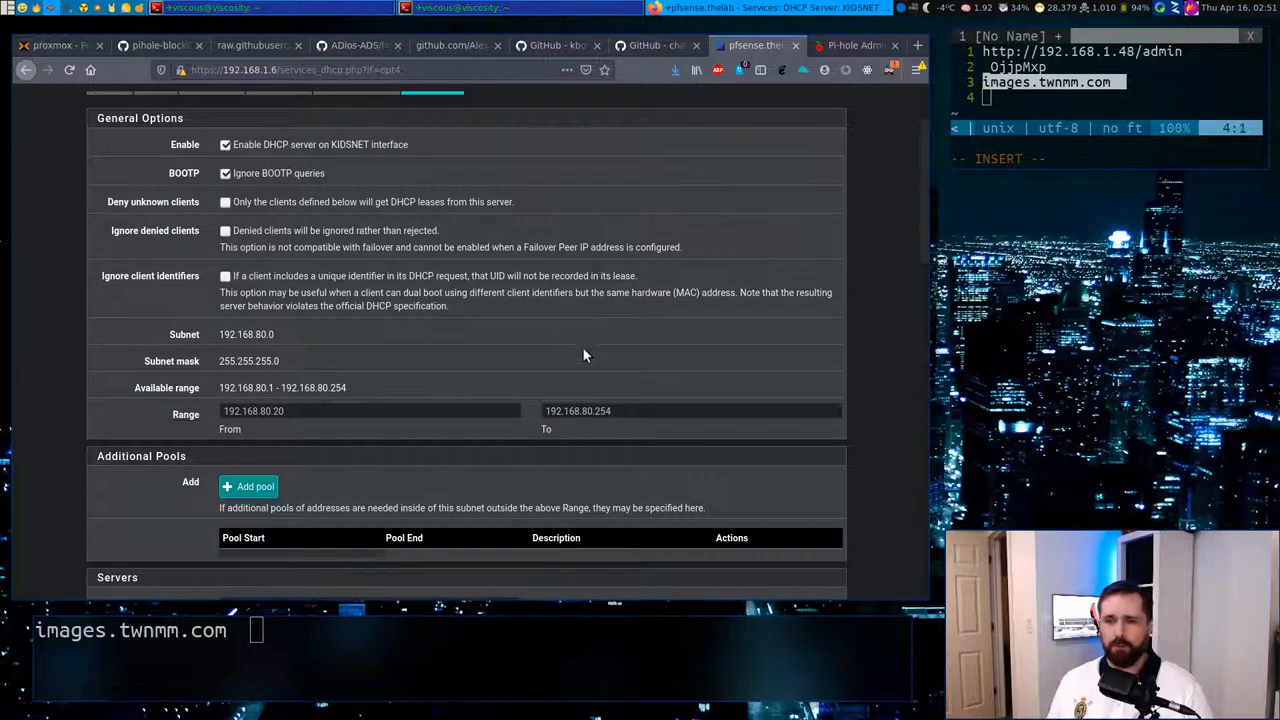
{"action": "mouse_move", "coordinate": [500, 398]}
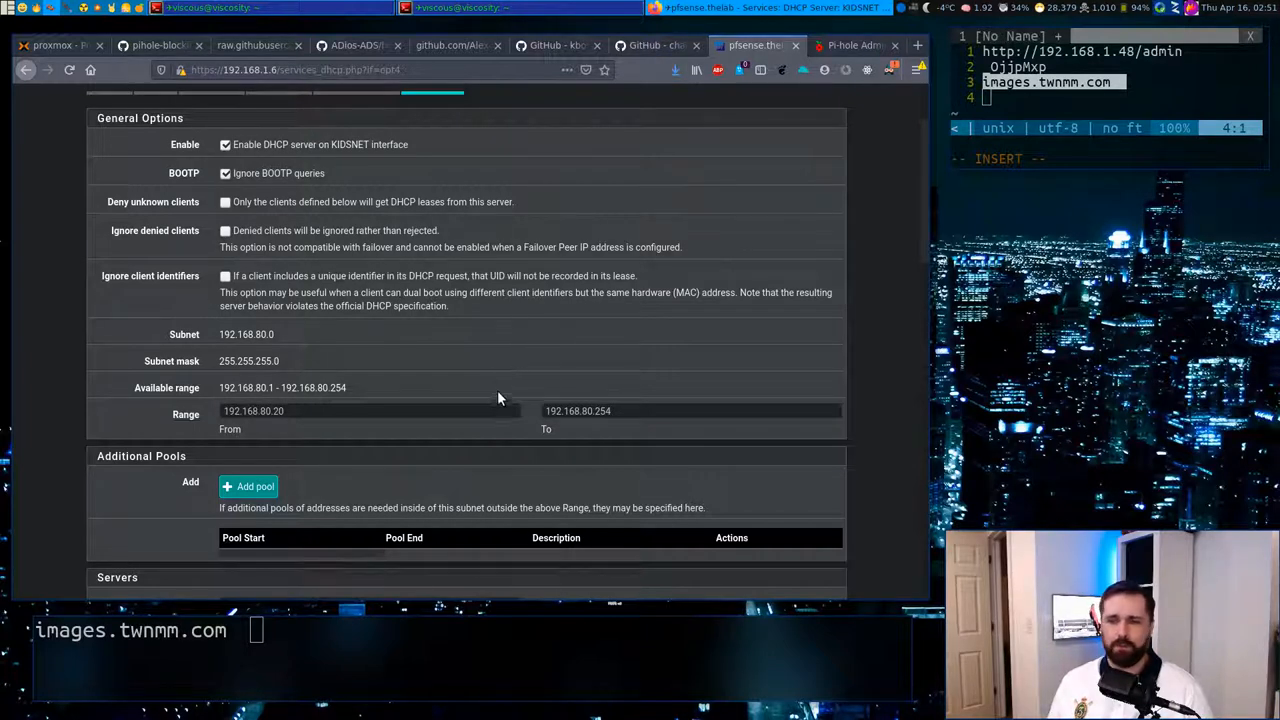
{"action": "mouse_move", "coordinate": [485, 390]}
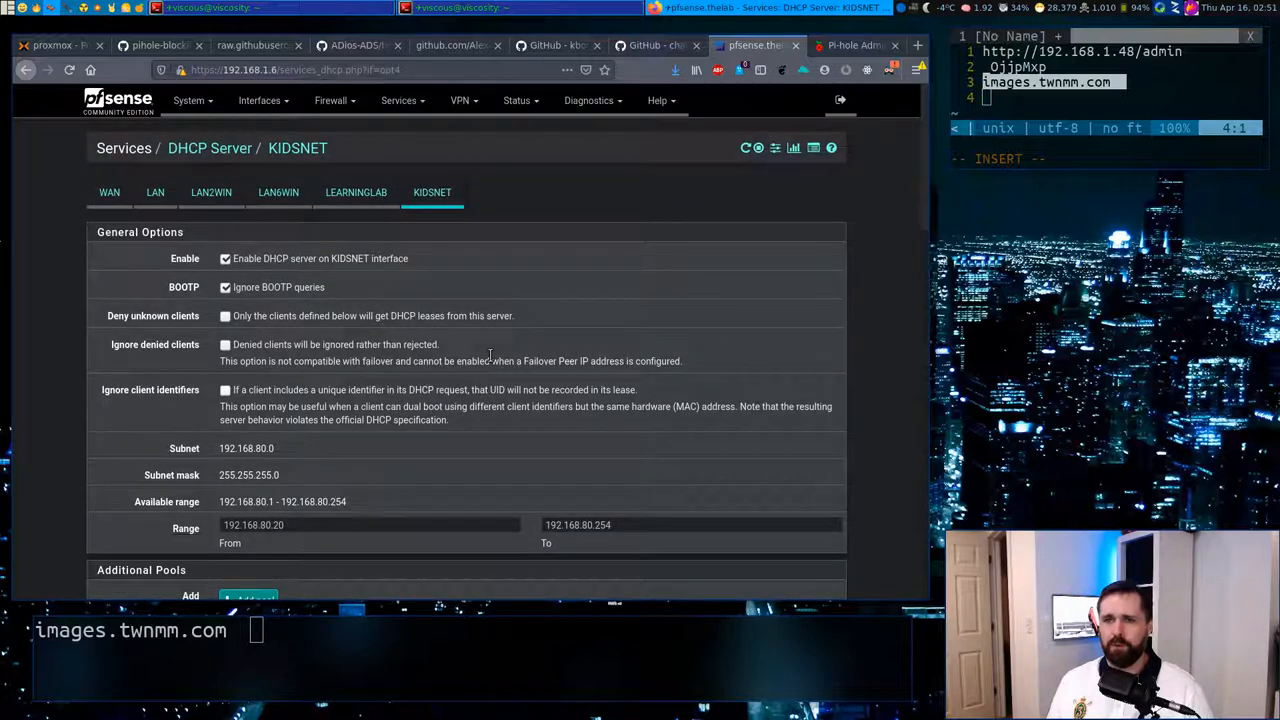
{"action": "mouse_move", "coordinate": [290, 232]}
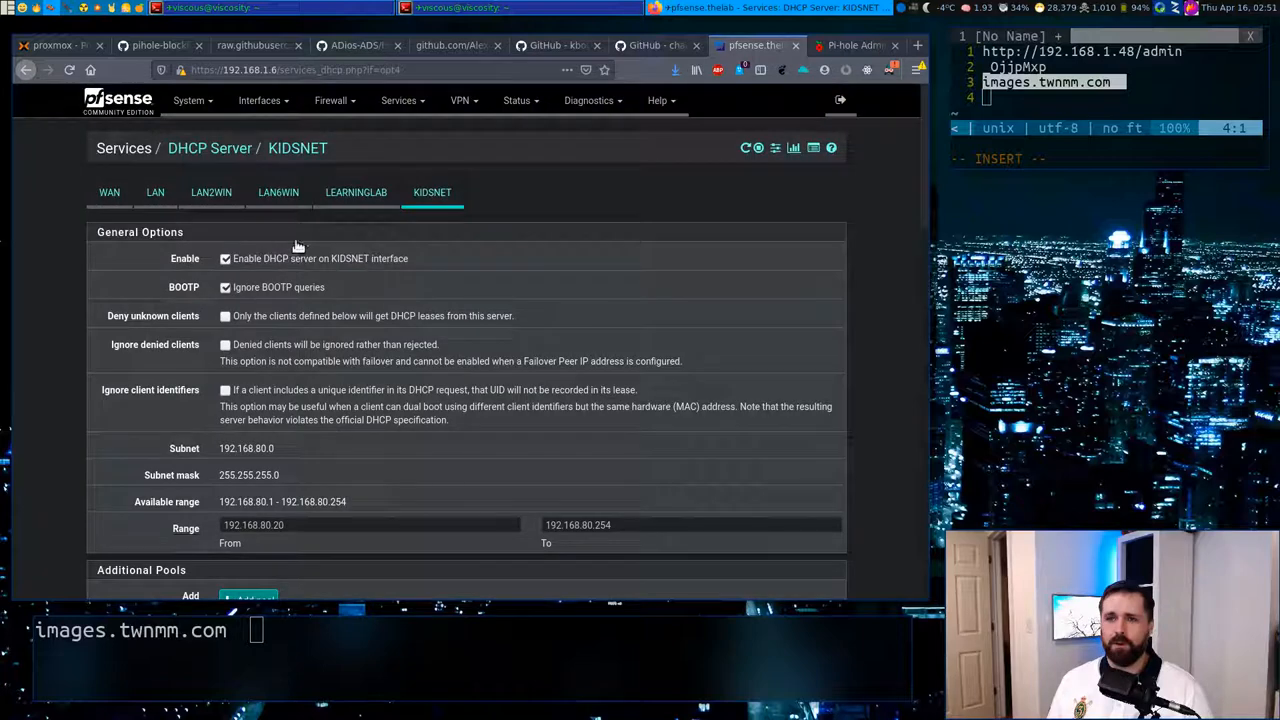
{"action": "left_click", "coordinate": [399, 100]}
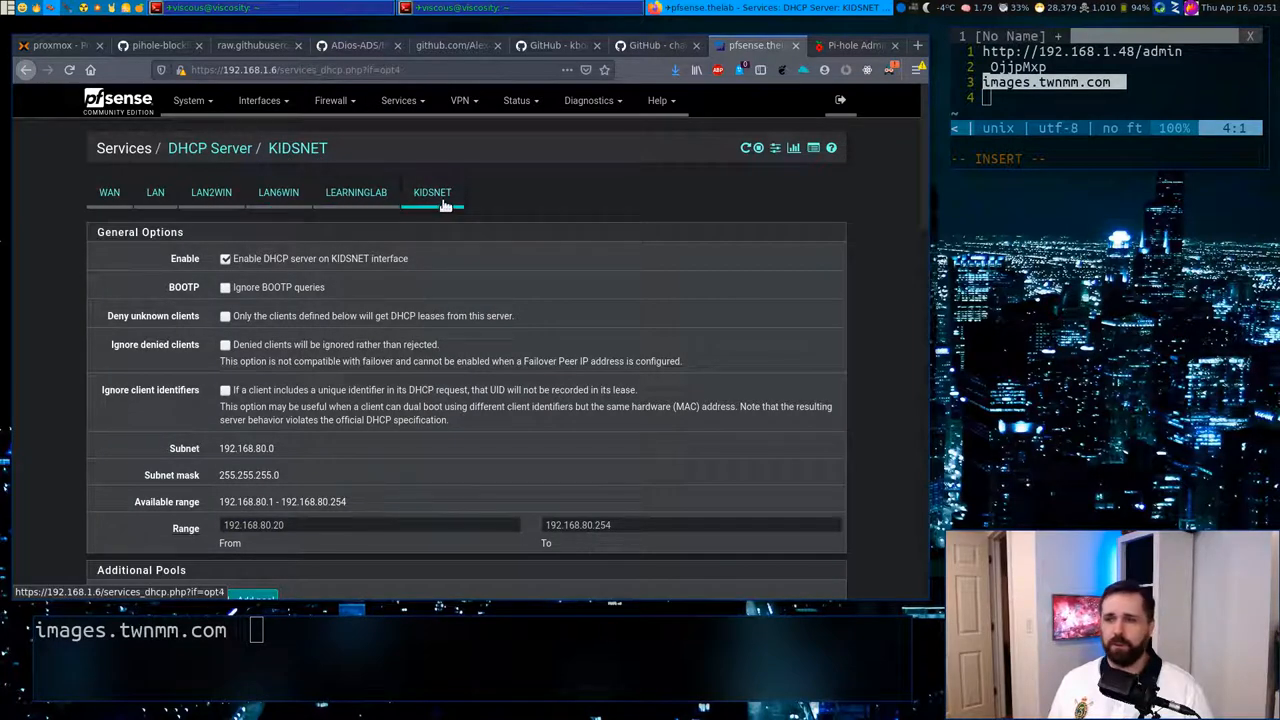
{"action": "scroll", "scroll_direction": "down", "scroll_amount": 3}
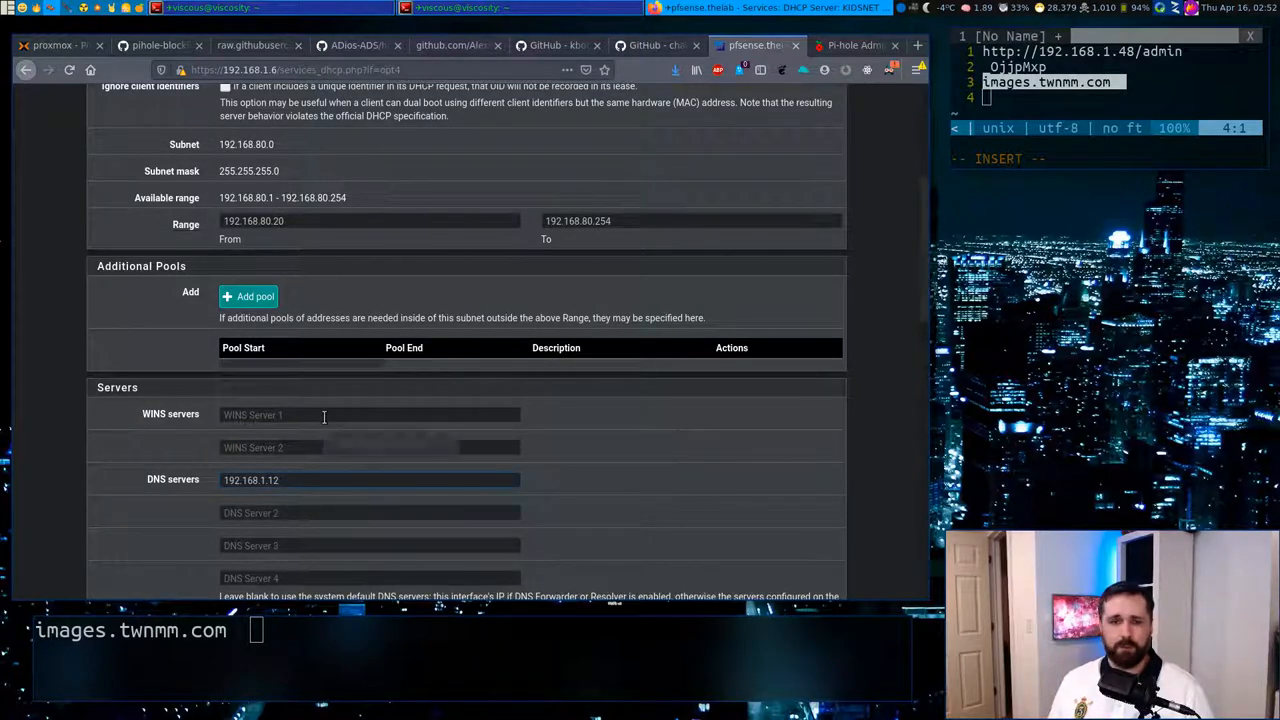
{"action": "mouse_move", "coordinate": [323, 415]}
{"action": "type", "text": "48"}
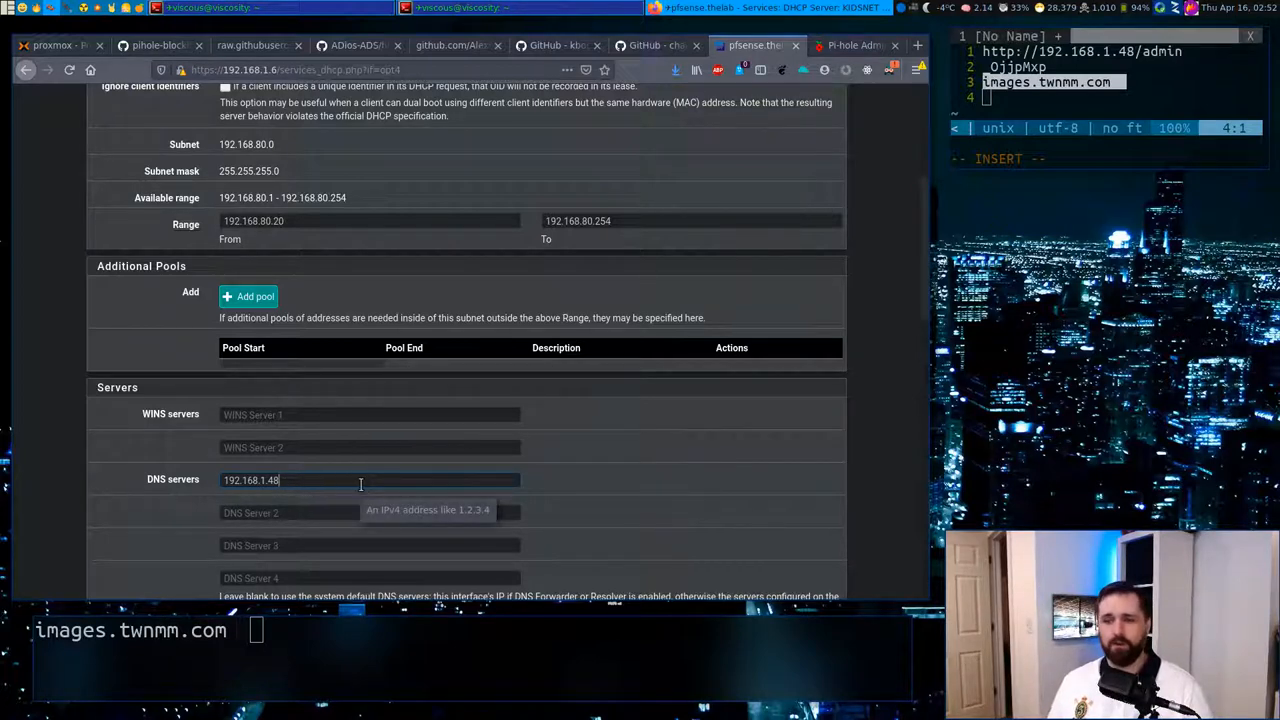
{"action": "mouse_move", "coordinate": [605, 472]}
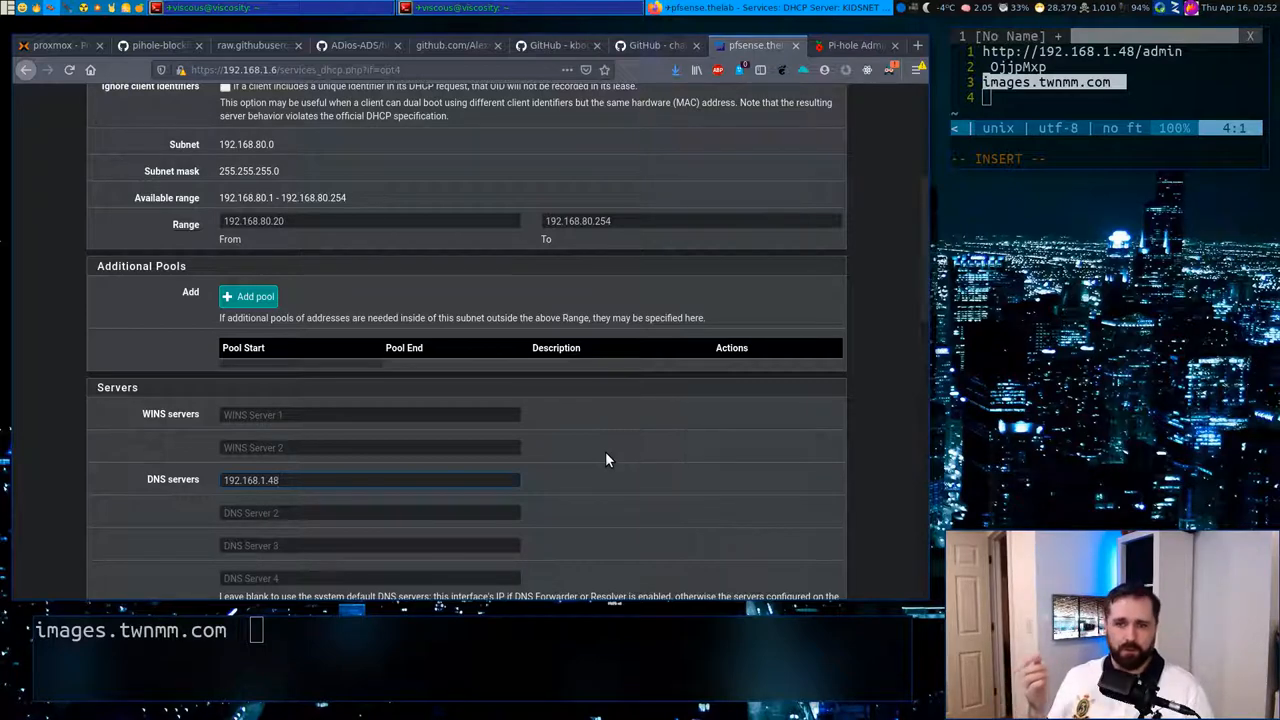
Step: Replace the KIDSNET DHCP DNS server 192.168.1.12 with 192.168.1.48, leaving it unsaved
{"action": "left_click", "coordinate": [370, 480]}
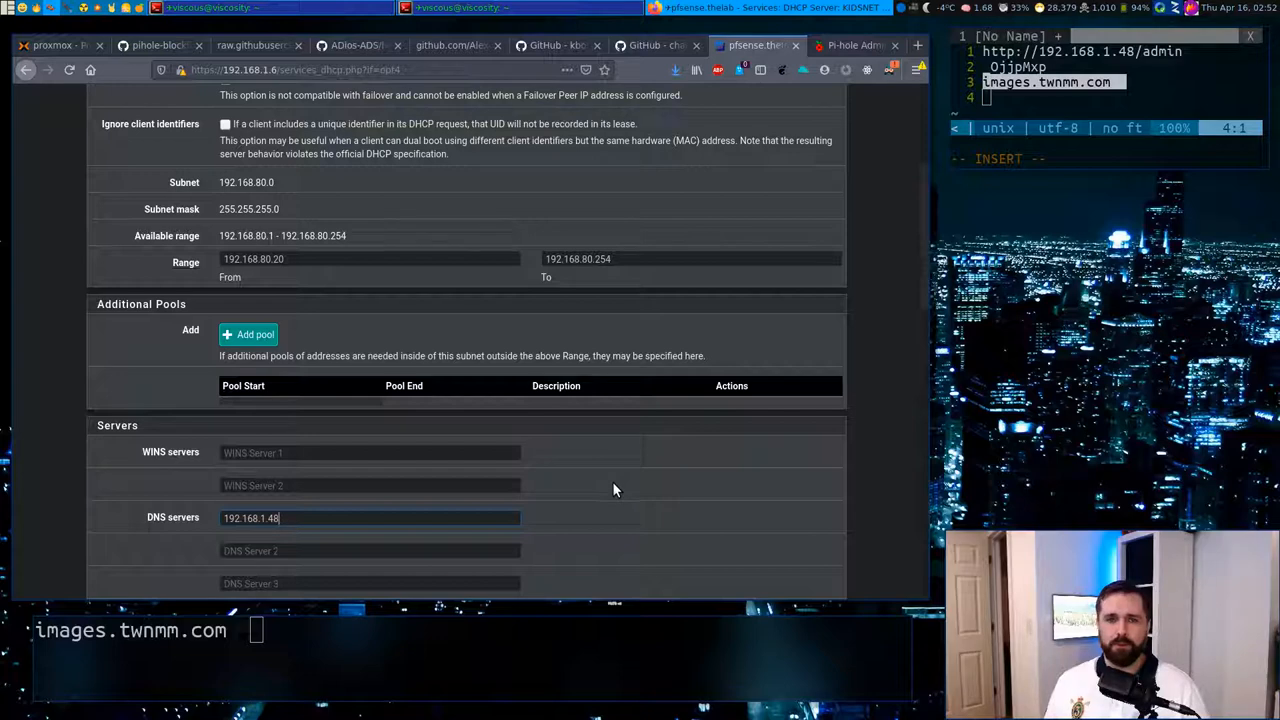
{"action": "scroll", "scroll_direction": "down", "scroll_amount": 3}
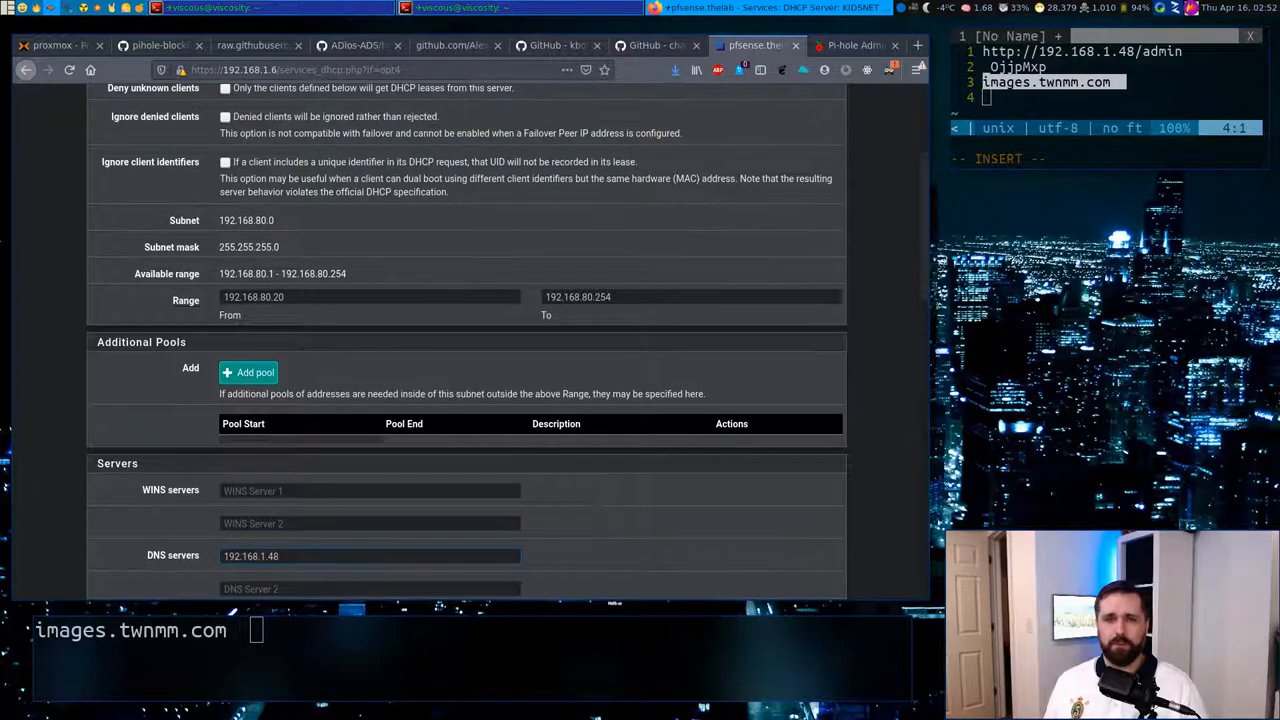